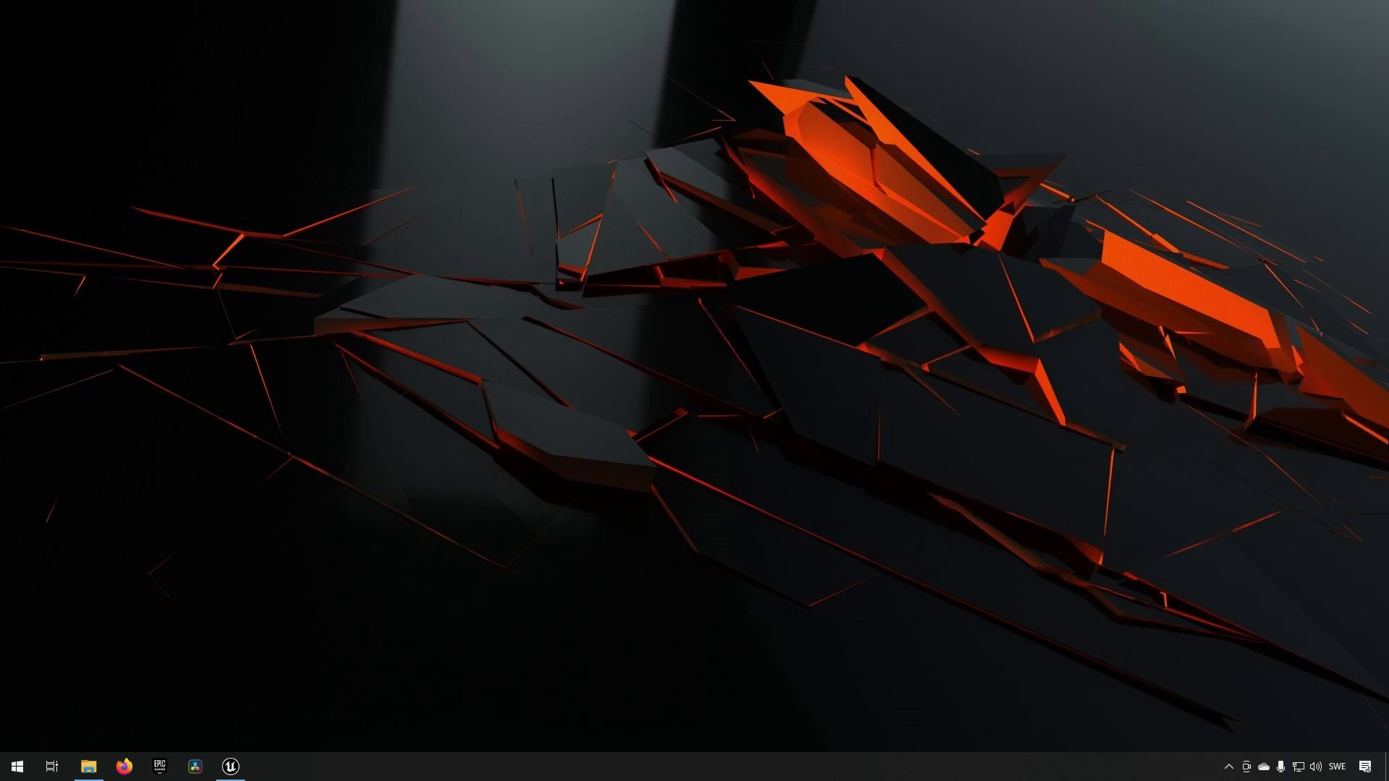
Open the DashTrail project to the ThirdPersonExampleMap level.
left_click(230, 767)
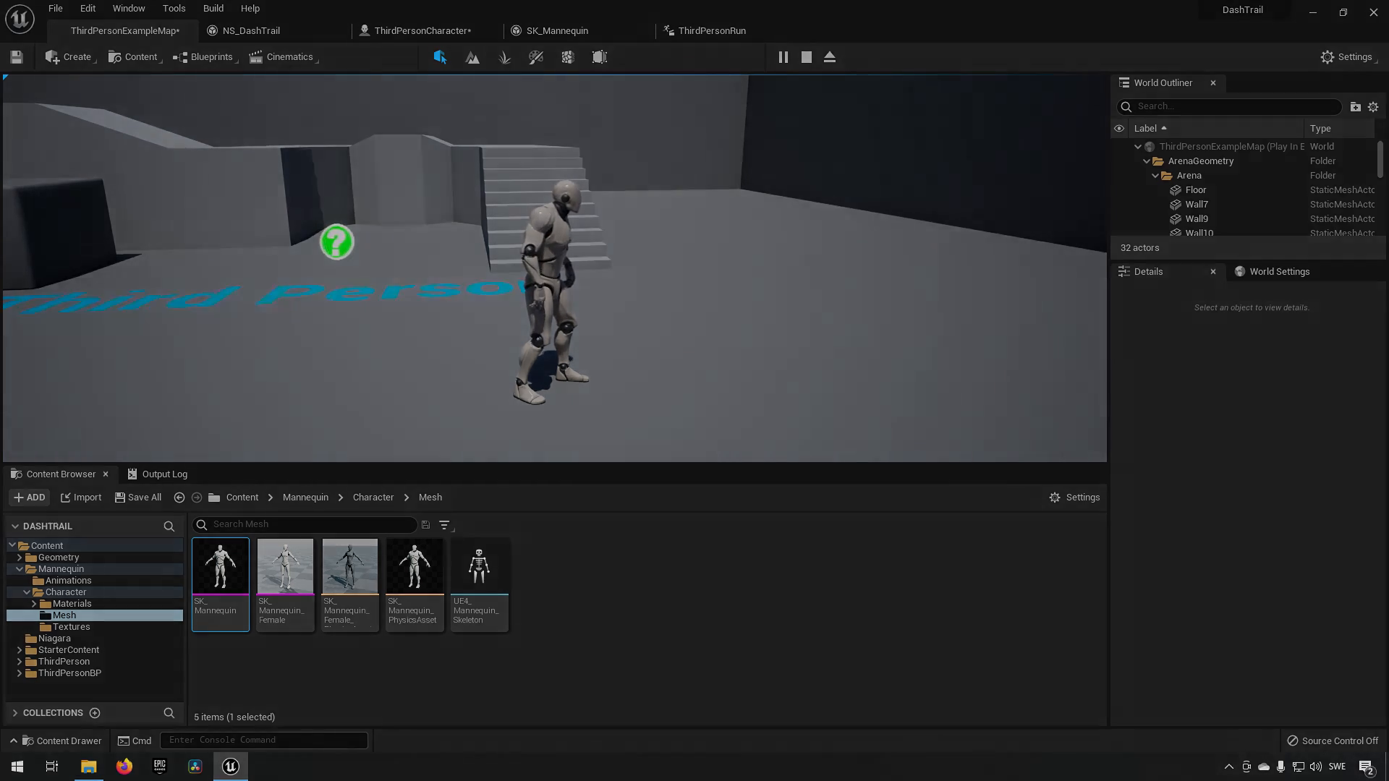
left_click(805, 56)
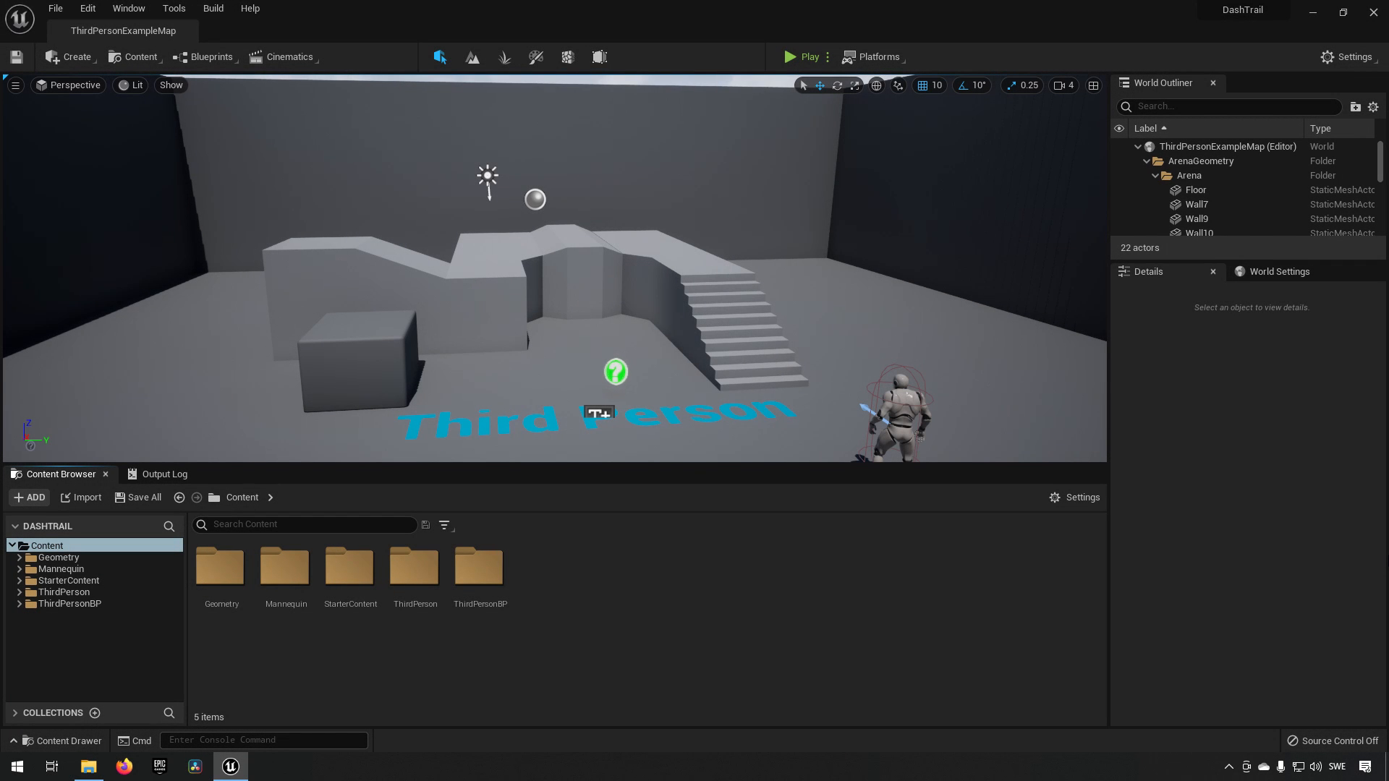
Create the M_DashTrail material inside a new Niagara content folder.
left_click(46, 545)
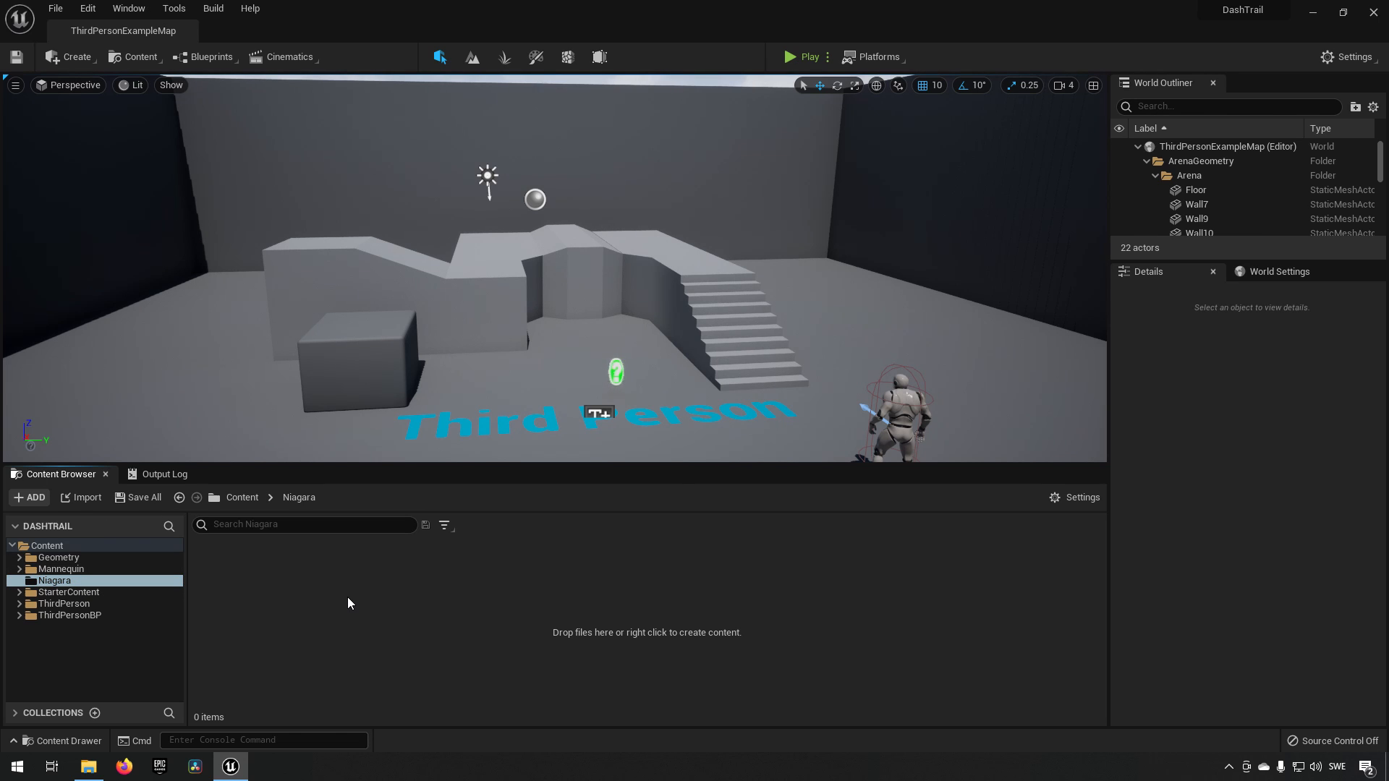
mouse_move(392, 558)
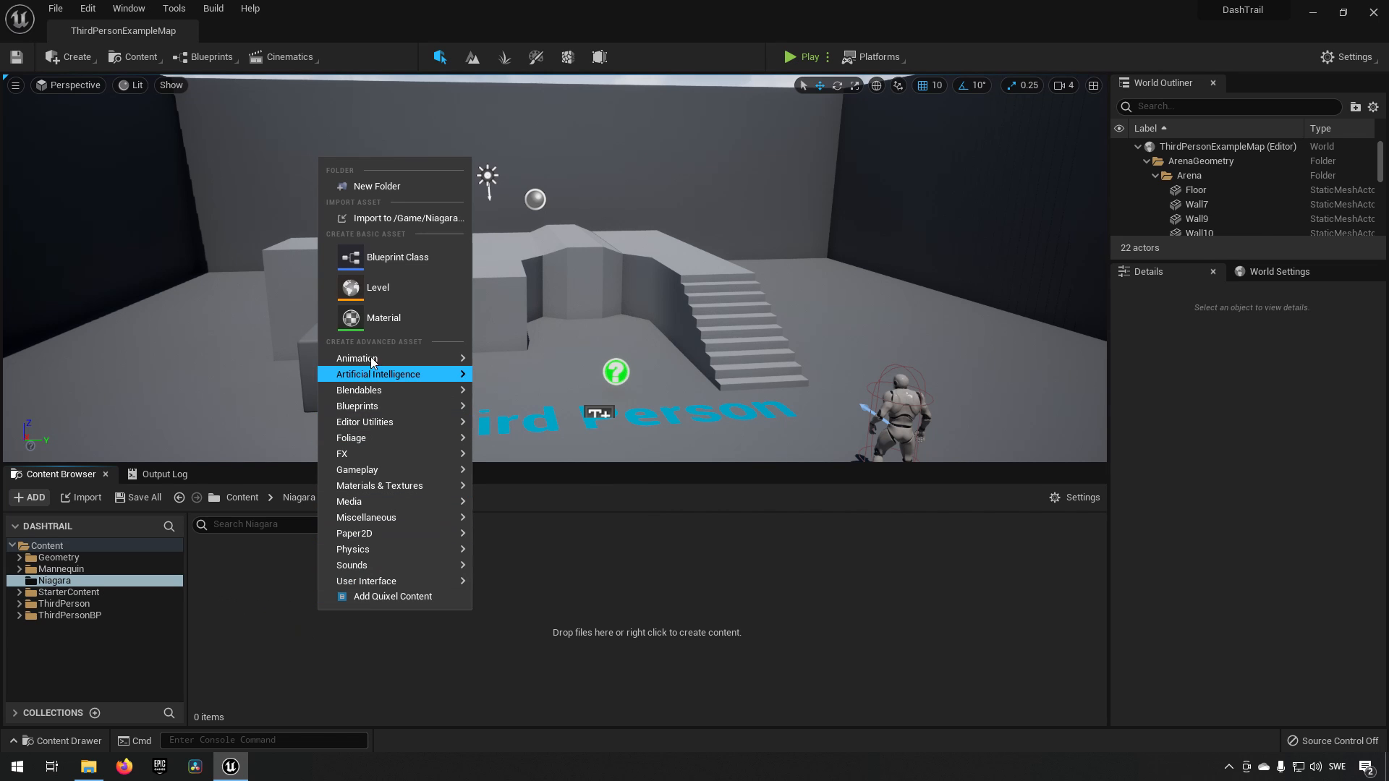
left_click(382, 318)
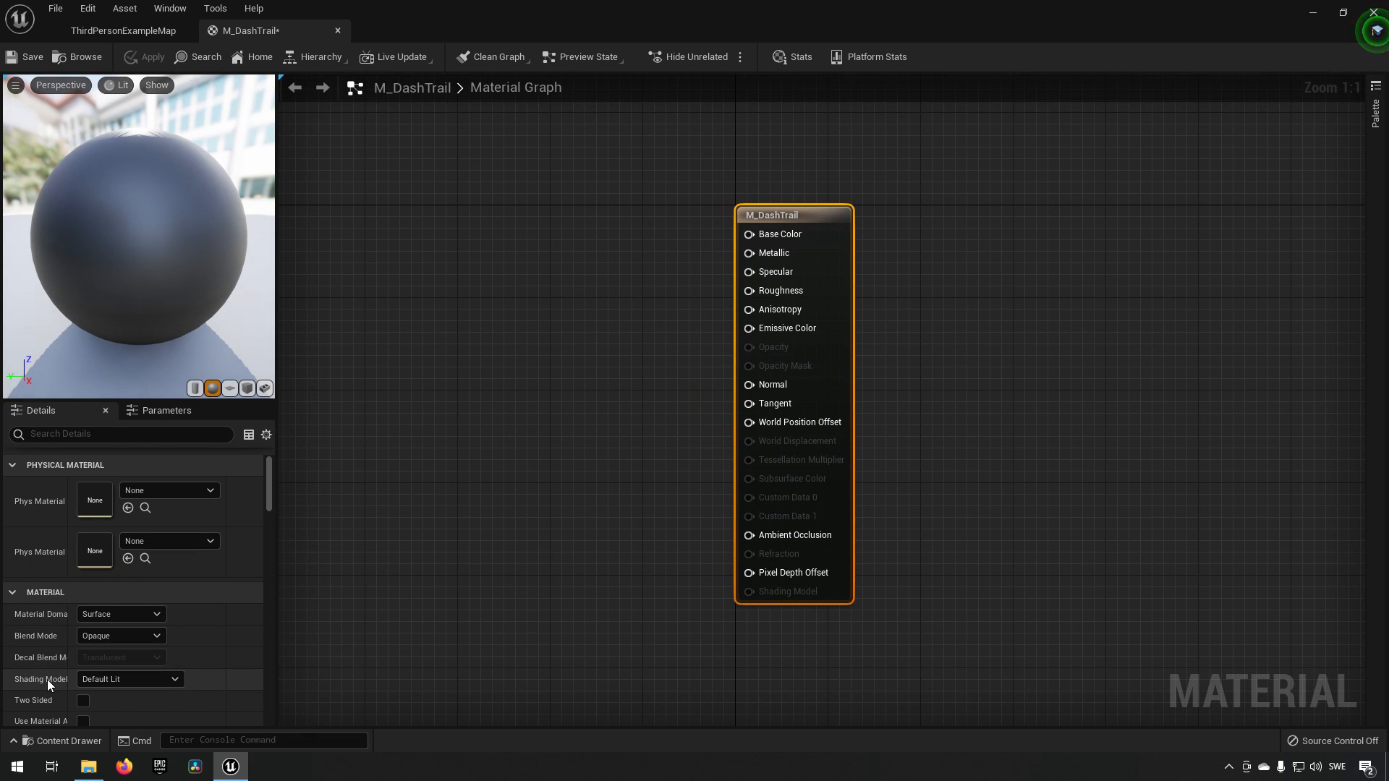
Set M_DashTrail's shading model to Unlit and add a ParticleColor node to its graph.
left_click(129, 680)
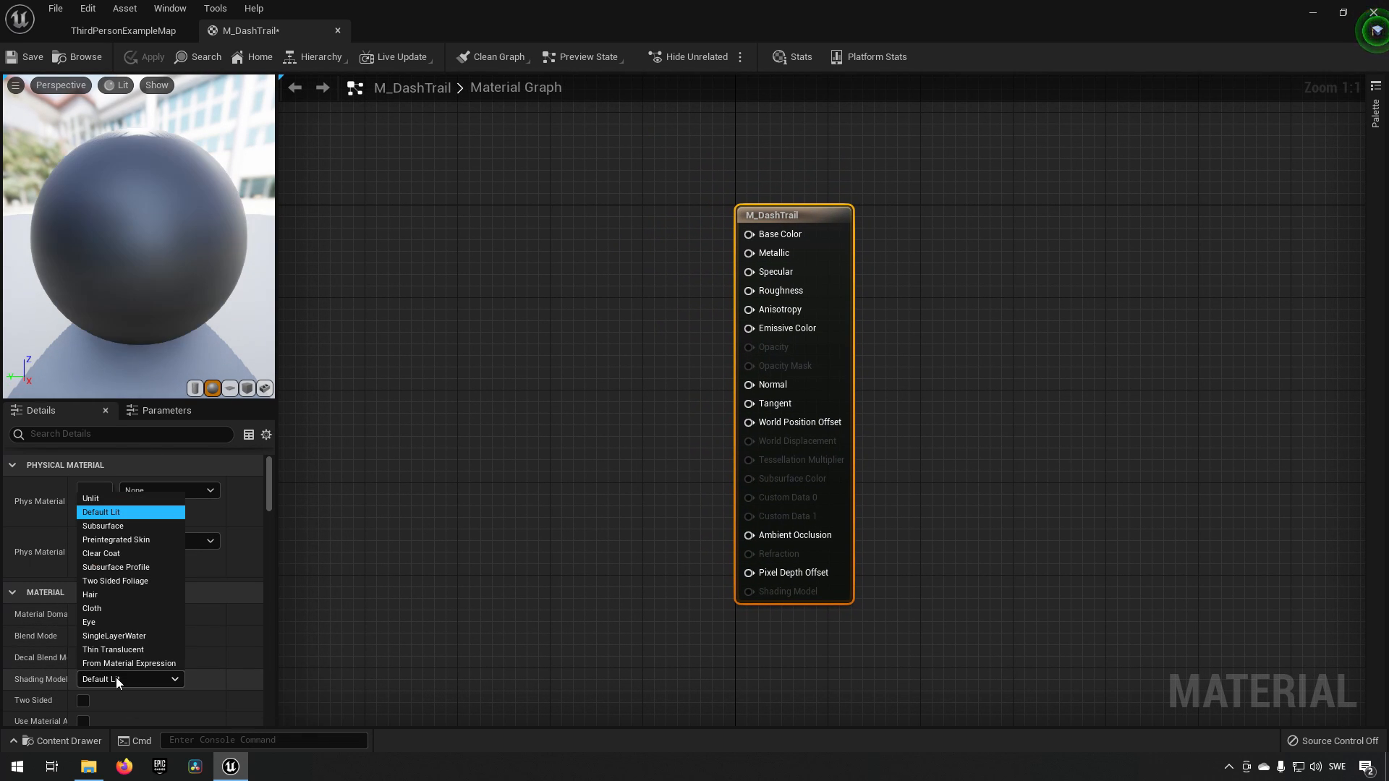
left_click(90, 498)
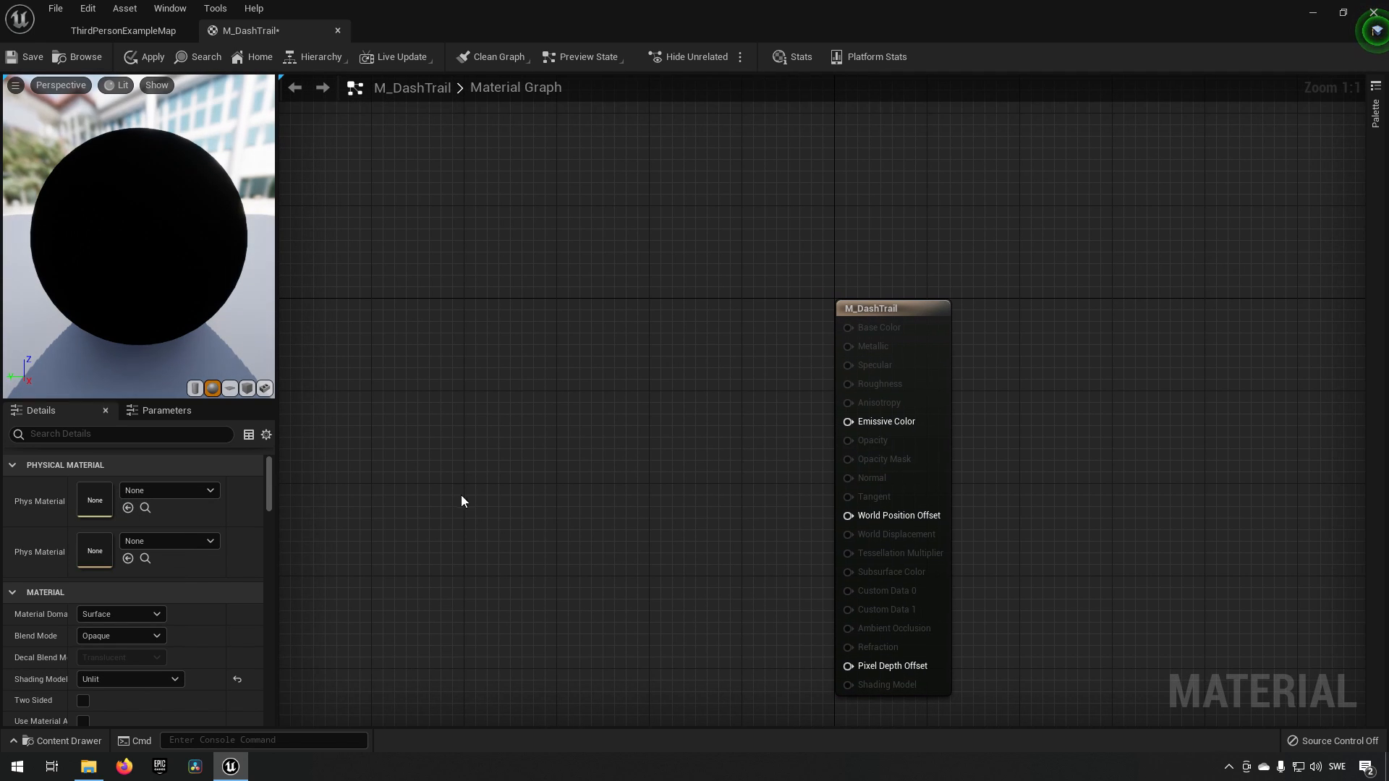
type("par")
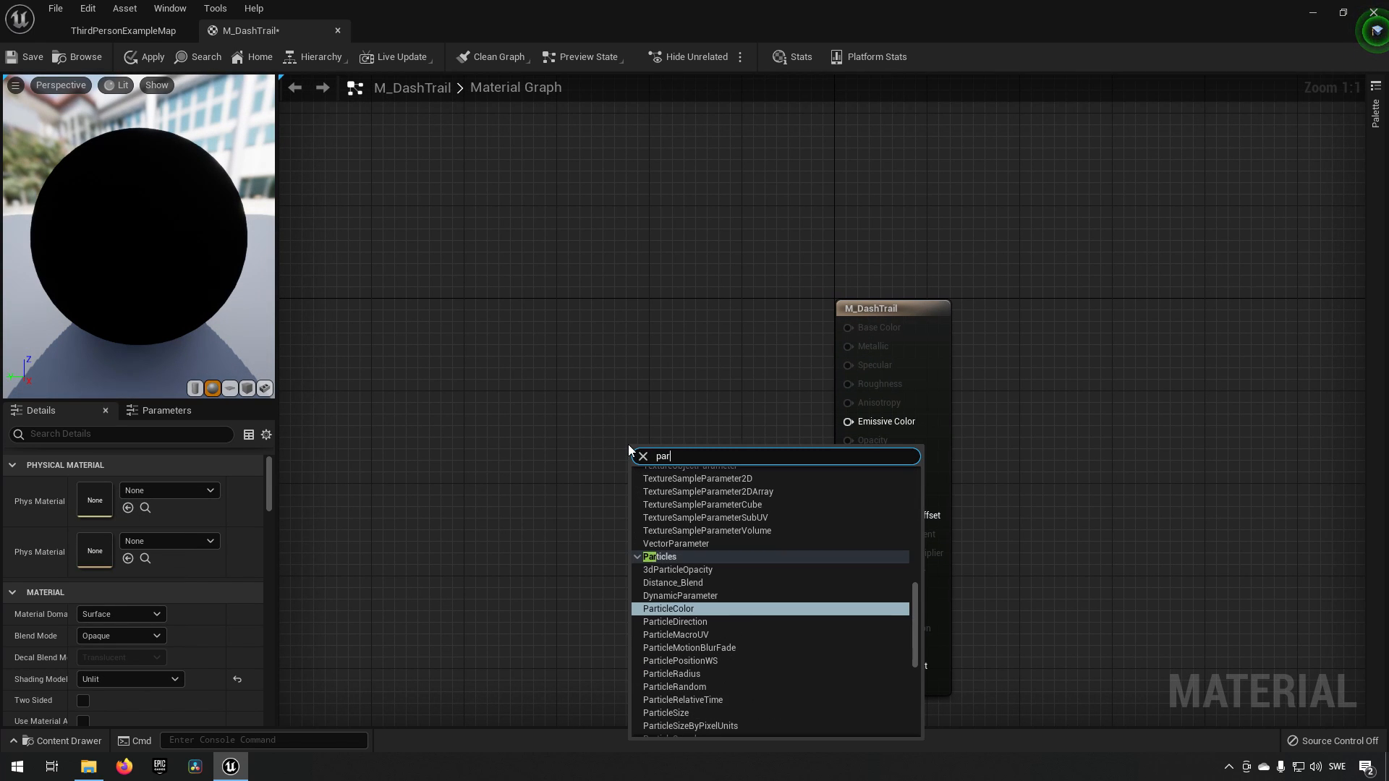
left_click(667, 609)
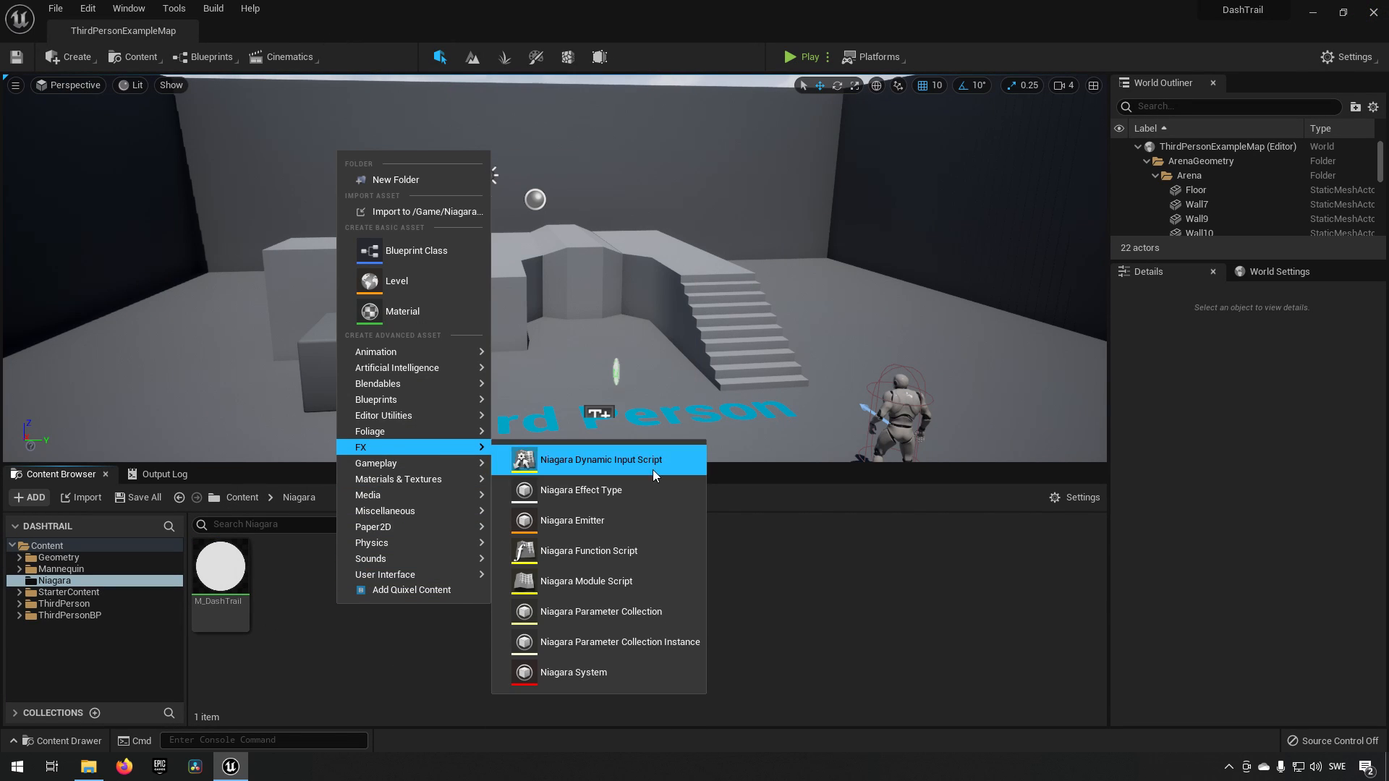
Create an empty Niagara system NS_DashTrail beside M_DashTrail and open it for editing.
left_click(573, 672)
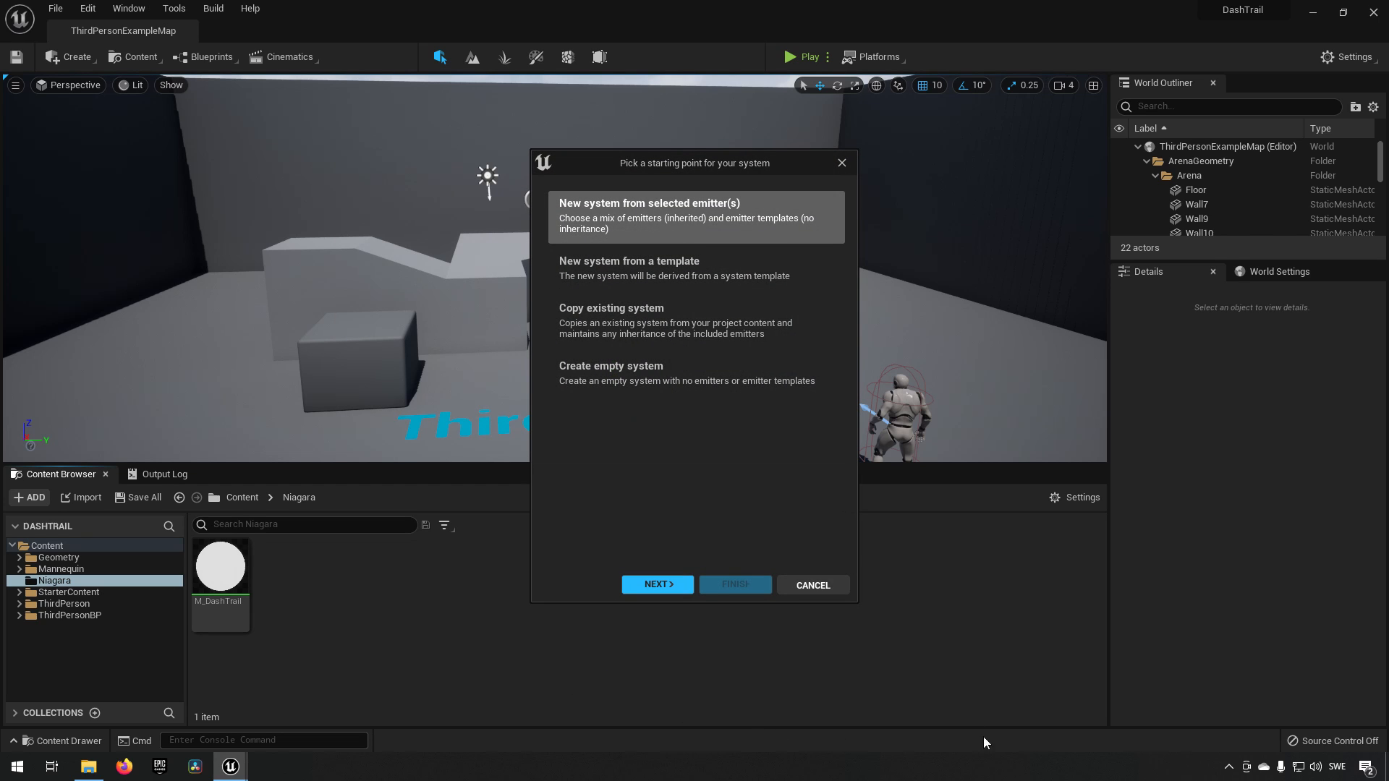
left_click(695, 372)
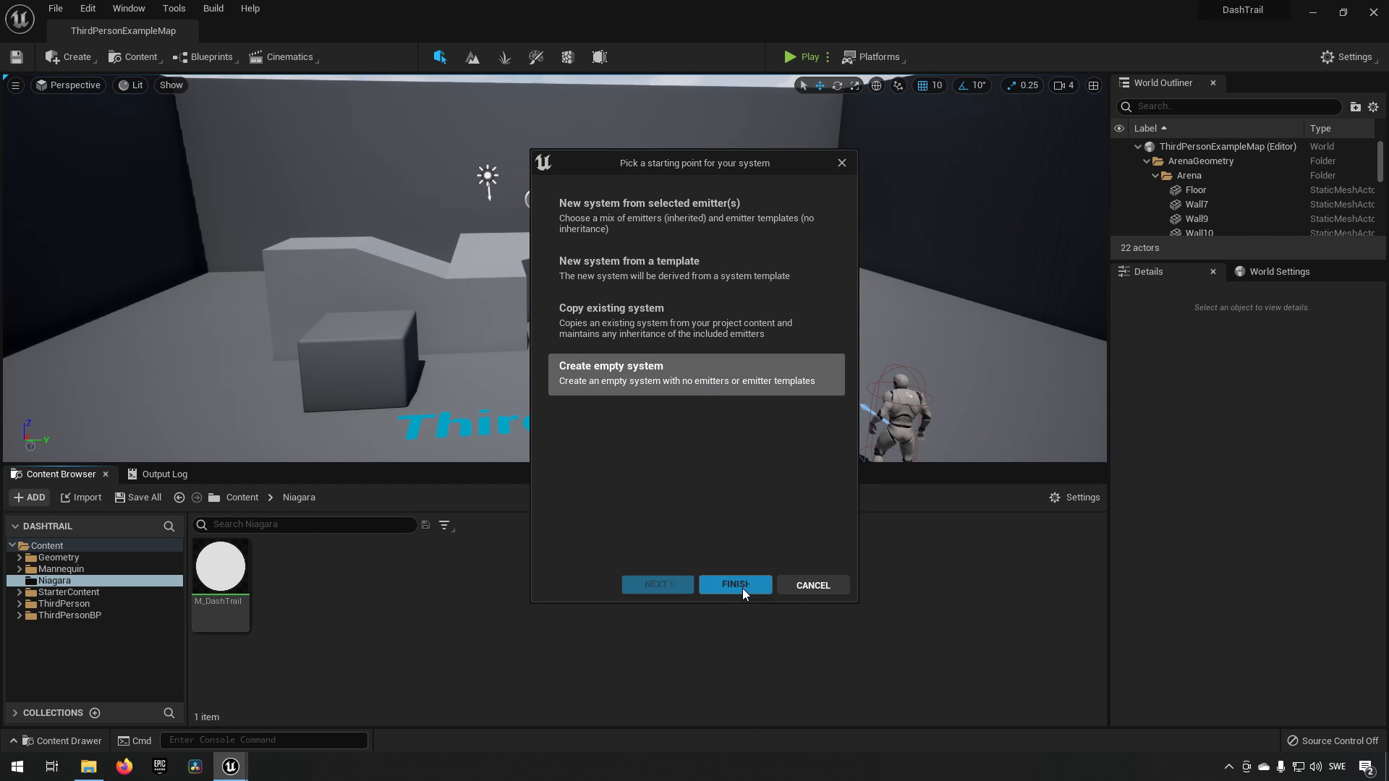
left_click(736, 585)
type("NS_DashTrail")
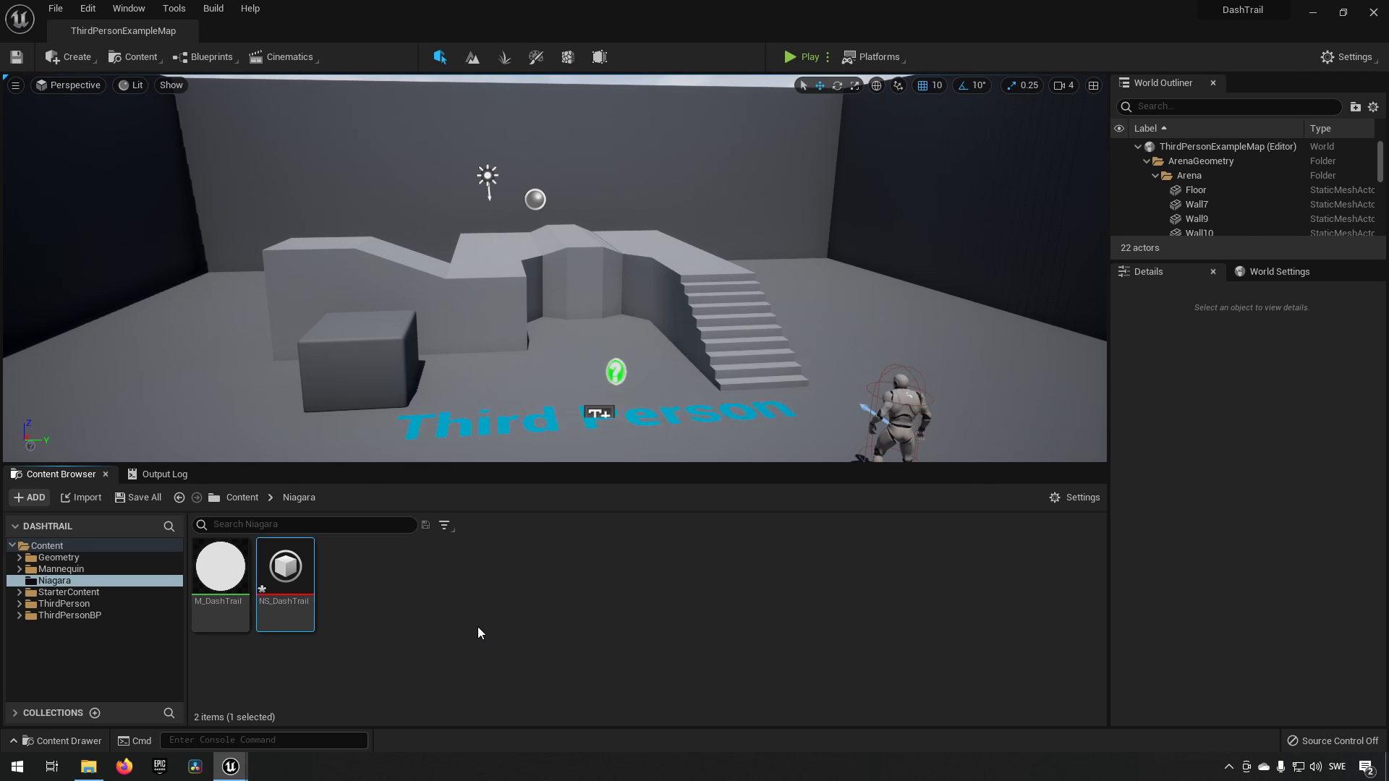
double_click(285, 567)
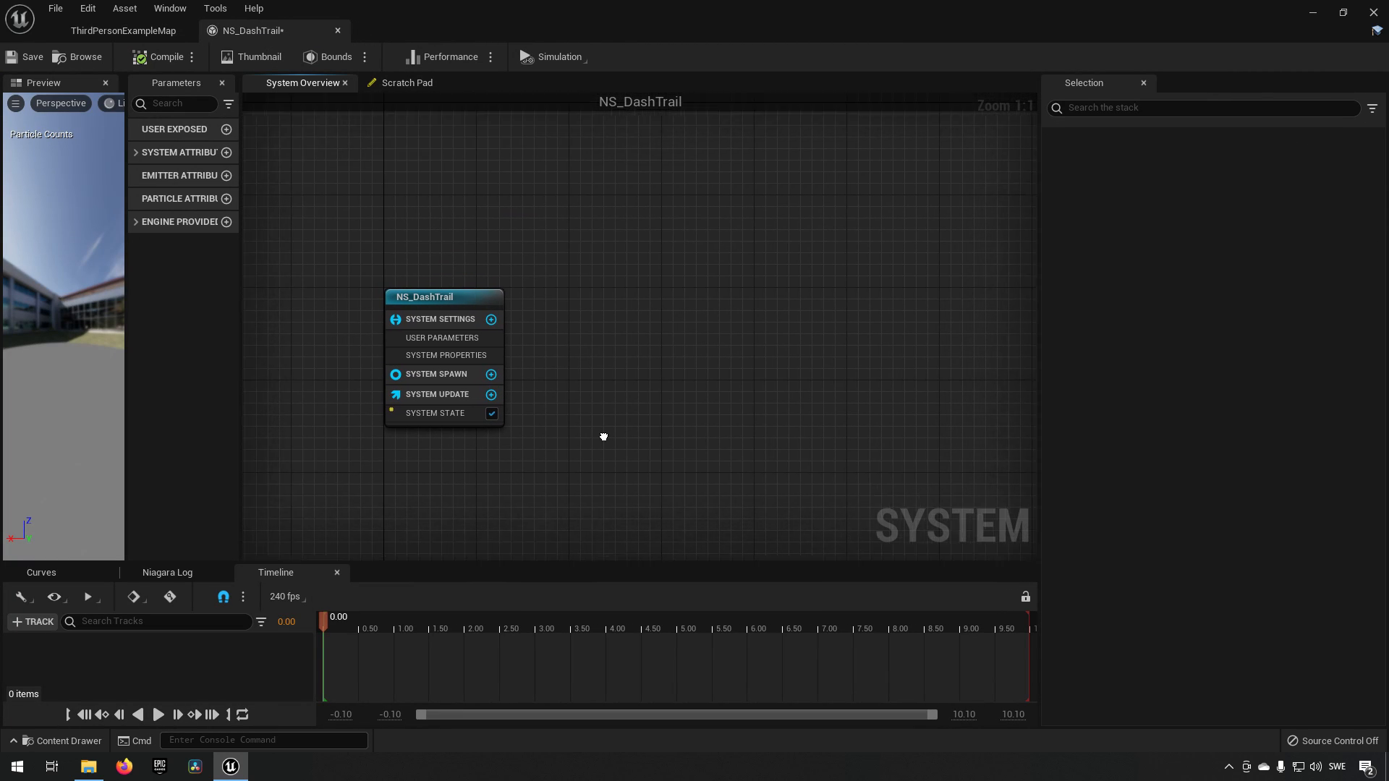
scroll("down", 3)
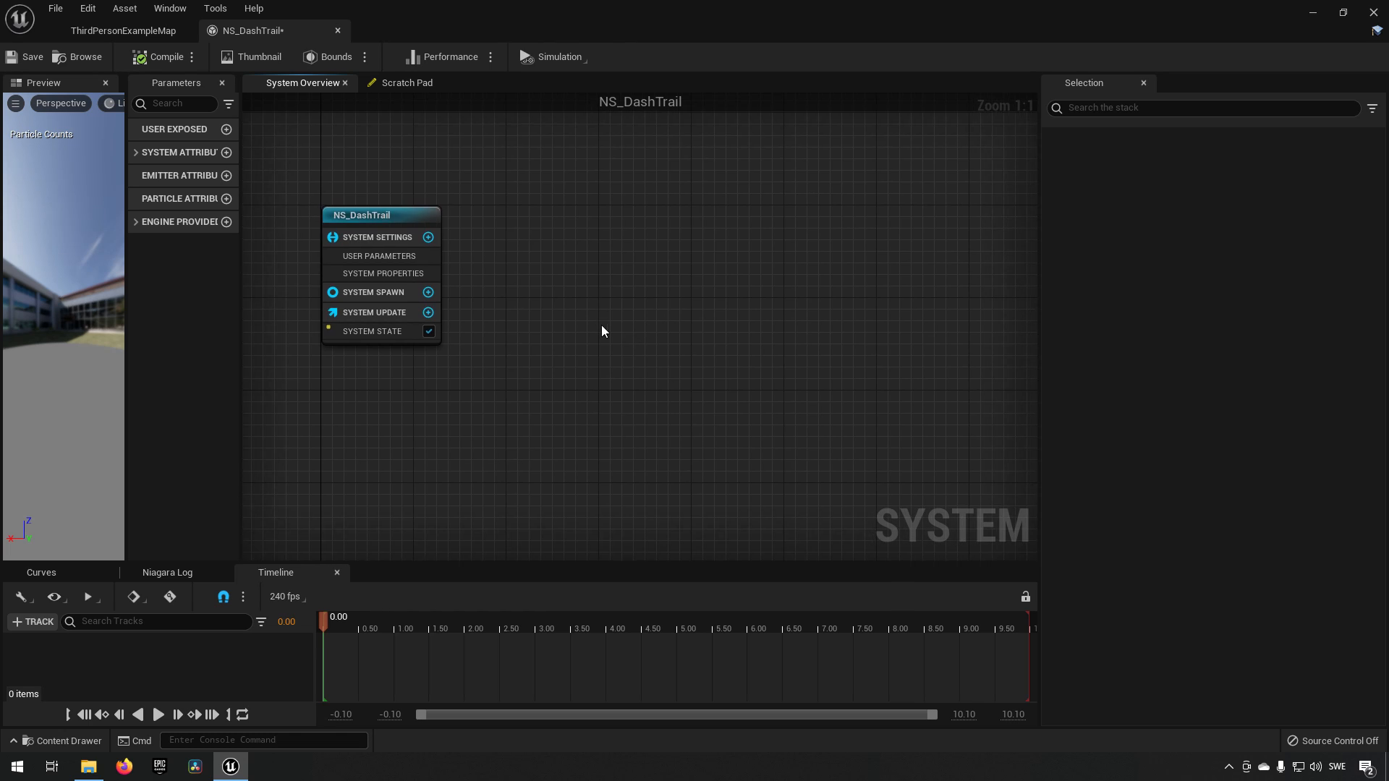
mouse_move(203, 399)
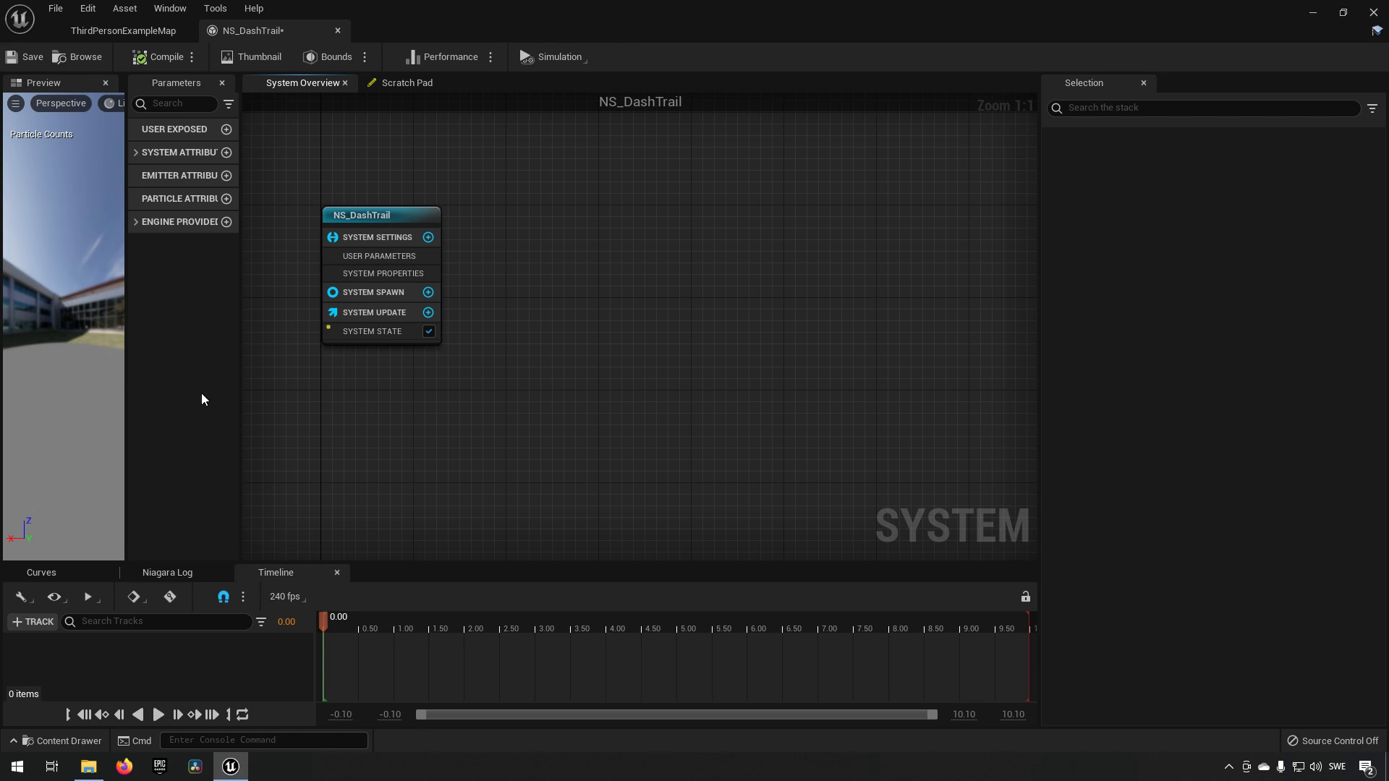
mouse_move(518, 352)
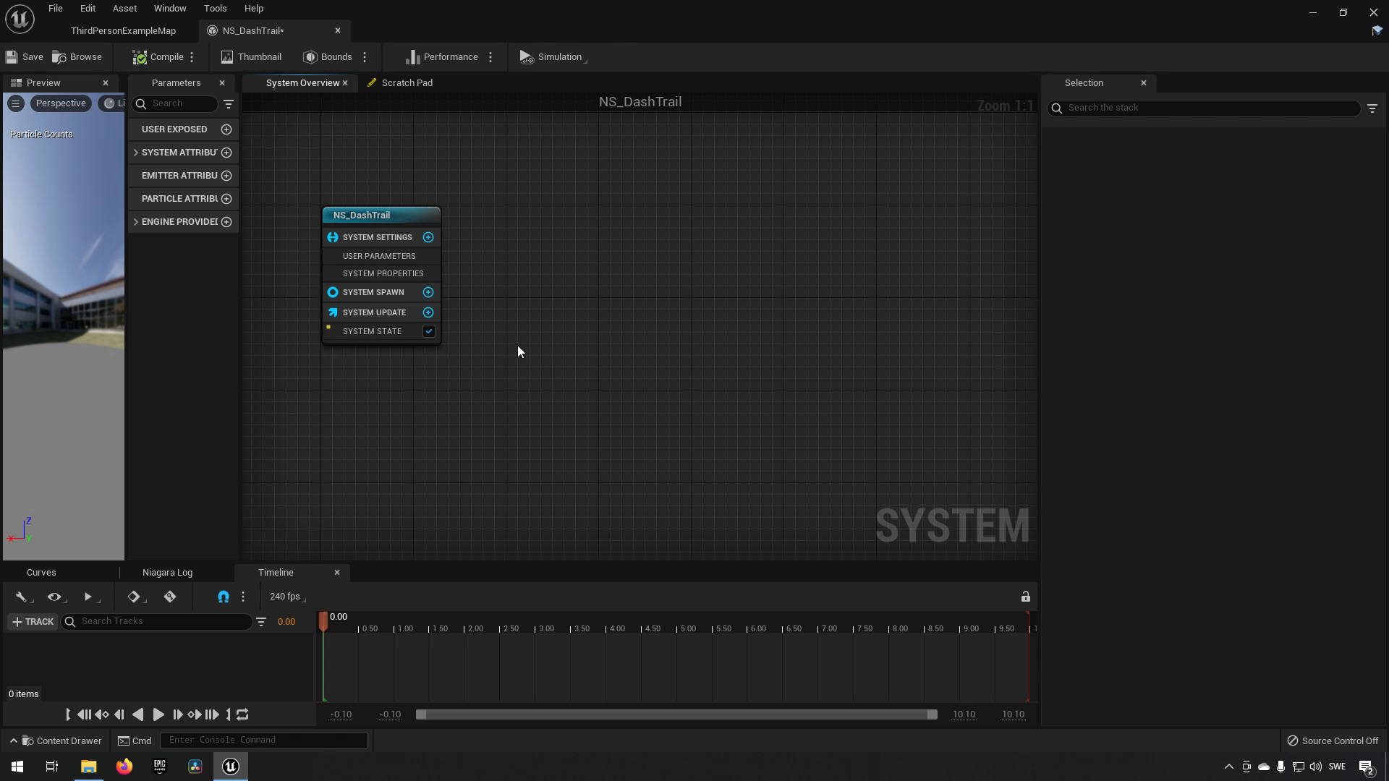
mouse_move(602, 274)
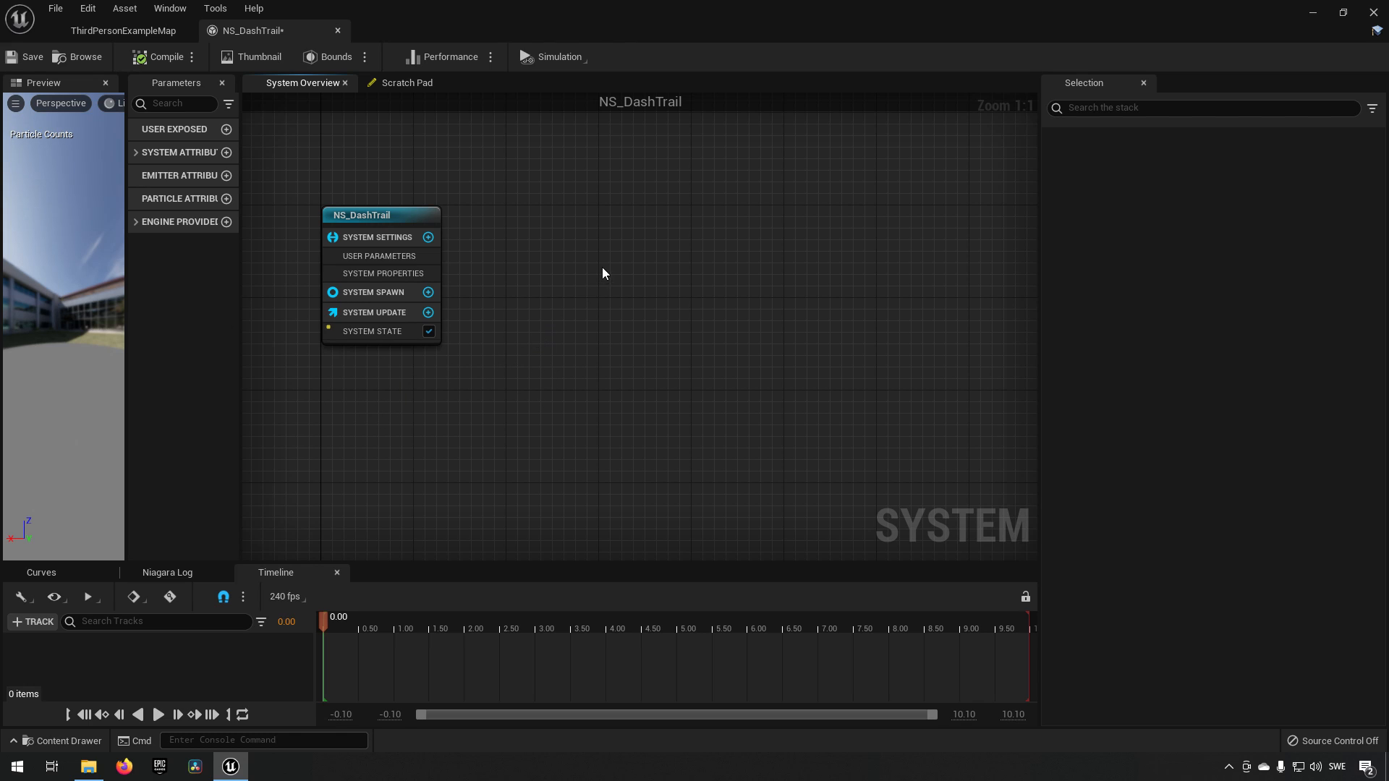
Add an empty emitter named DashTrail to the NS_DashTrail system graph.
right_click(602, 273)
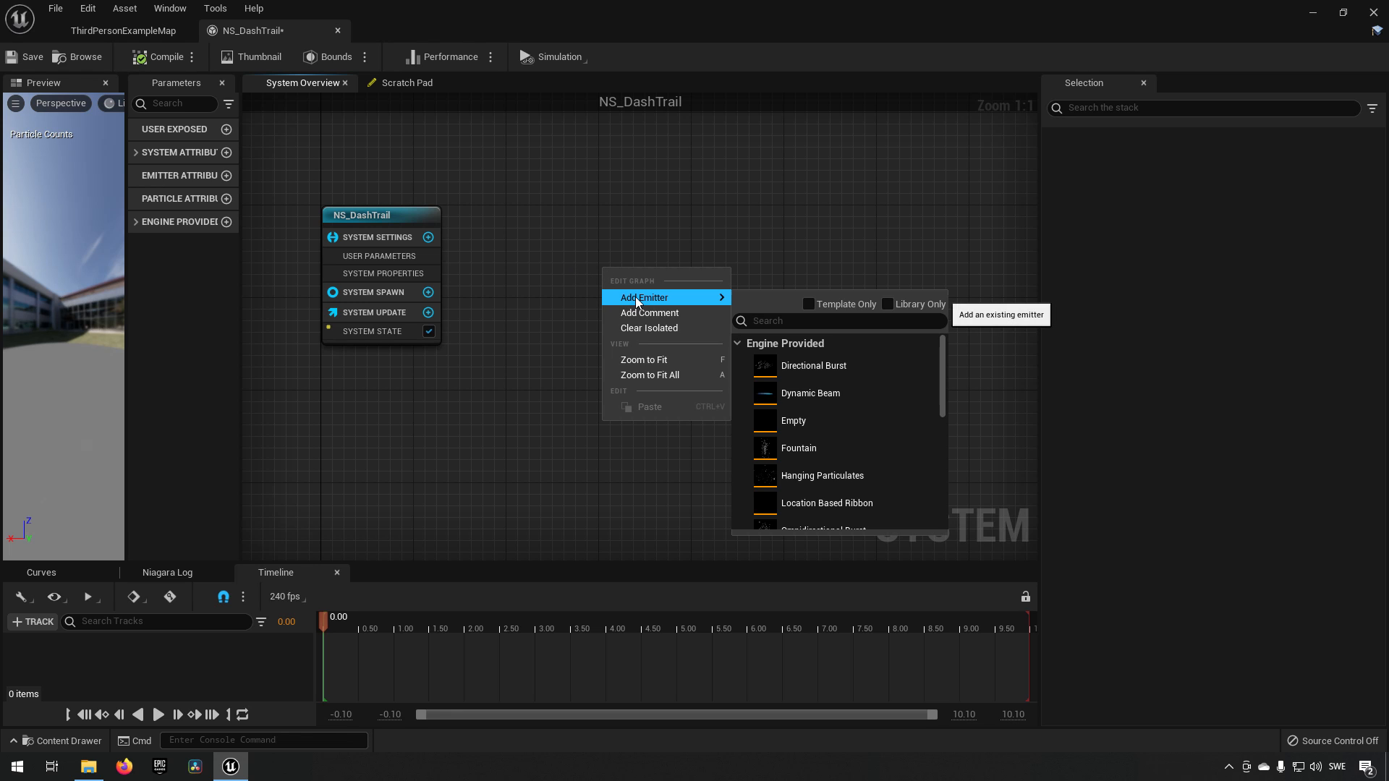
left_click(815, 429)
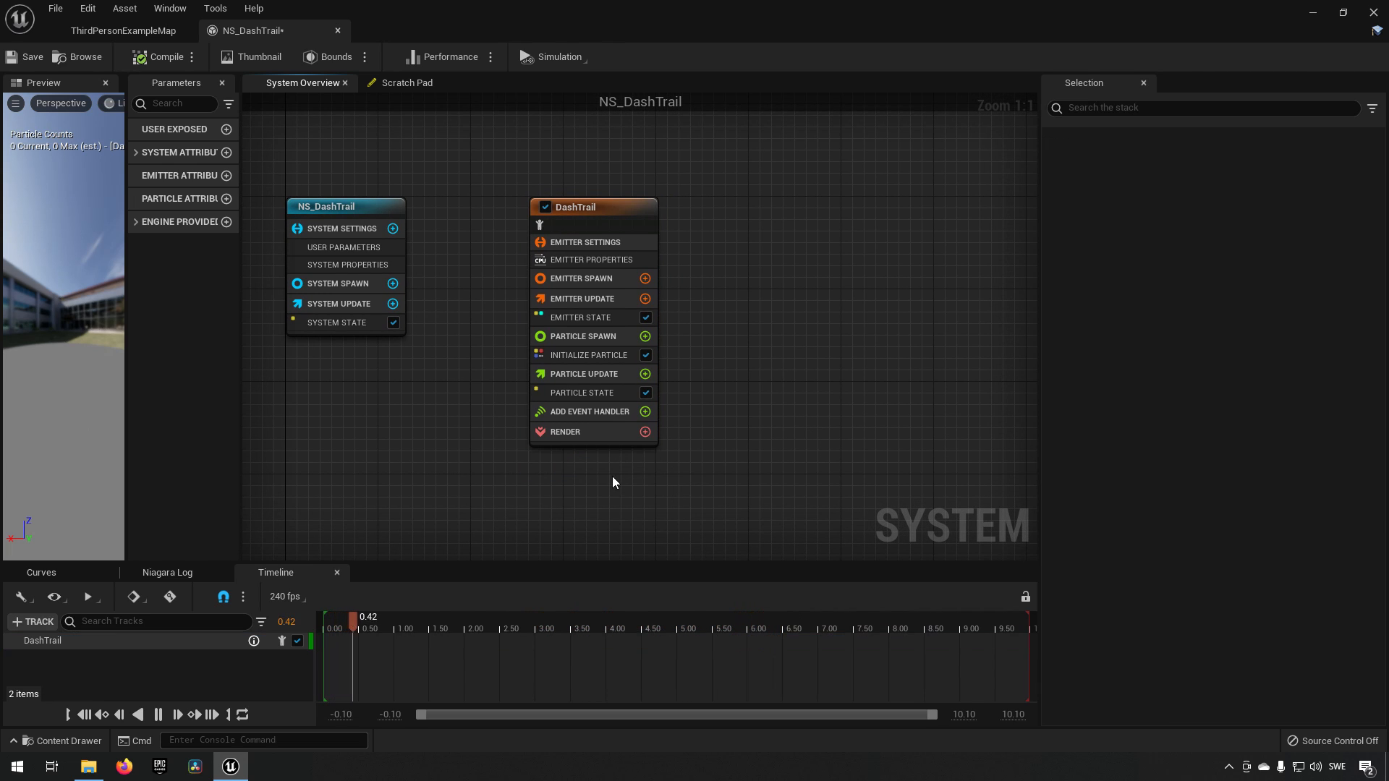
Attach a Ribbon Renderer to the DashTrail emitter's render stage.
left_click(646, 431)
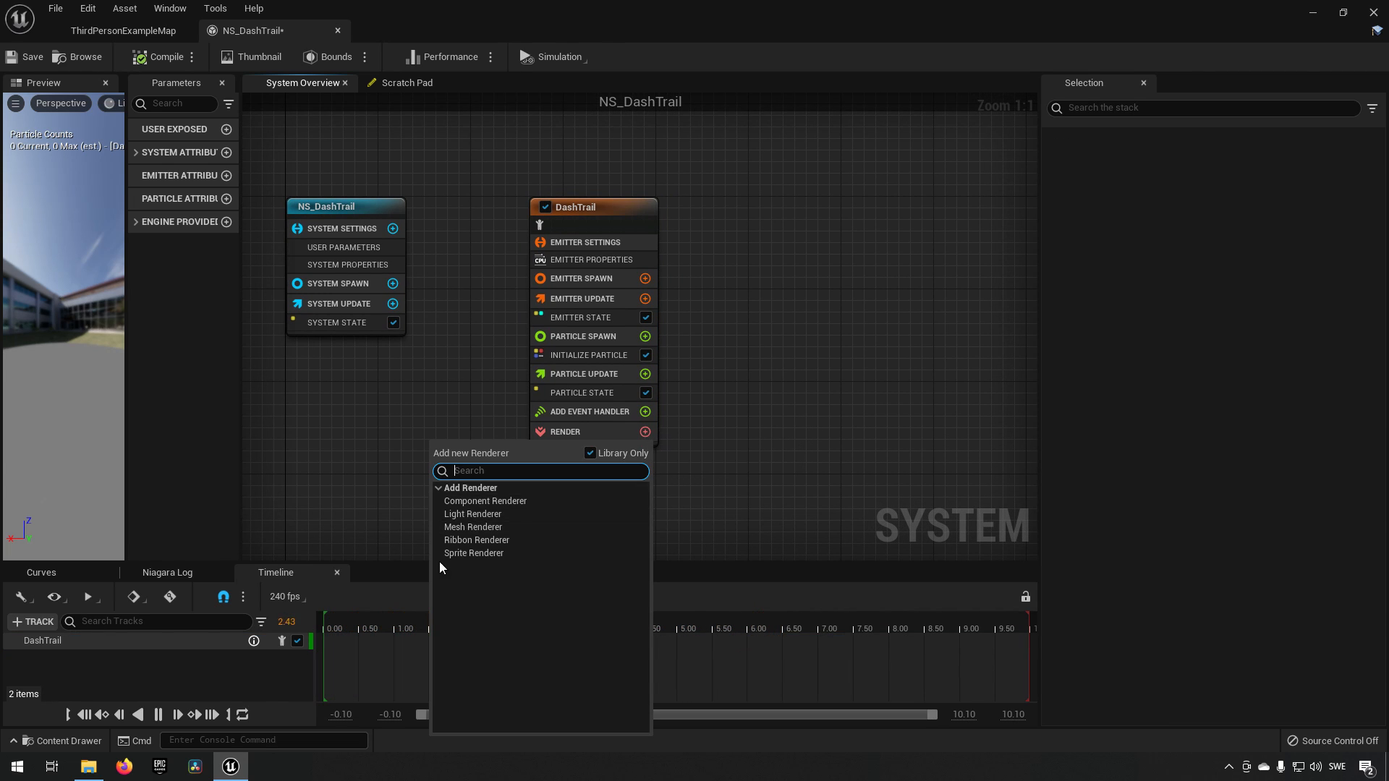
mouse_move(479, 554)
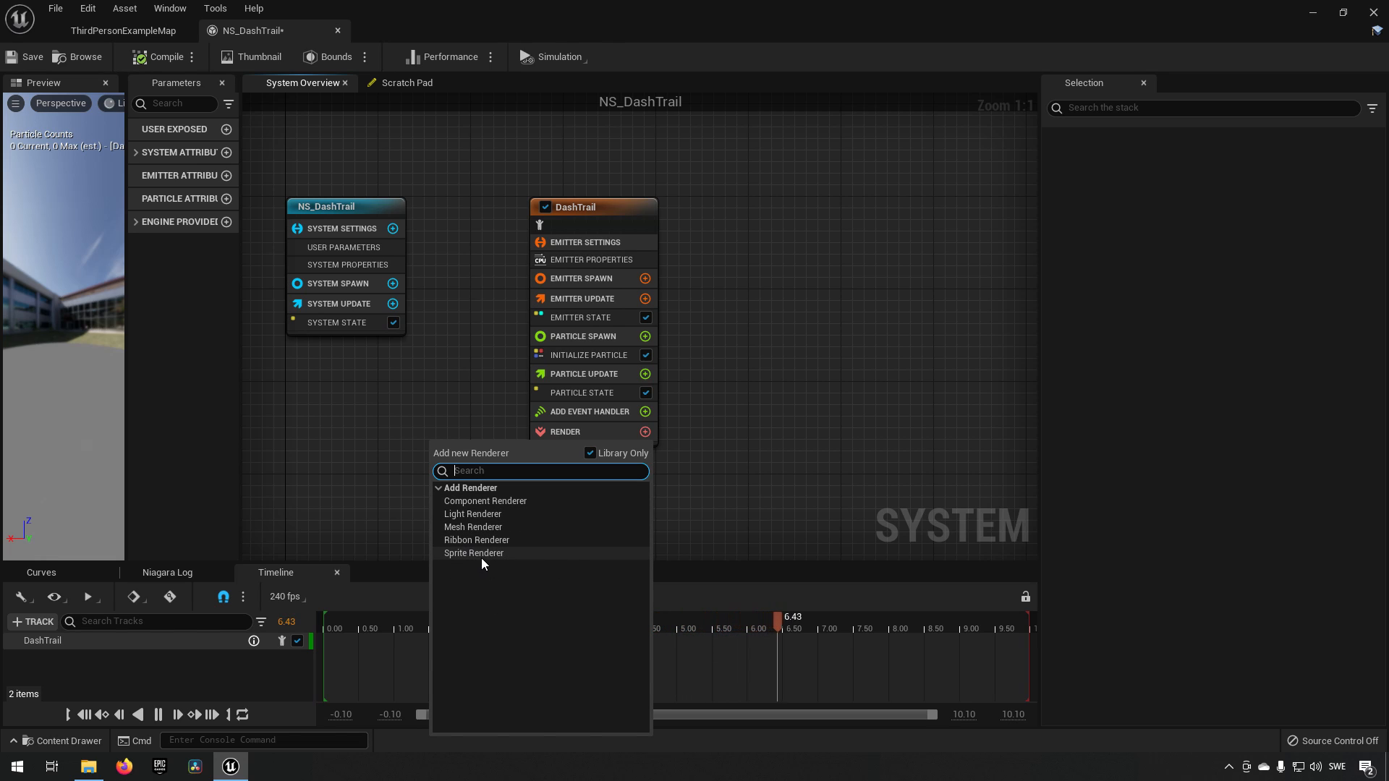
mouse_move(473, 553)
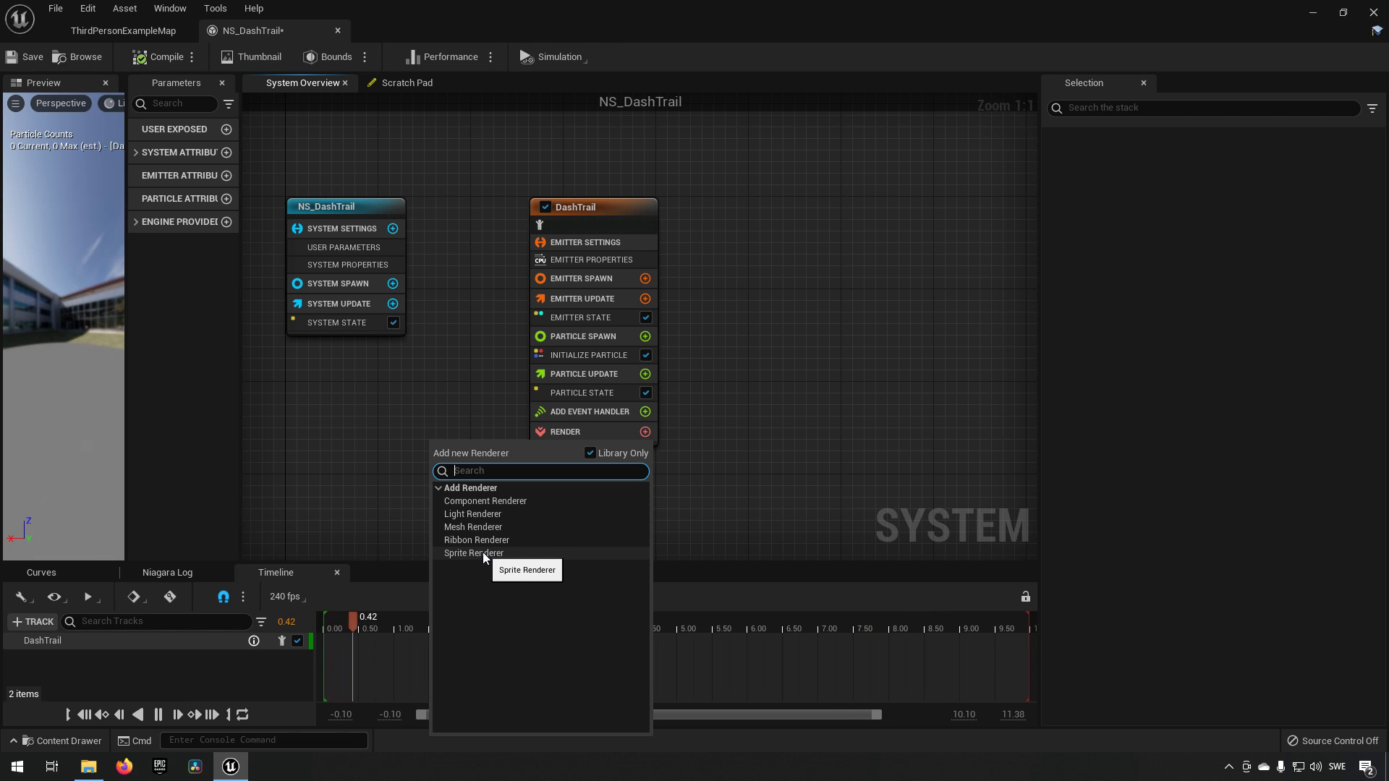
mouse_move(476, 540)
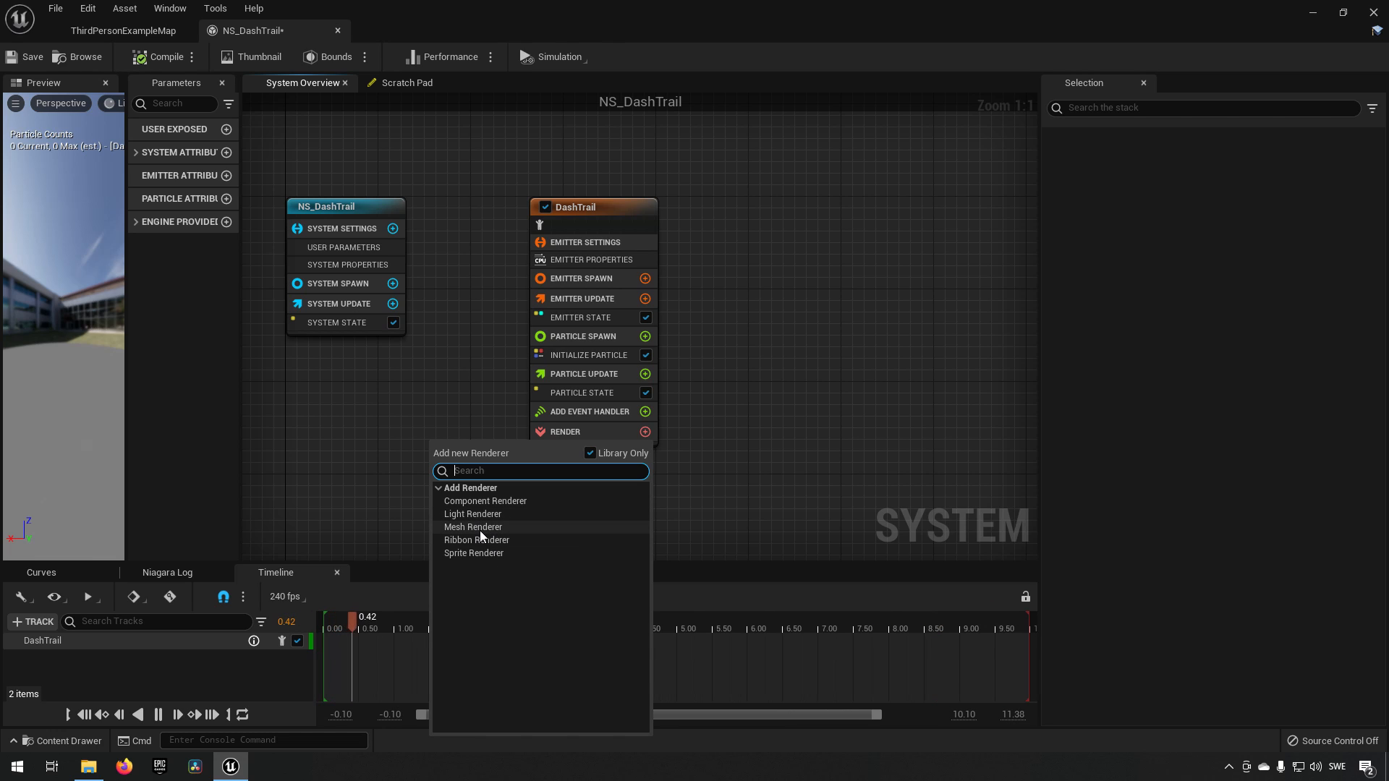
mouse_move(502, 518)
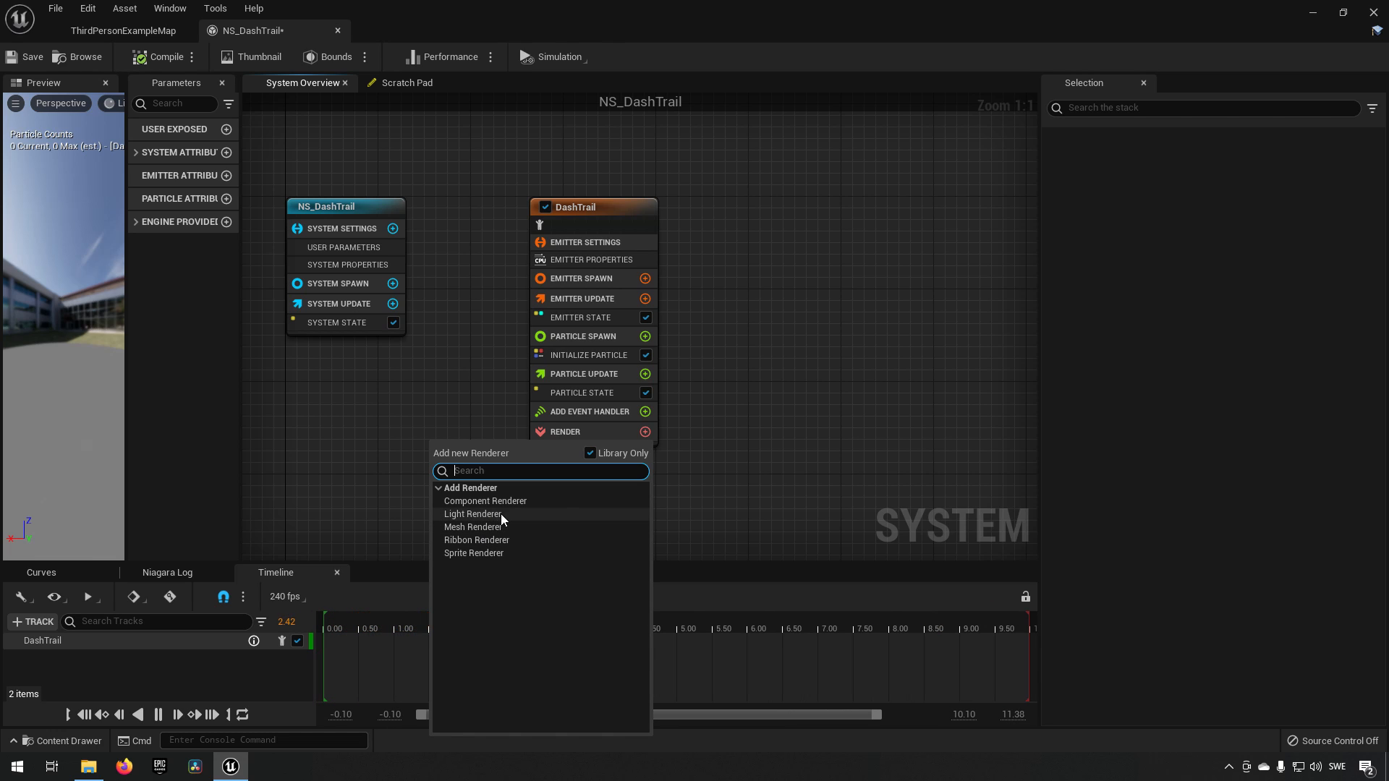
mouse_move(485, 501)
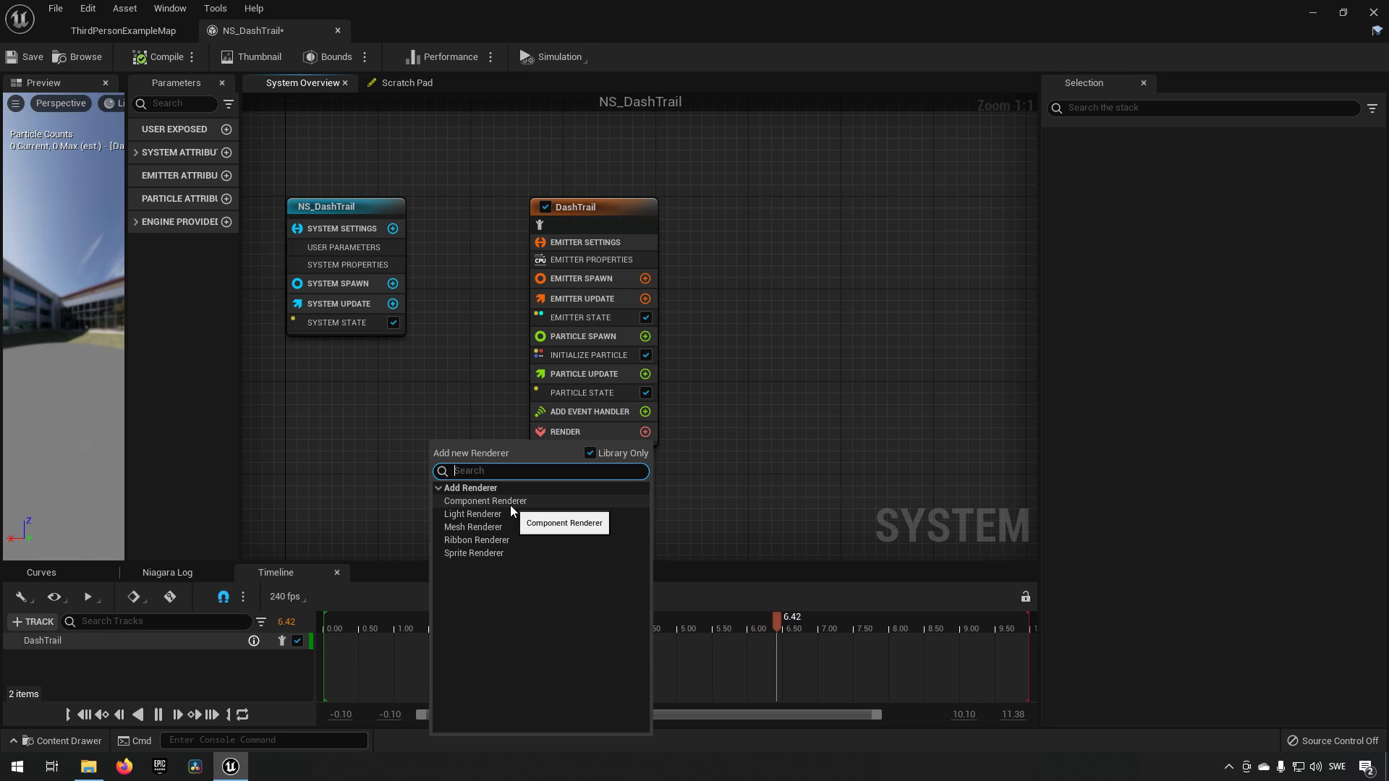
mouse_move(464, 550)
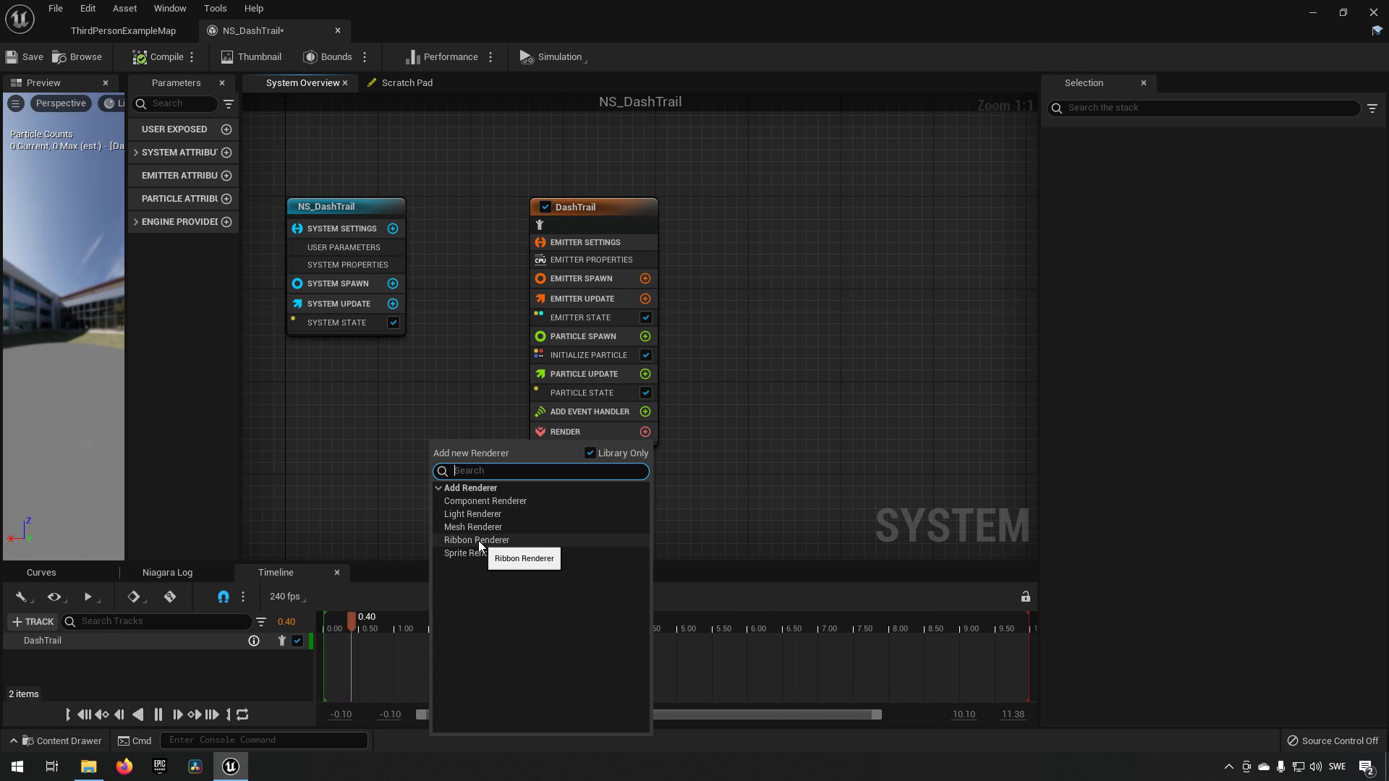
left_click(476, 540)
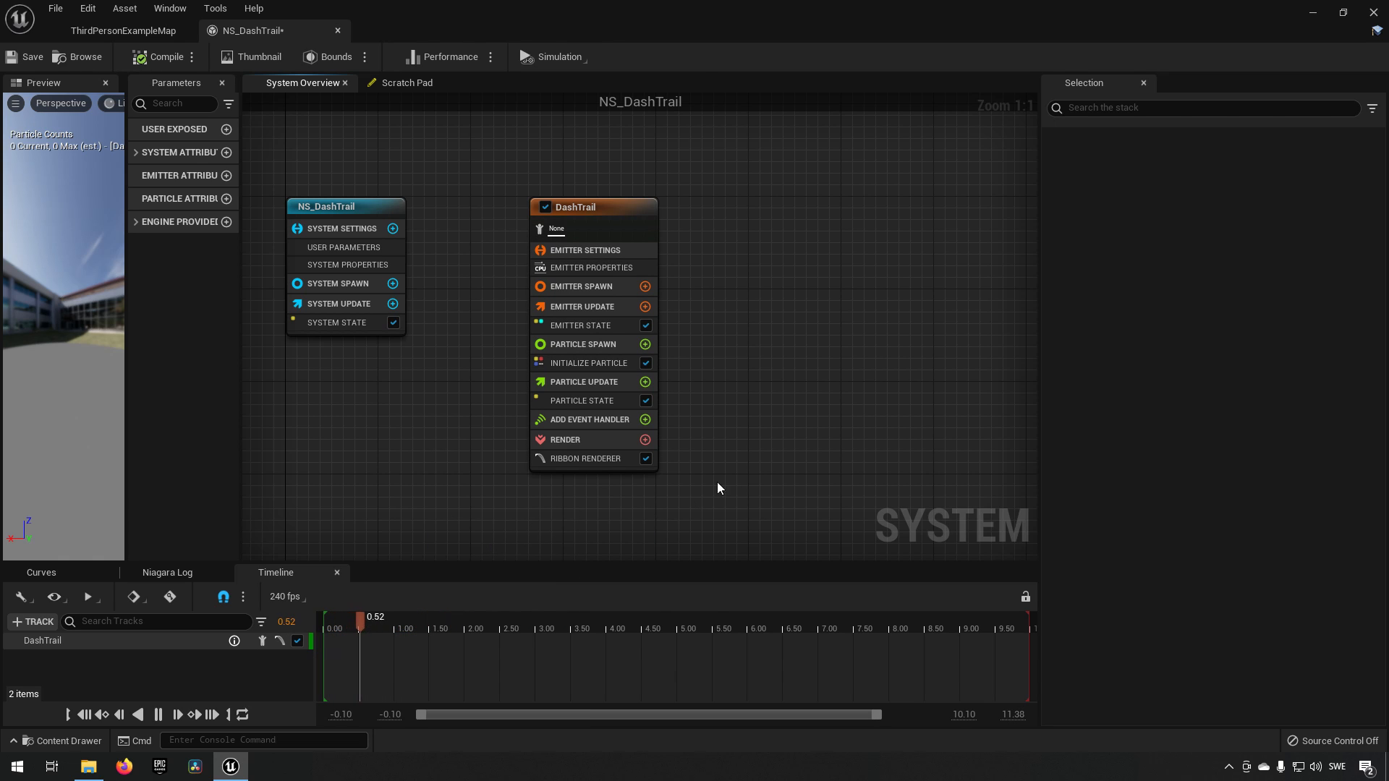
Give the Ribbon Renderer Custom facing and the M_DashTrail material, then deselect it.
left_click(585, 459)
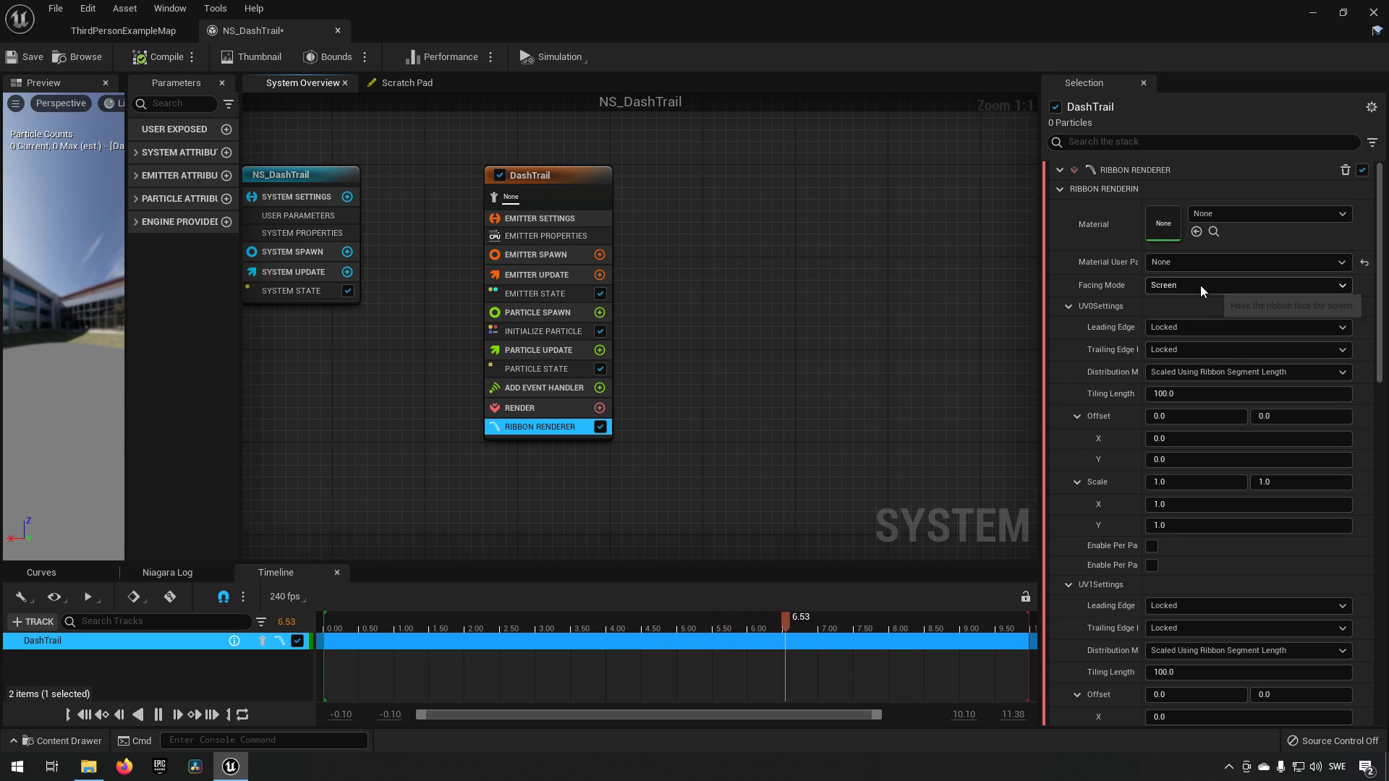
left_click(1243, 285)
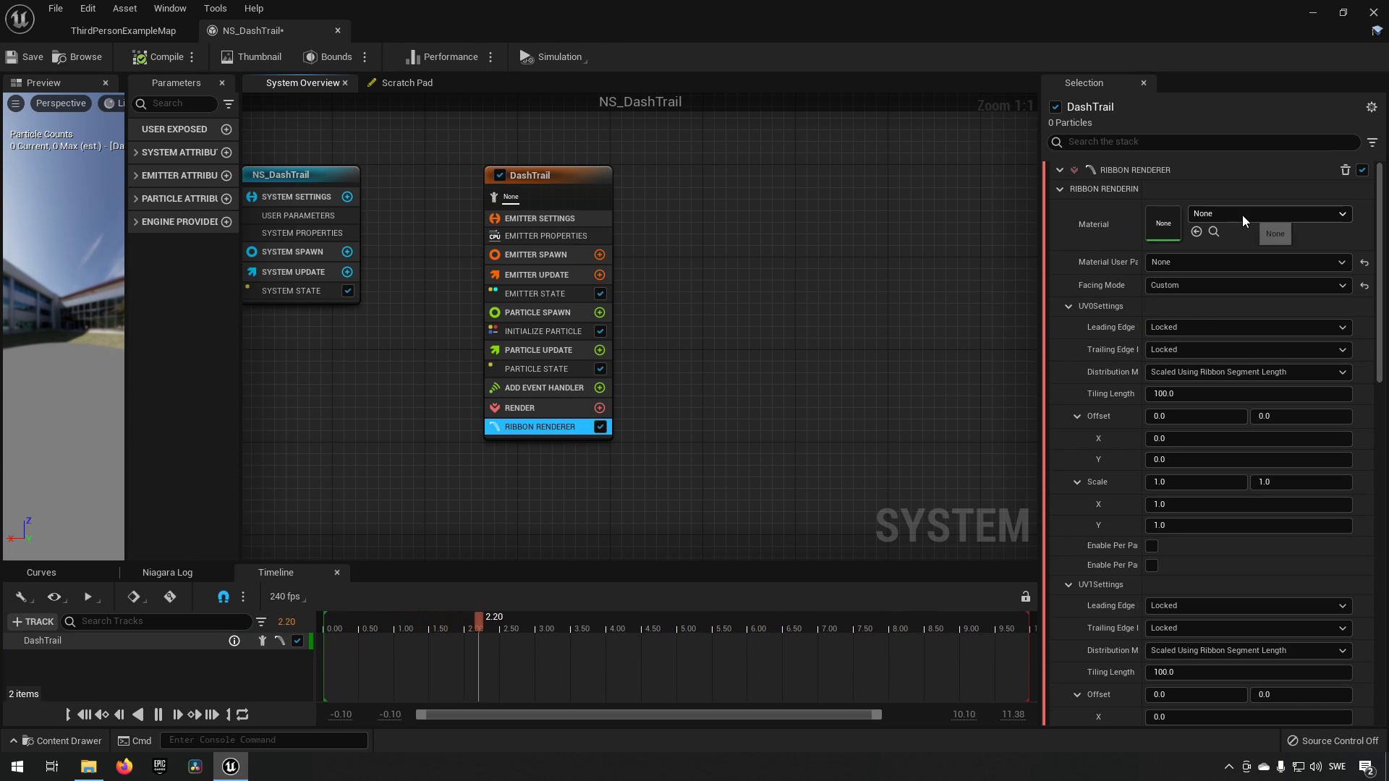
left_click(1268, 214)
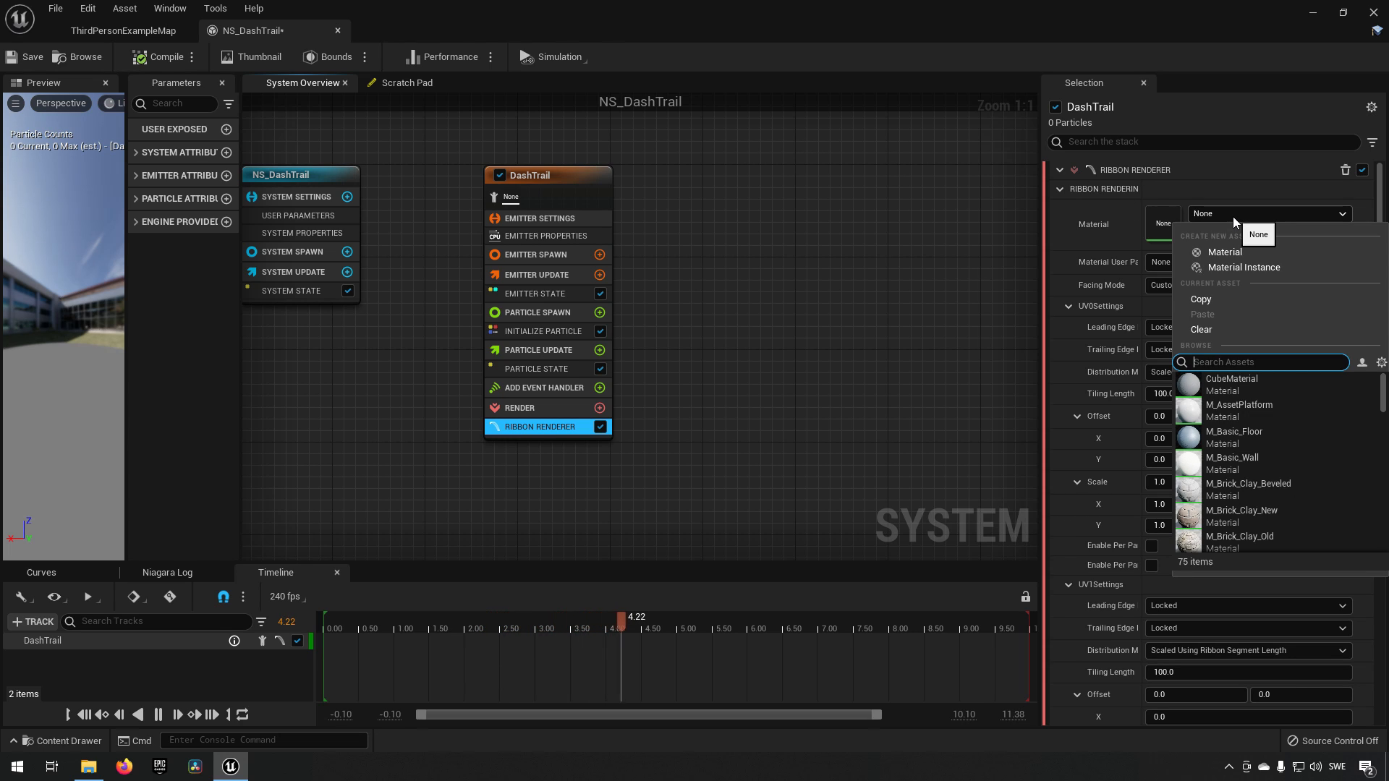
type("m_da")
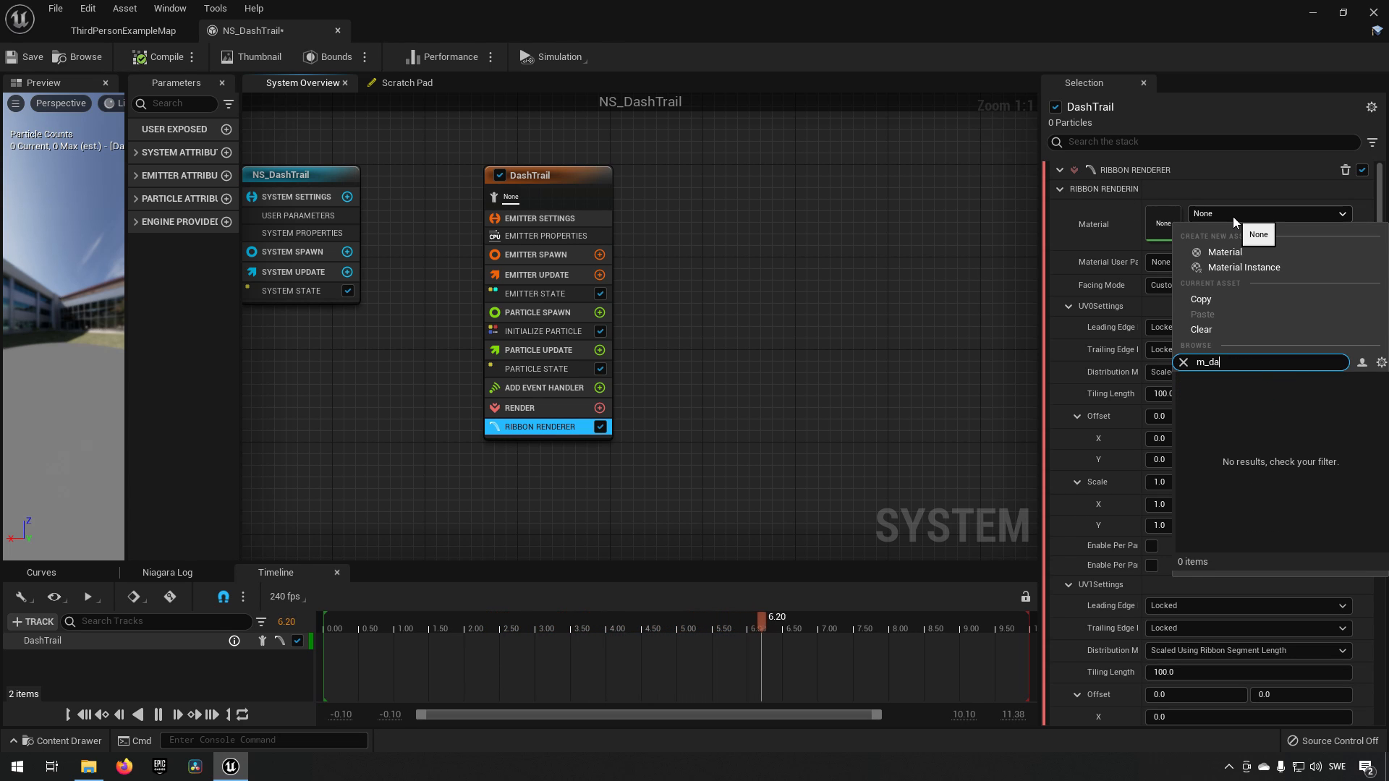
type("sh")
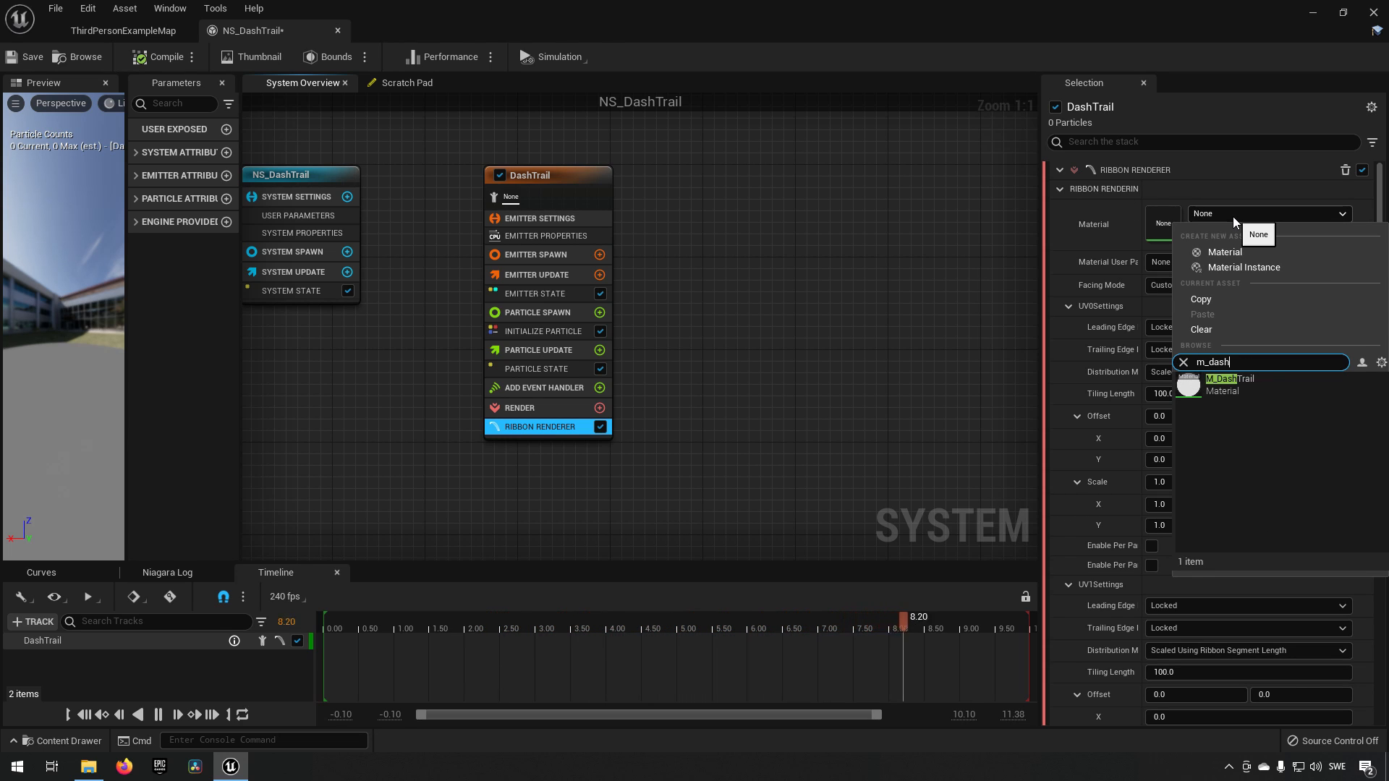
left_click(1230, 382)
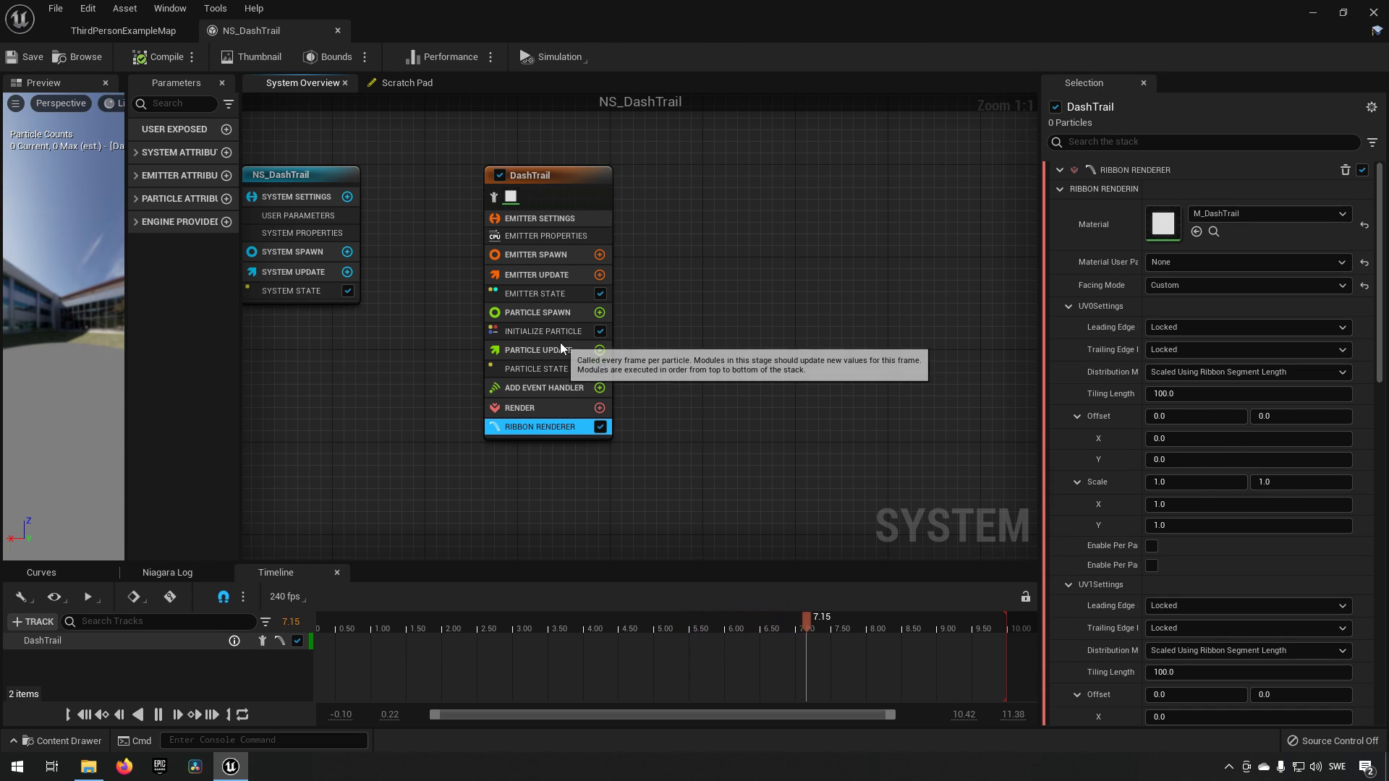
left_click(543, 330)
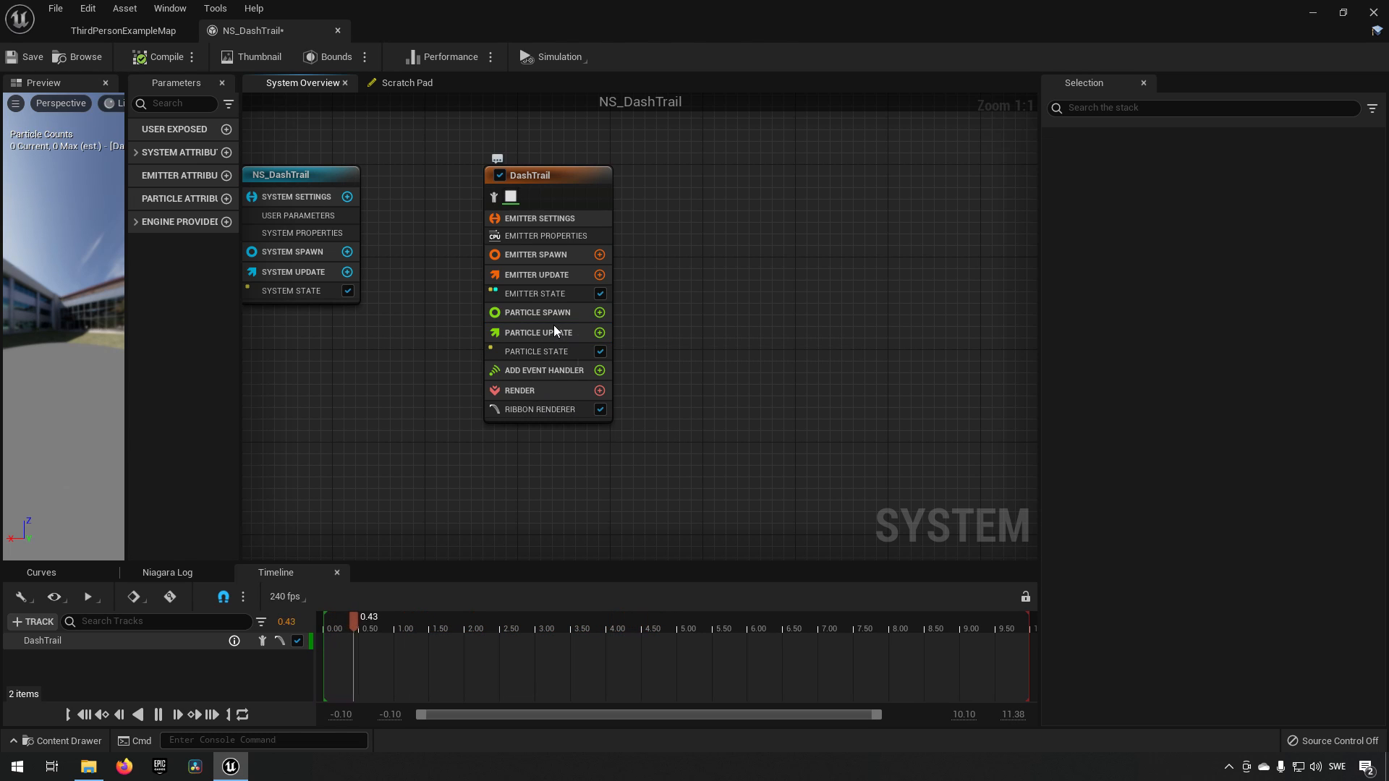
Add Initialize Ribbon to particle spawn with lifetime 1.0 and ribbon width 100.
left_click(599, 313)
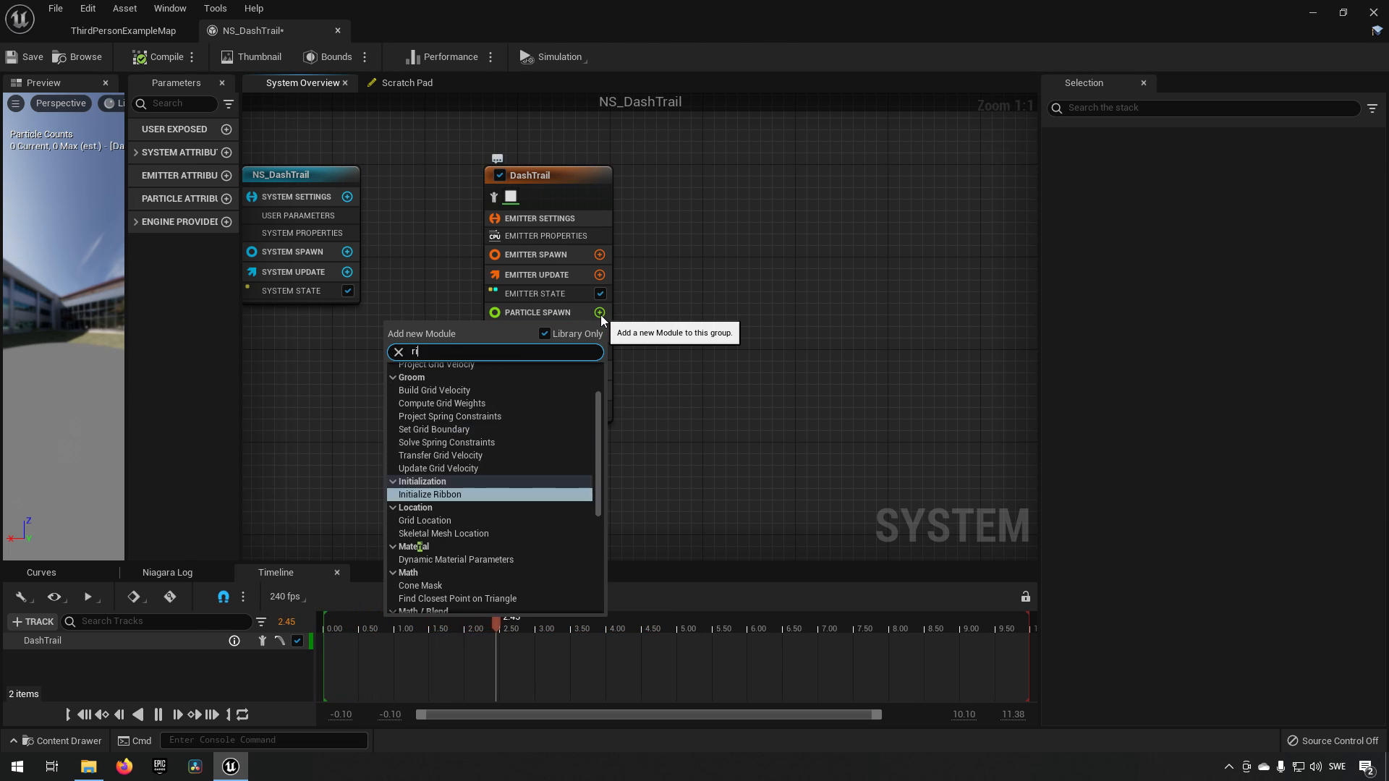
left_click(430, 495)
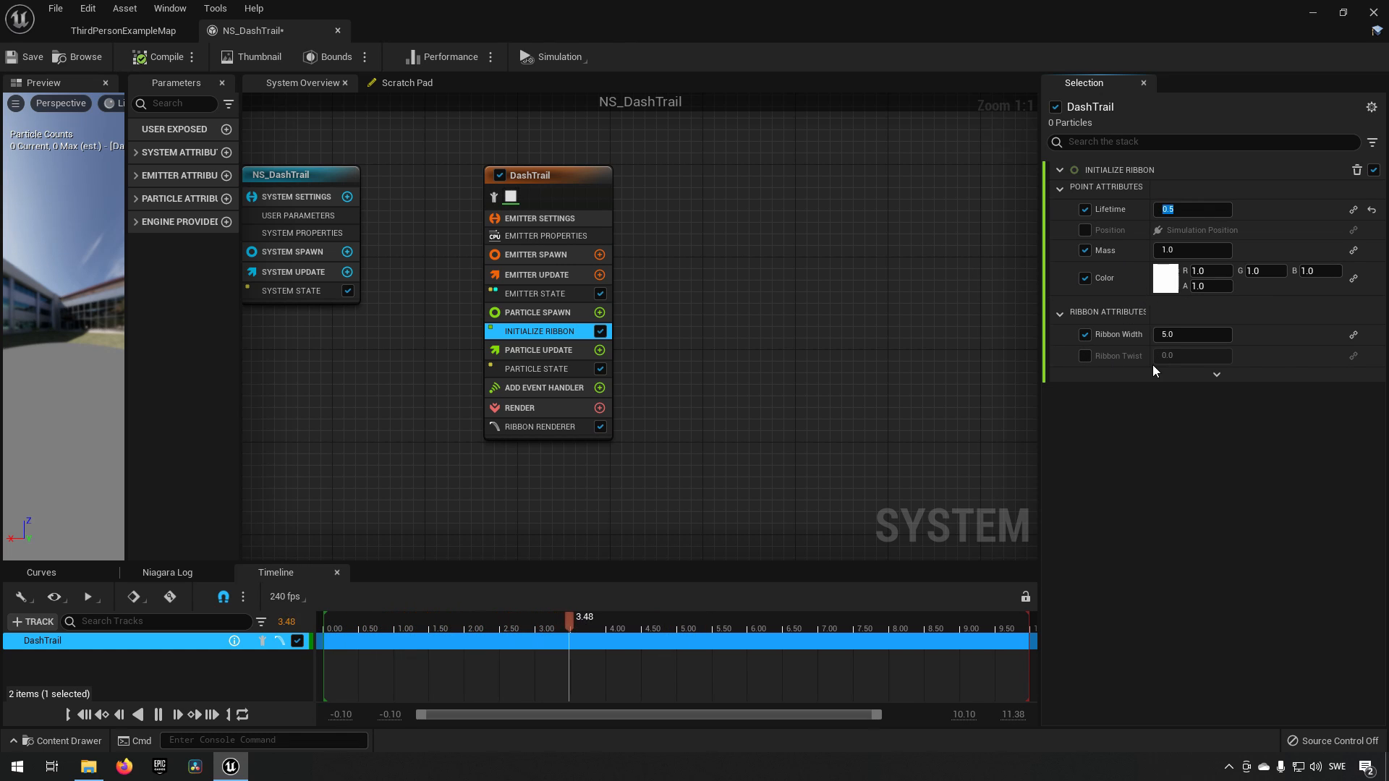
left_click(1191, 334)
type("100")
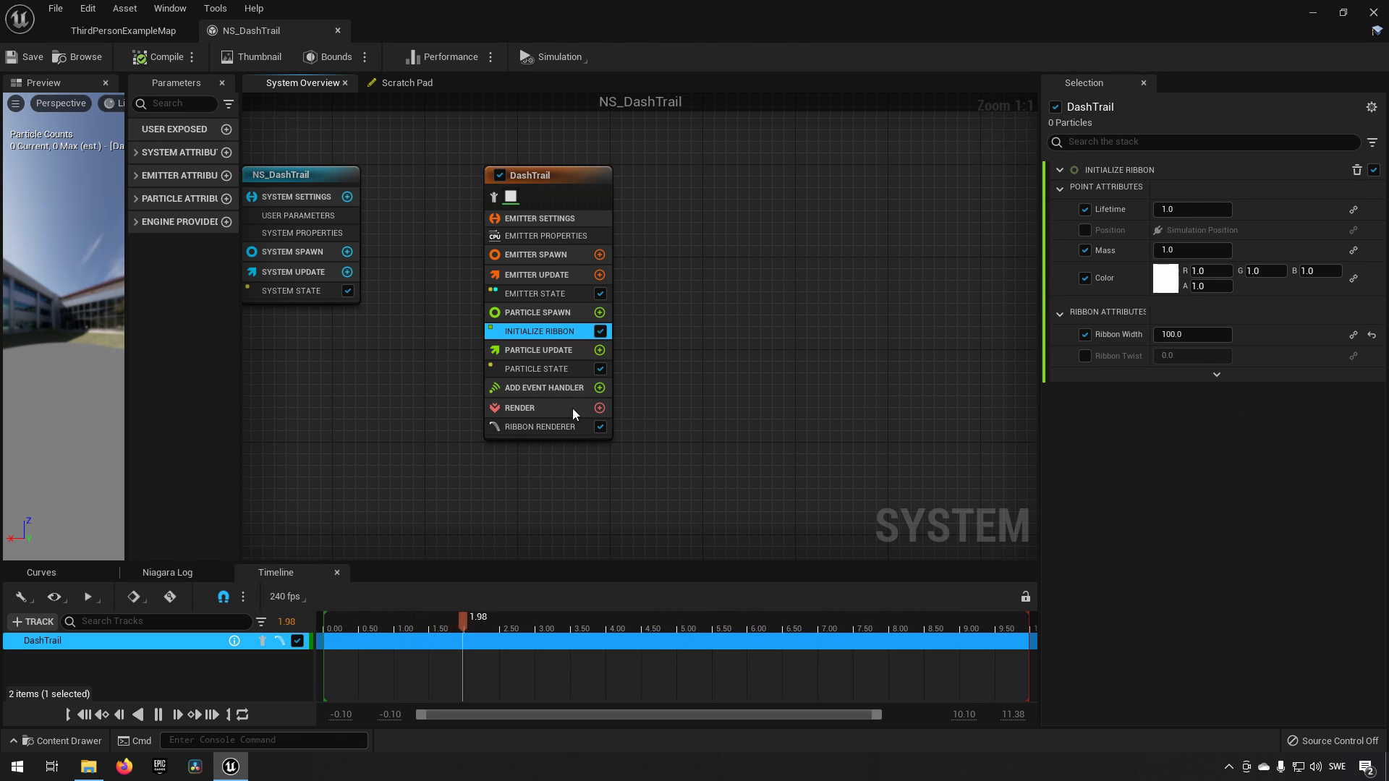
left_click(537, 350)
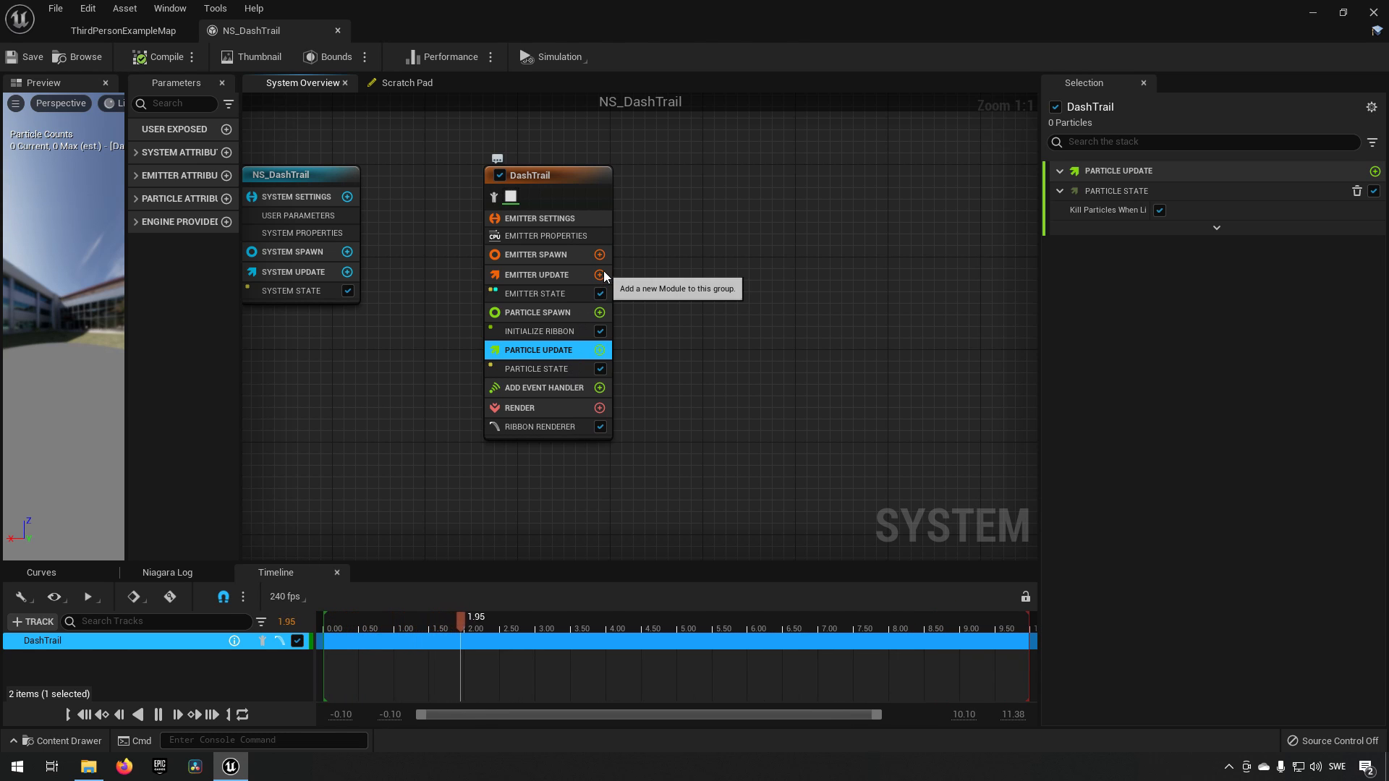
Add a Spawn Per Frame module to DashTrail's emitter update stage.
left_click(599, 275)
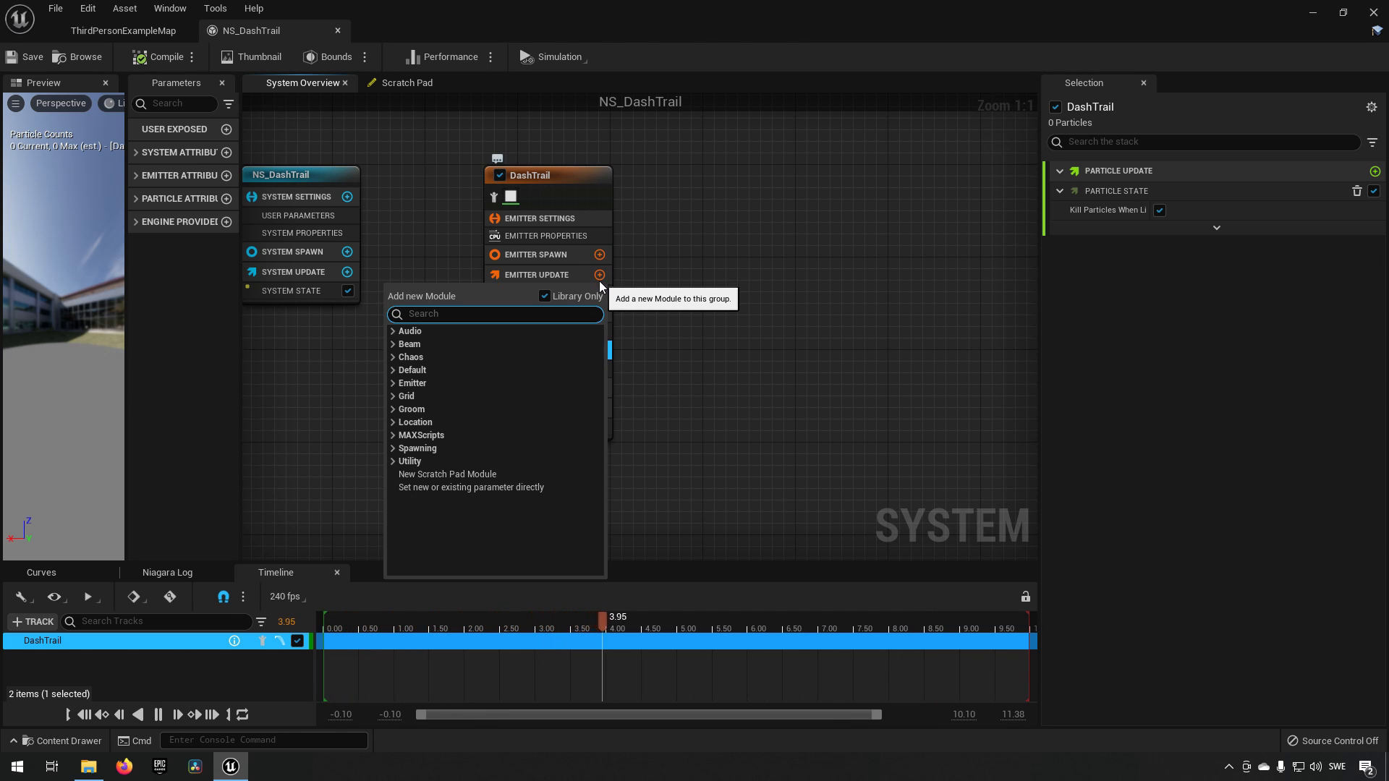
type("per fra")
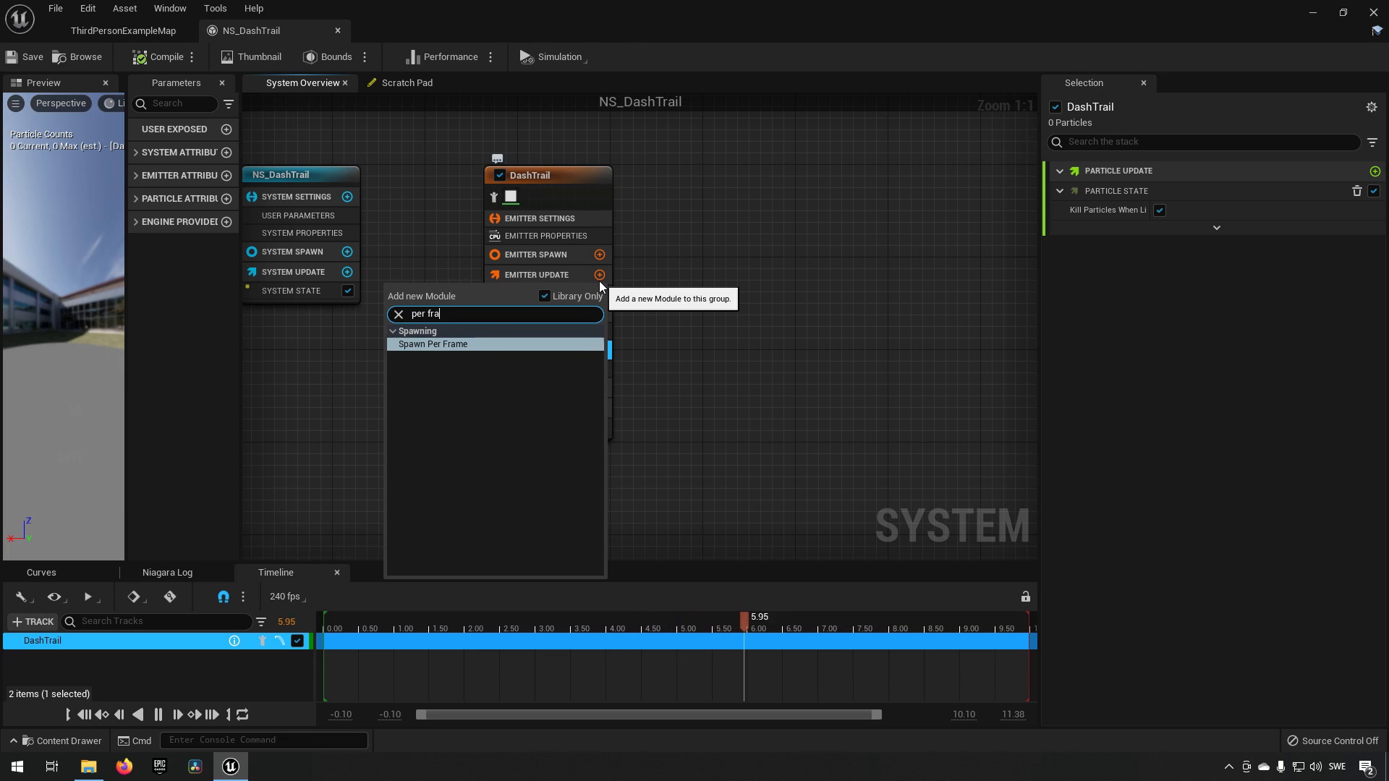
left_click(433, 344)
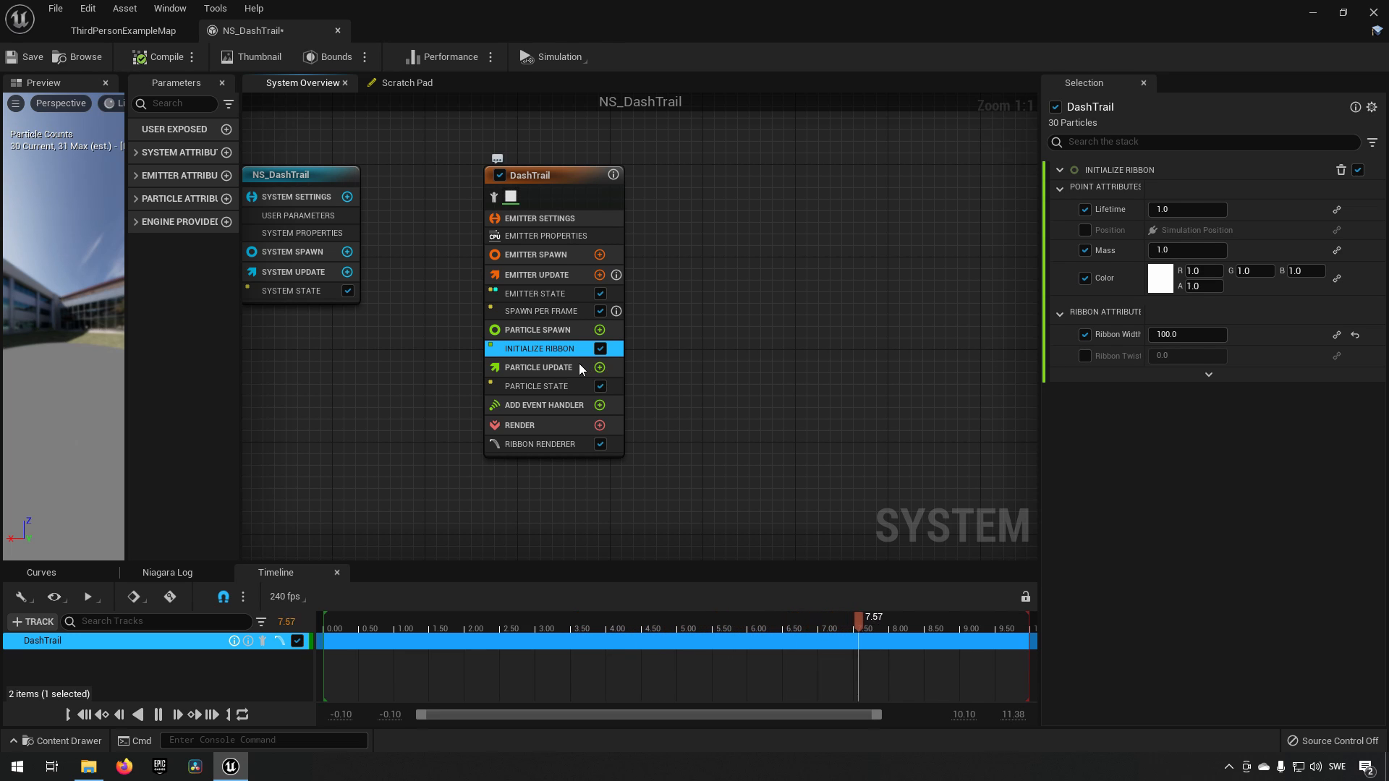
Add a Color module to particle update and drive it with Color from Curve.
left_click(539, 366)
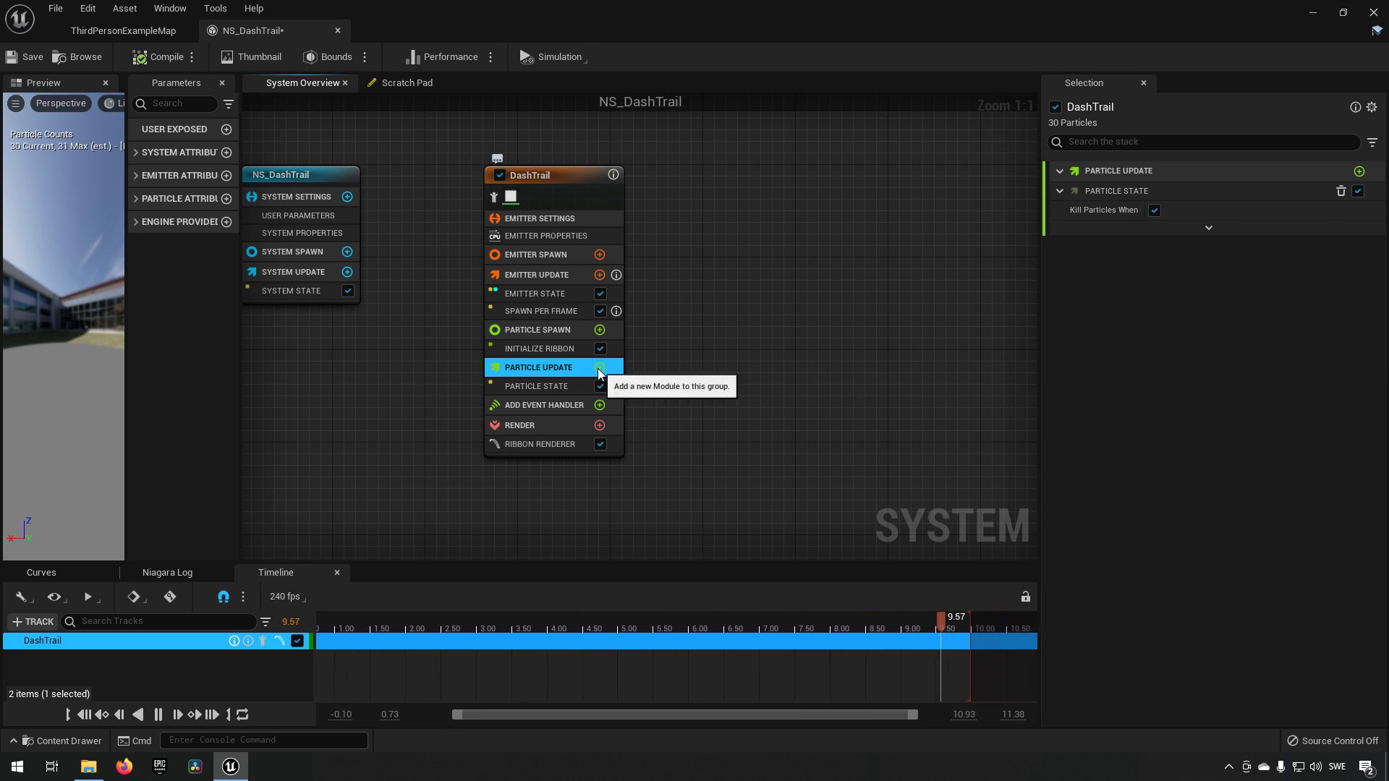
left_click(600, 367)
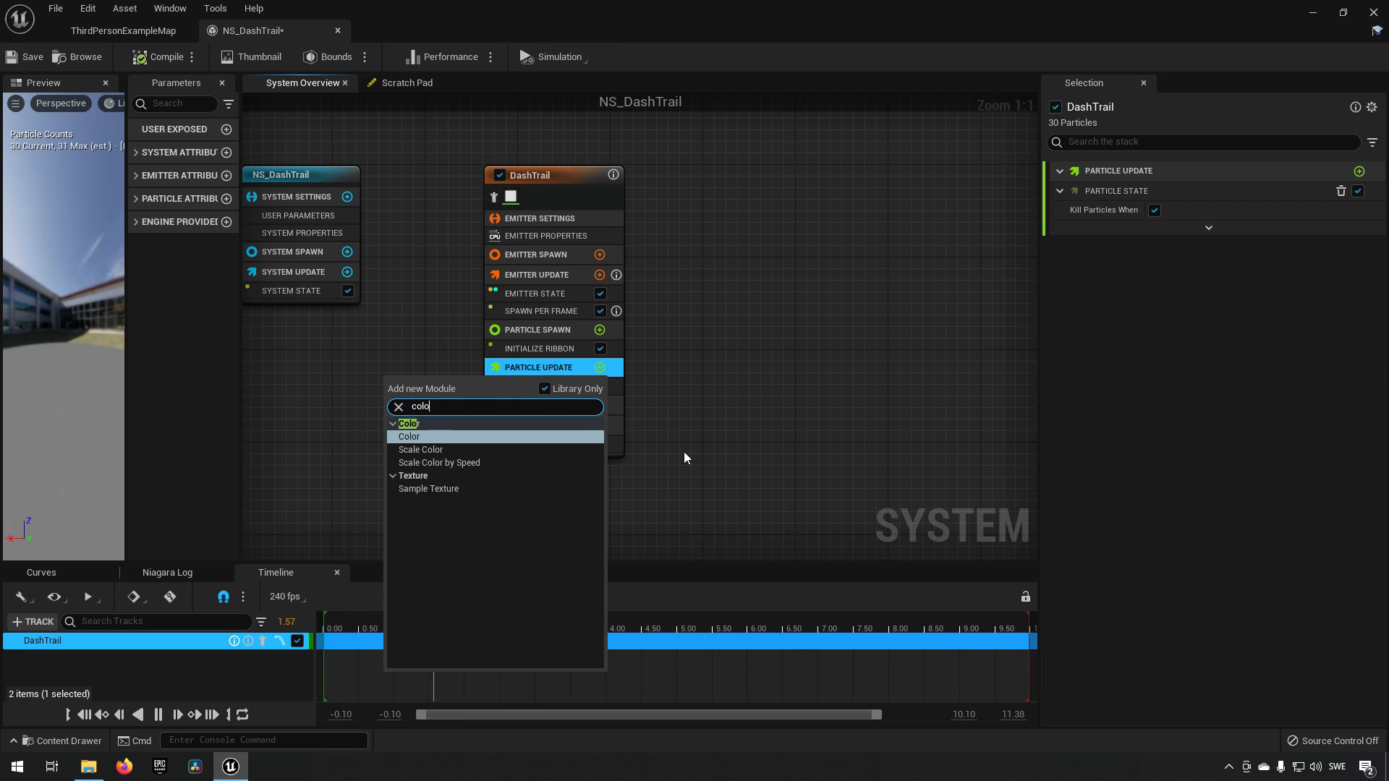
left_click(409, 436)
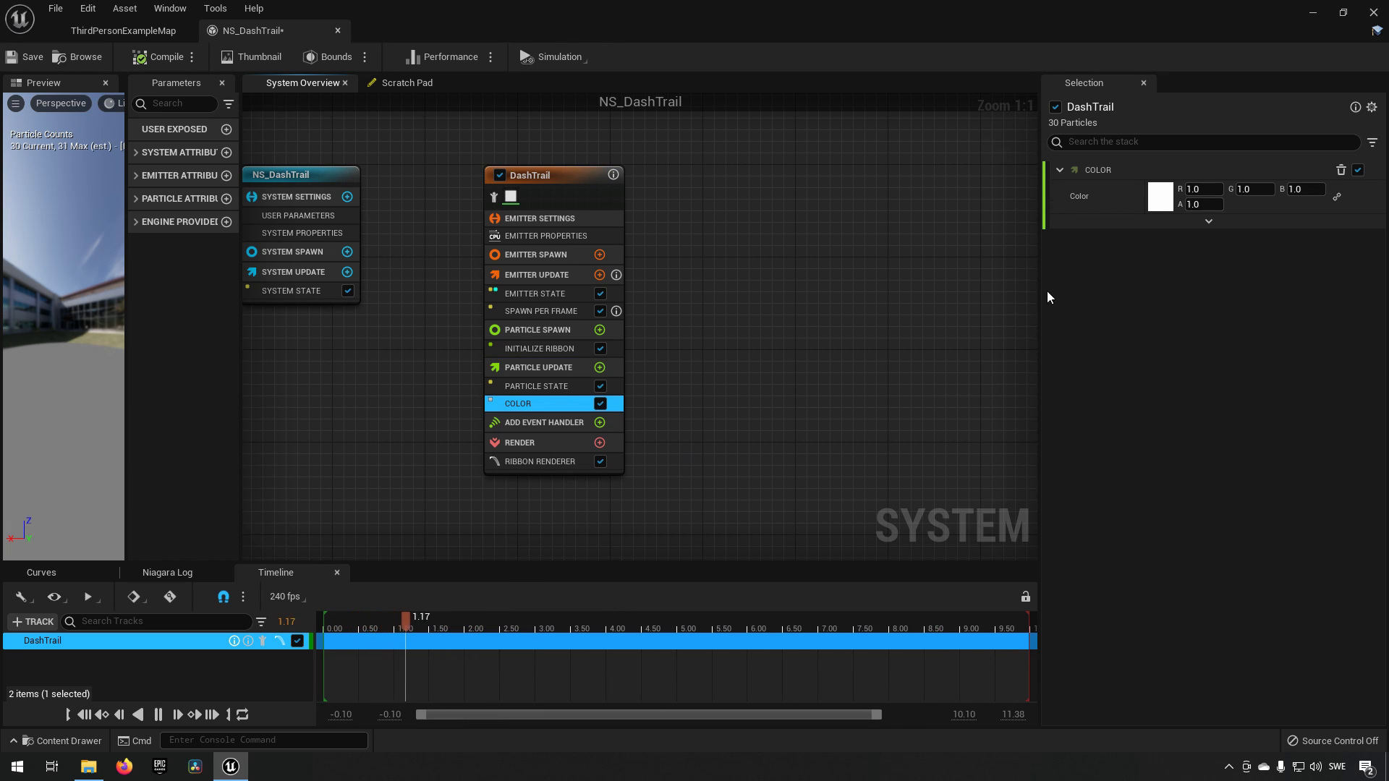
left_click(1337, 196)
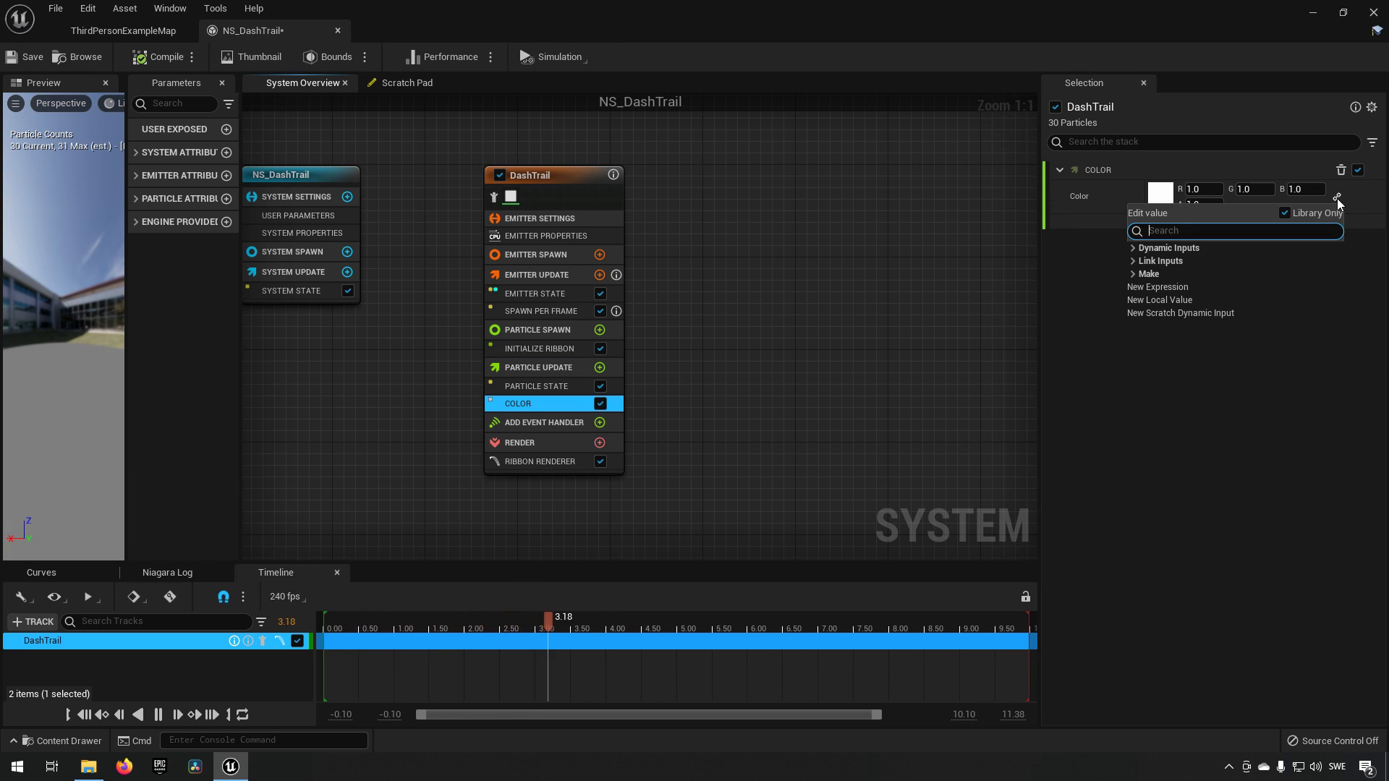
type("curve")
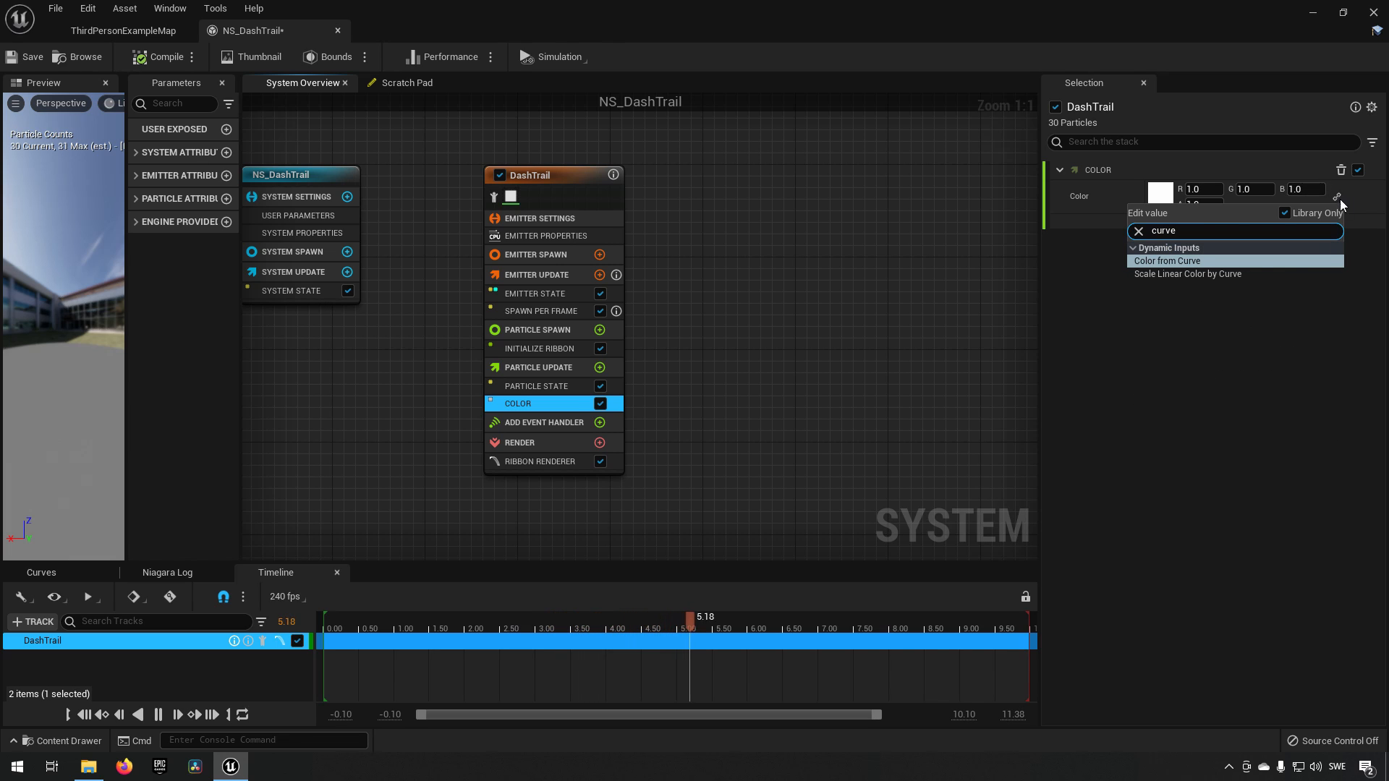
left_click(1167, 261)
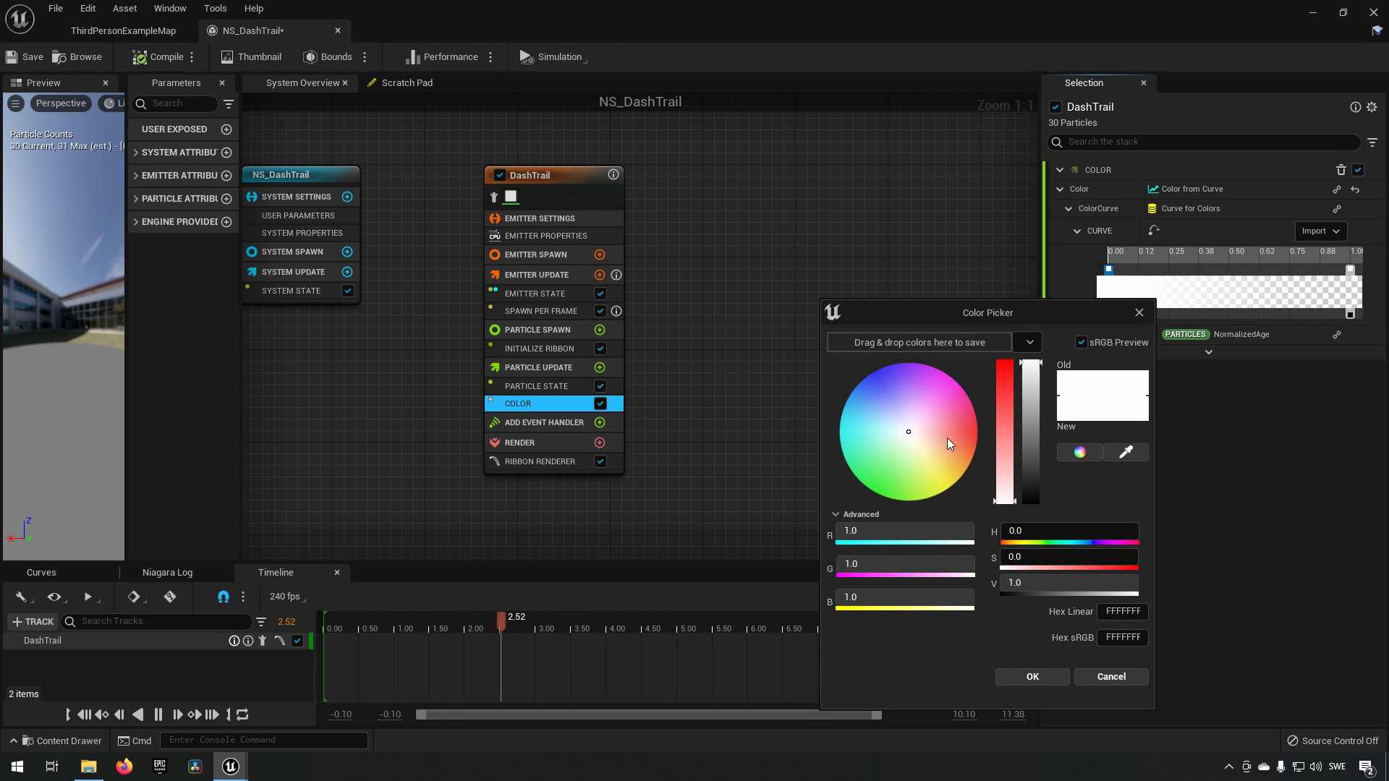
Set the curve's start key green, end key yellow, and adjust the end opacity.
left_click(866, 486)
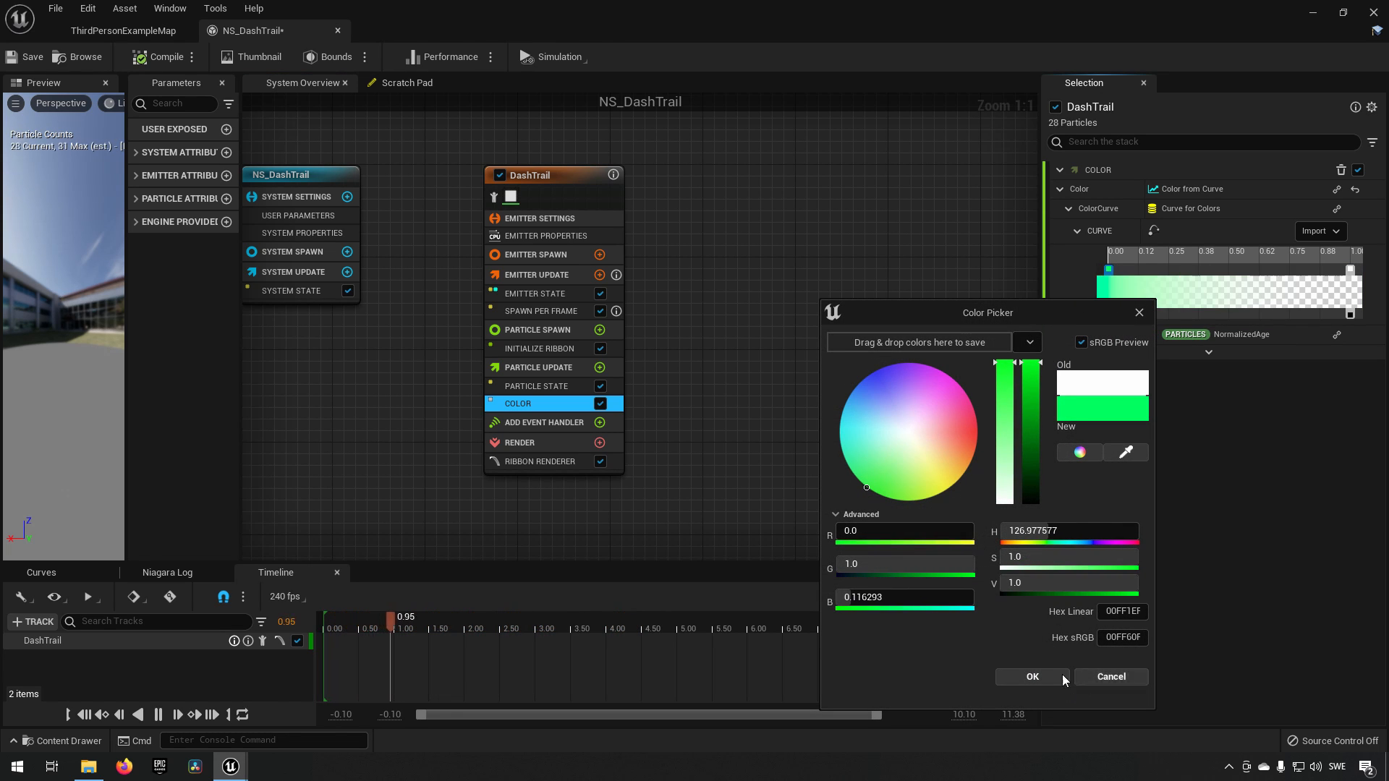
left_click(1031, 678)
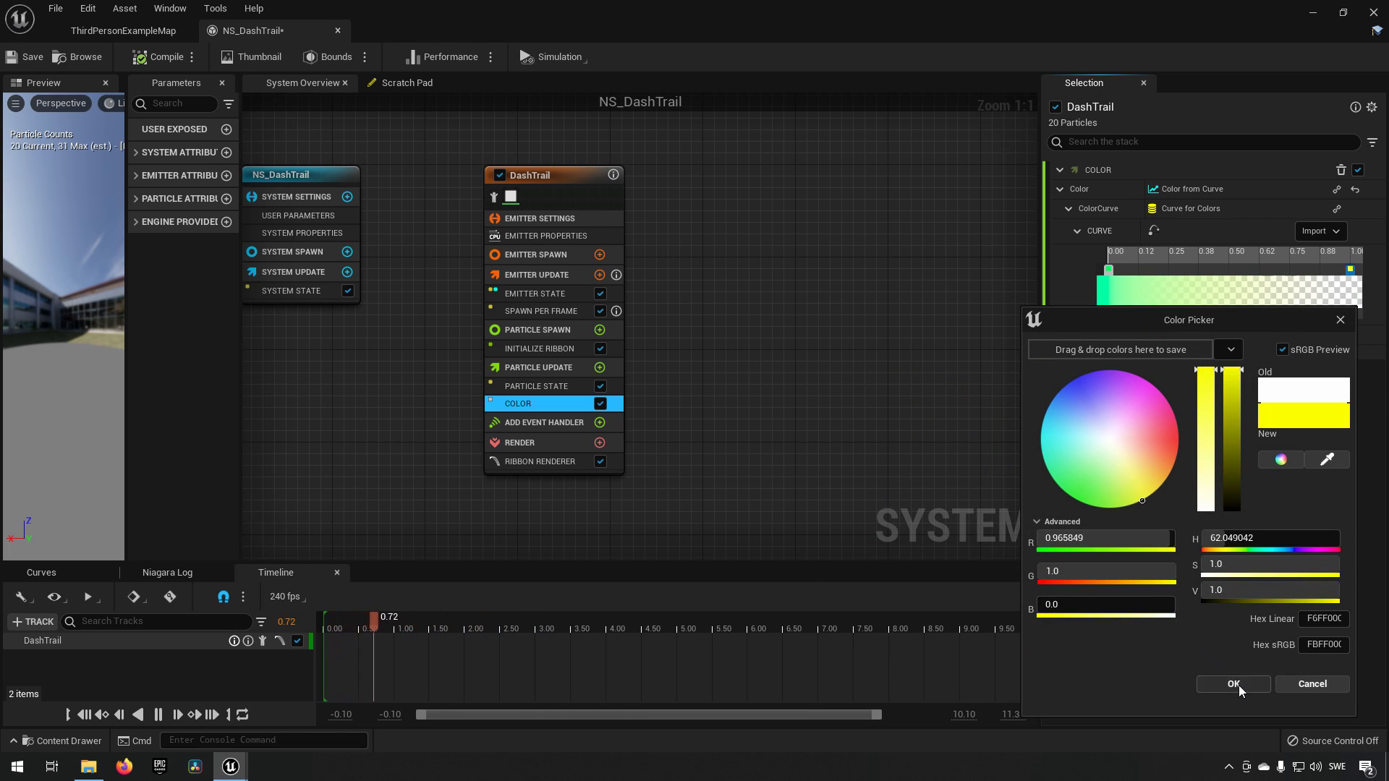
left_click(1233, 684)
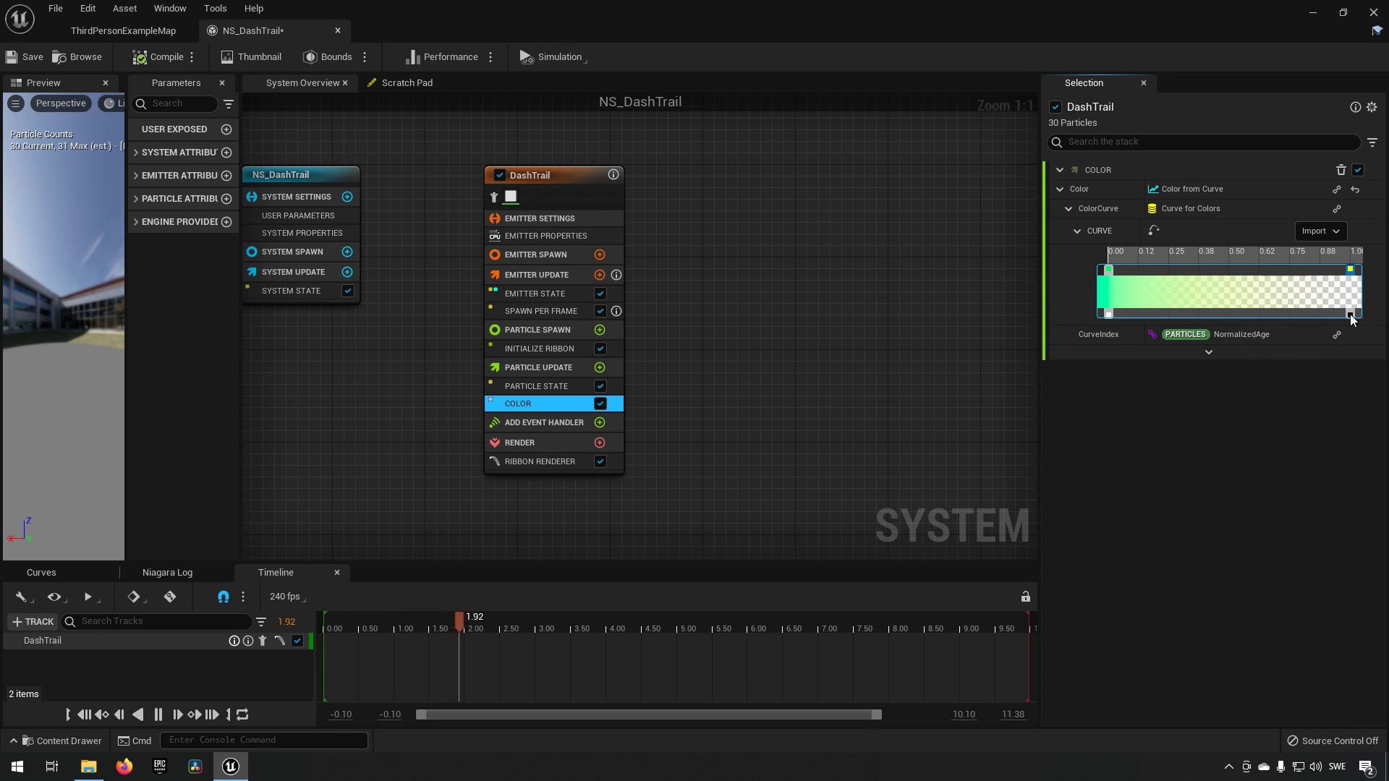
left_click(1350, 312)
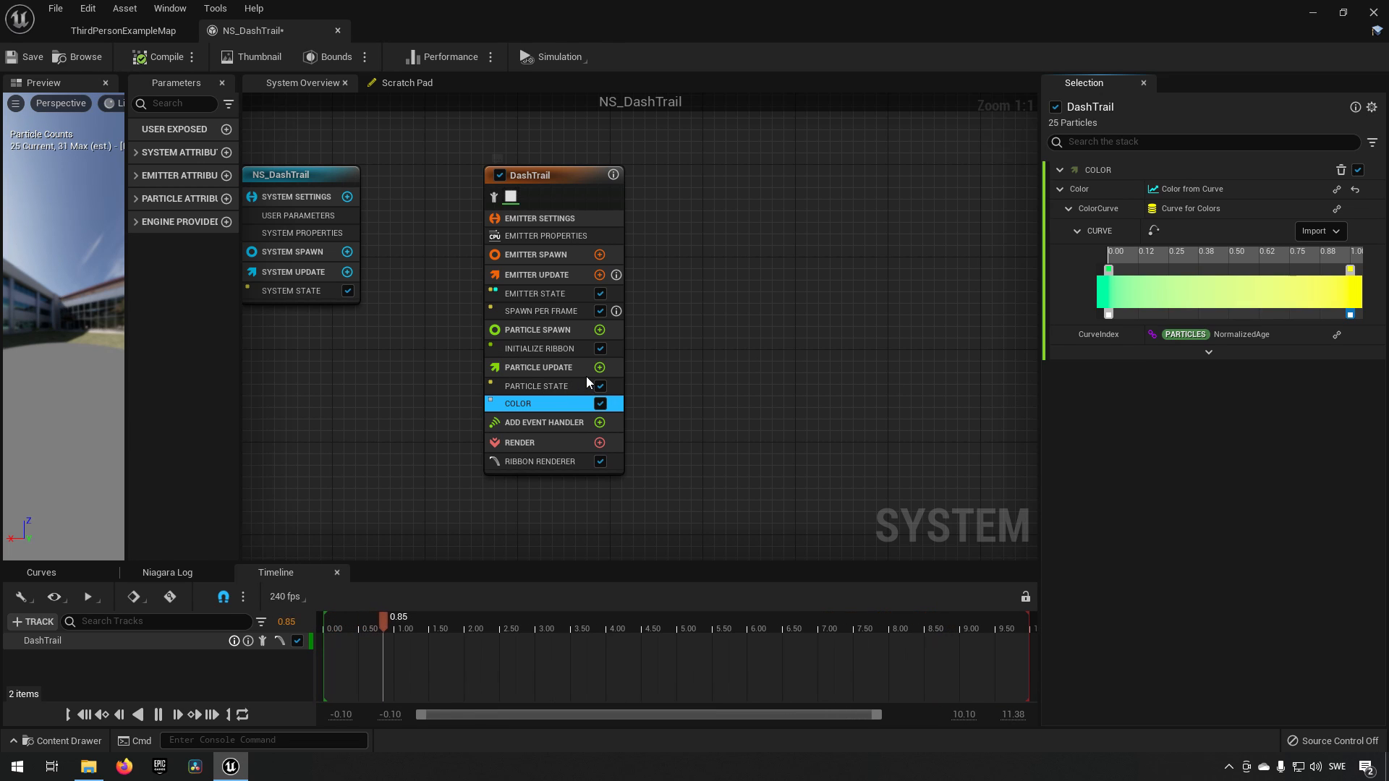
Add a Scale Ribbon Width module to Particle Update, driven by a Float from Curve falling 1 to 0.
left_click(599, 366)
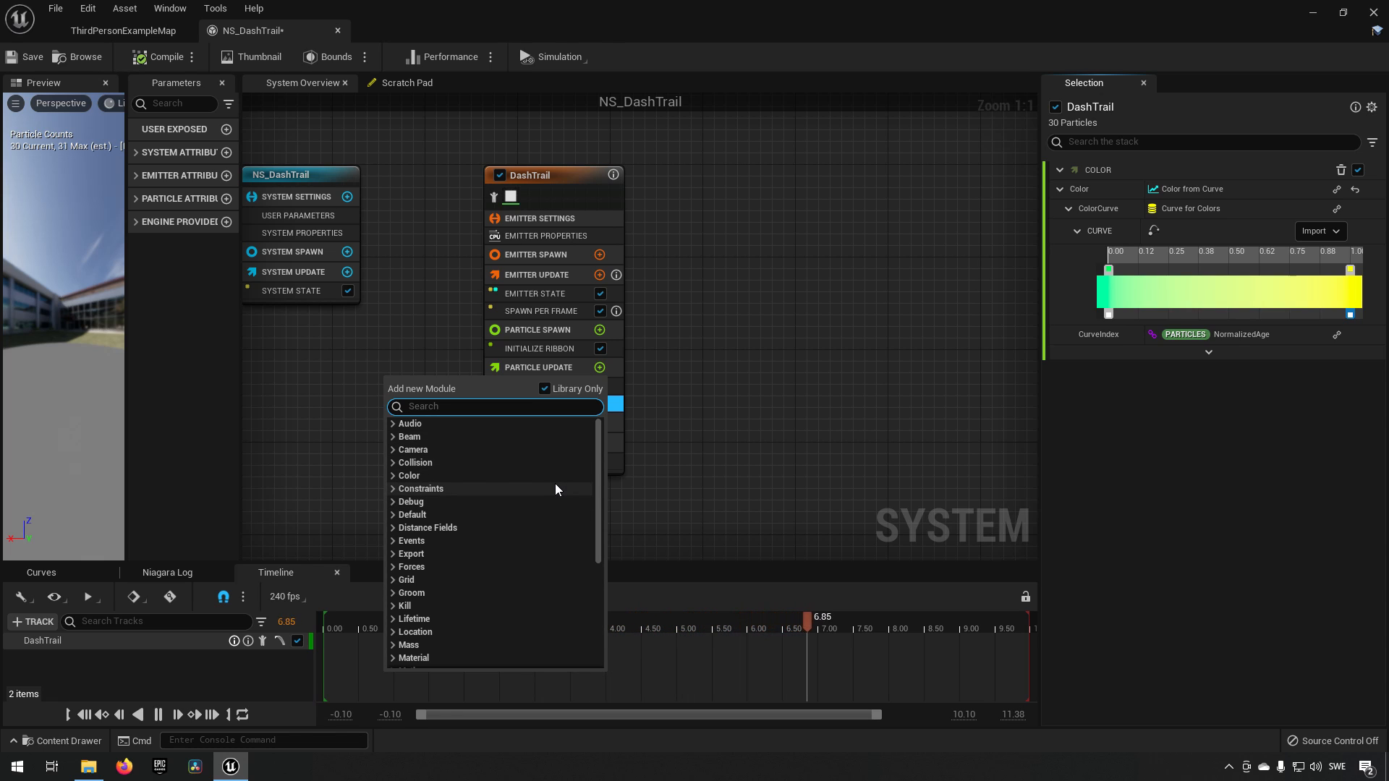
type("scale")
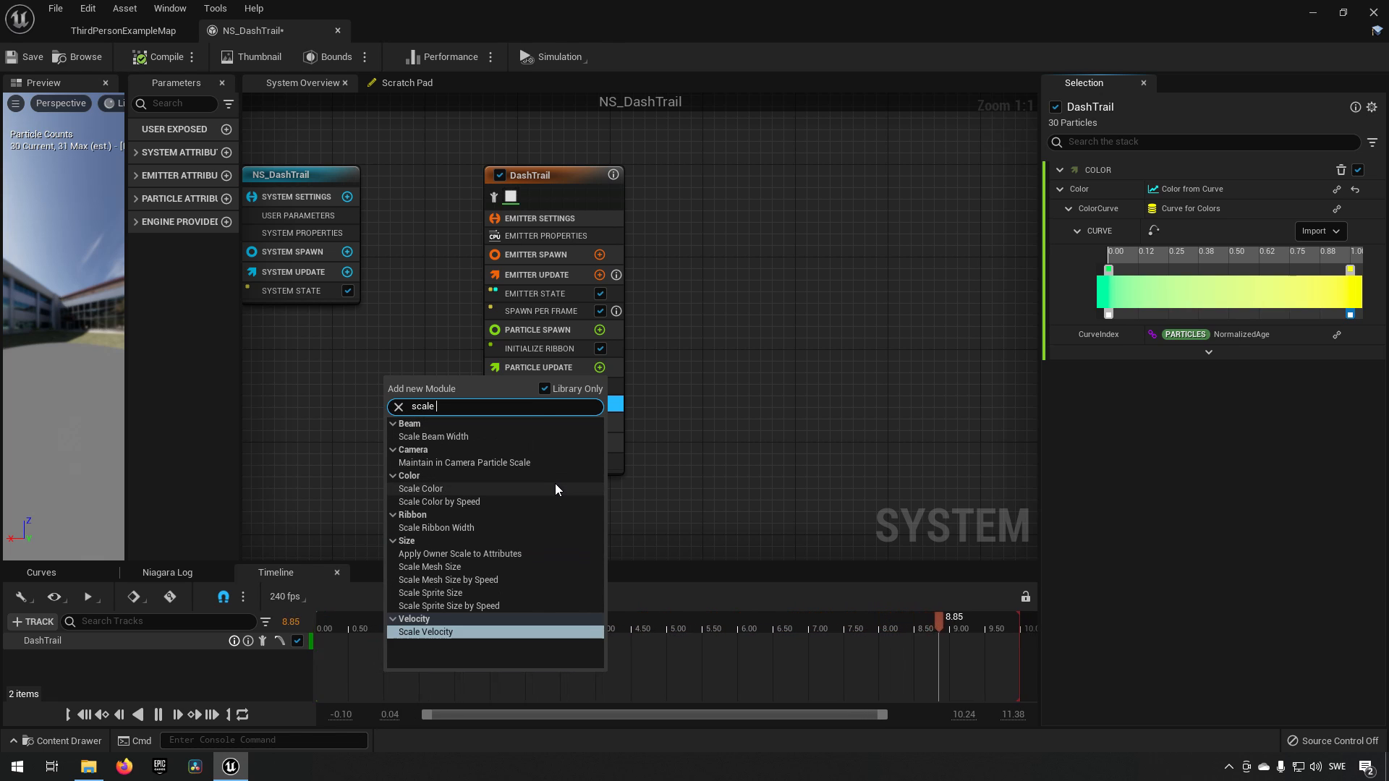
left_click(436, 527)
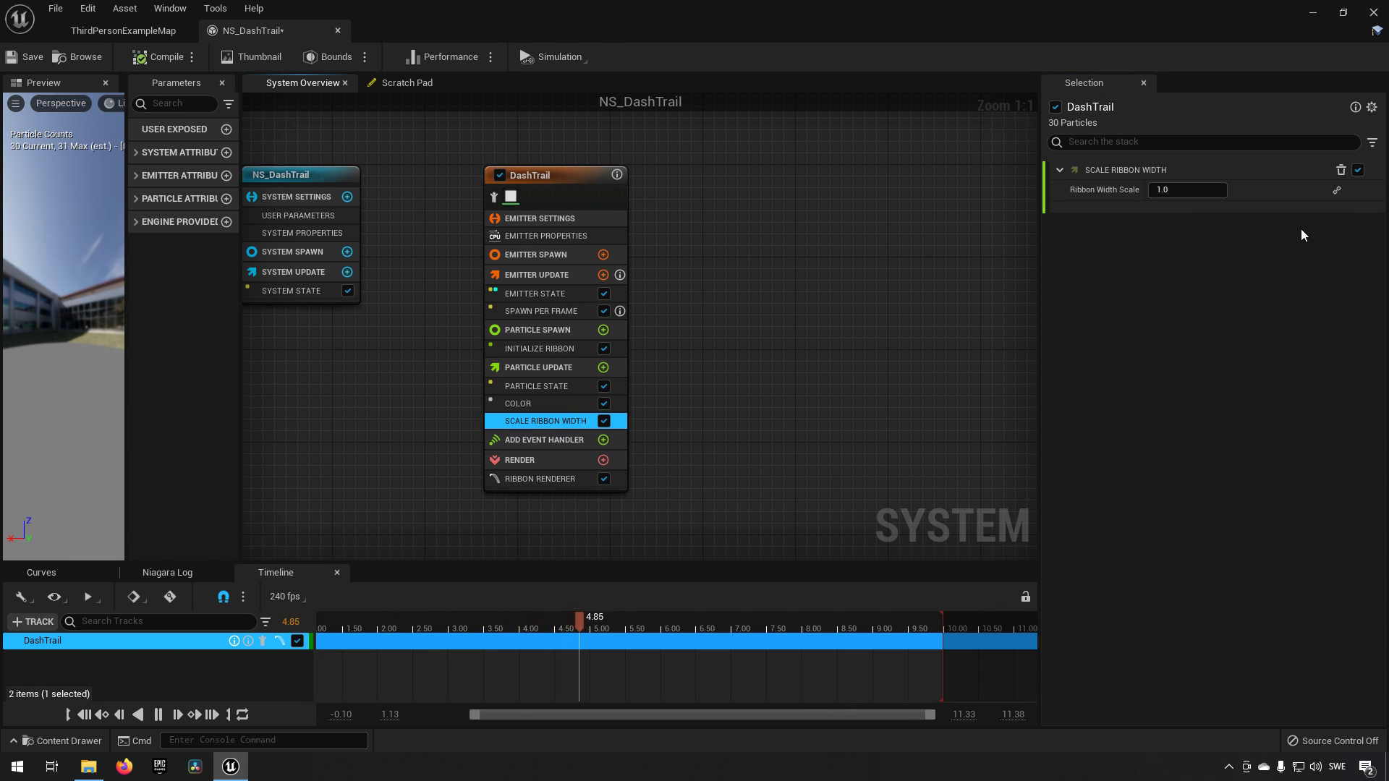
left_click(1336, 190)
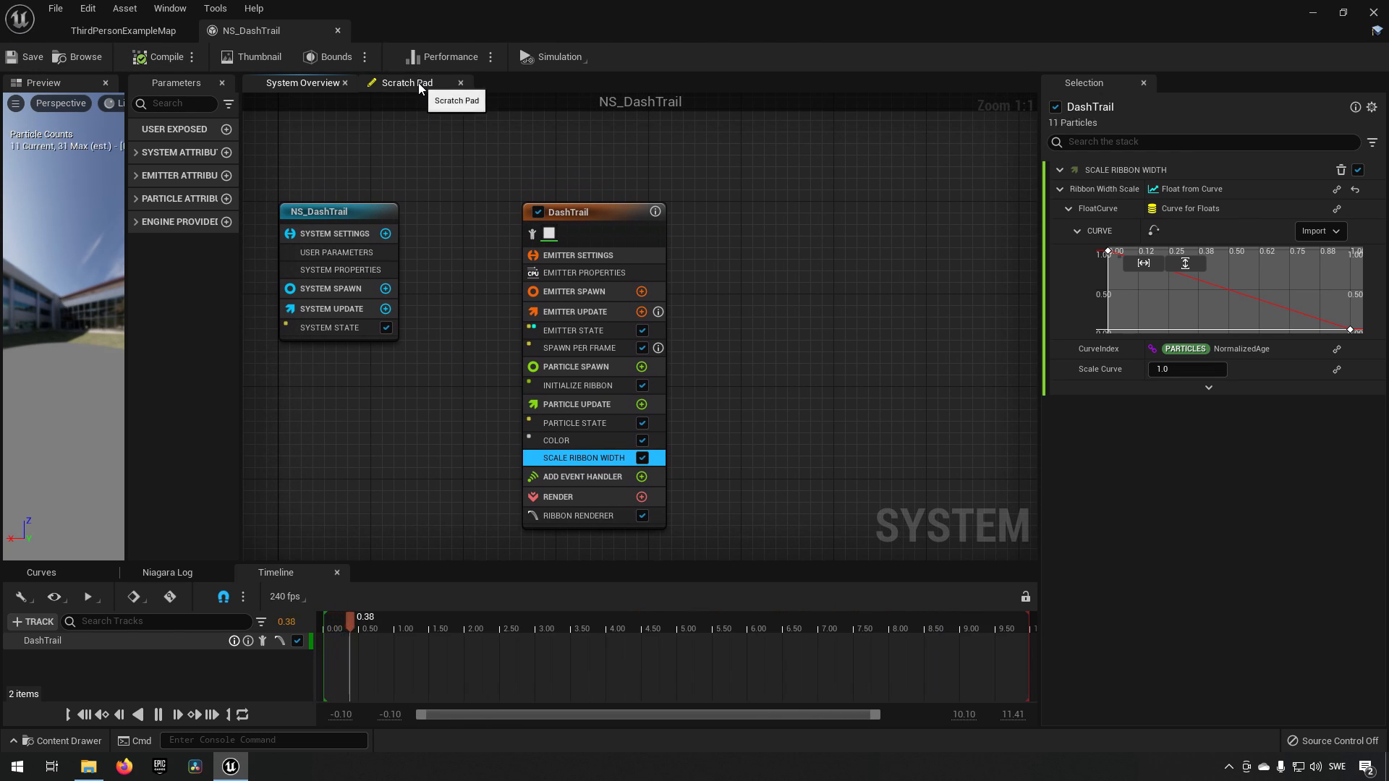
Check the ribbon renderer settings in the system overview before working in the Scratch Pad.
left_click(407, 82)
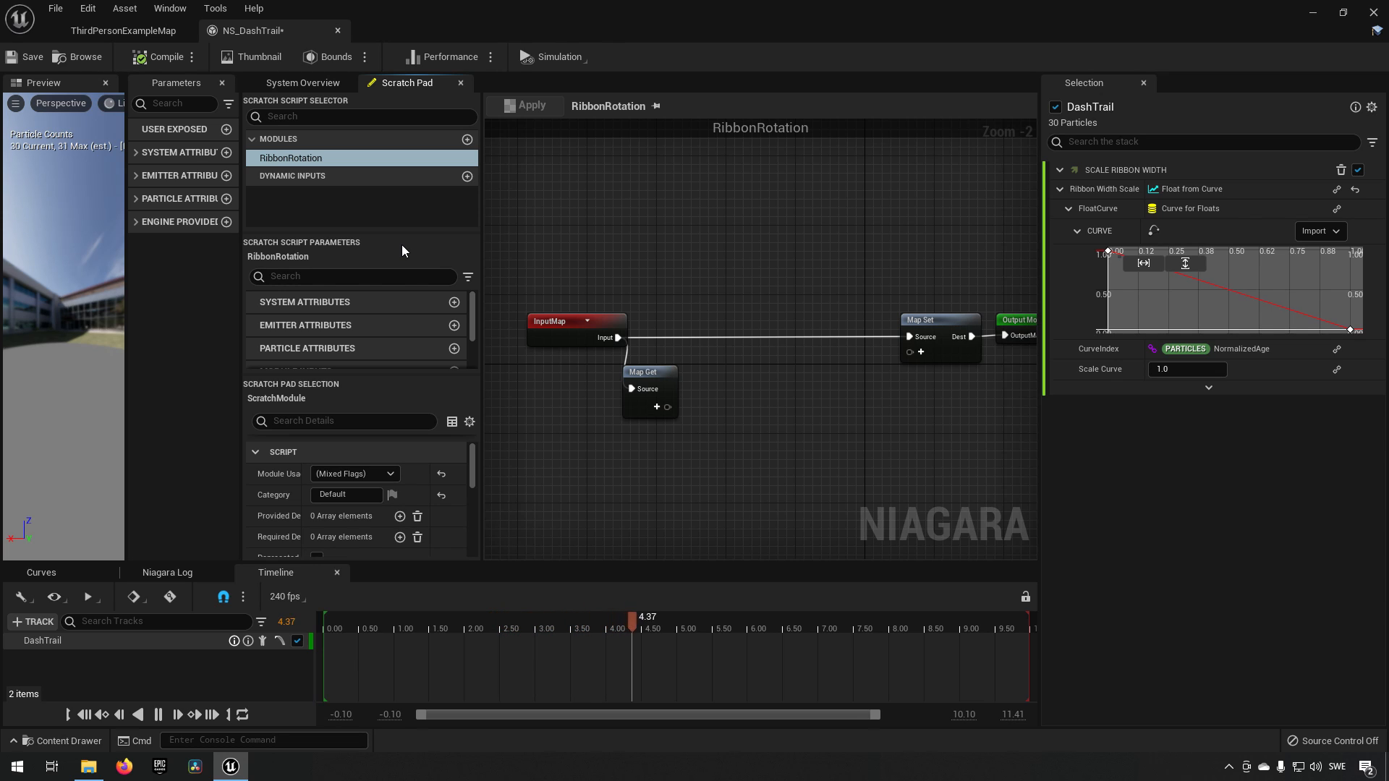
left_click(301, 83)
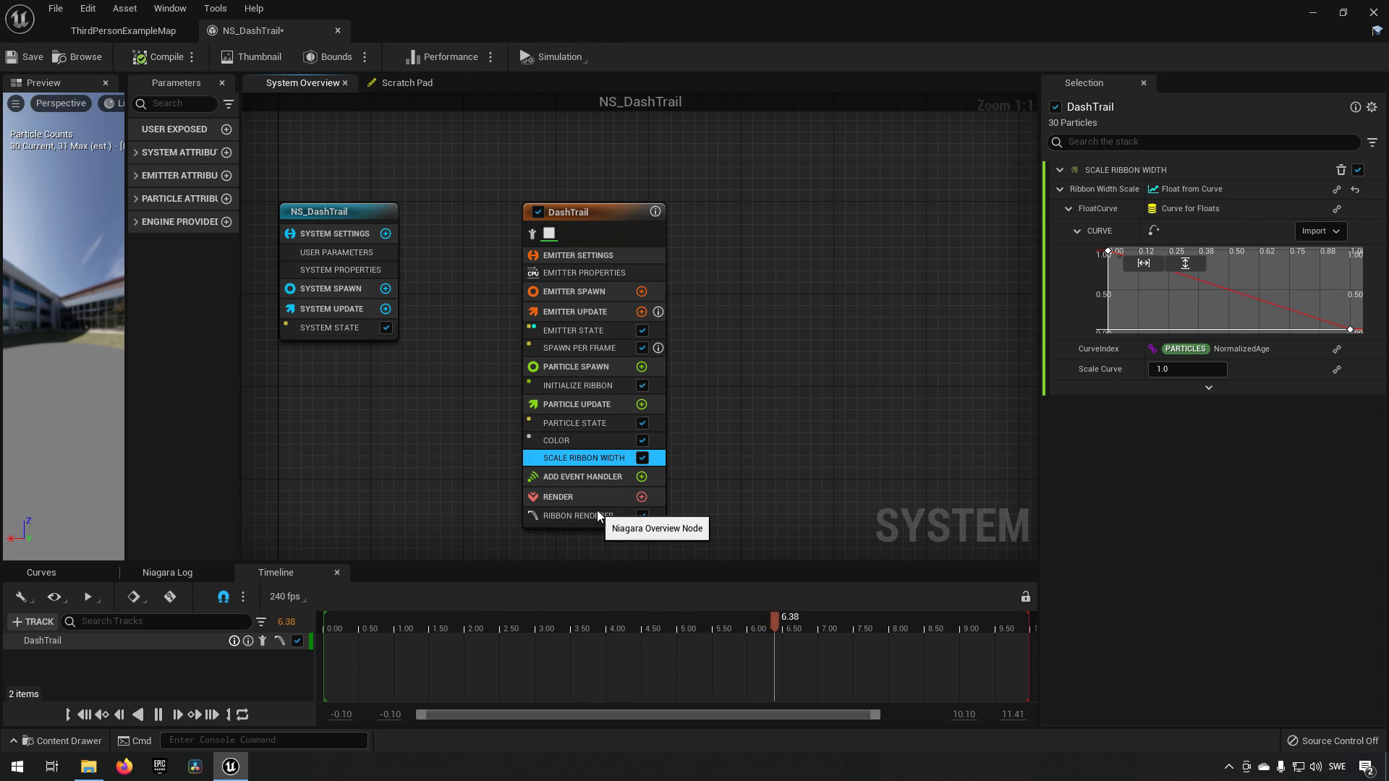
left_click(576, 516)
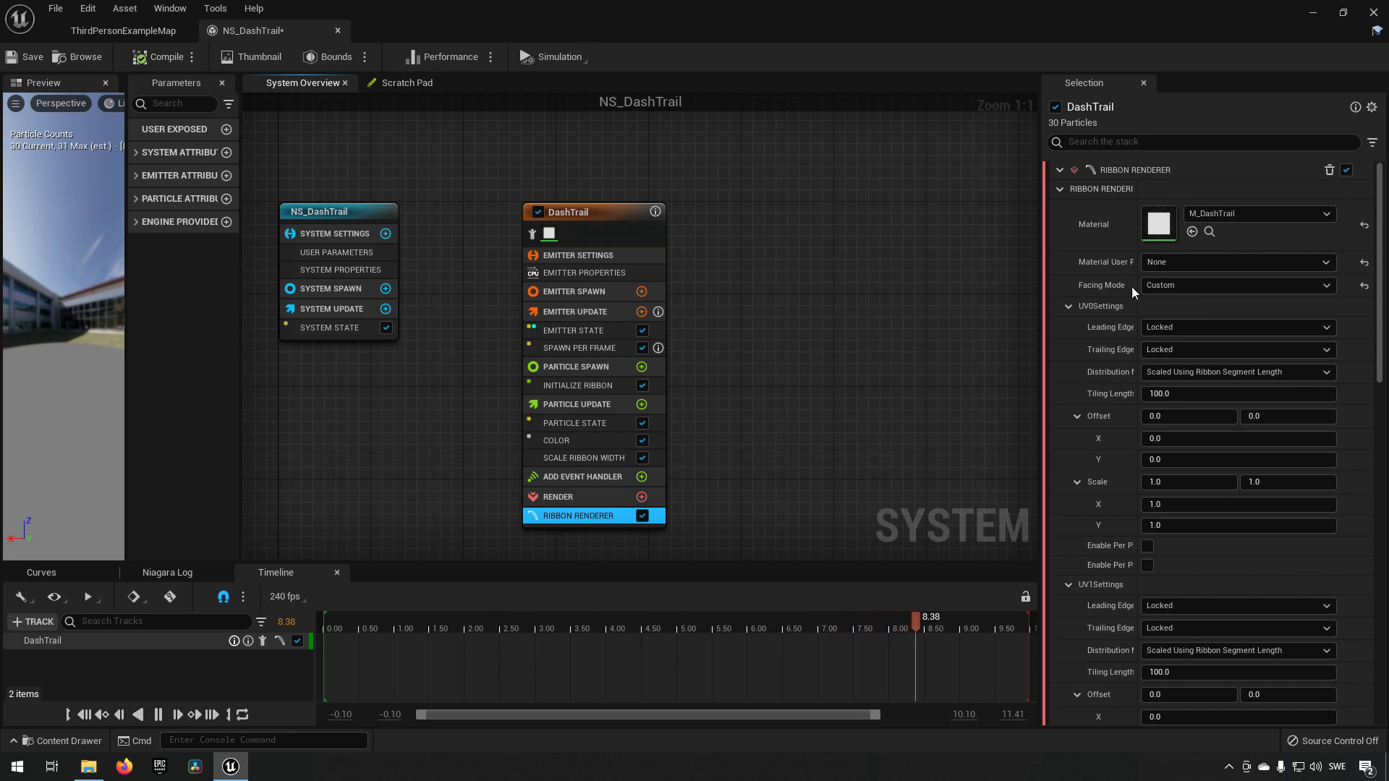
left_click(1237, 286)
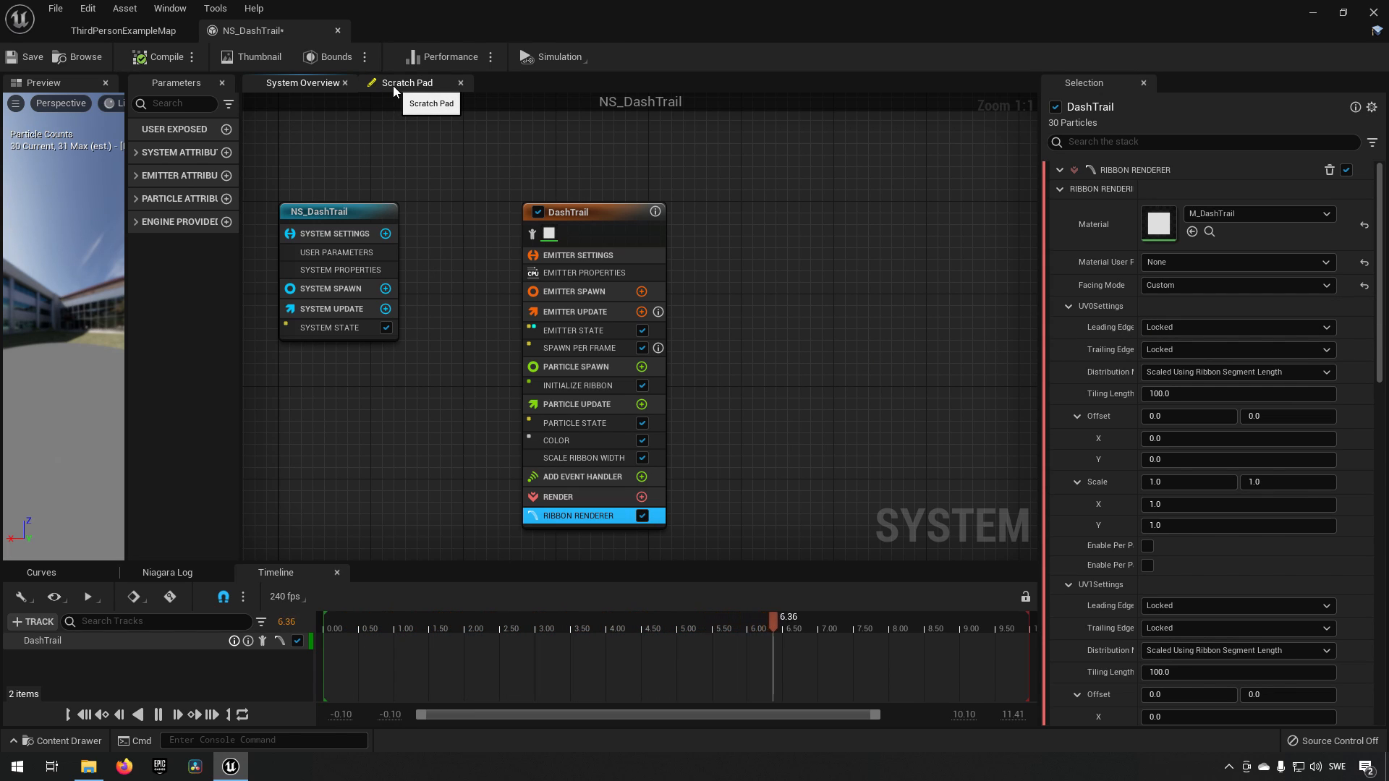
Create a Vector particle attribute RibbonRotation in the scratch module and set it in Map Set.
left_click(408, 83)
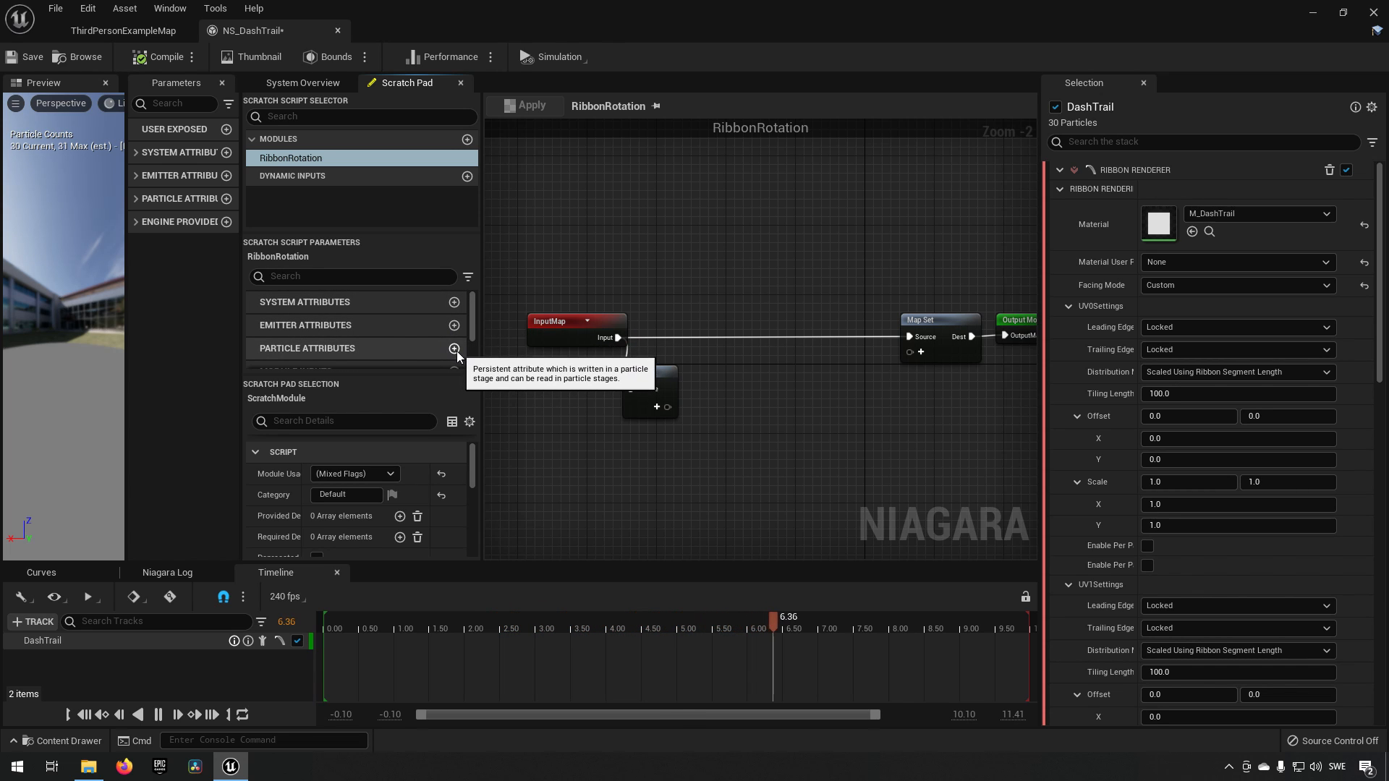
left_click(455, 349)
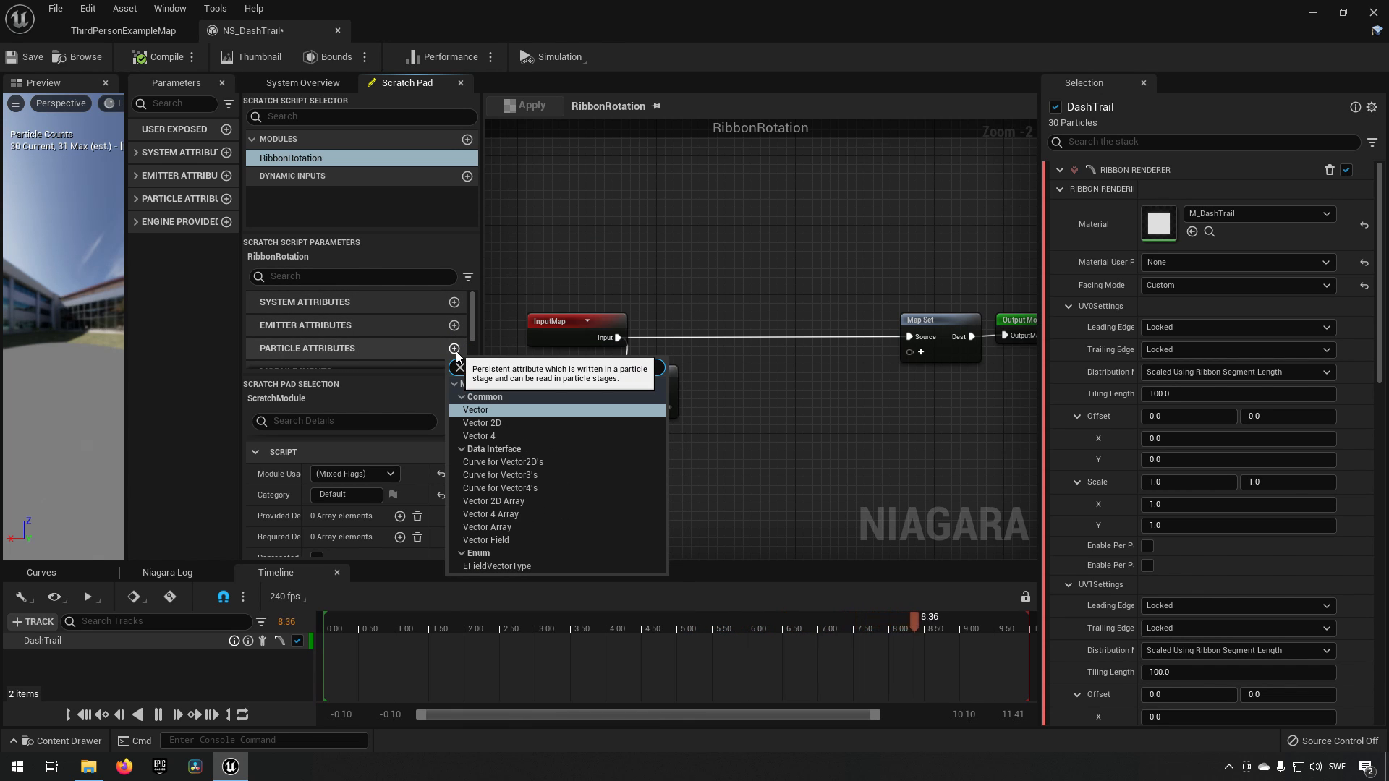
left_click(476, 409)
type("RibbonRotation")
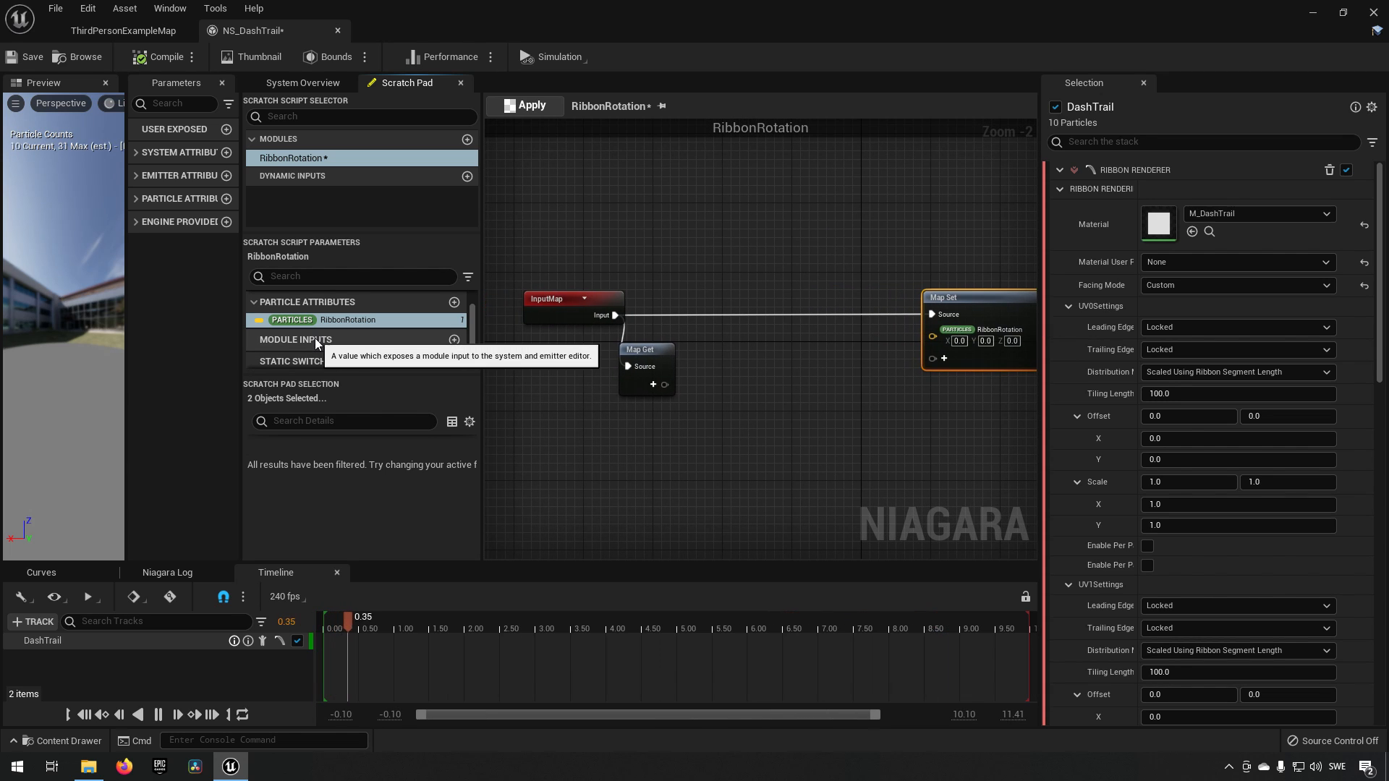
Add a Vector module input named RibbonStartRotation to the Map Get node.
left_click(455, 342)
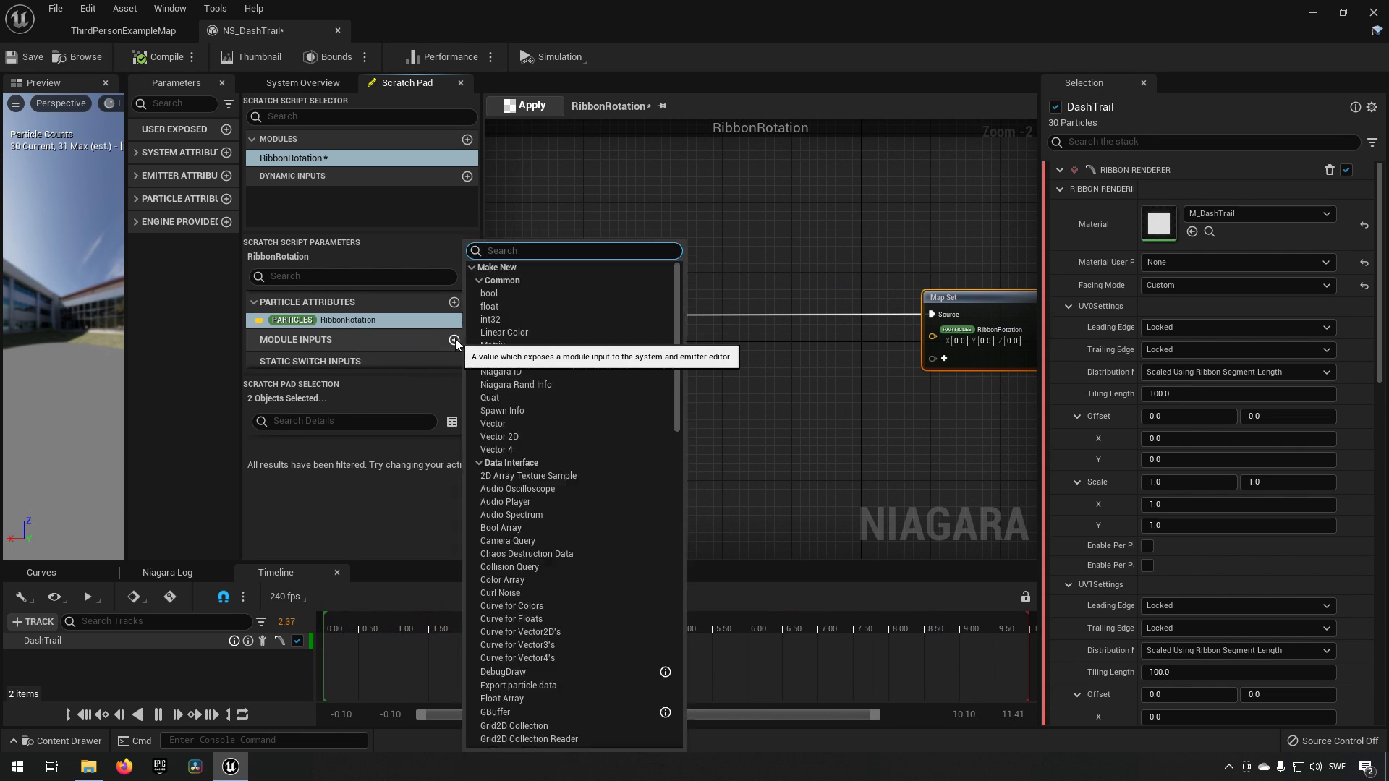
type("ve")
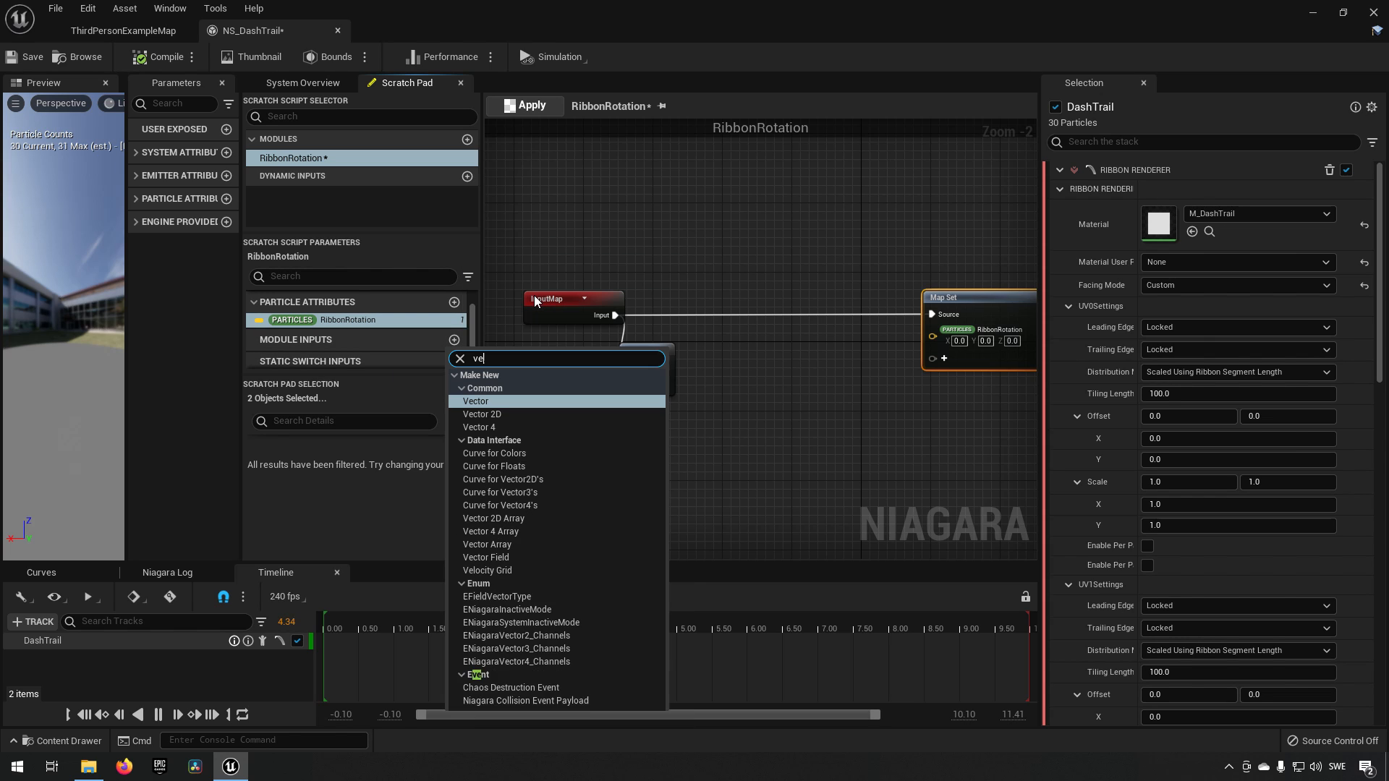
type("ctor")
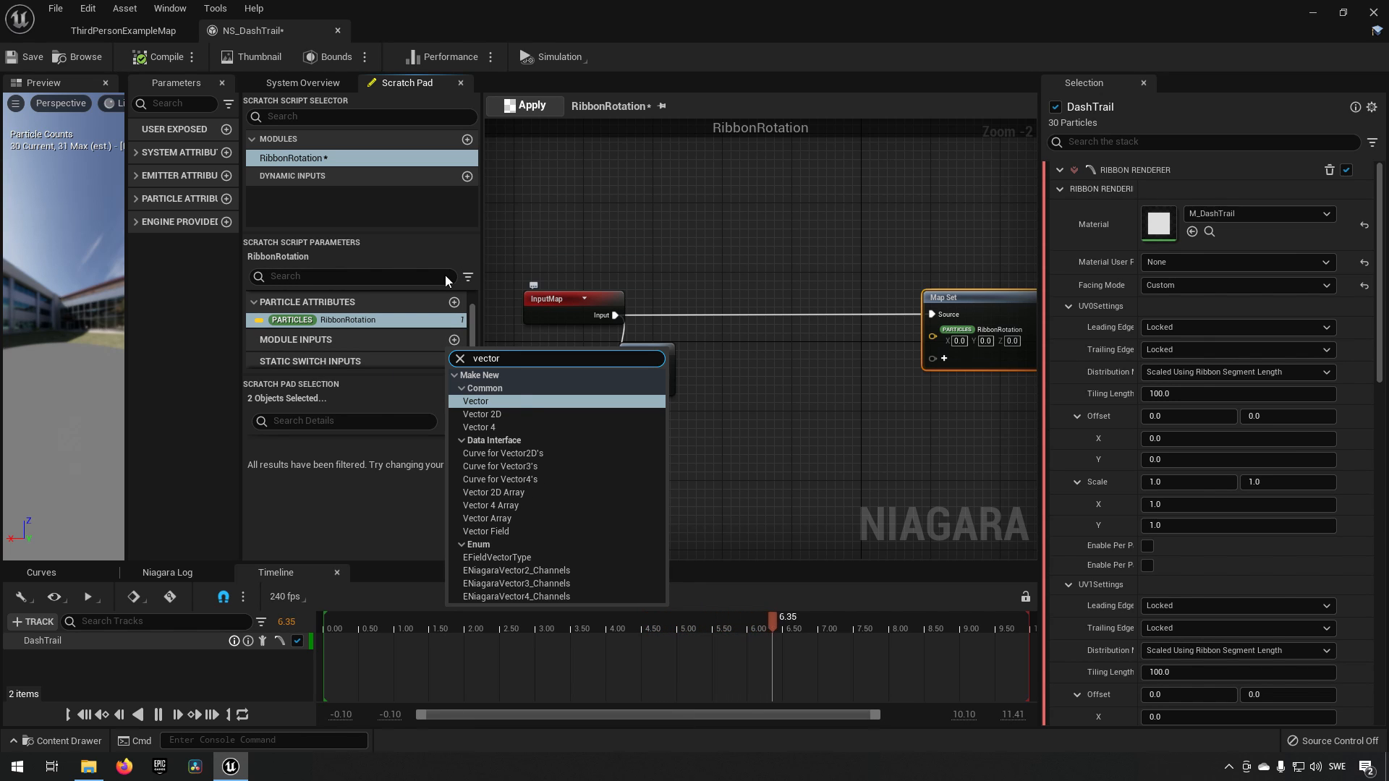
left_click(476, 401)
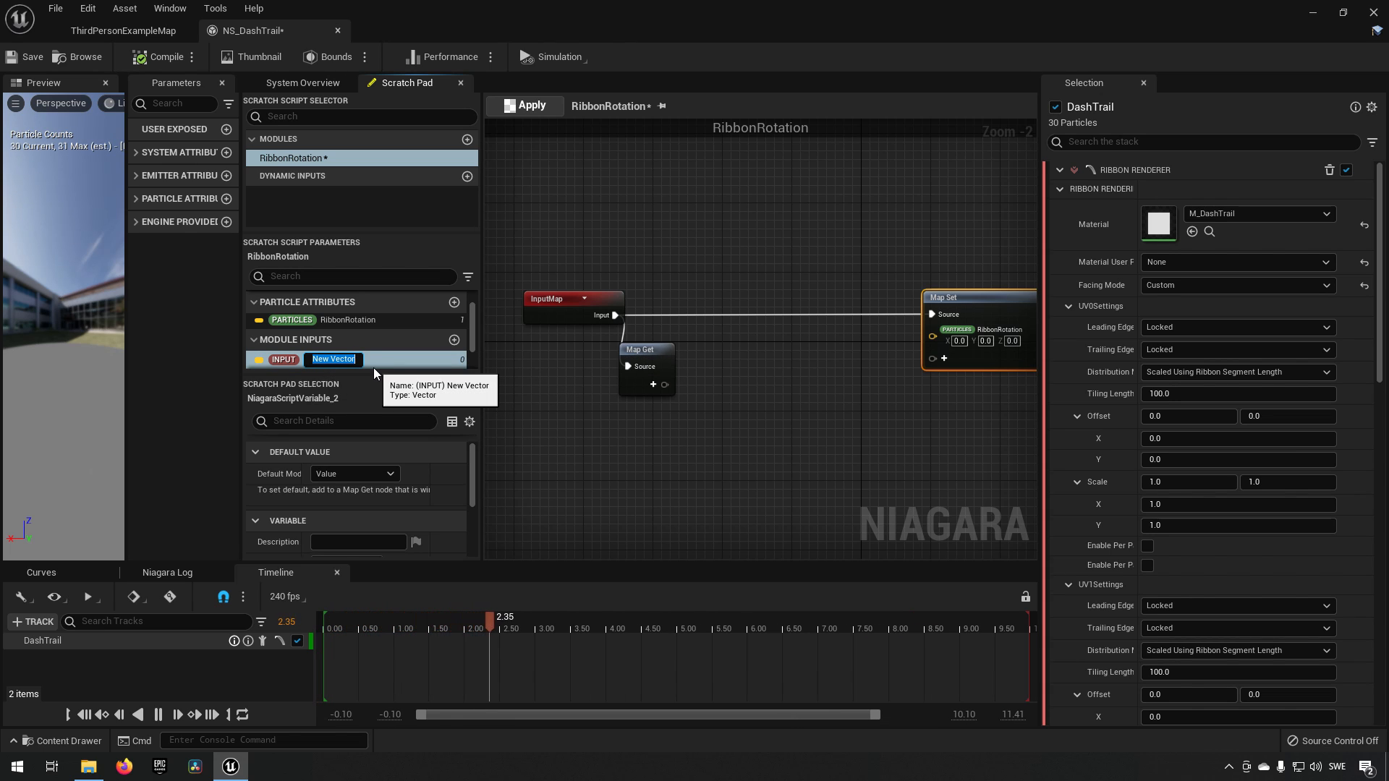
type("Ribon")
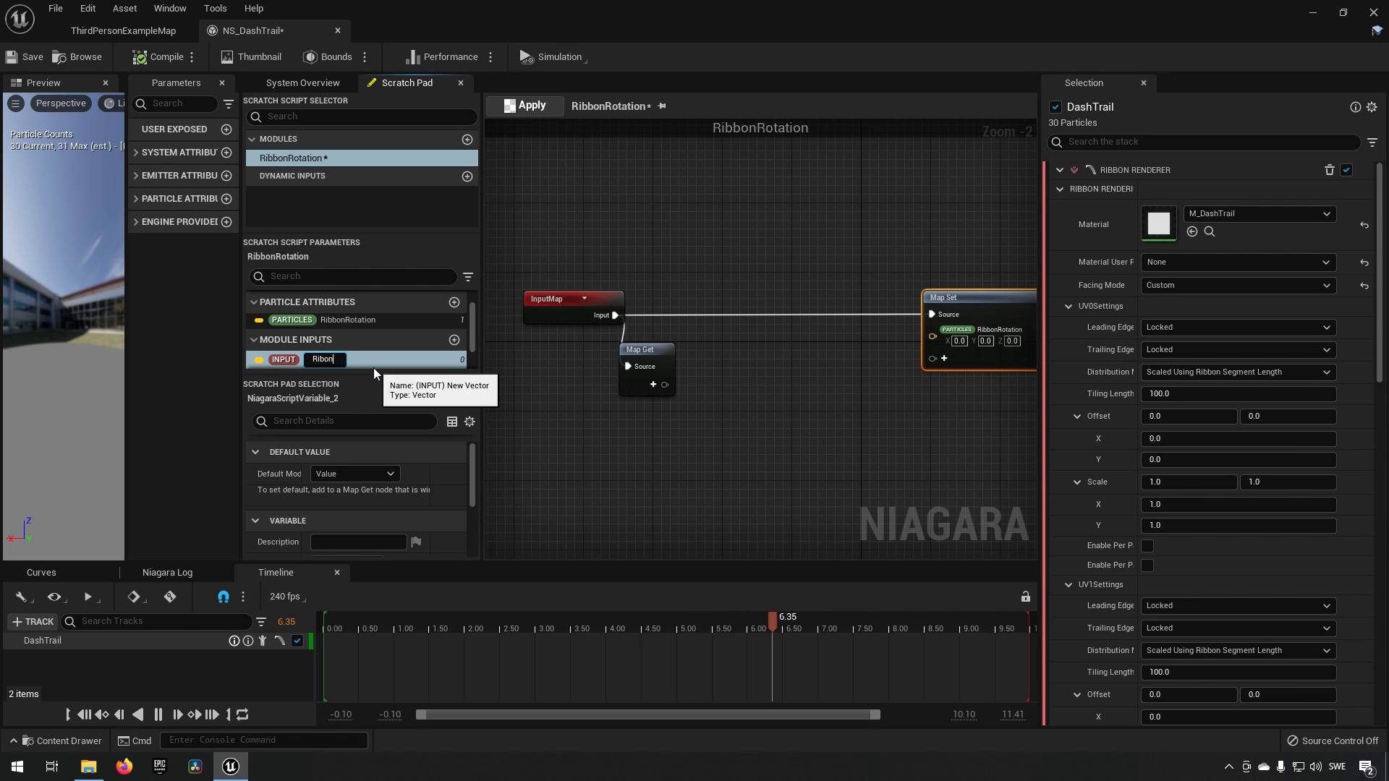
type("StartRotation")
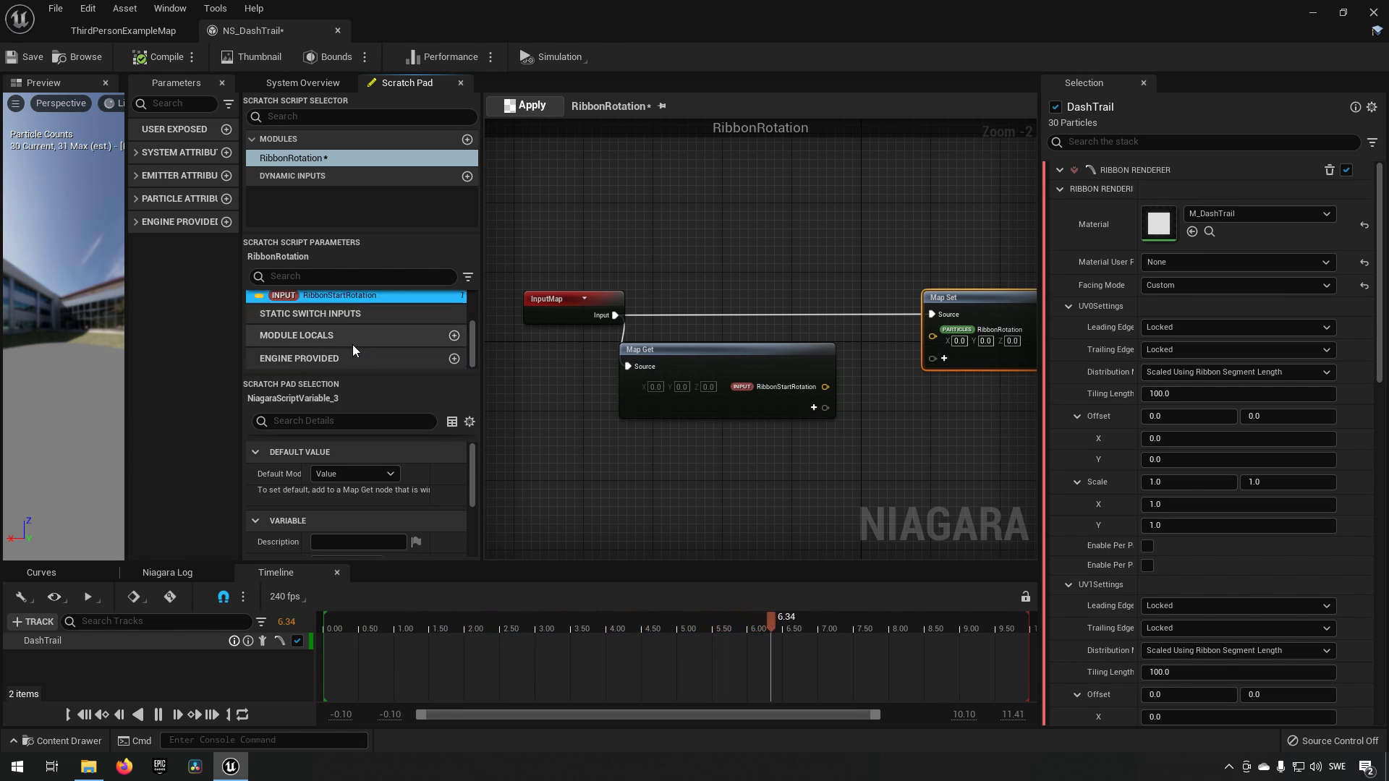
Transform RibbonStartRotation by engine SystemLocalToWorld via Transform Vector into Map Set, then apply.
left_click(455, 360)
type("local")
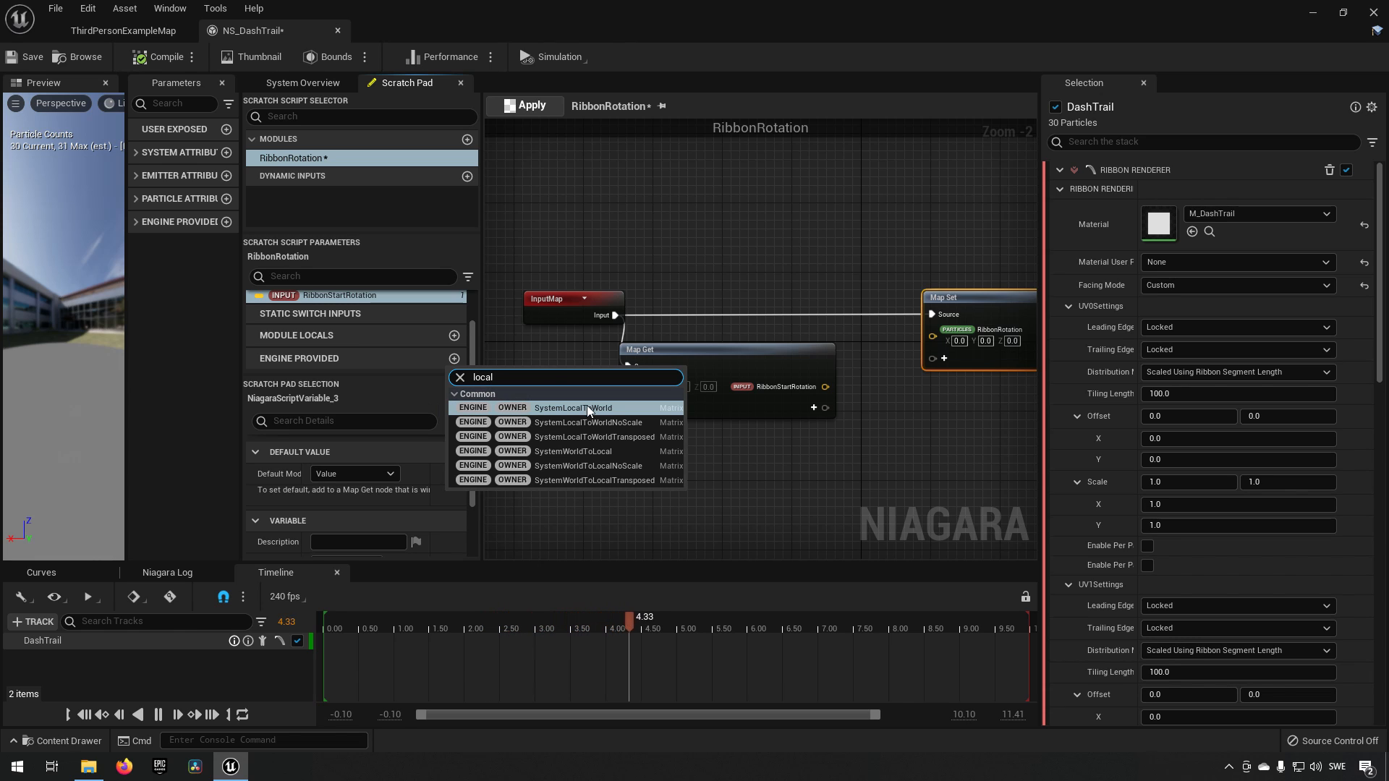
left_click(573, 408)
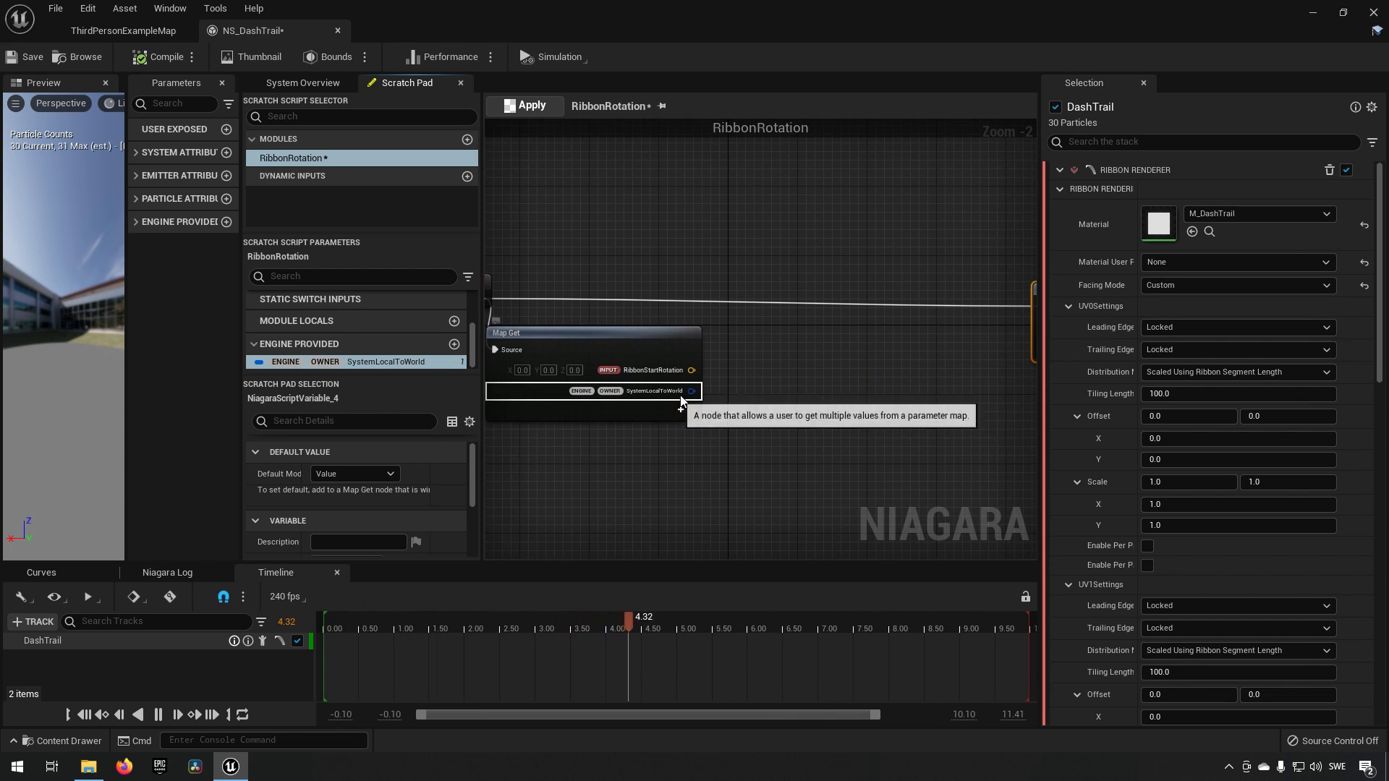
type("tras")
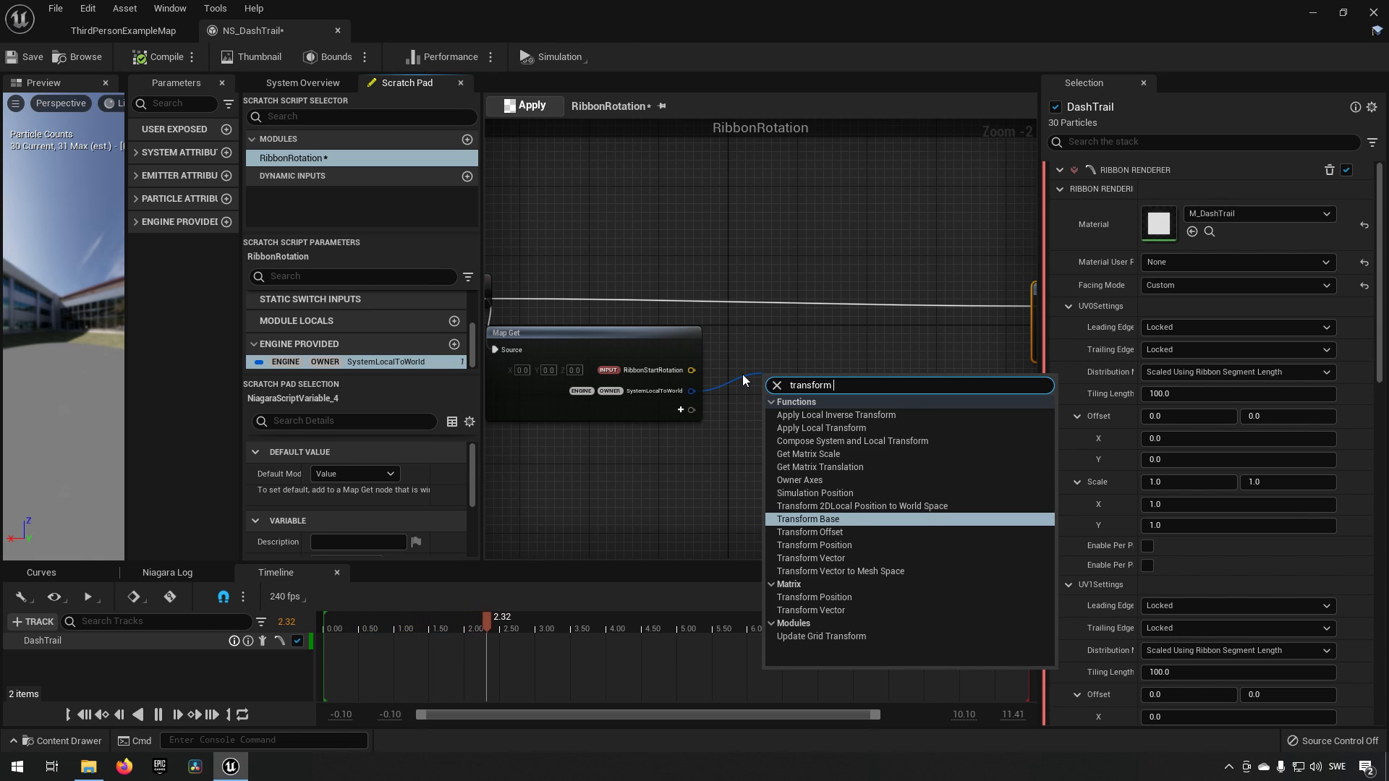
left_click(810, 559)
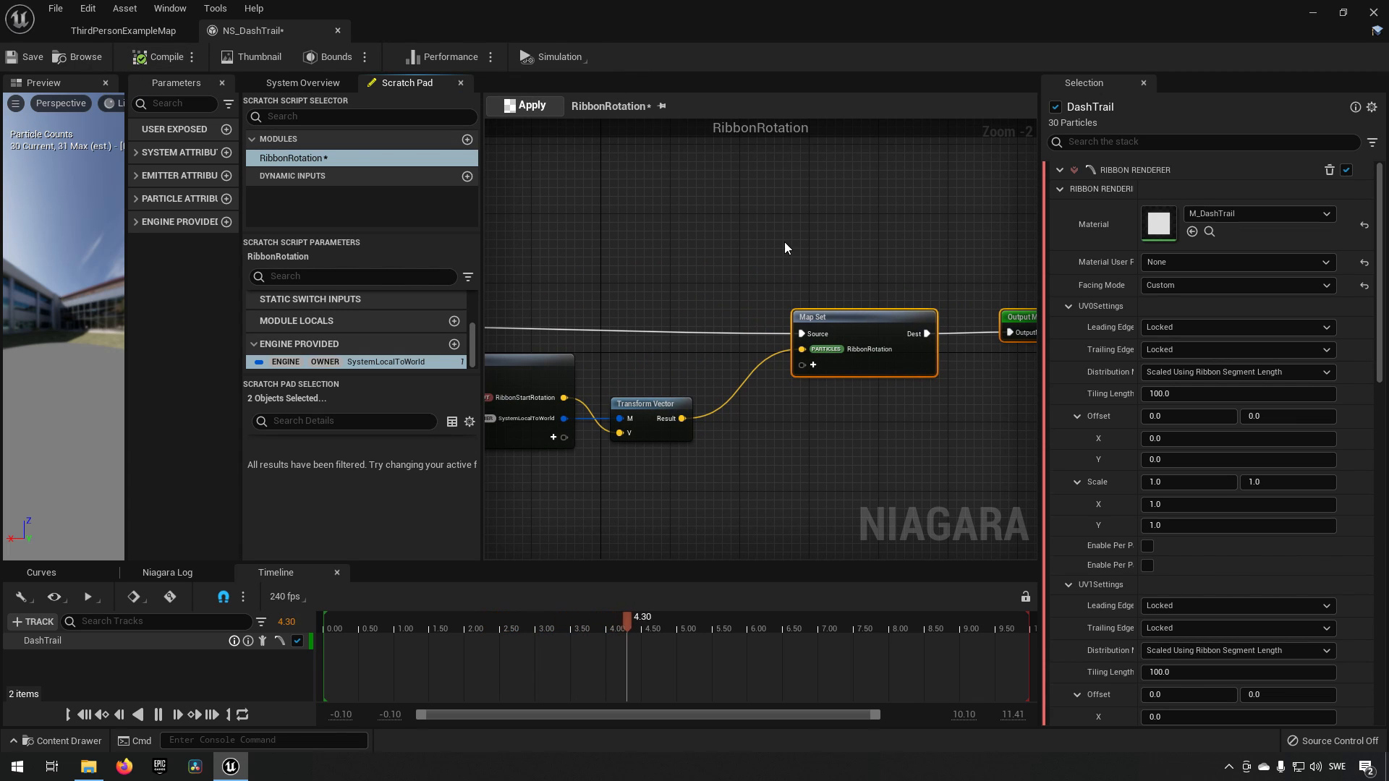
left_click(301, 83)
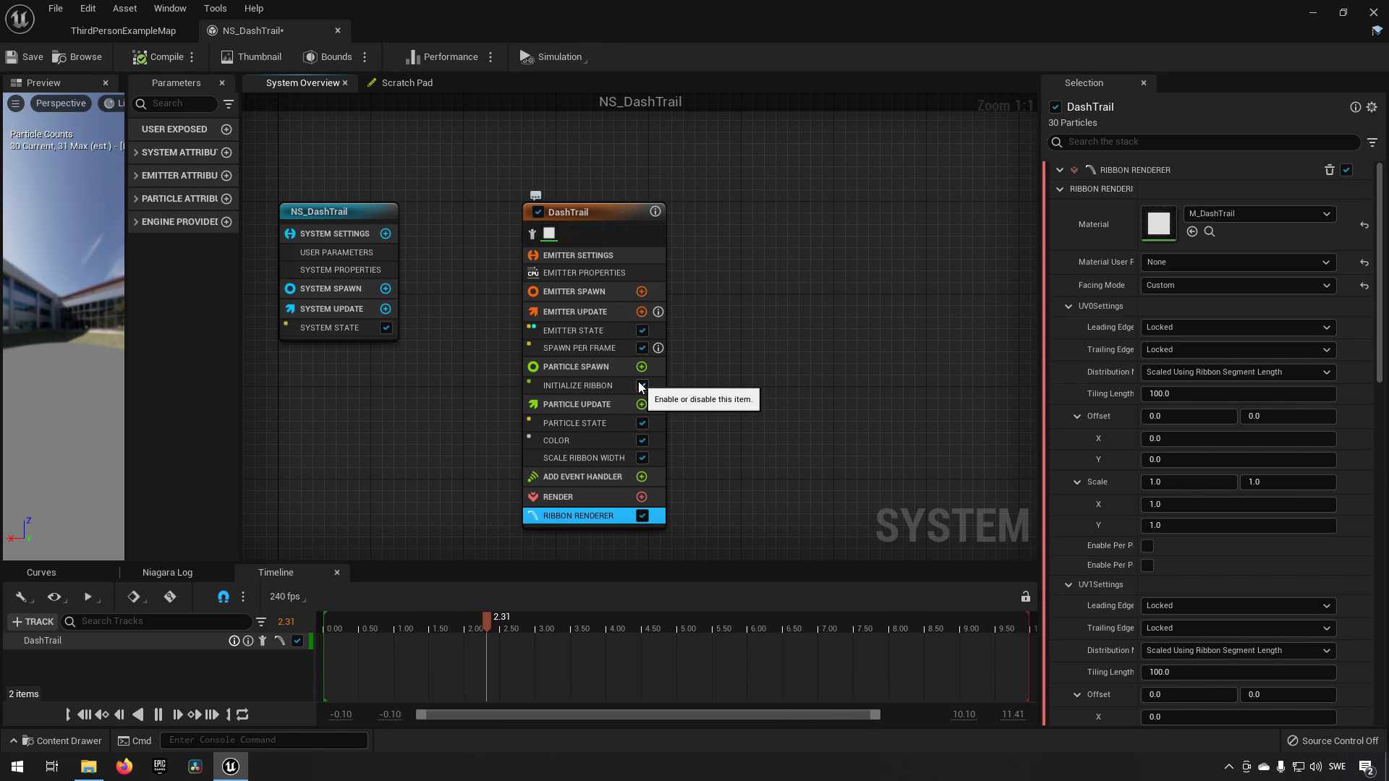
Add the RibbonRotation scratch module to Particle Spawn with start rotation 1, 0, 0, then return to the level.
left_click(641, 367)
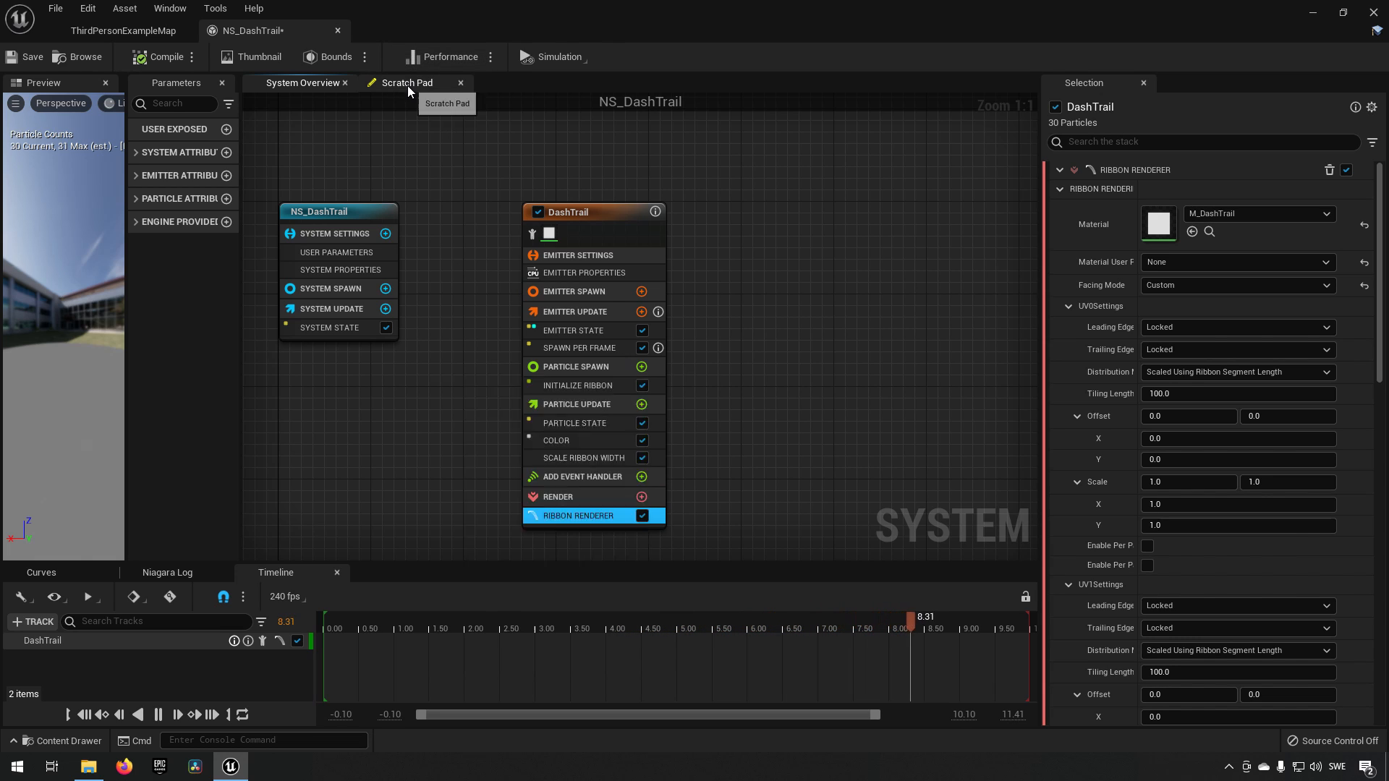
left_click(405, 83)
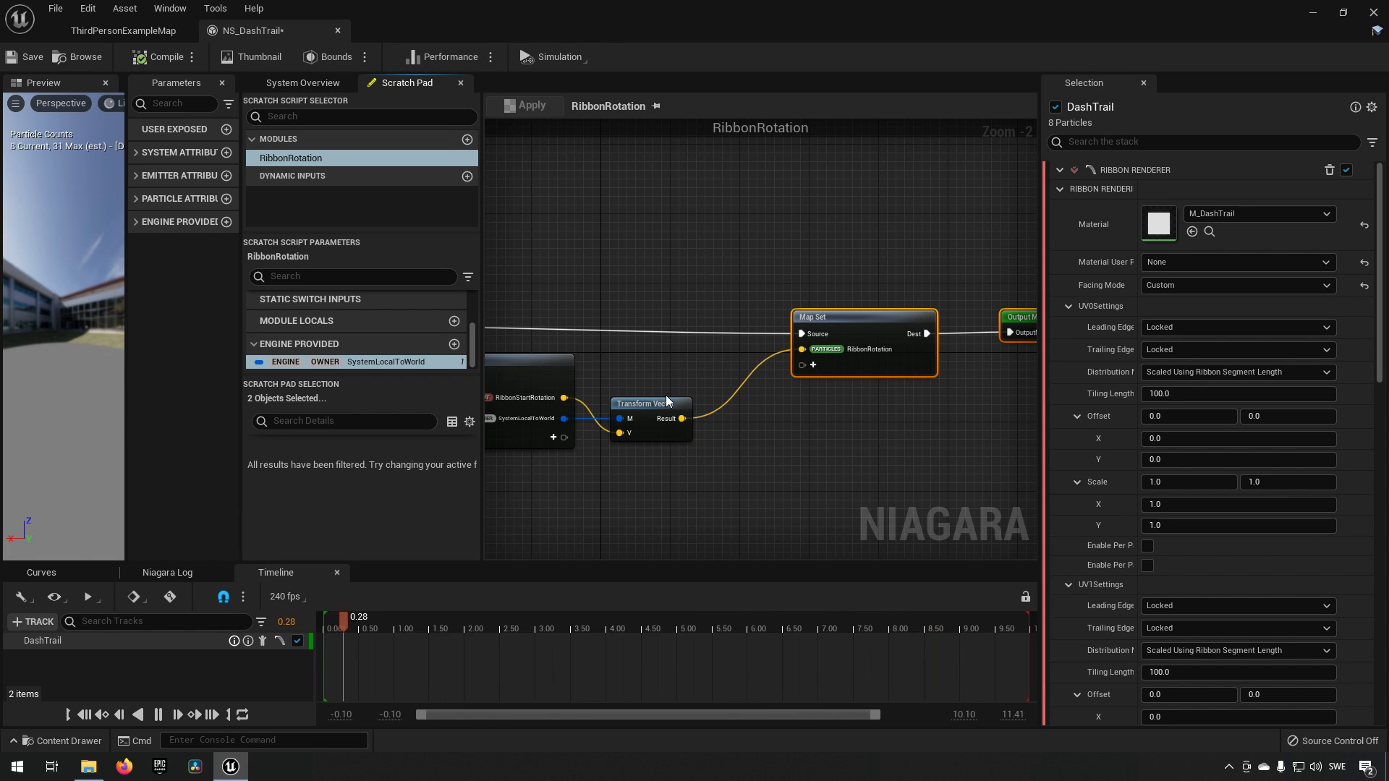
left_click(302, 83)
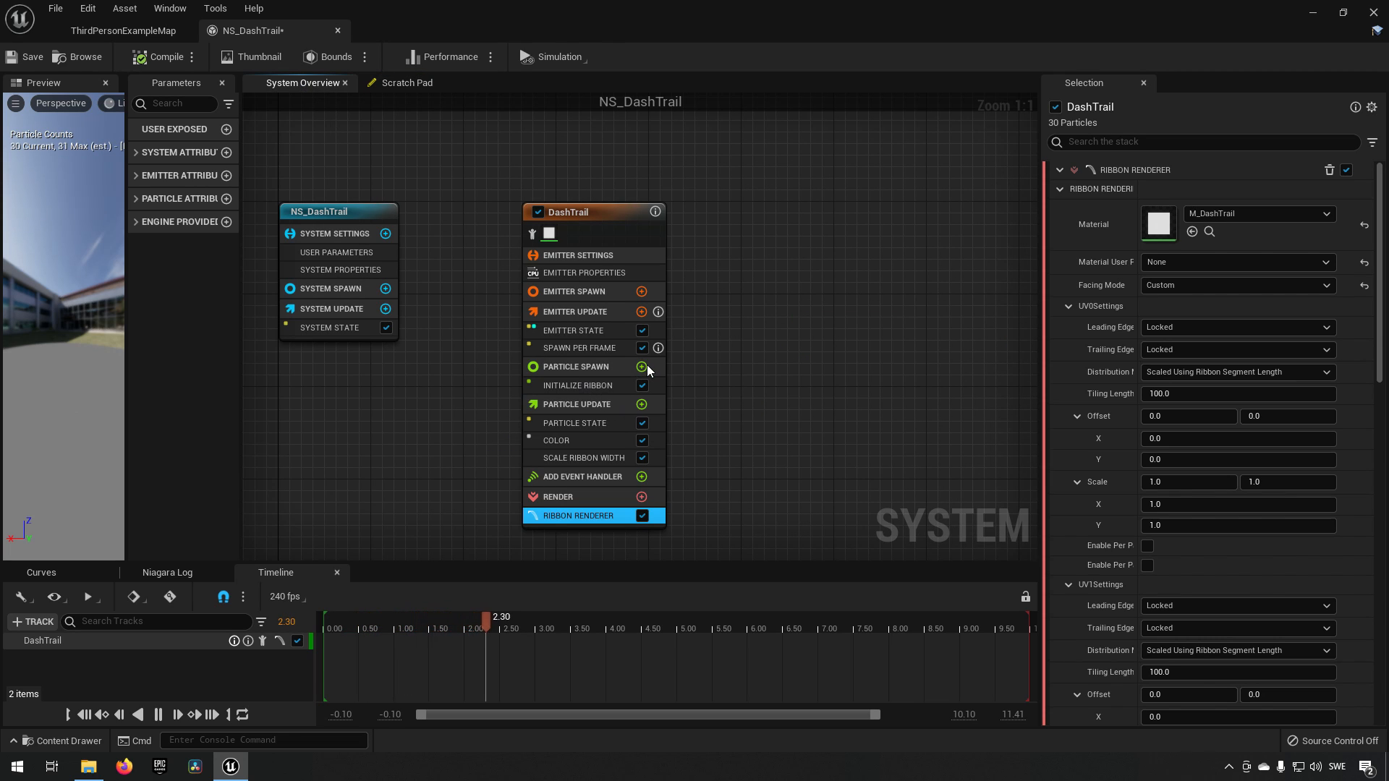
left_click(641, 366)
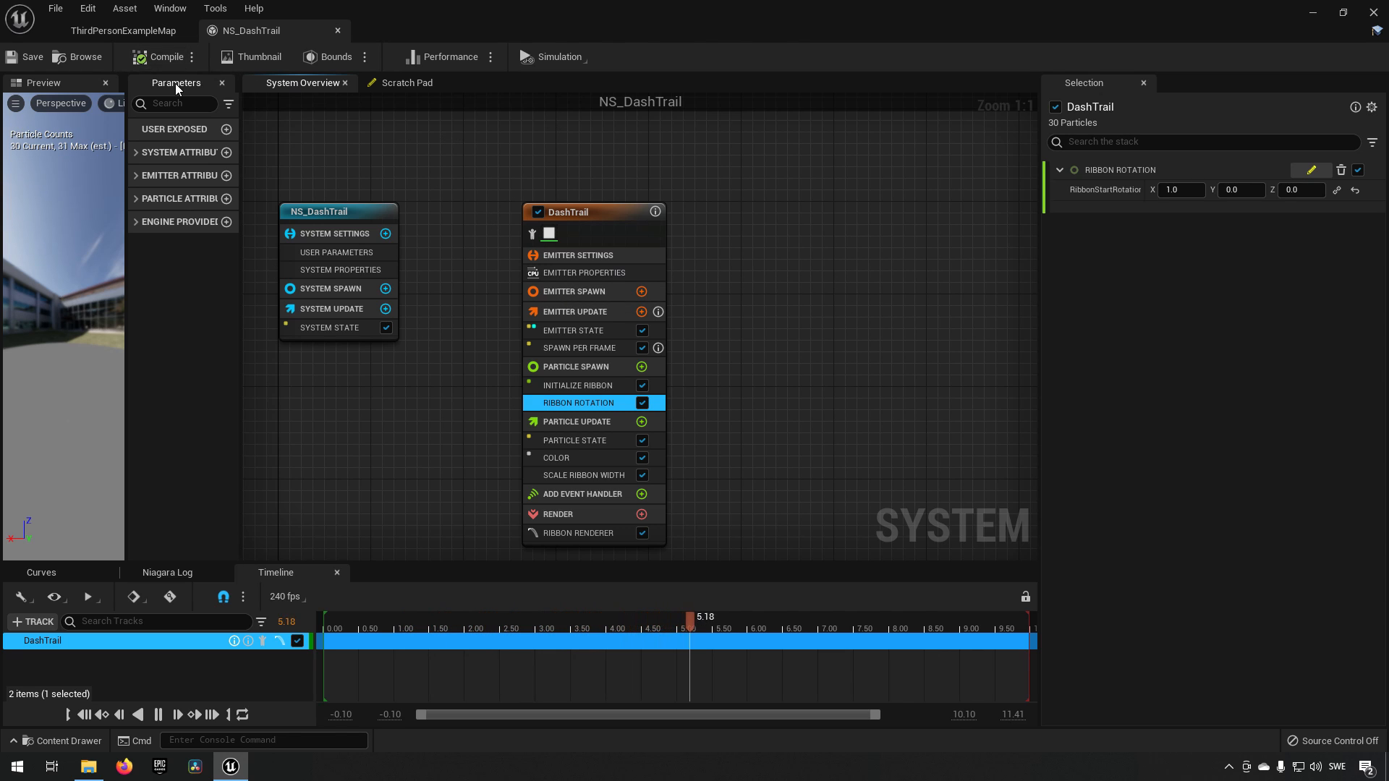
left_click(123, 31)
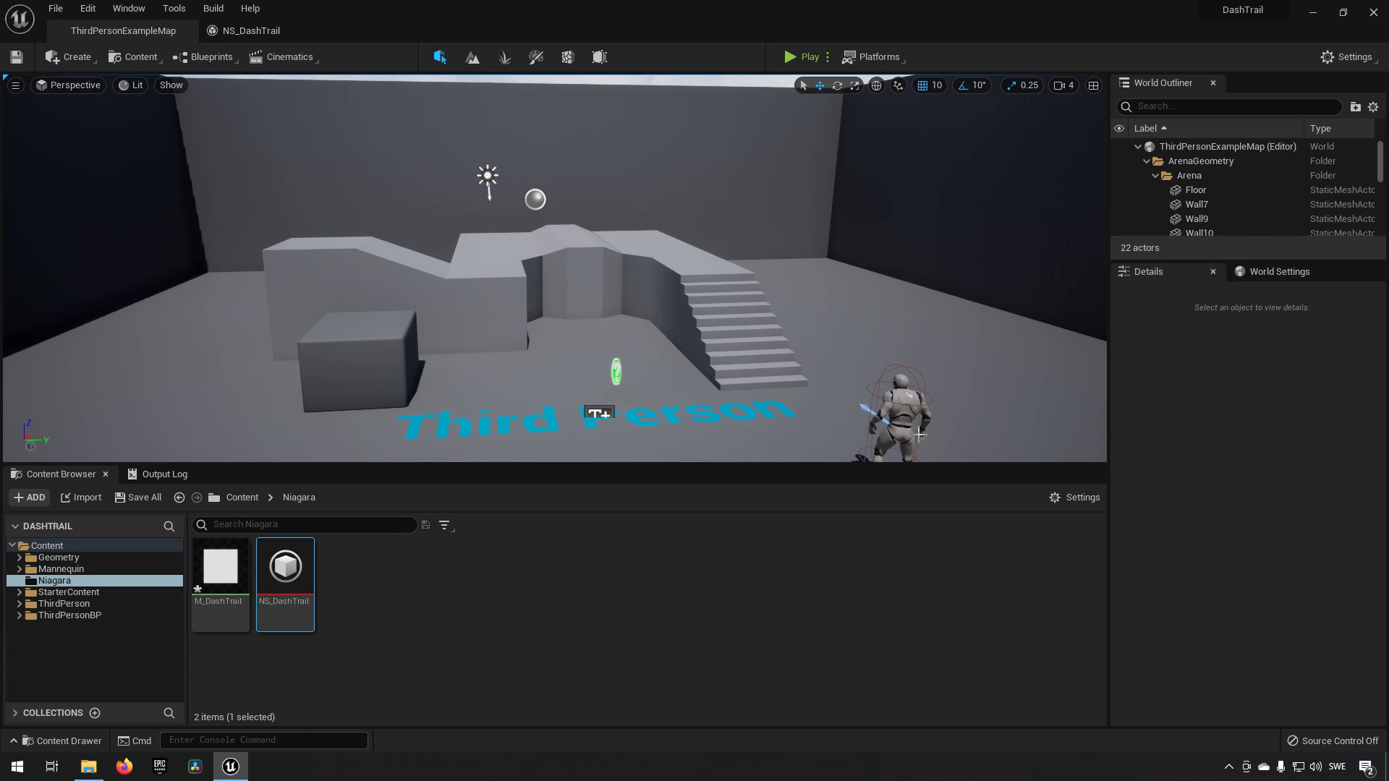
Inspect the ThirdPersonCharacter blueprint's components in its Viewport, then return to the level.
left_click(895, 408)
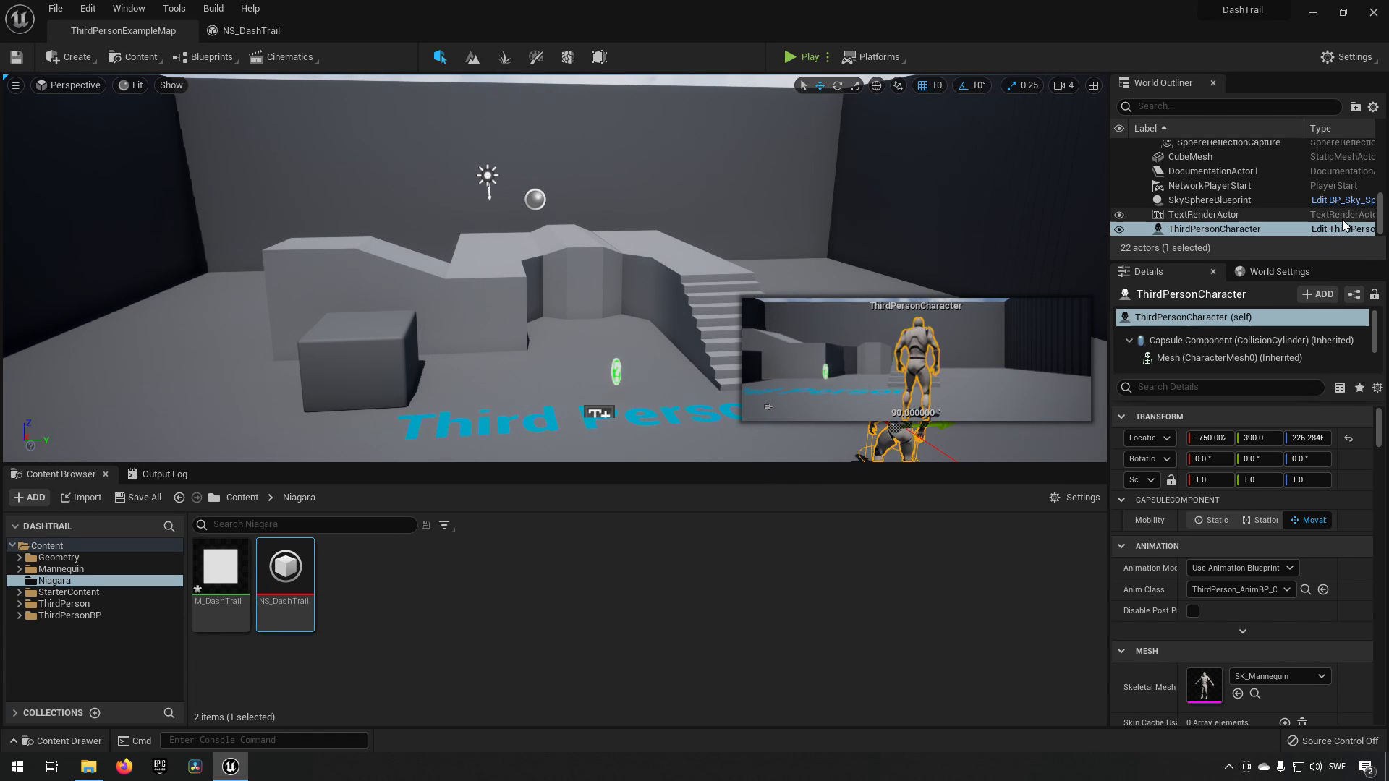
double_click(1214, 228)
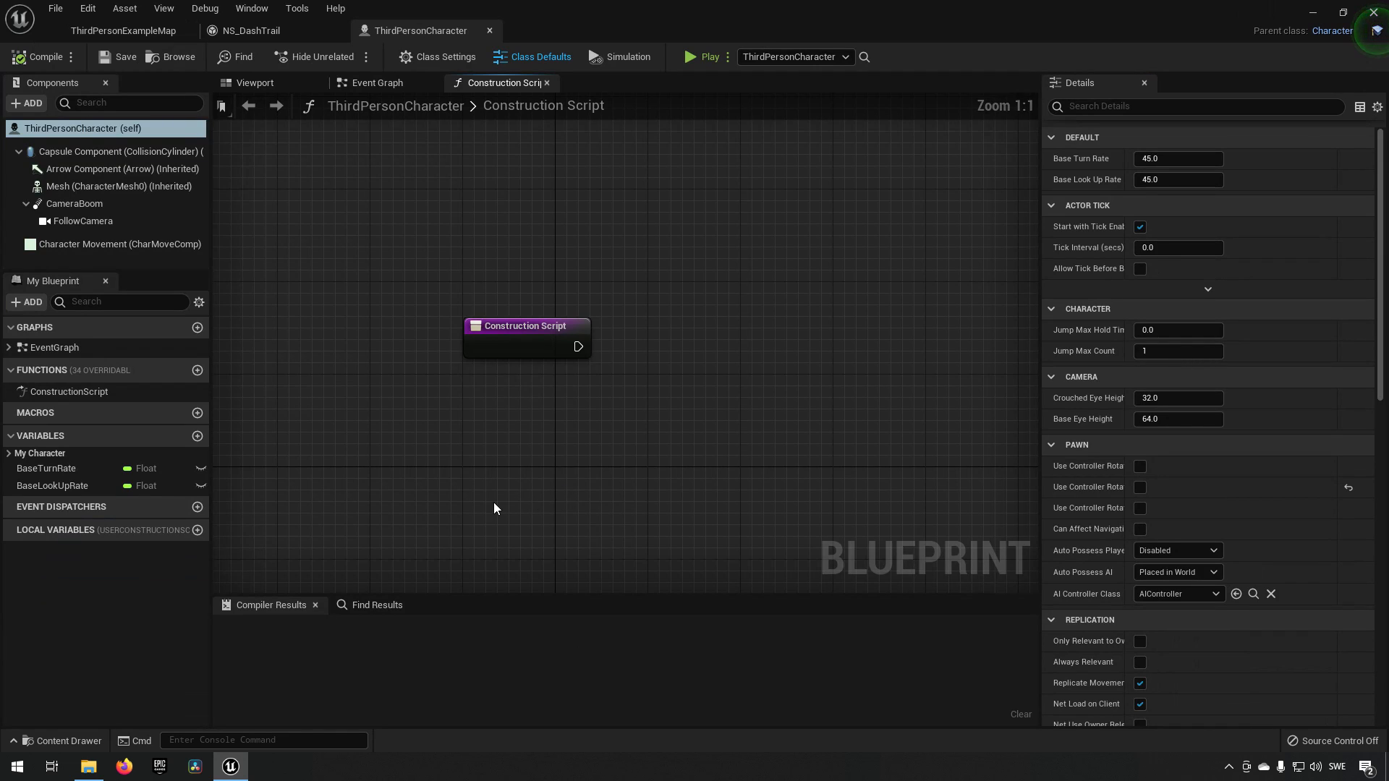
left_click(255, 83)
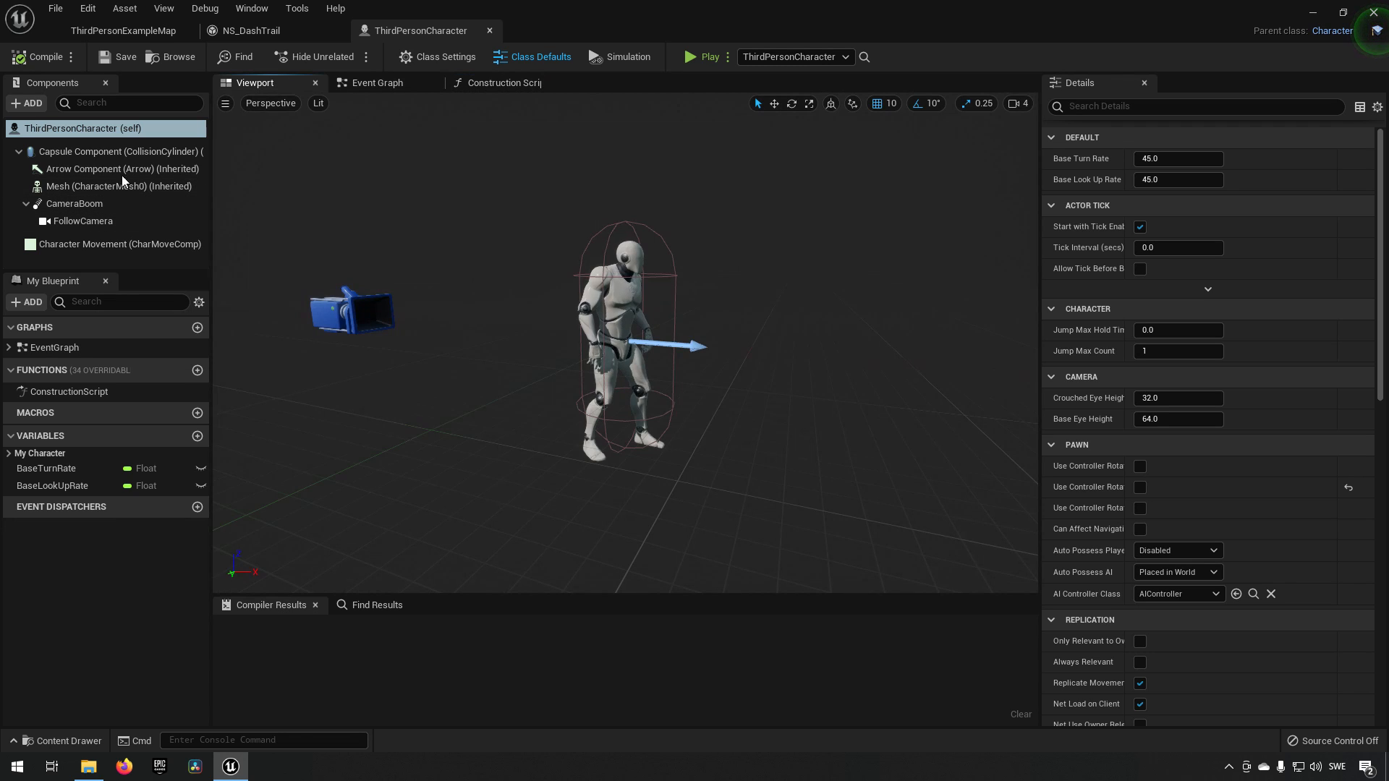
left_click(122, 30)
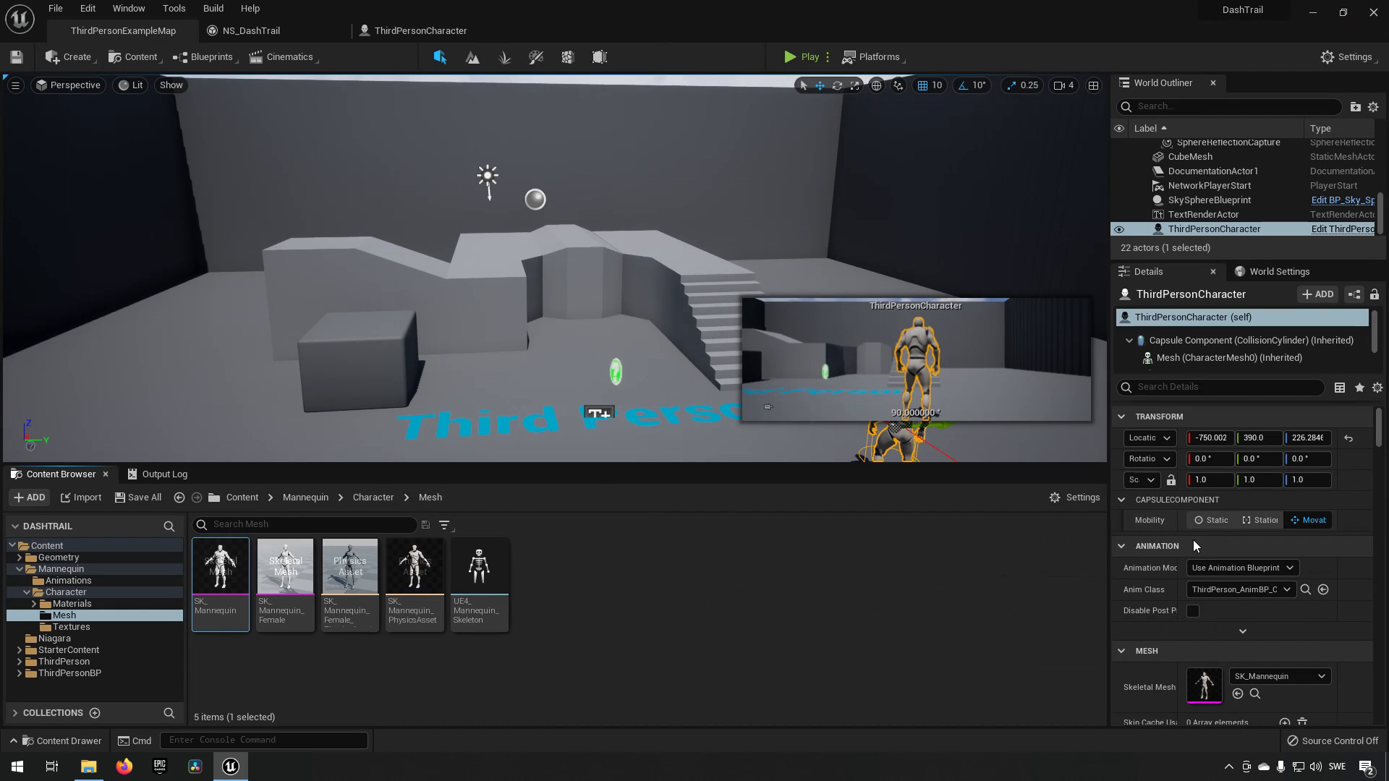
Inspect SK_Mannequin's spine_02, index_03_l and spine_03 bones, then open ThirdPerson_IdleRun_2D.
double_click(220, 567)
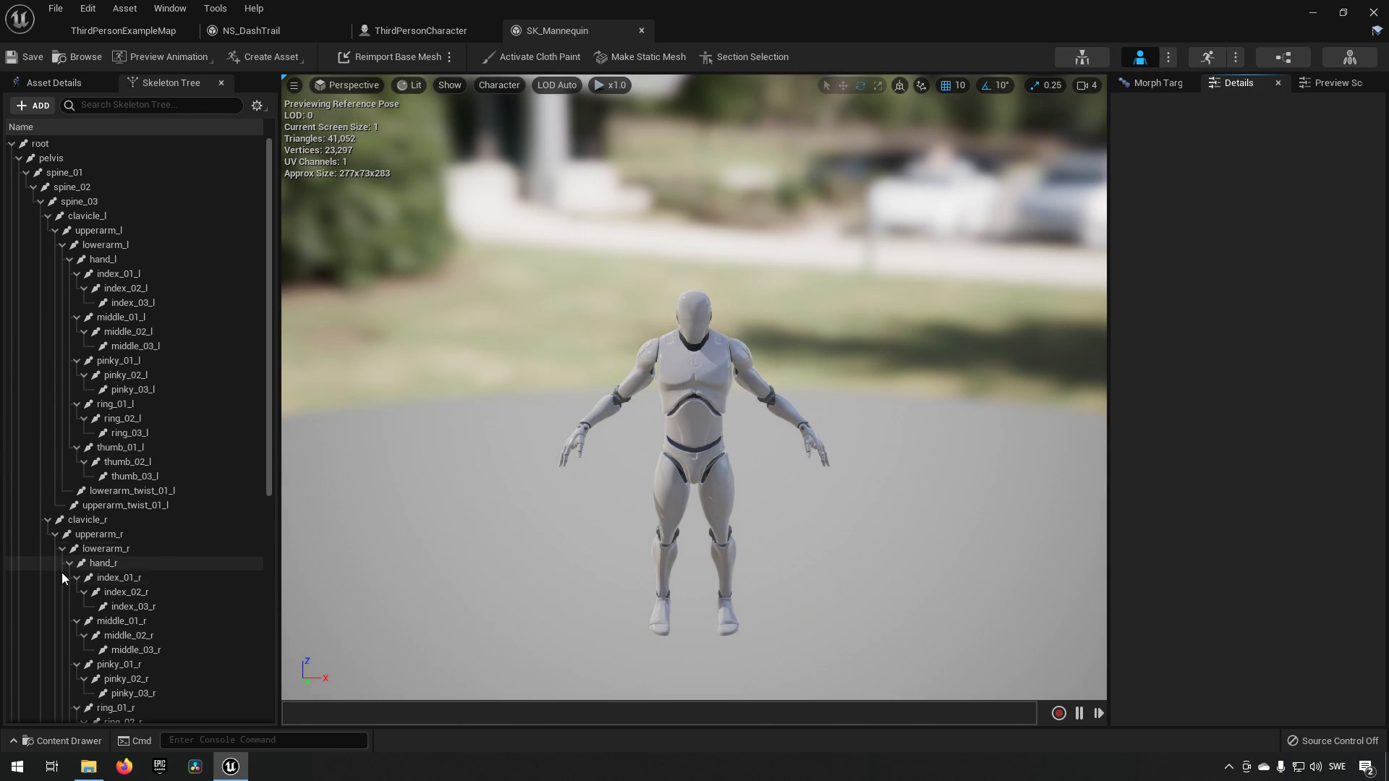
left_click(72, 187)
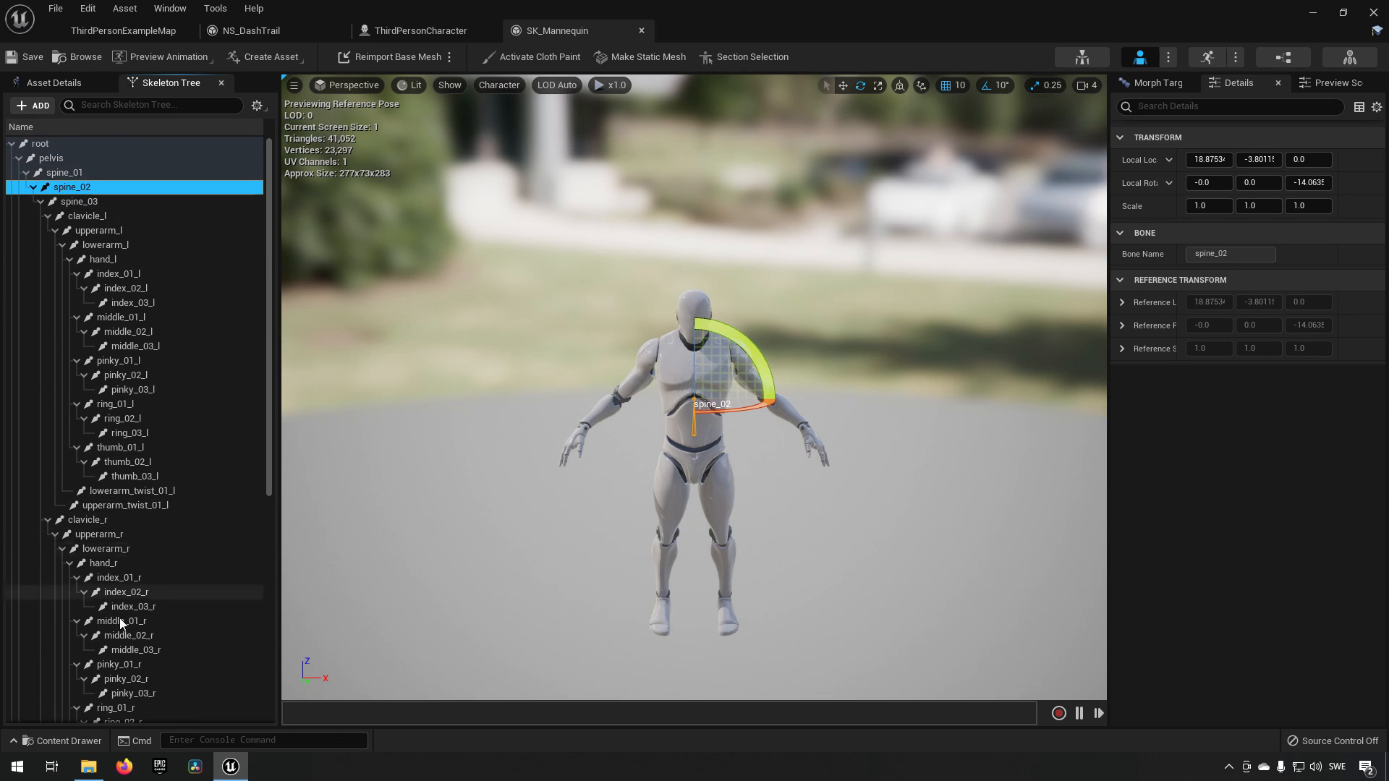
left_click(133, 303)
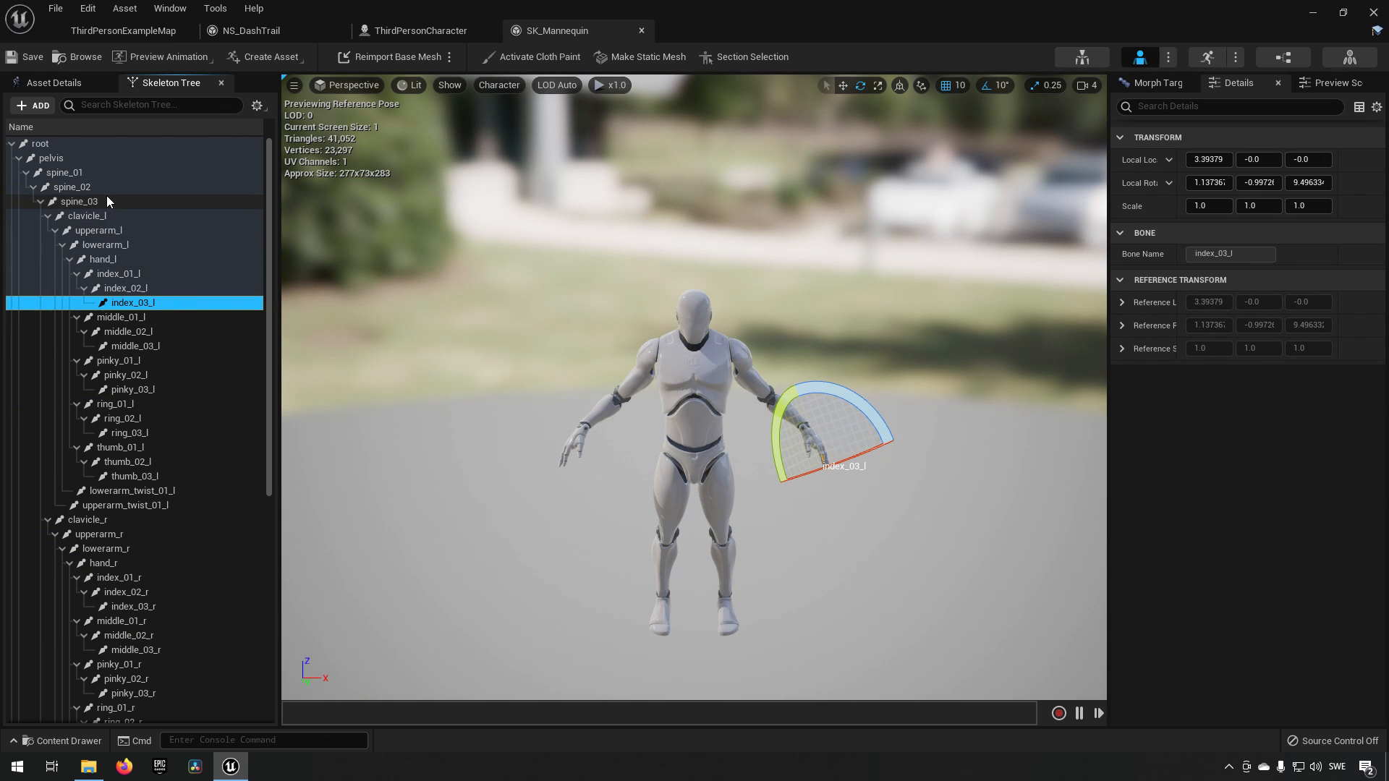
left_click(80, 201)
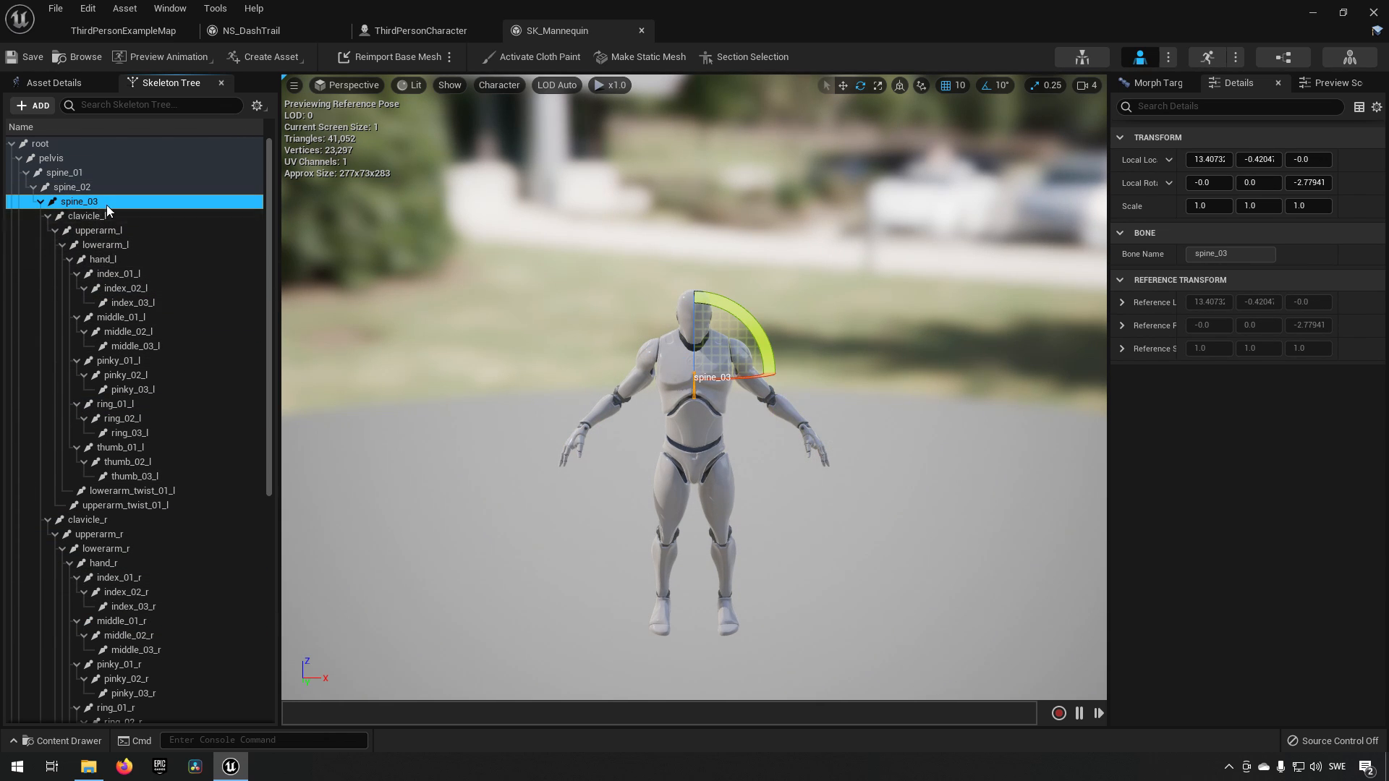
left_click(51, 158)
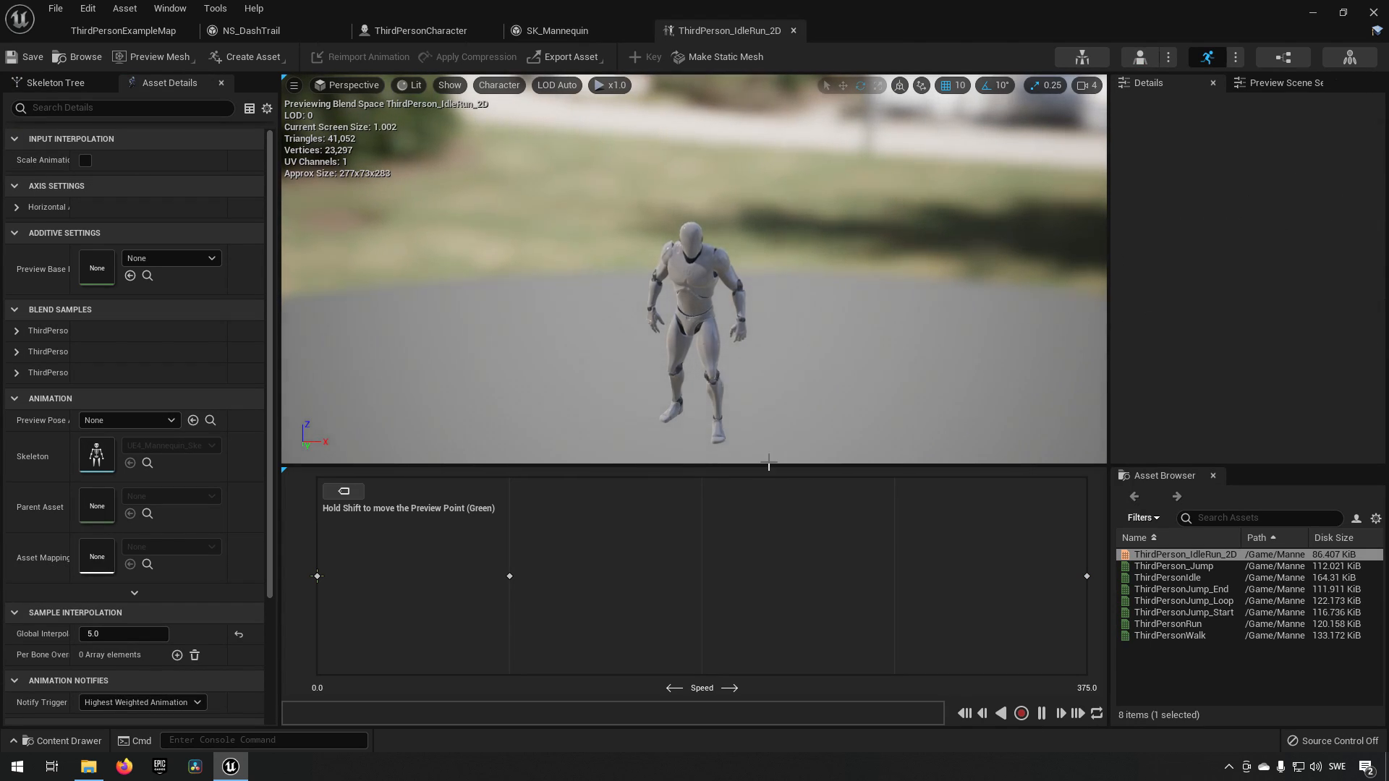
Add a Timed Niagara Effect notify state to the ThirdPersonRun notifies track.
double_click(1168, 624)
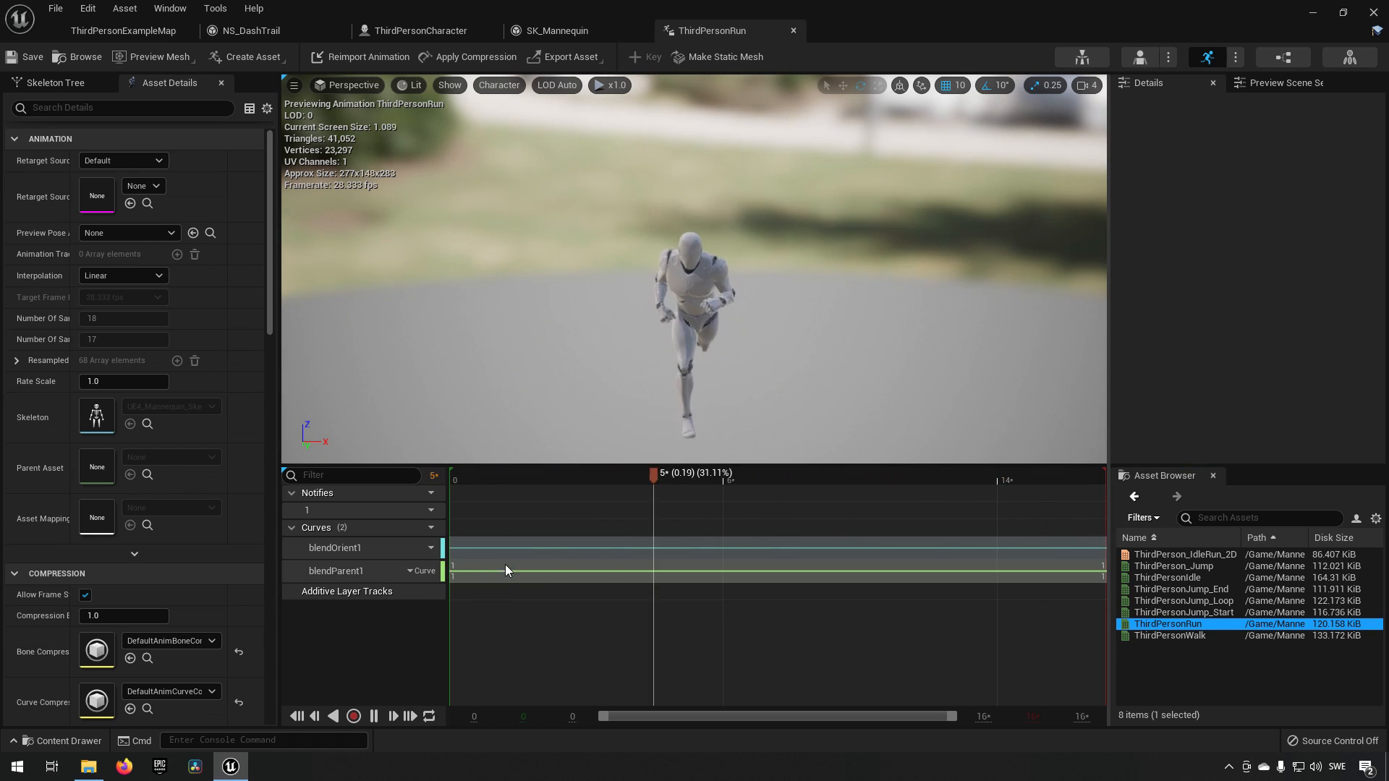
left_click(849, 472)
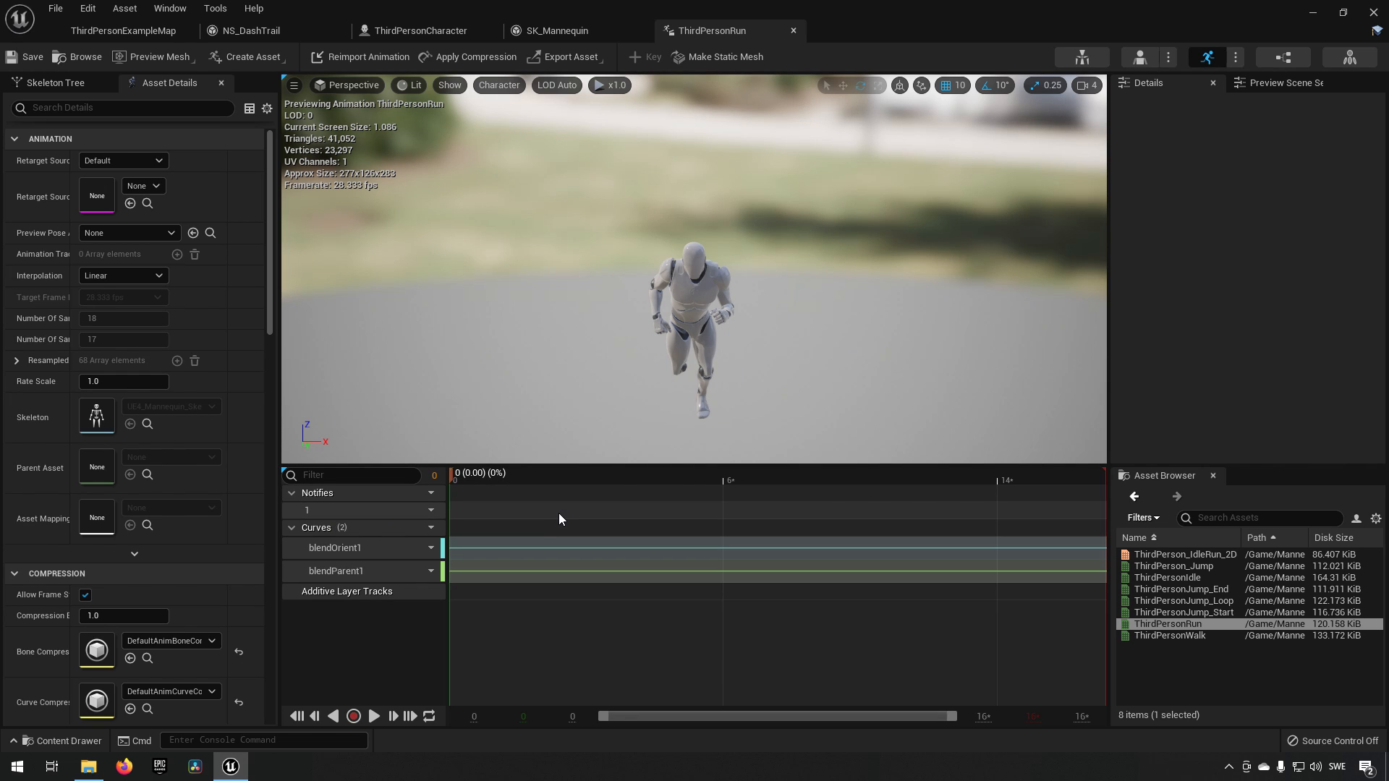
right_click(559, 519)
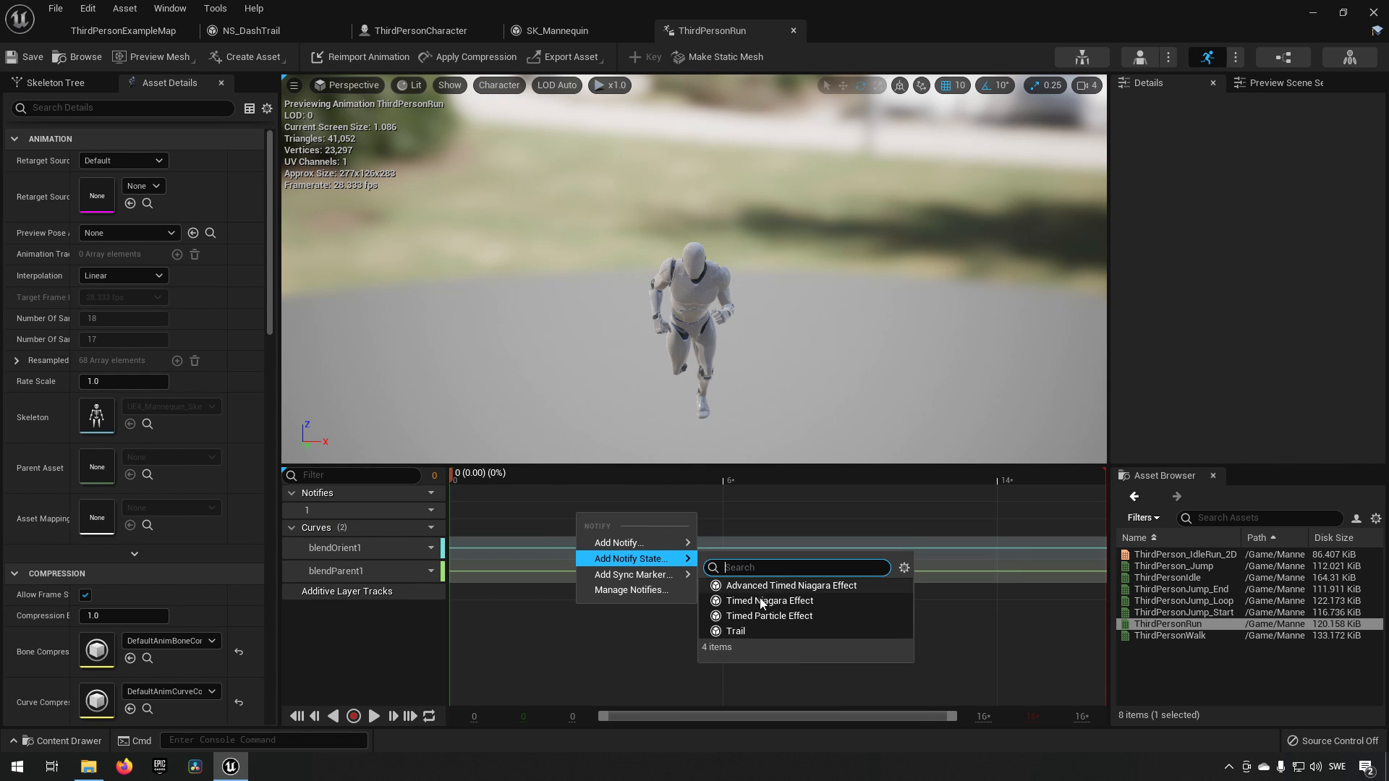
left_click(768, 600)
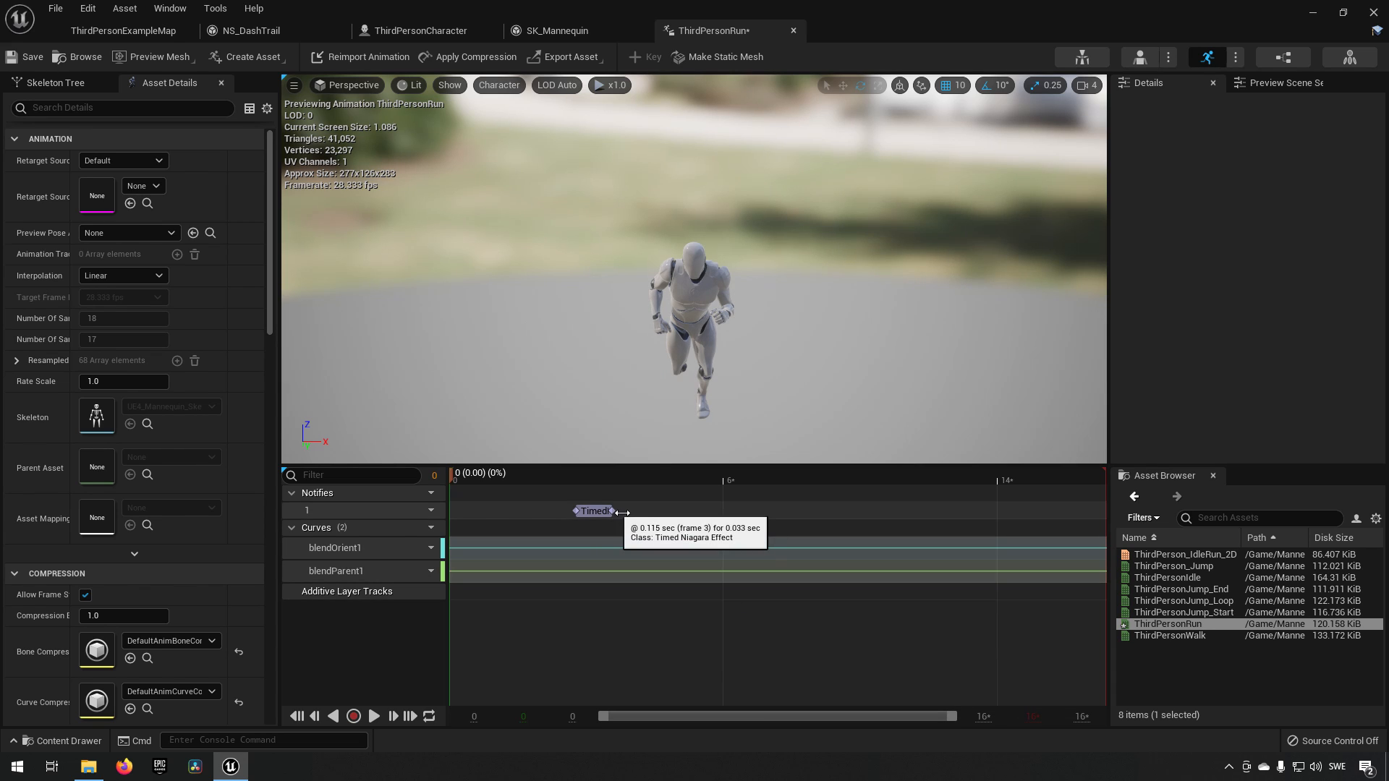
Select the new Niagara notify and scrub the run animation to check its span.
left_click(593, 510)
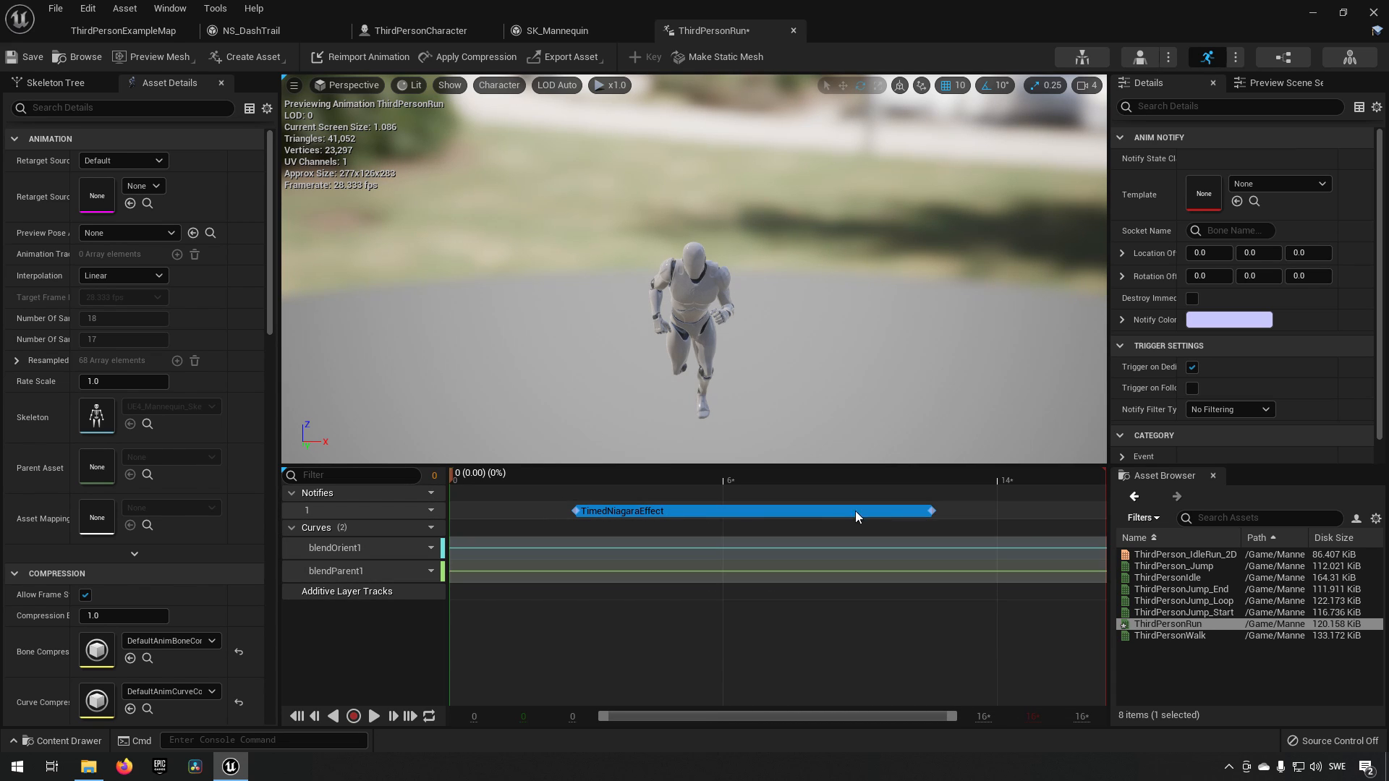
mouse_move(451, 461)
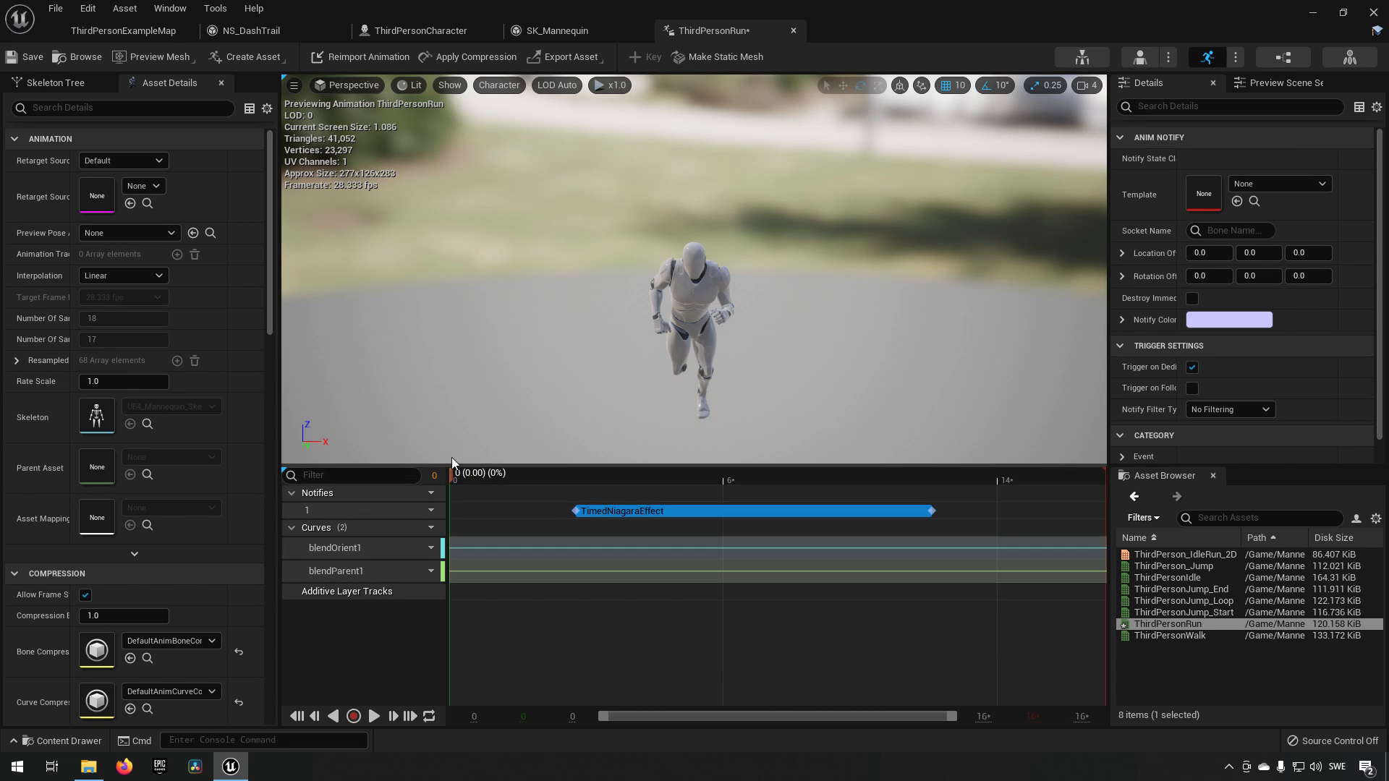
left_click(559, 479)
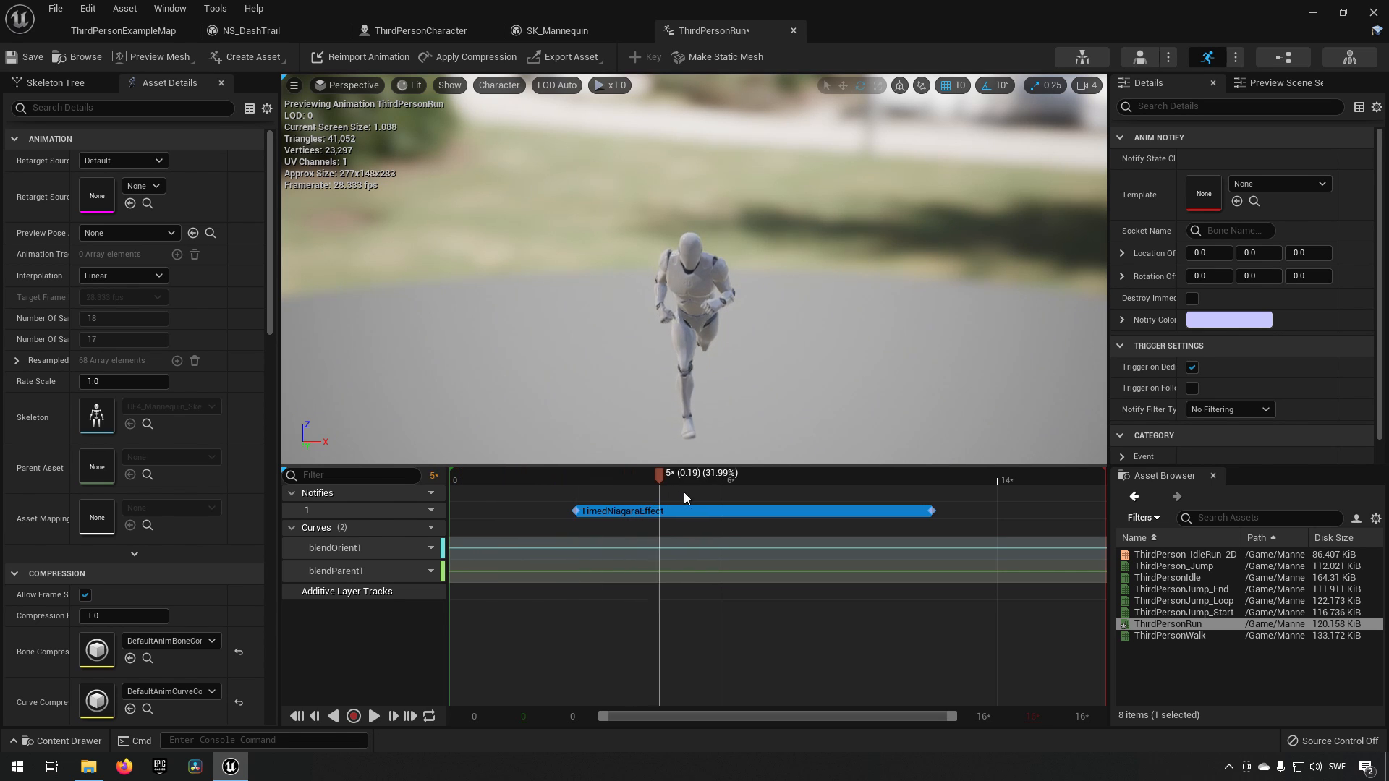
left_click(1099, 476)
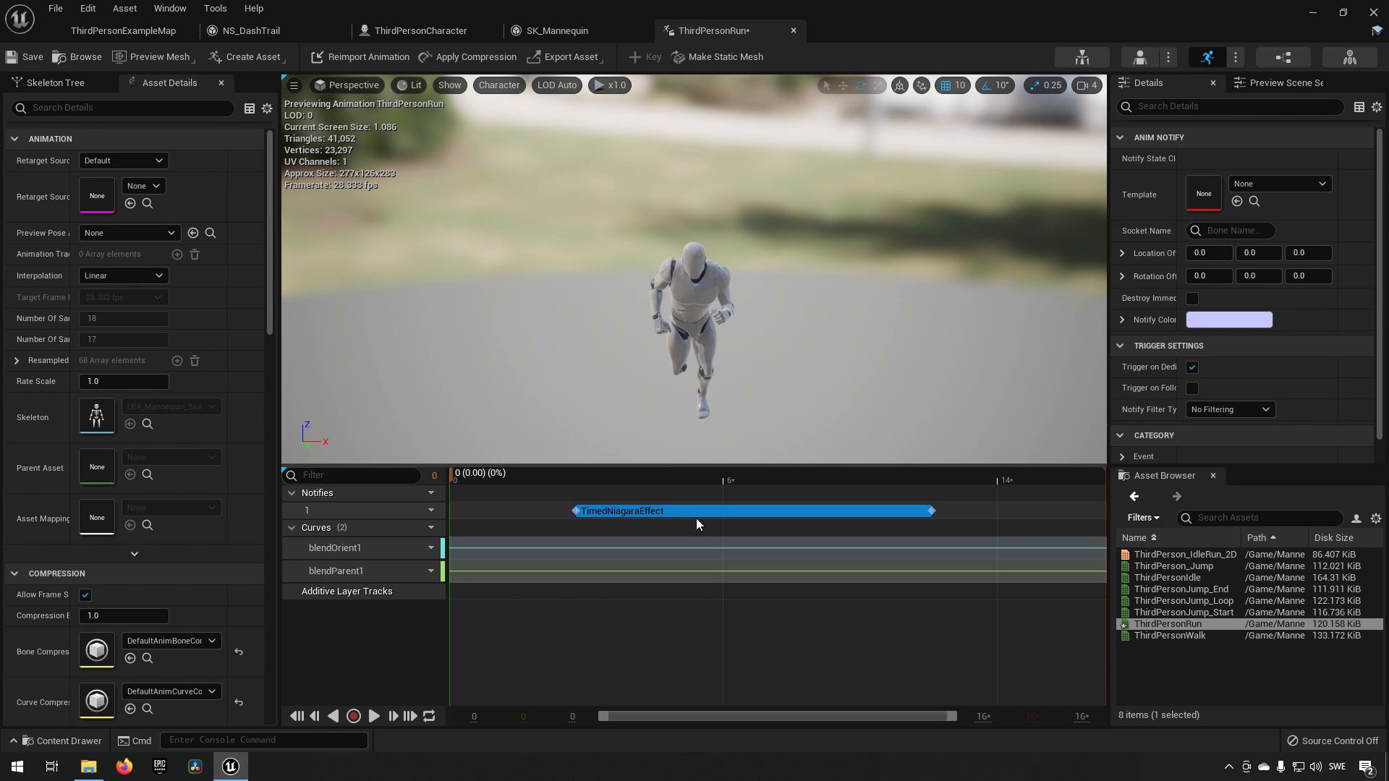
mouse_move(621, 524)
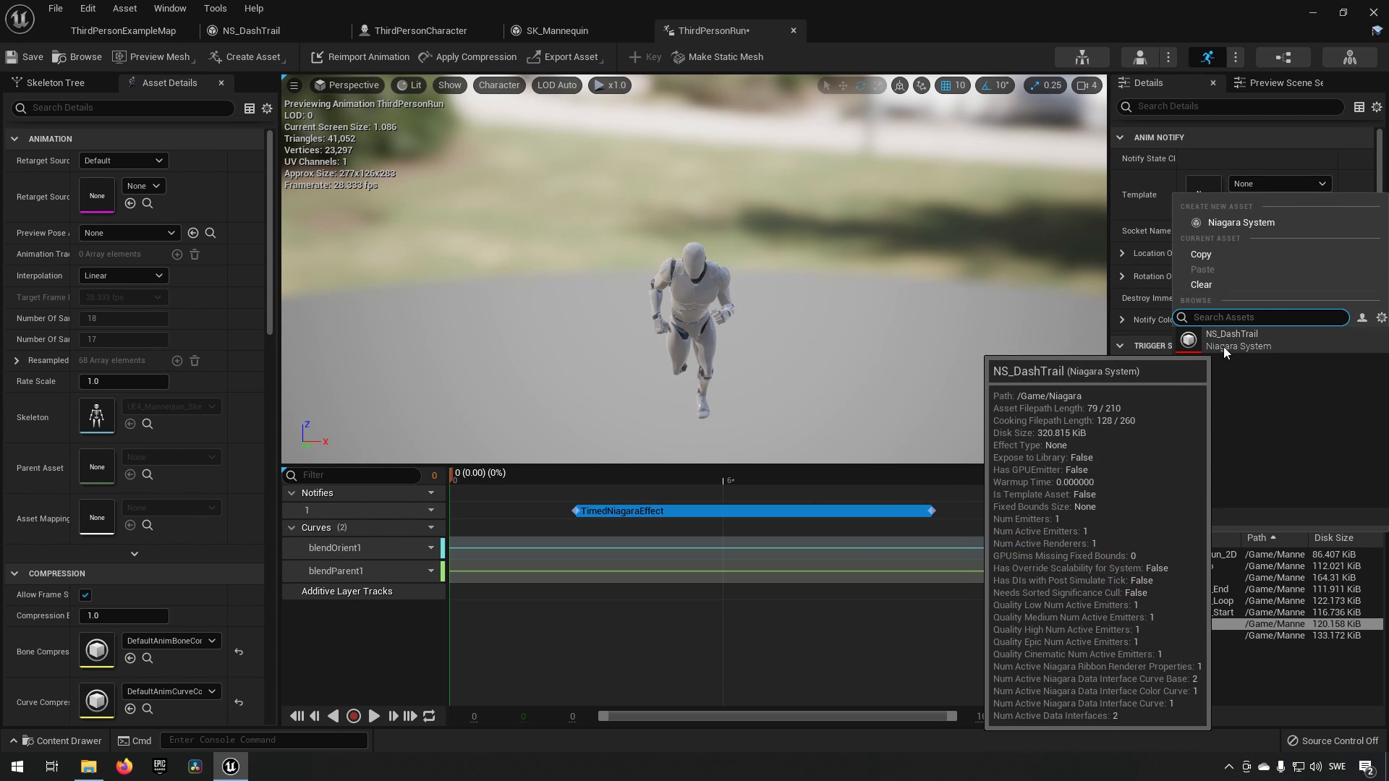
Set the notify's Template to NS_DashTrail and its Socket Name to pelvis.
left_click(1228, 339)
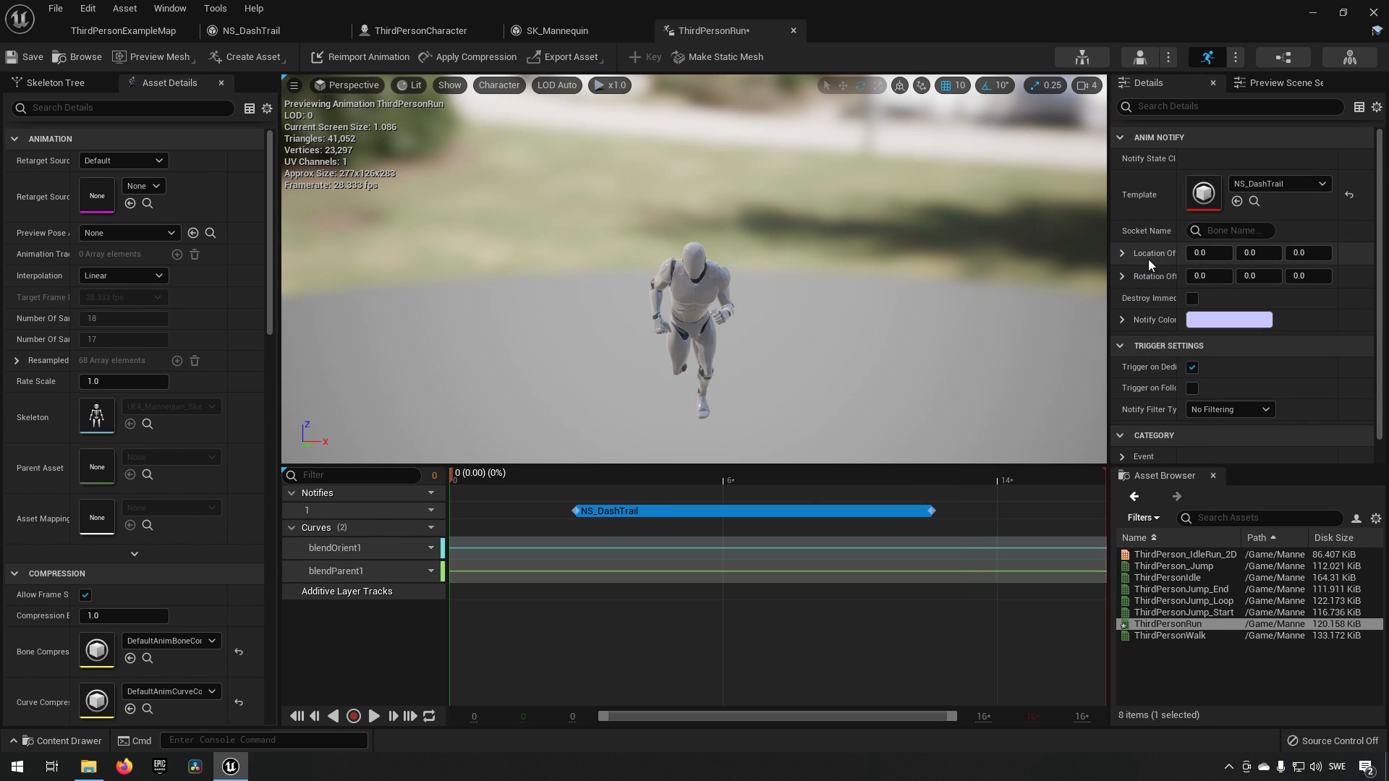
mouse_move(1161, 266)
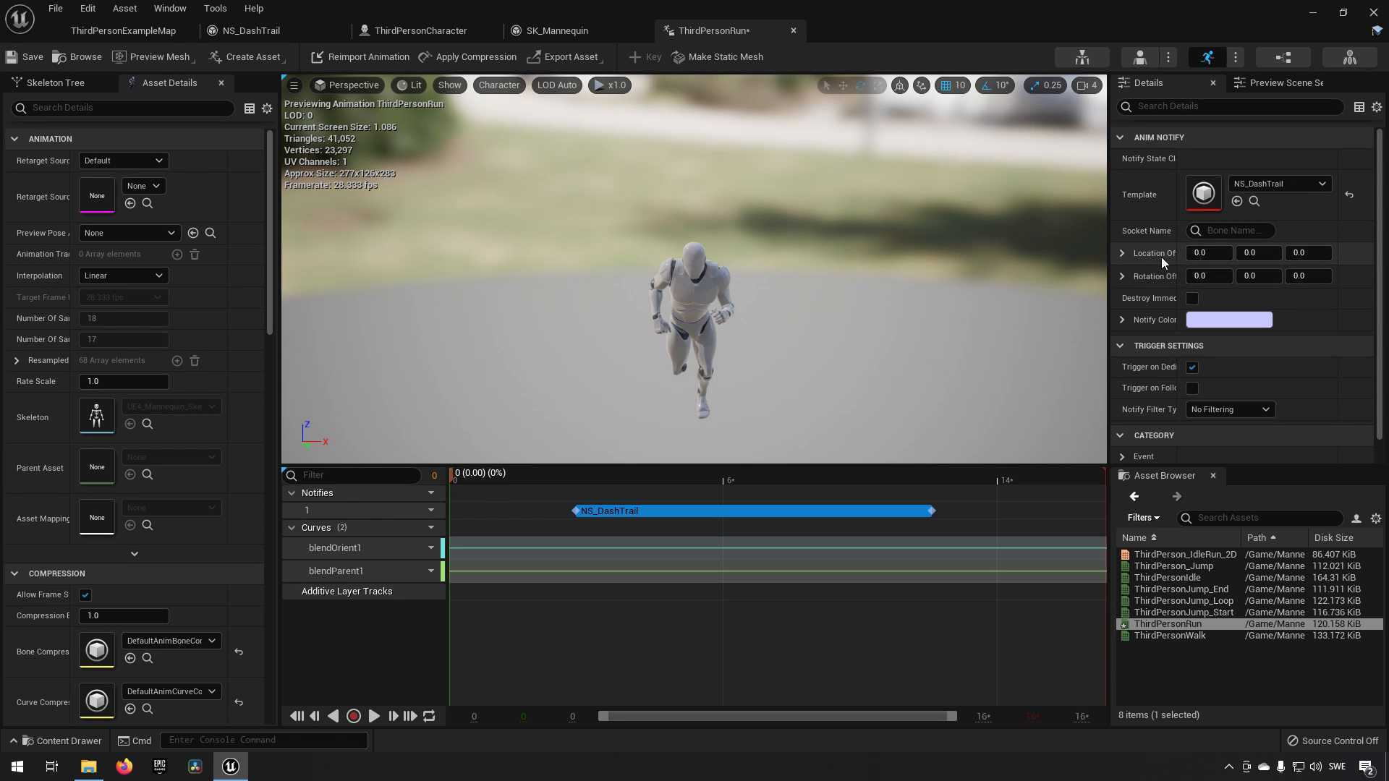
left_click(1236, 230)
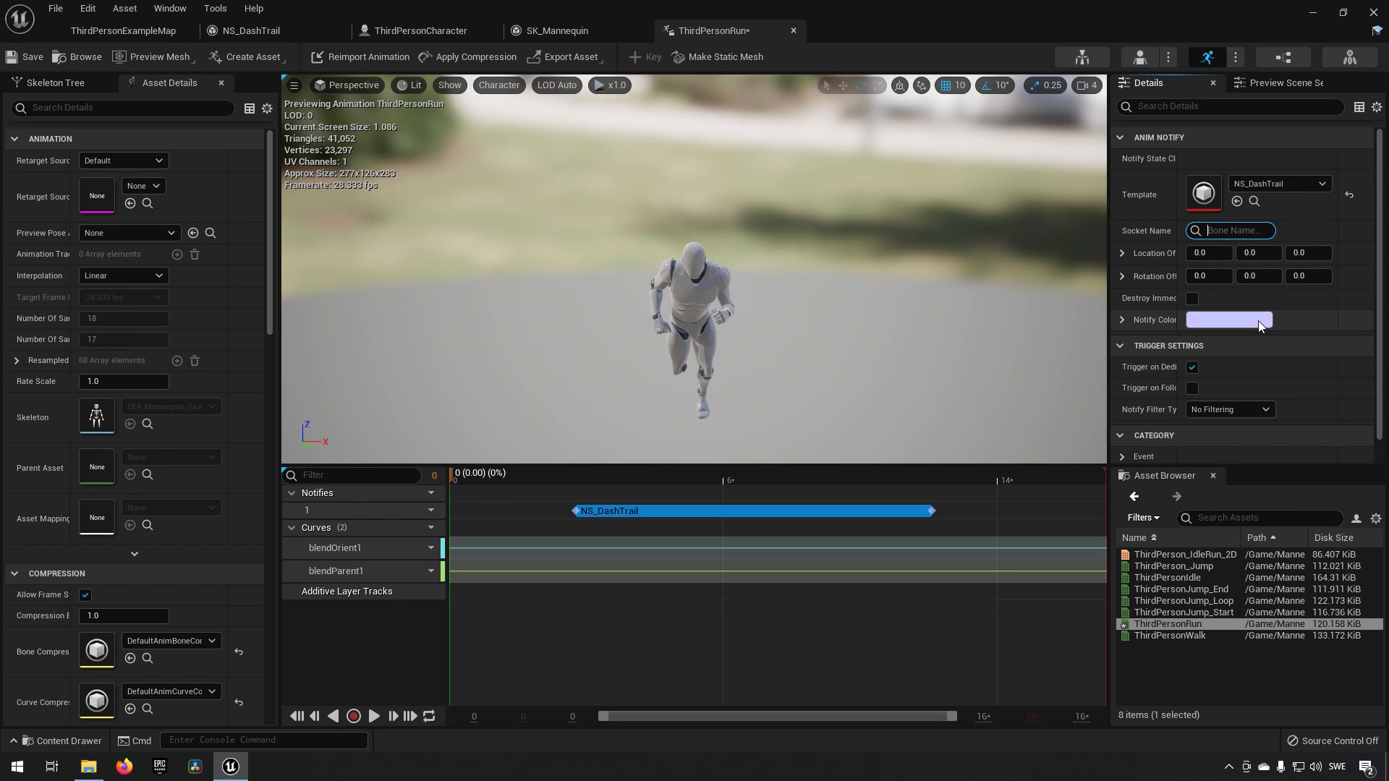
type("pelvis")
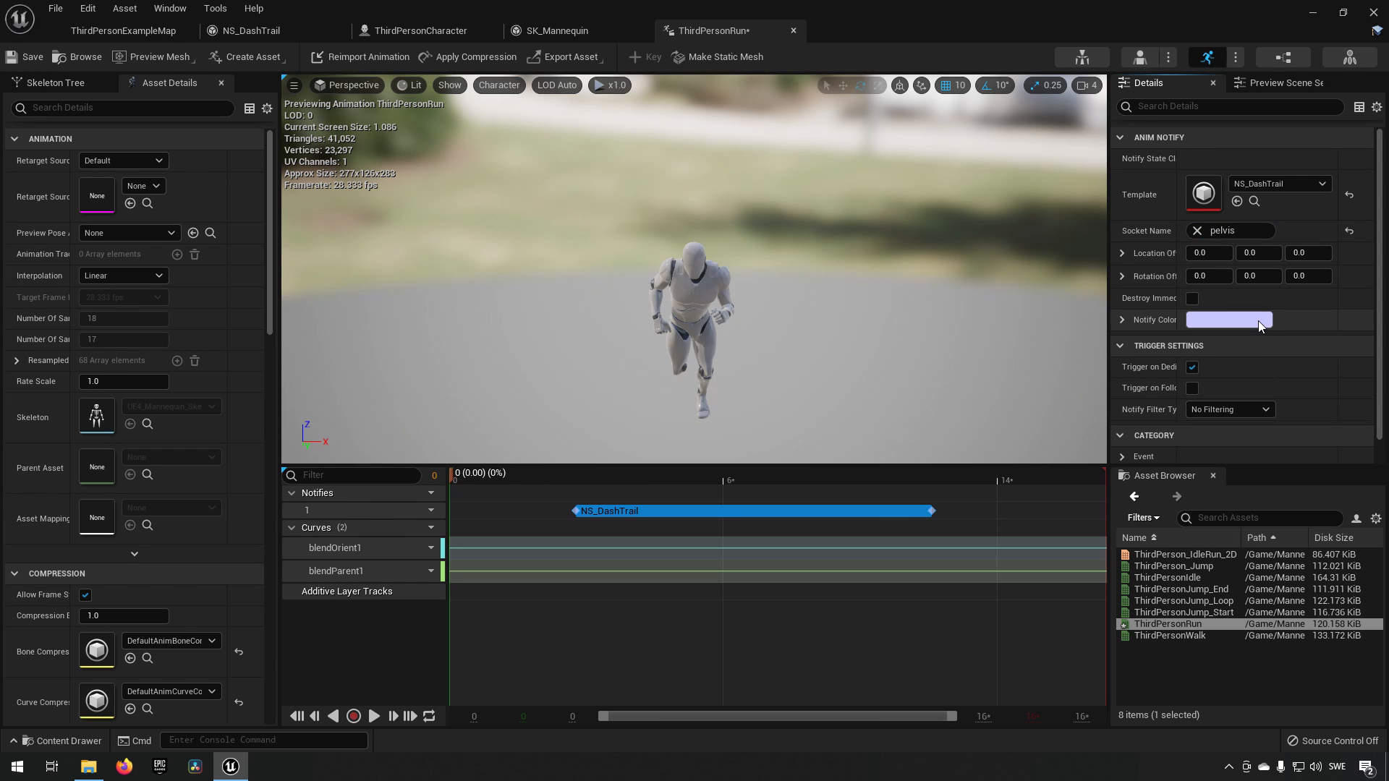
mouse_move(1245, 320)
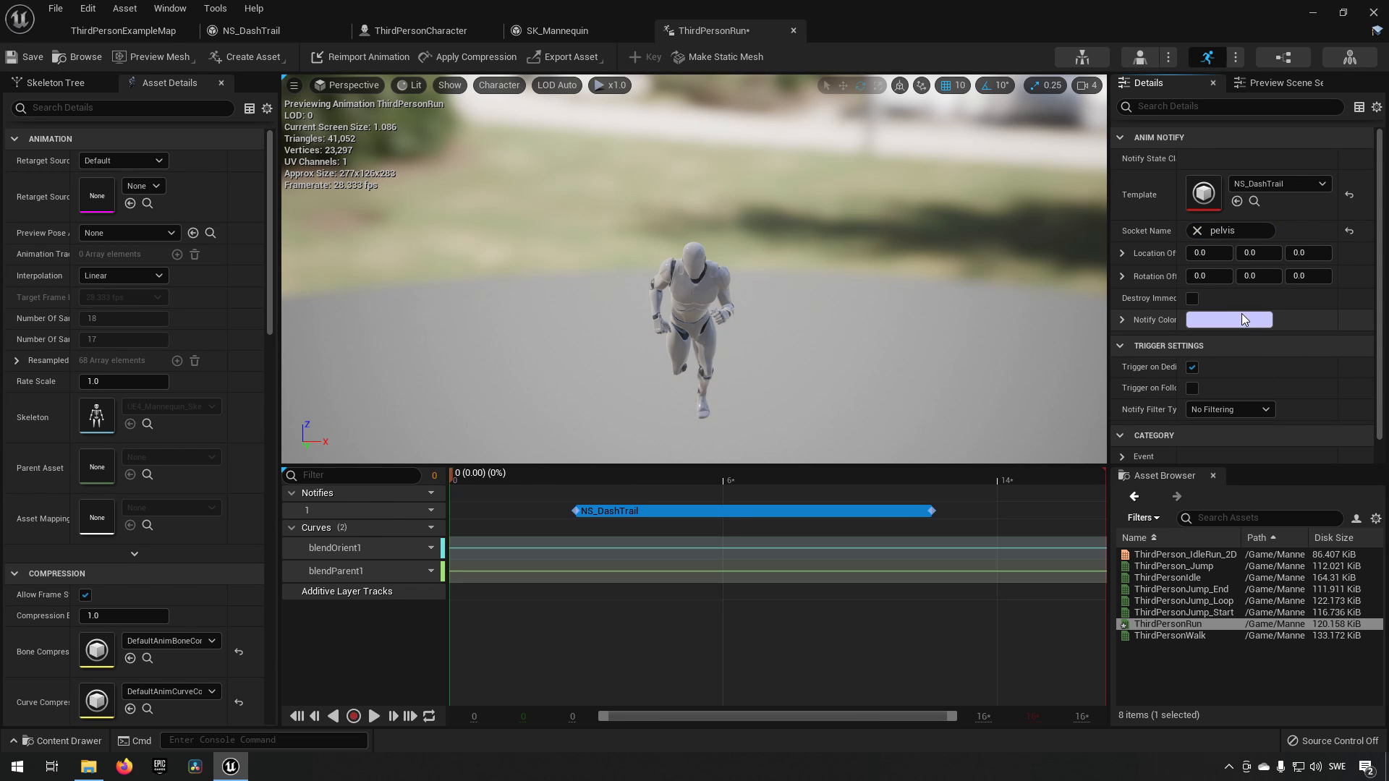
mouse_move(819, 325)
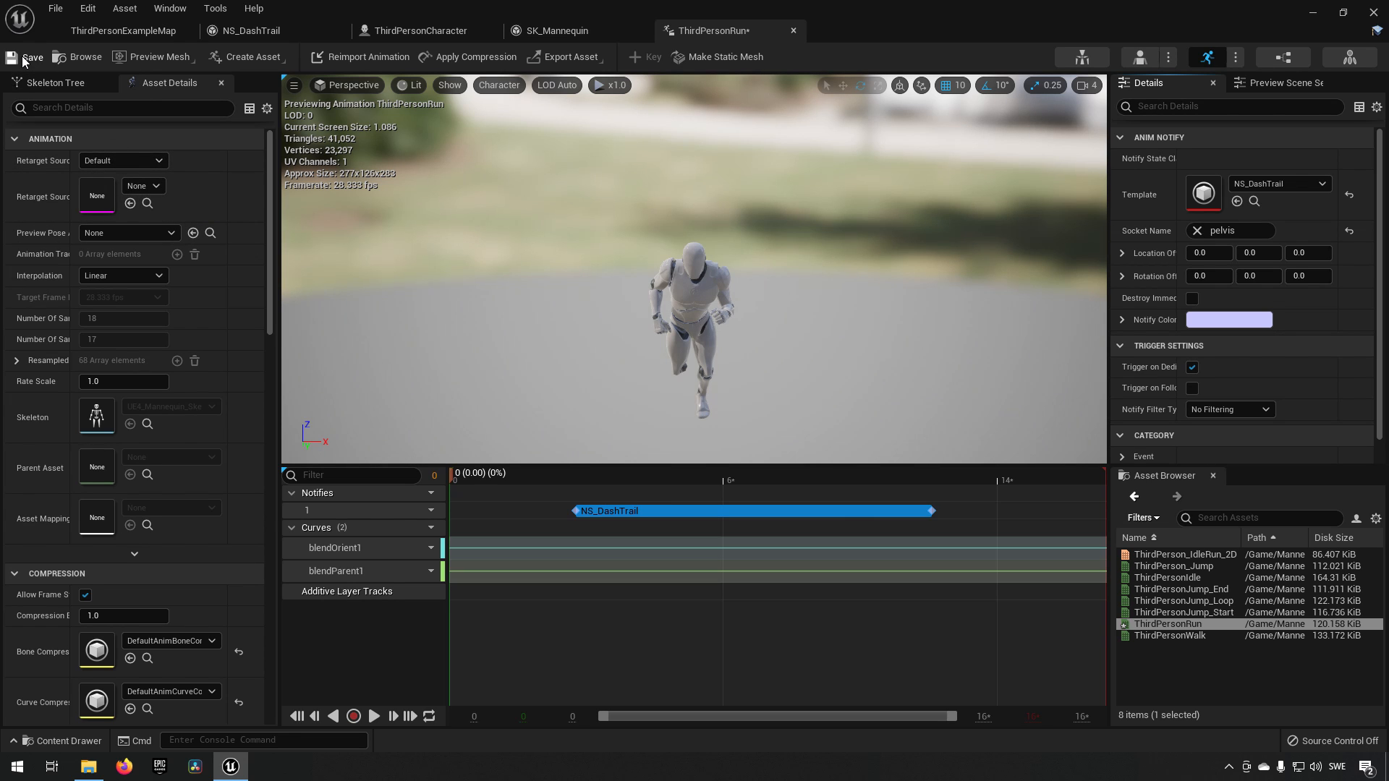
Set the ThirdPersonCharacter CameraBoom Target Arm Length to 450.0 and play the level to check the trail.
left_click(122, 31)
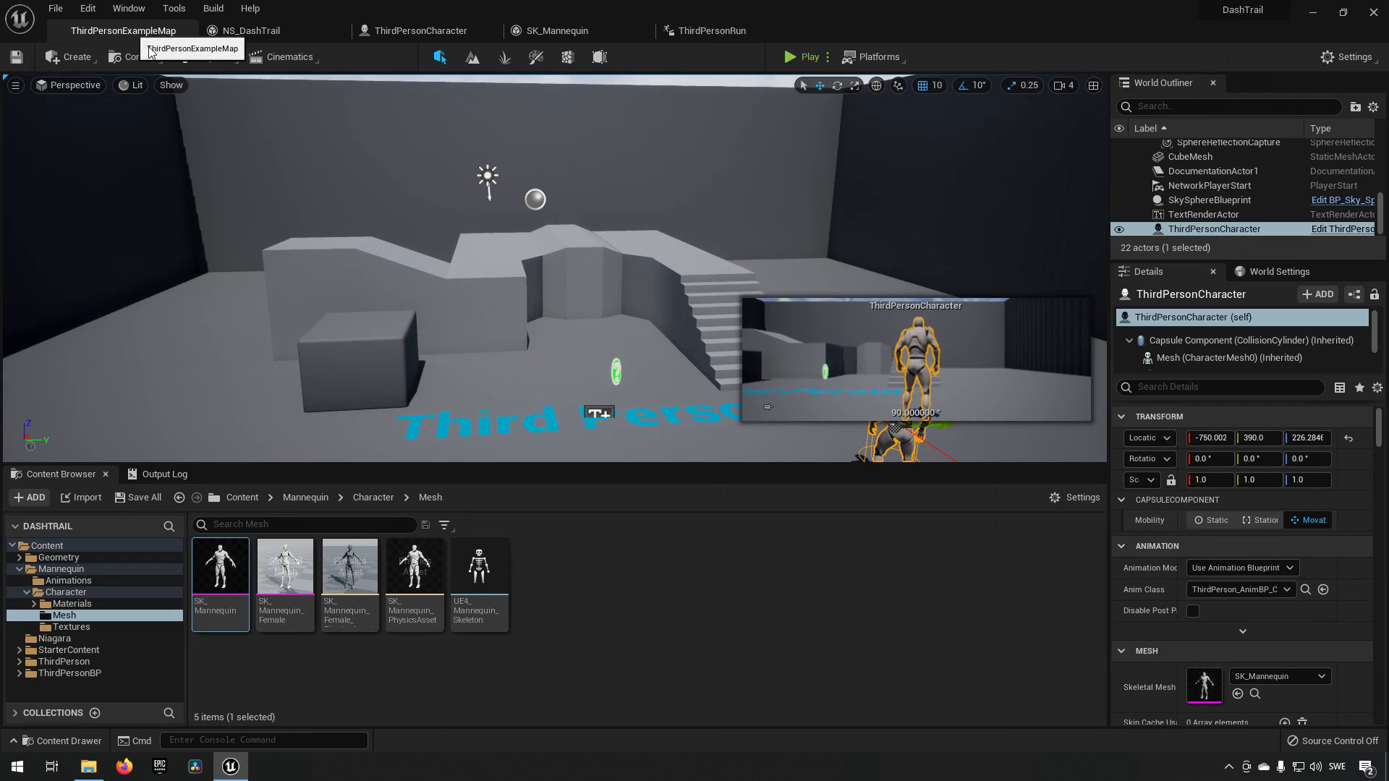
left_click(803, 56)
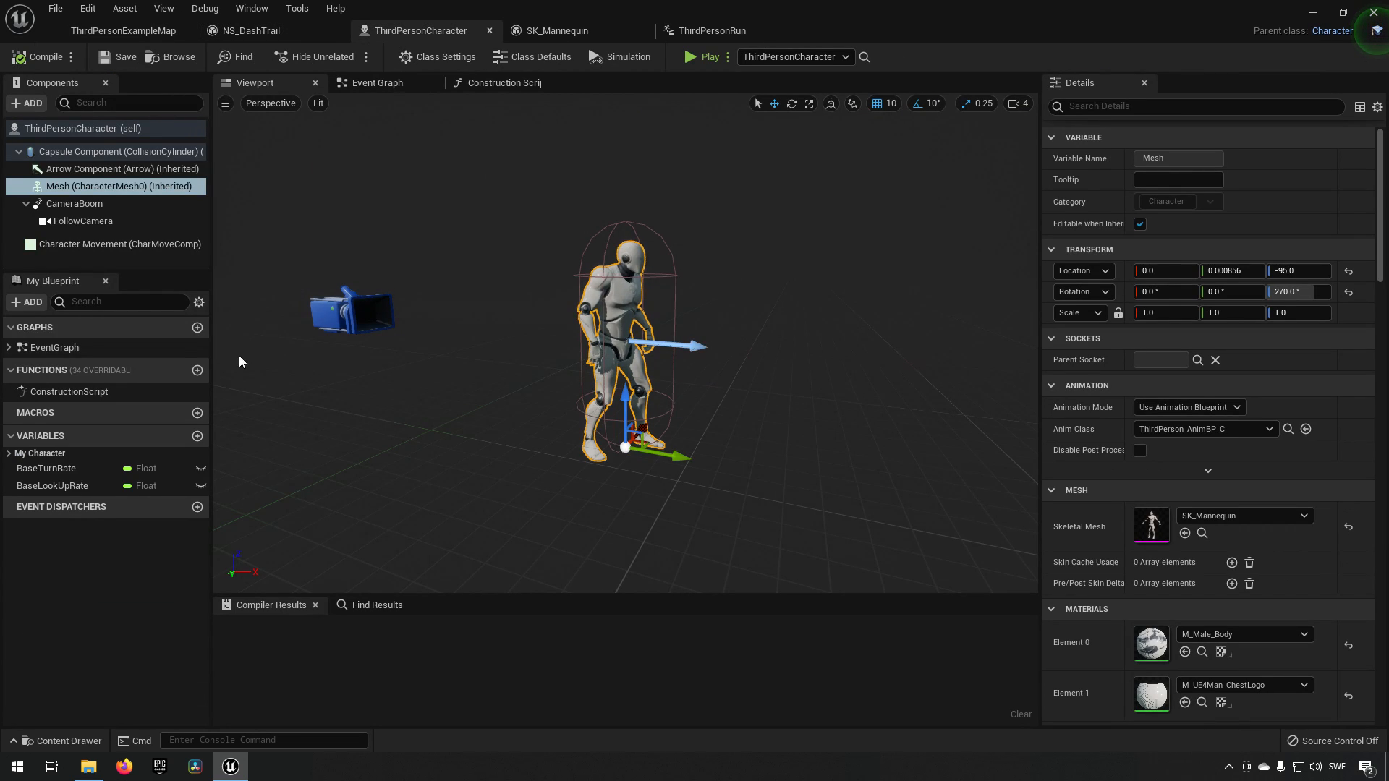
left_click(74, 203)
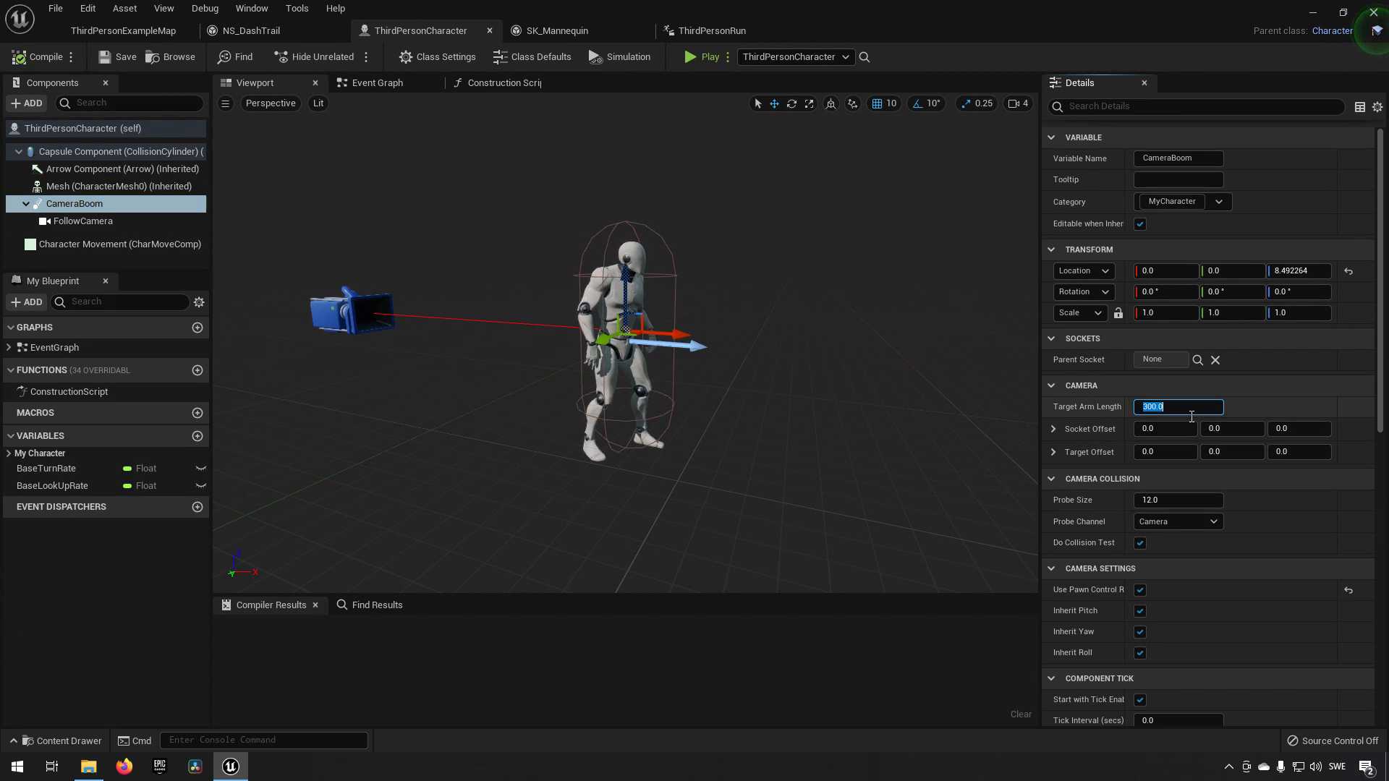
type("450.0")
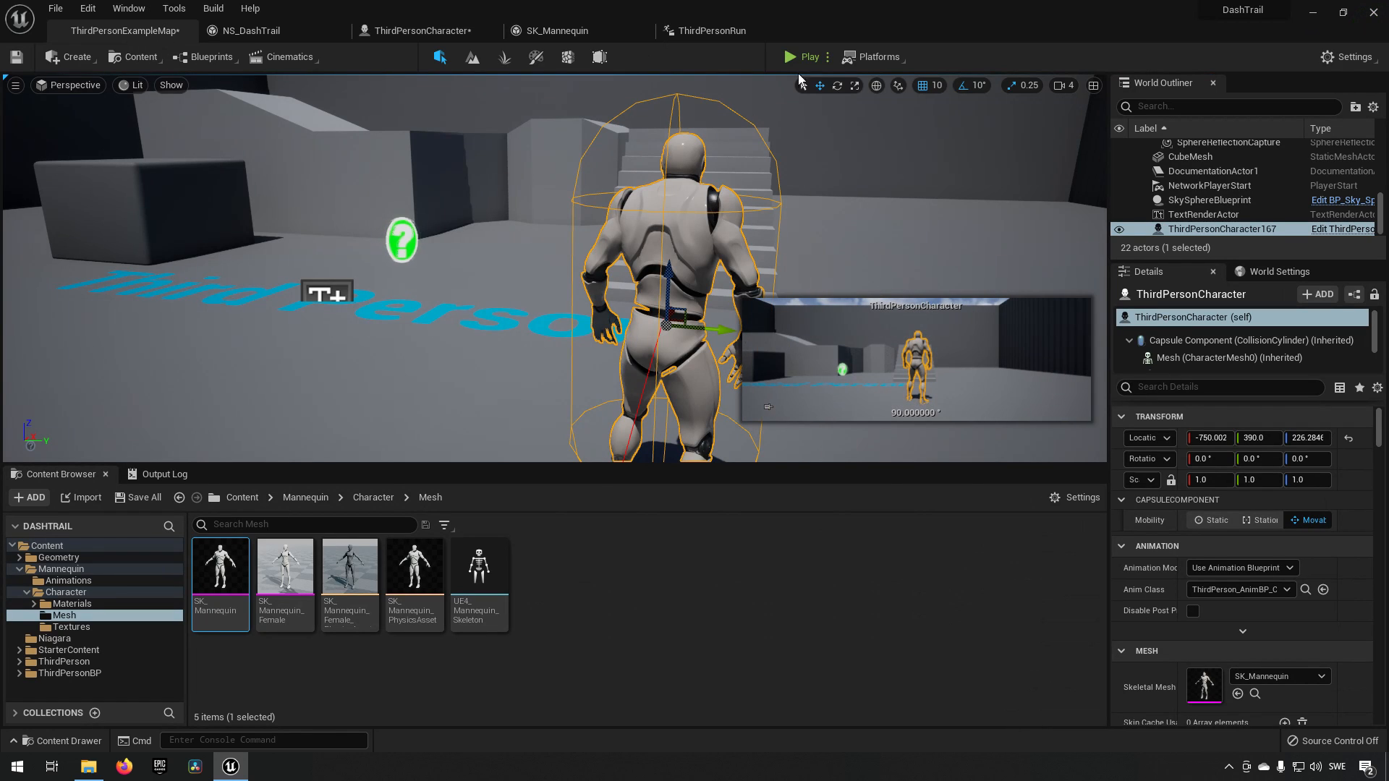
left_click(787, 56)
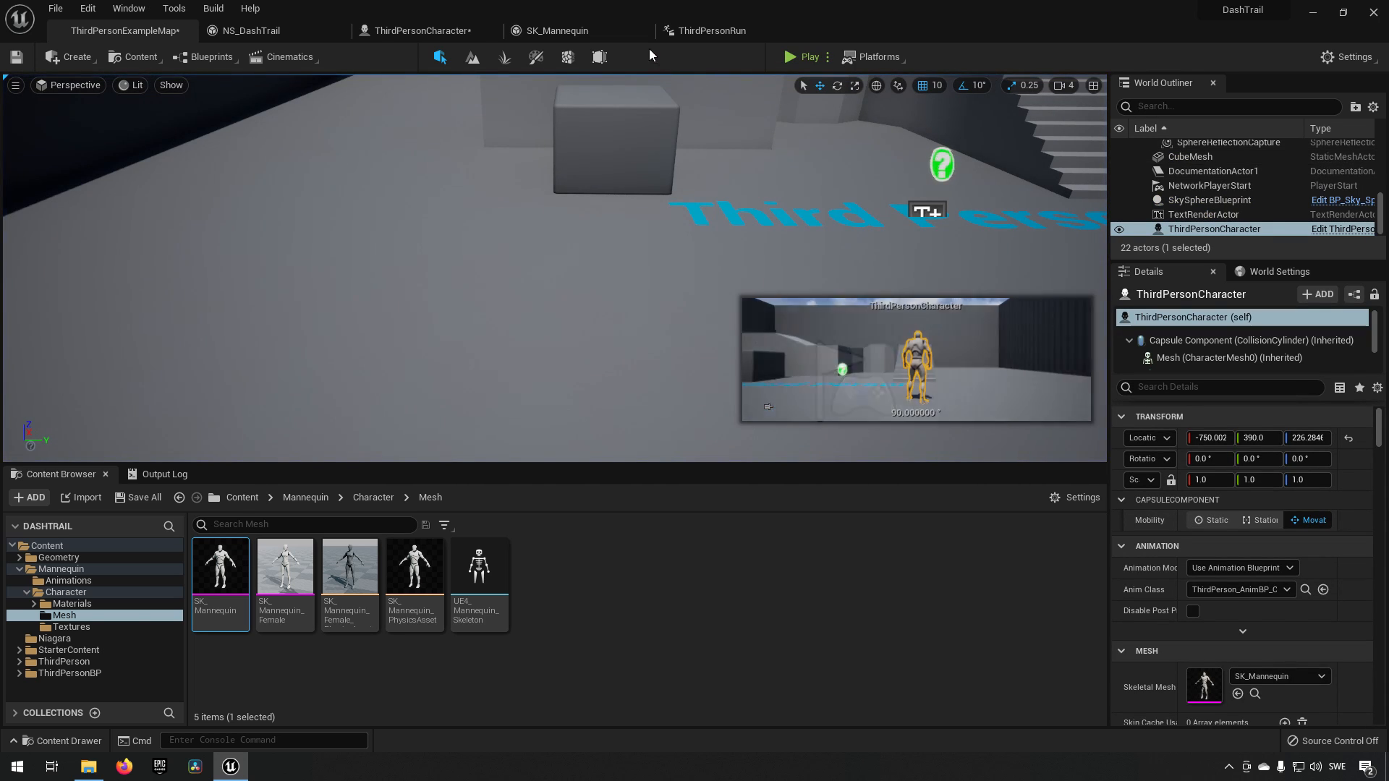
mouse_move(712, 30)
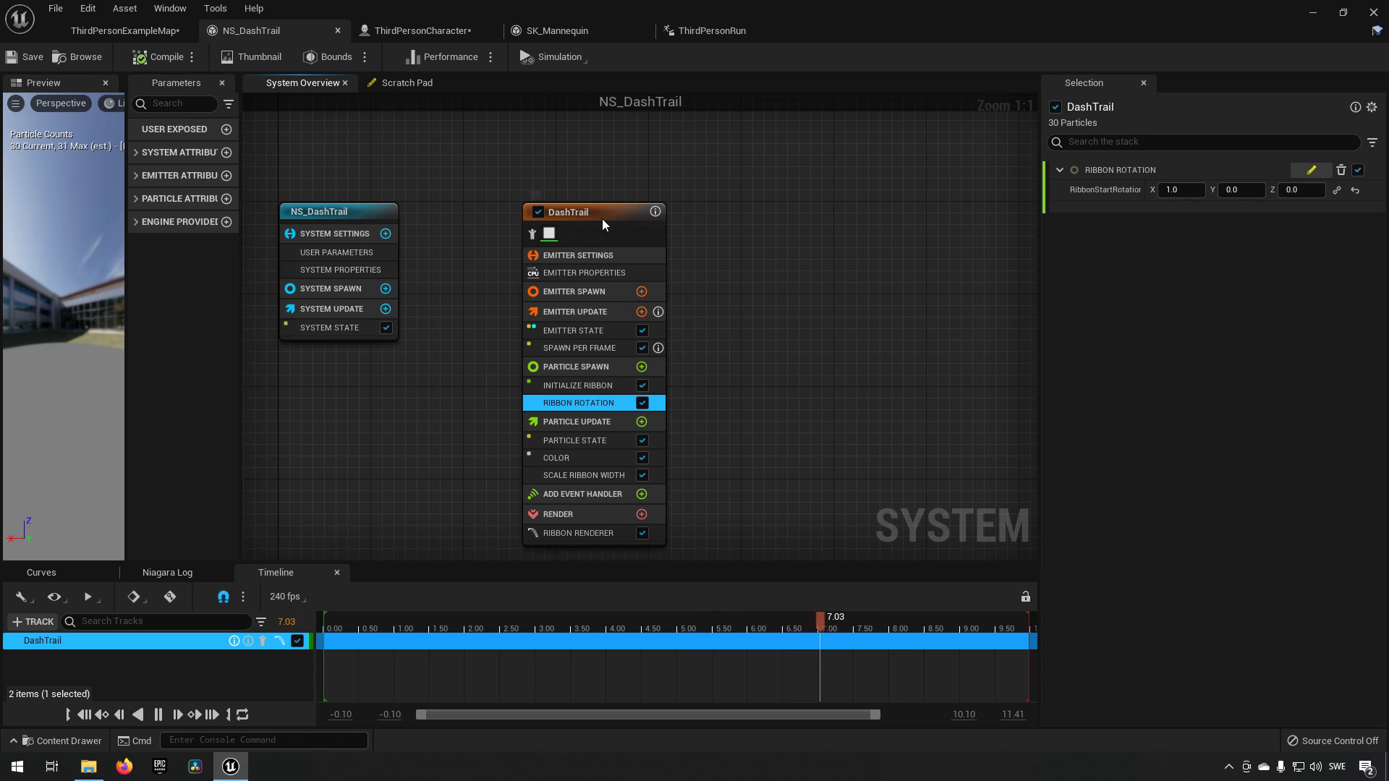
Set the Ribbon Renderer Facing Mode to Custom Side Vector, compile, and return to the level.
left_click(577, 533)
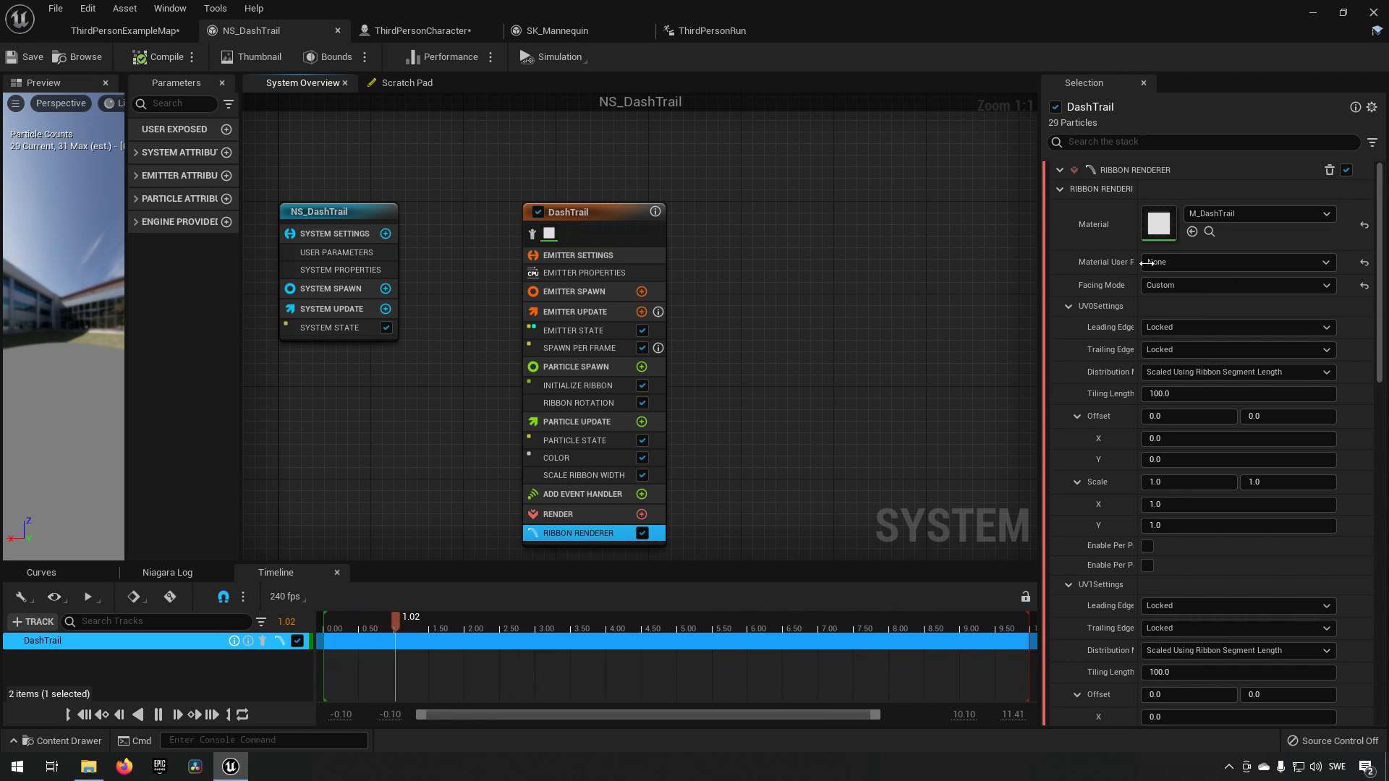
left_click(1236, 285)
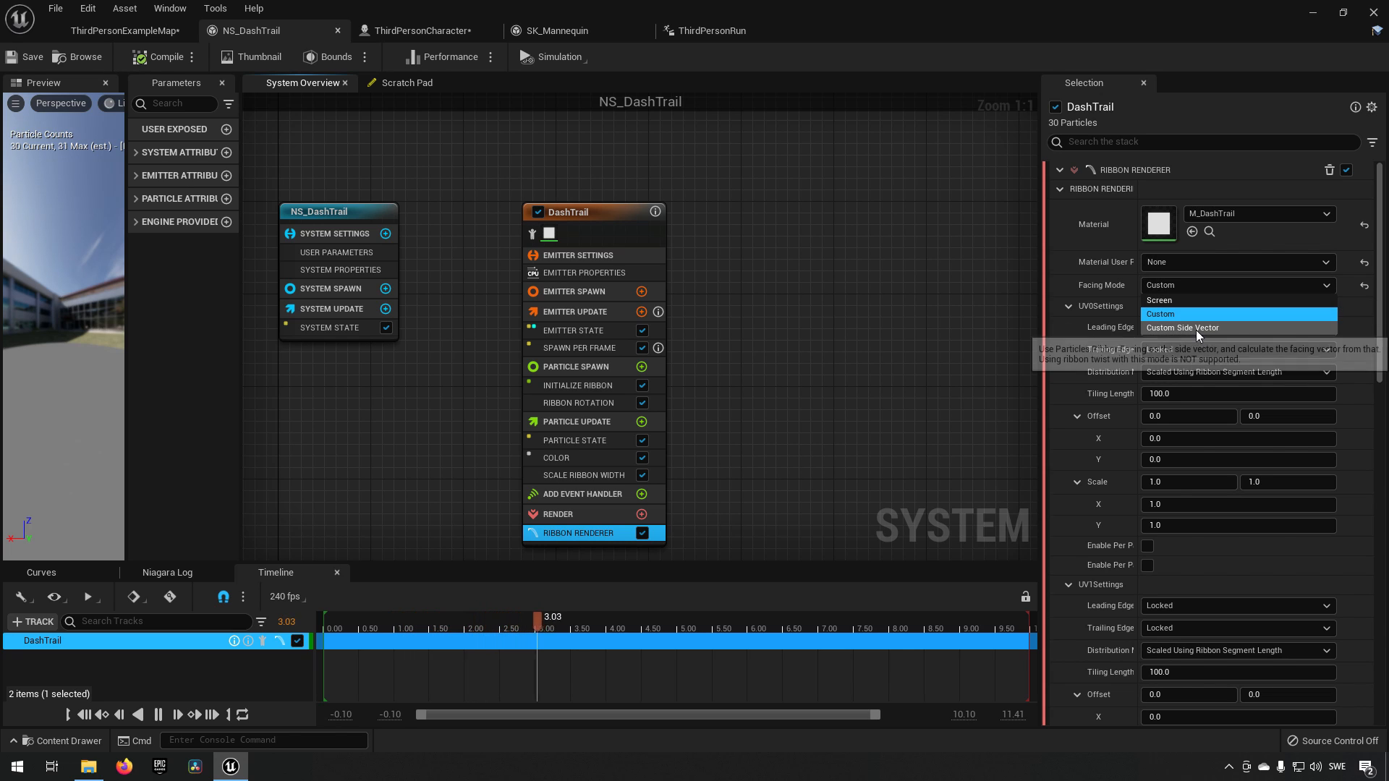
left_click(1182, 329)
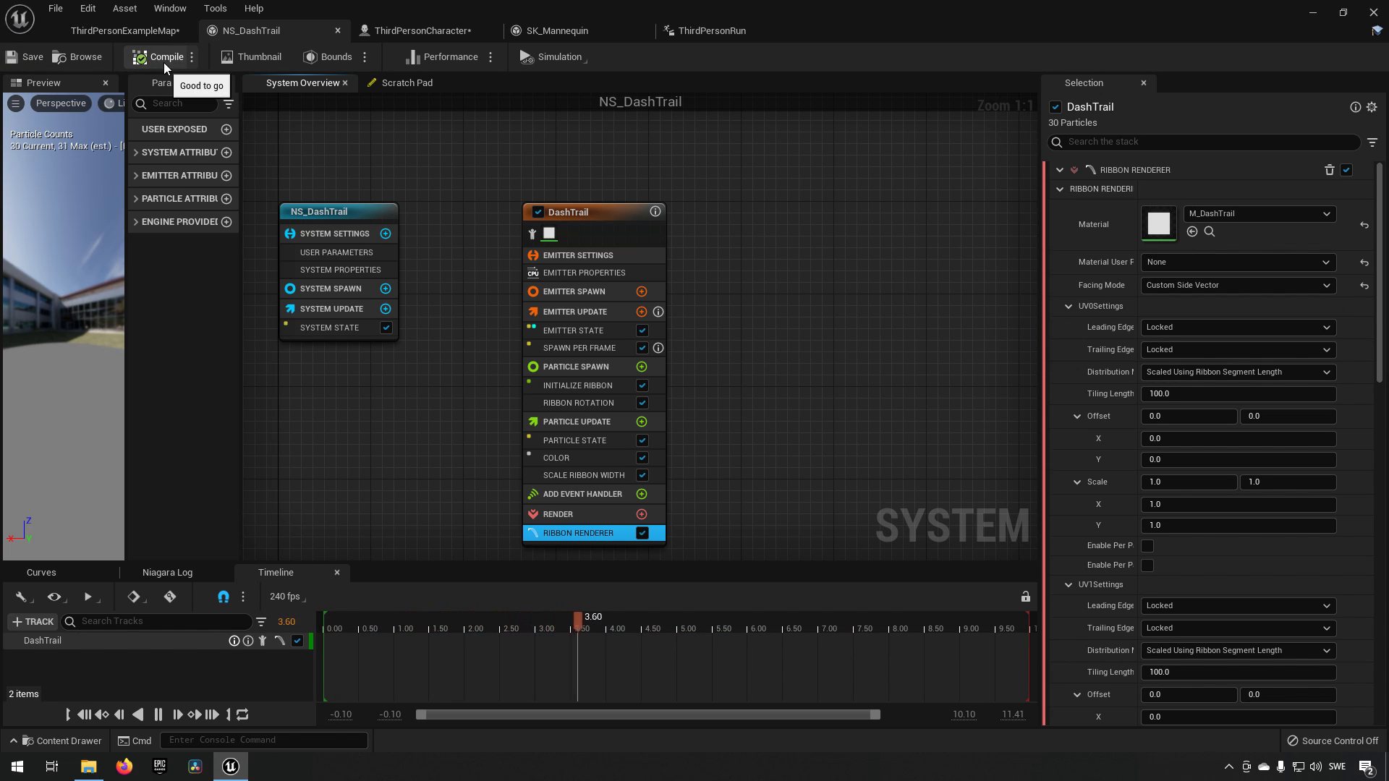
left_click(120, 31)
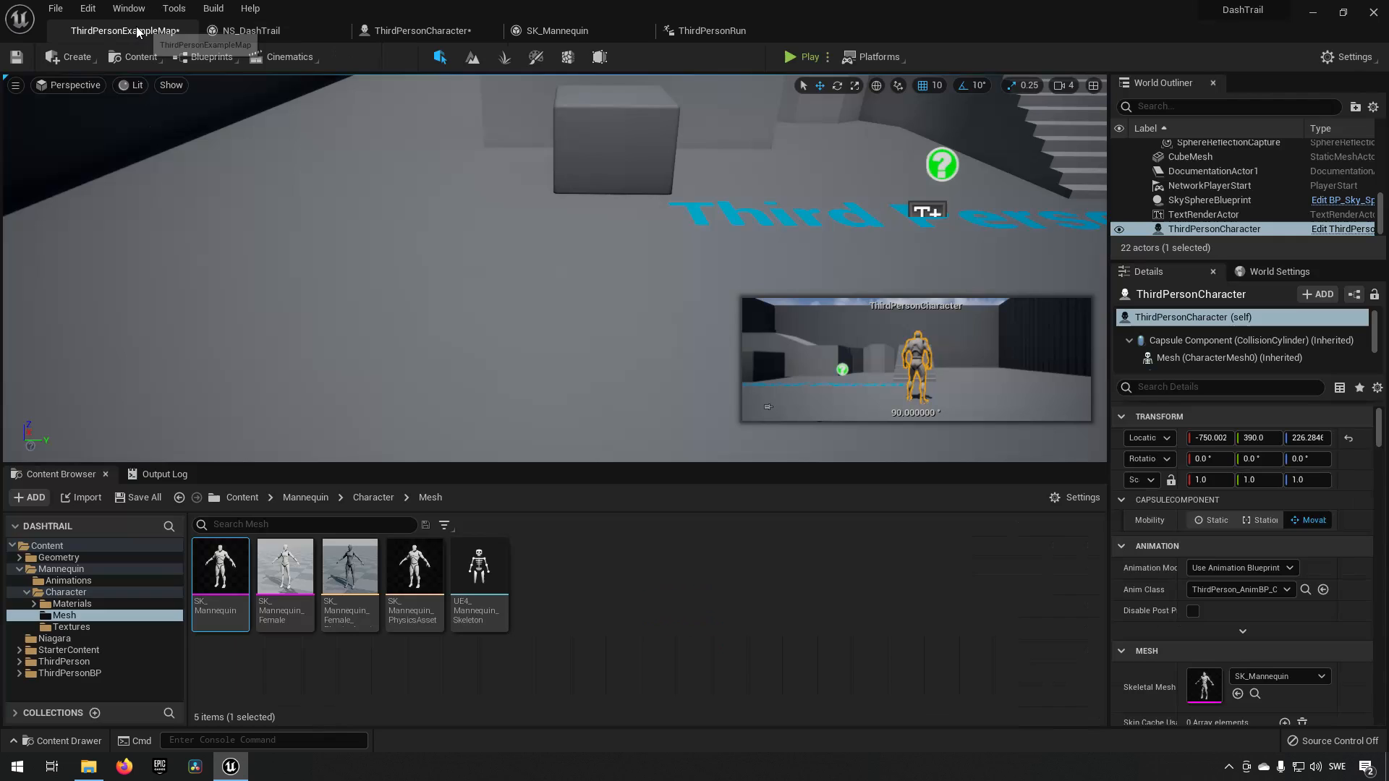
left_click(802, 56)
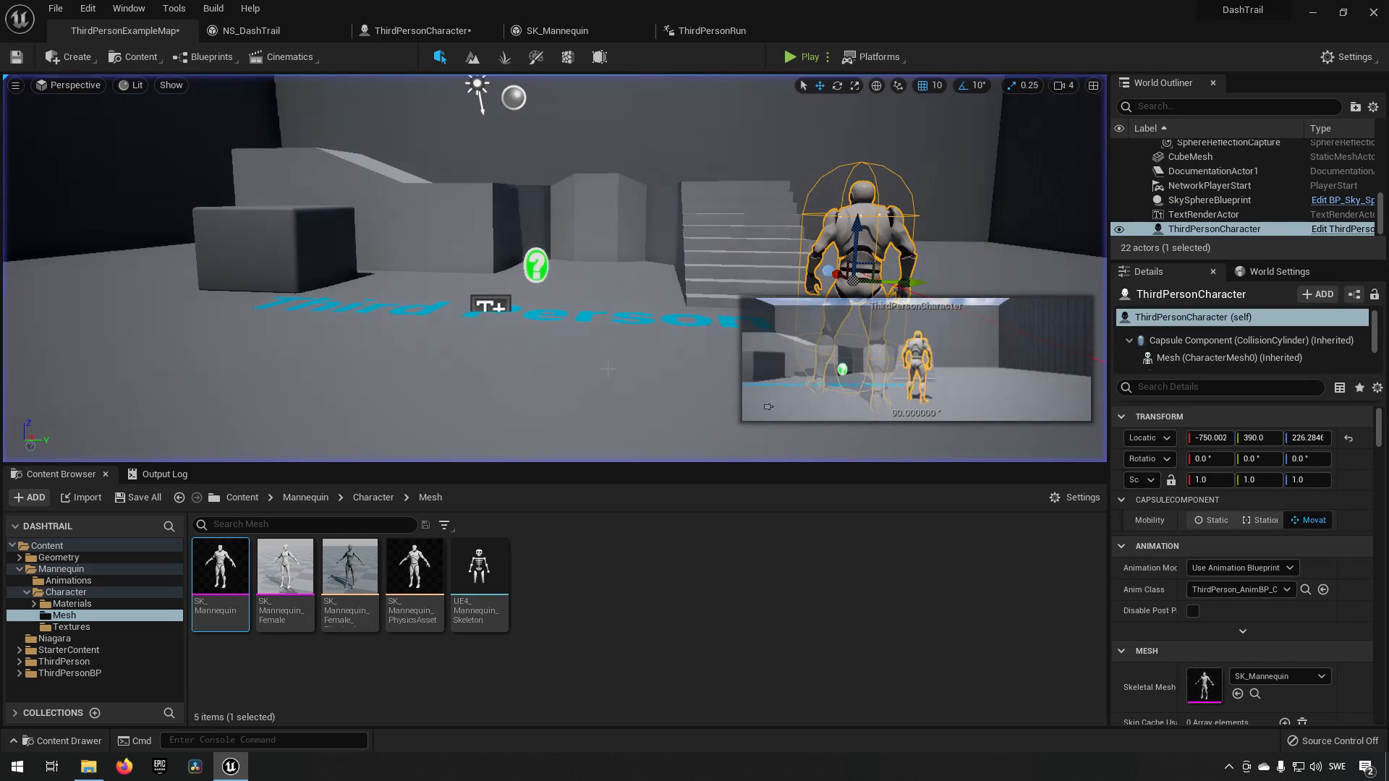
mouse_move(258, 30)
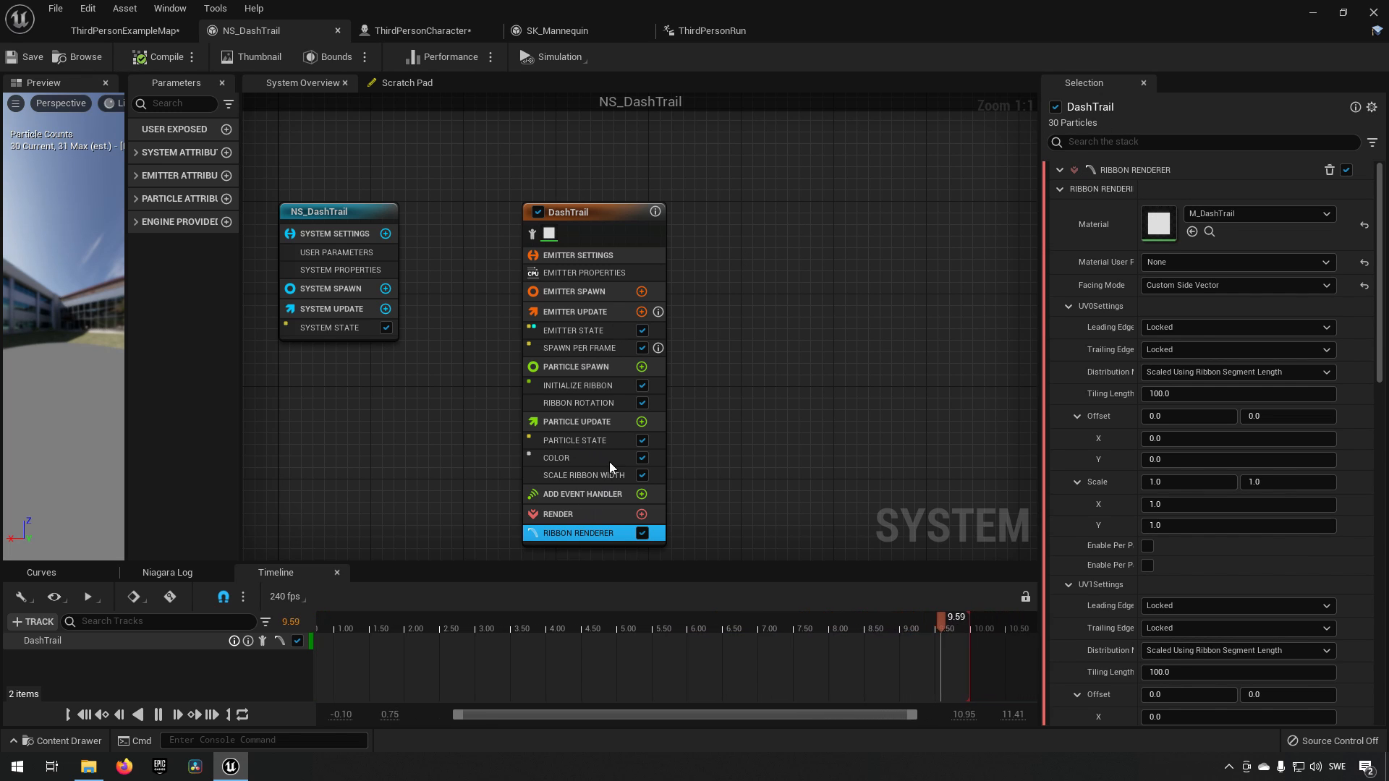
Review the width curve and colour modules, then zero the Ribbon Rotation start X value.
left_click(584, 475)
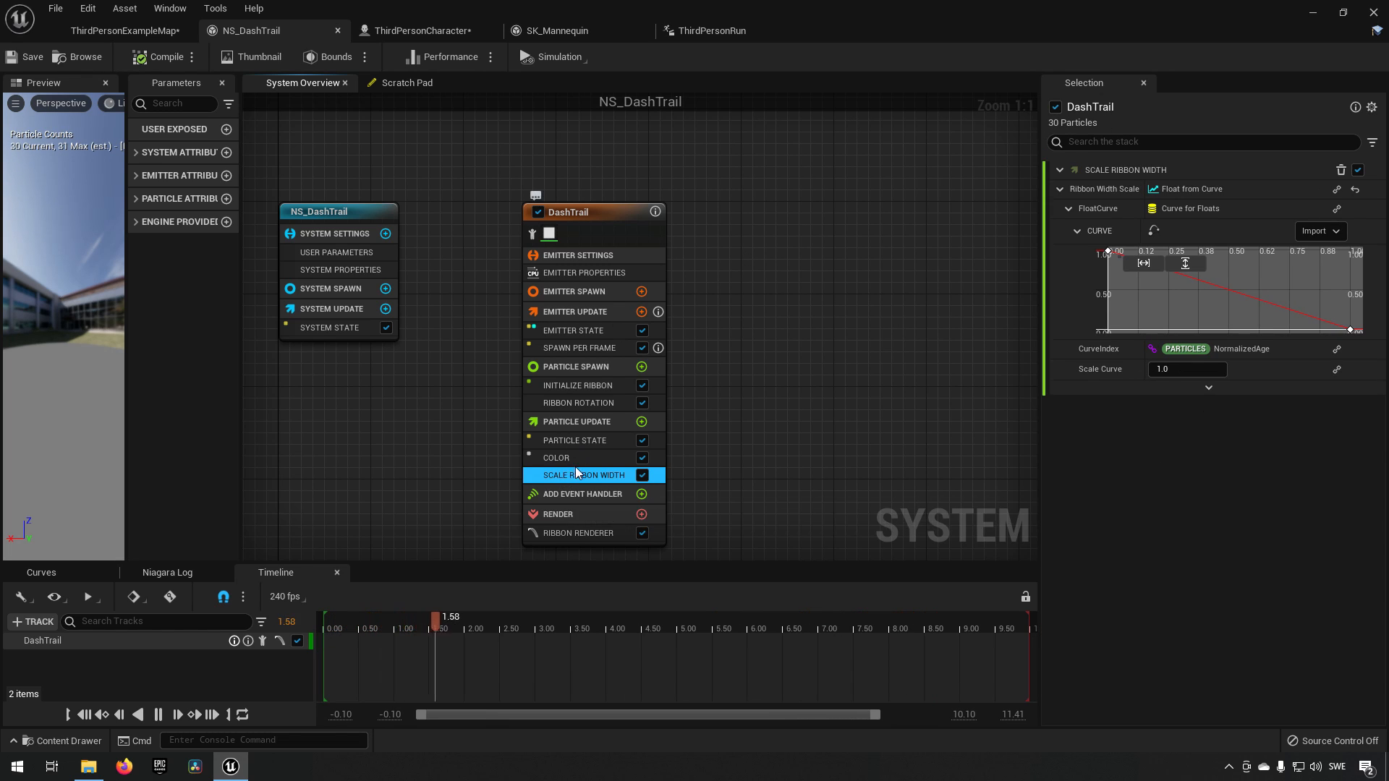
left_click(574, 440)
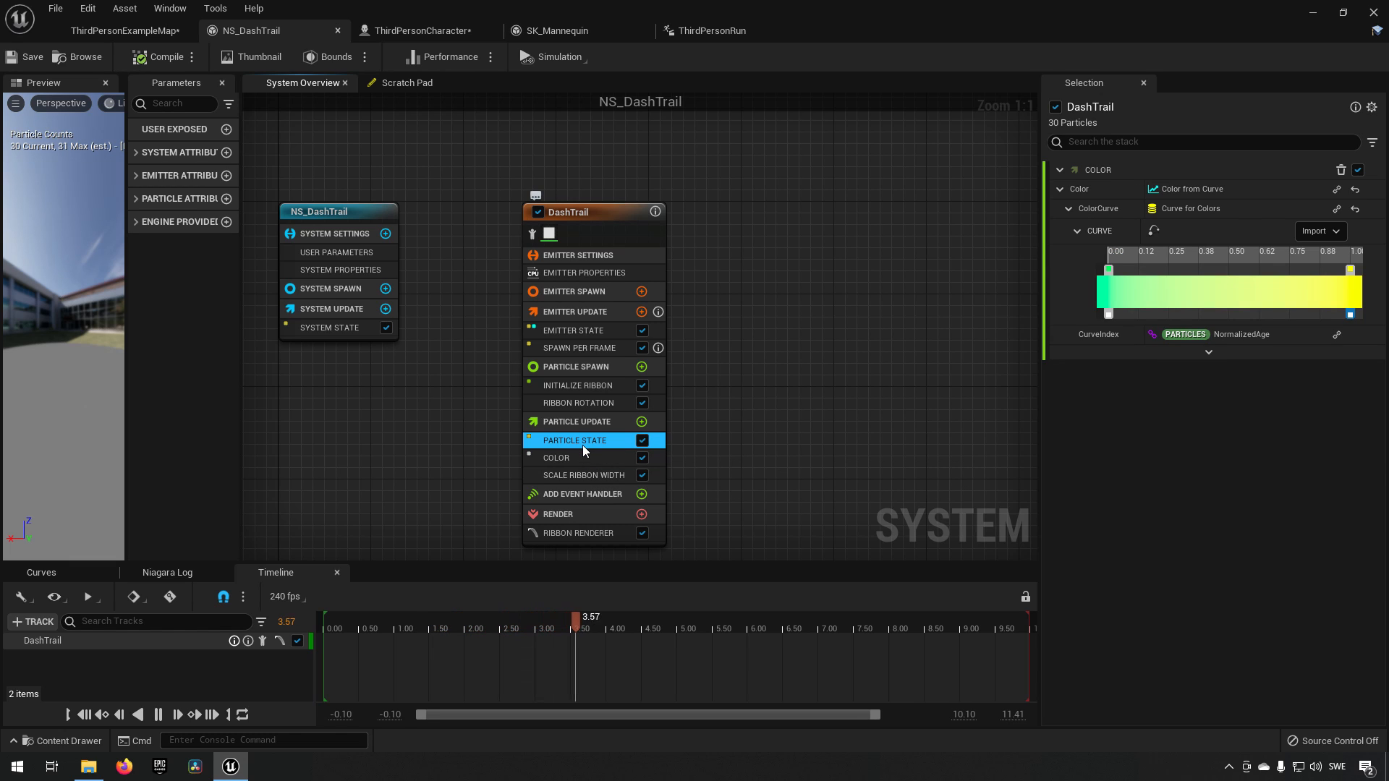
left_click(578, 404)
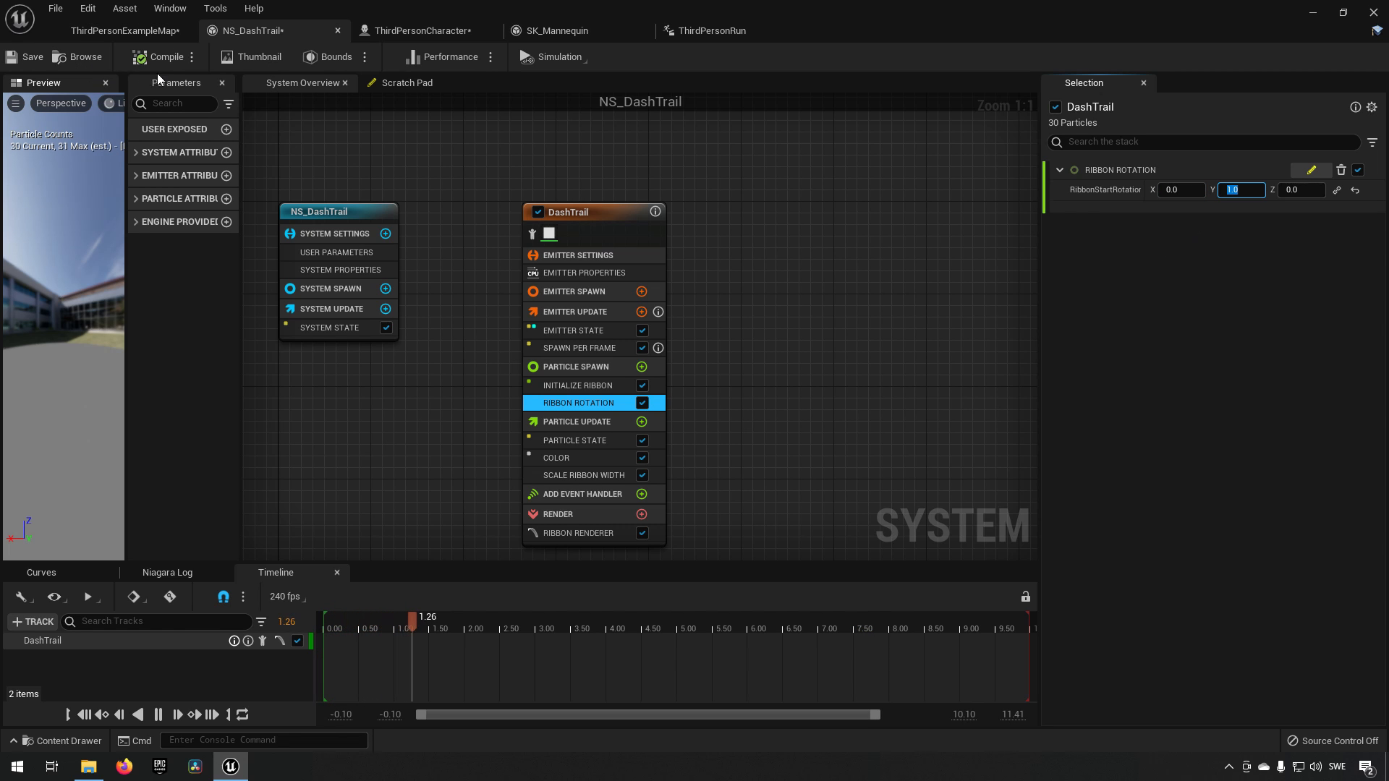
Play the level to test the trail, then review the Ribbon Rotation start value 0, 1, 0.
left_click(124, 30)
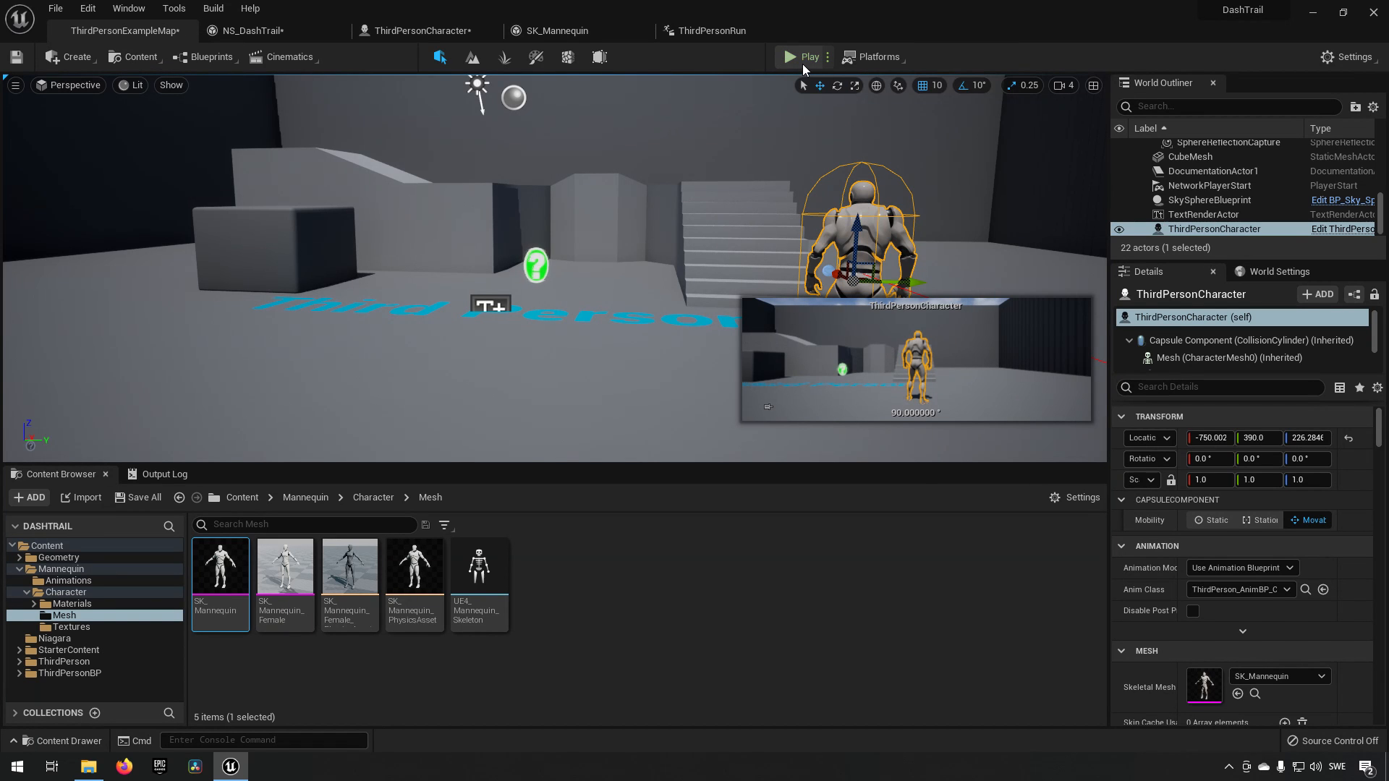
left_click(791, 57)
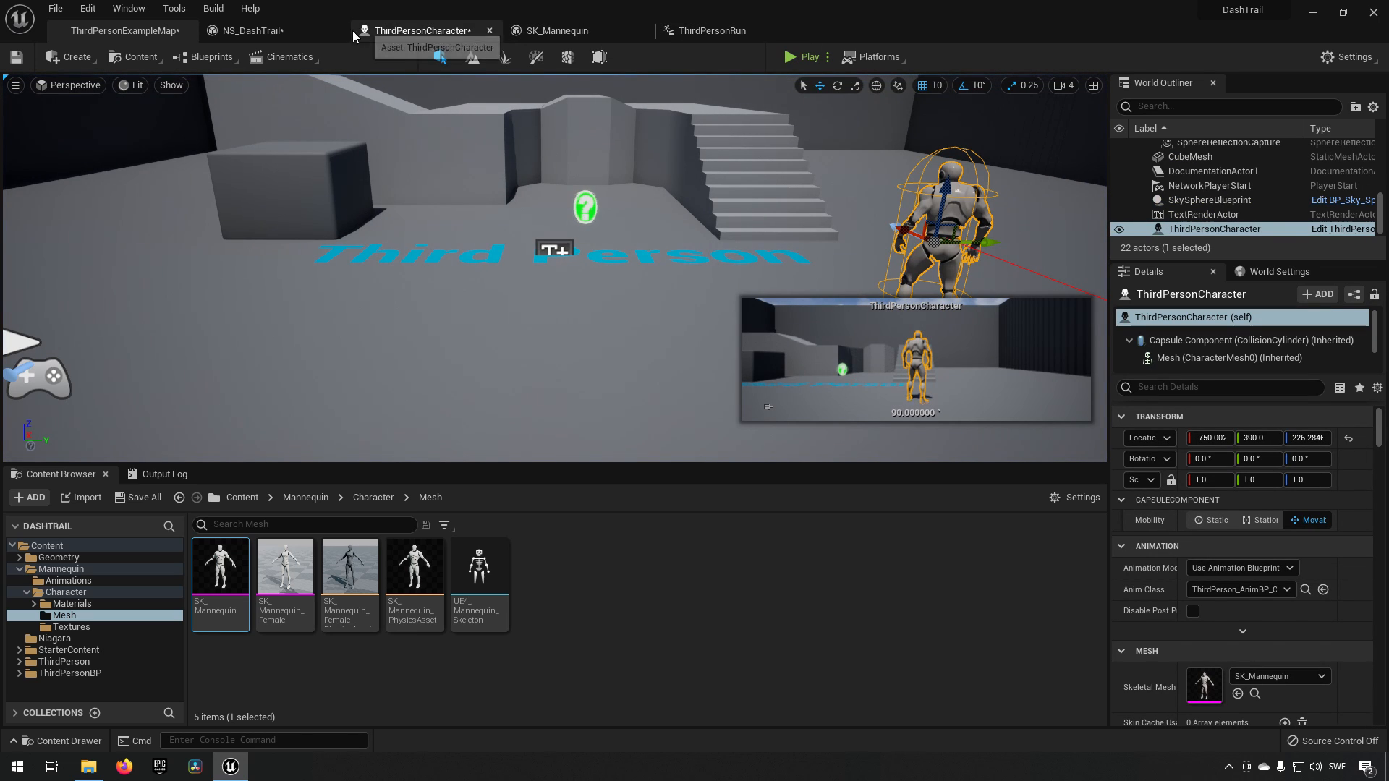
left_click(250, 30)
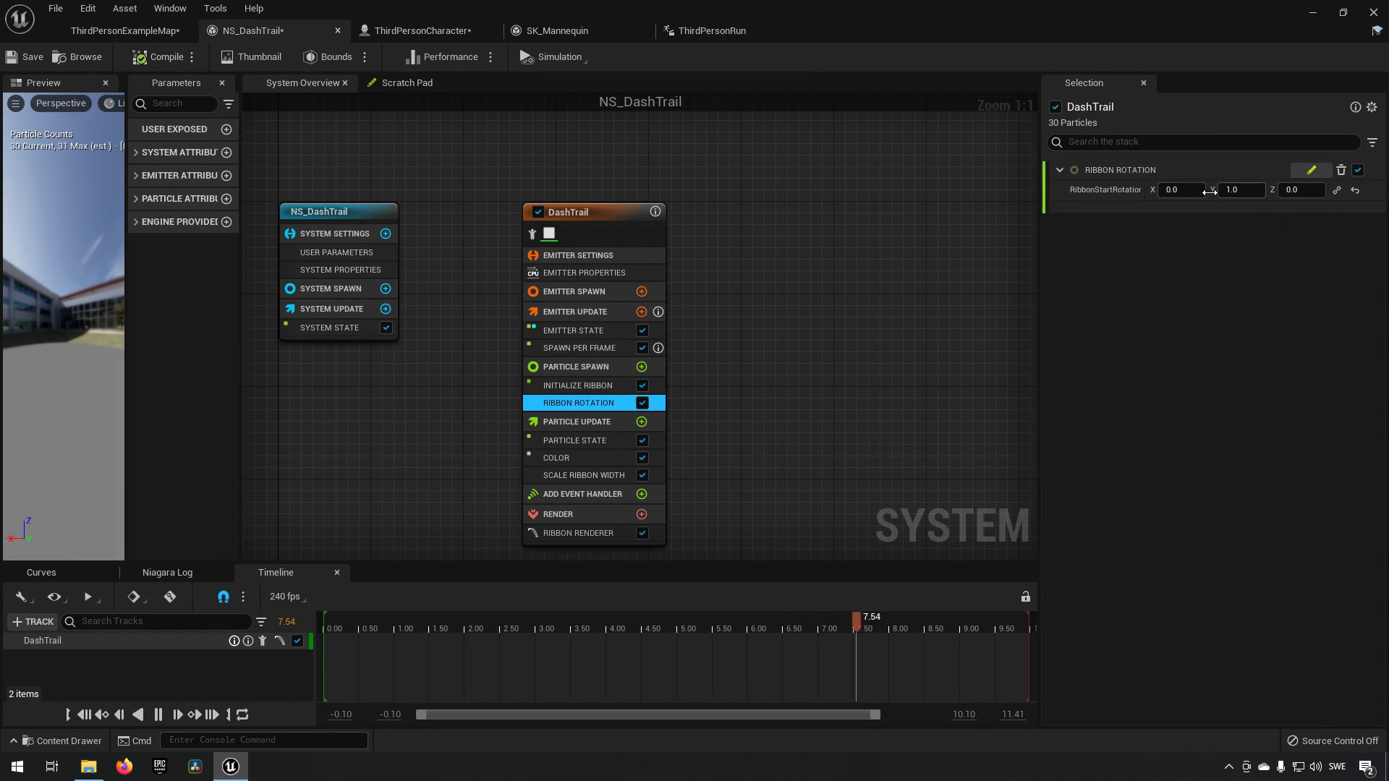
Review the Ribbon Renderer settings, return to ThirdPersonExampleMap and play again.
left_click(578, 532)
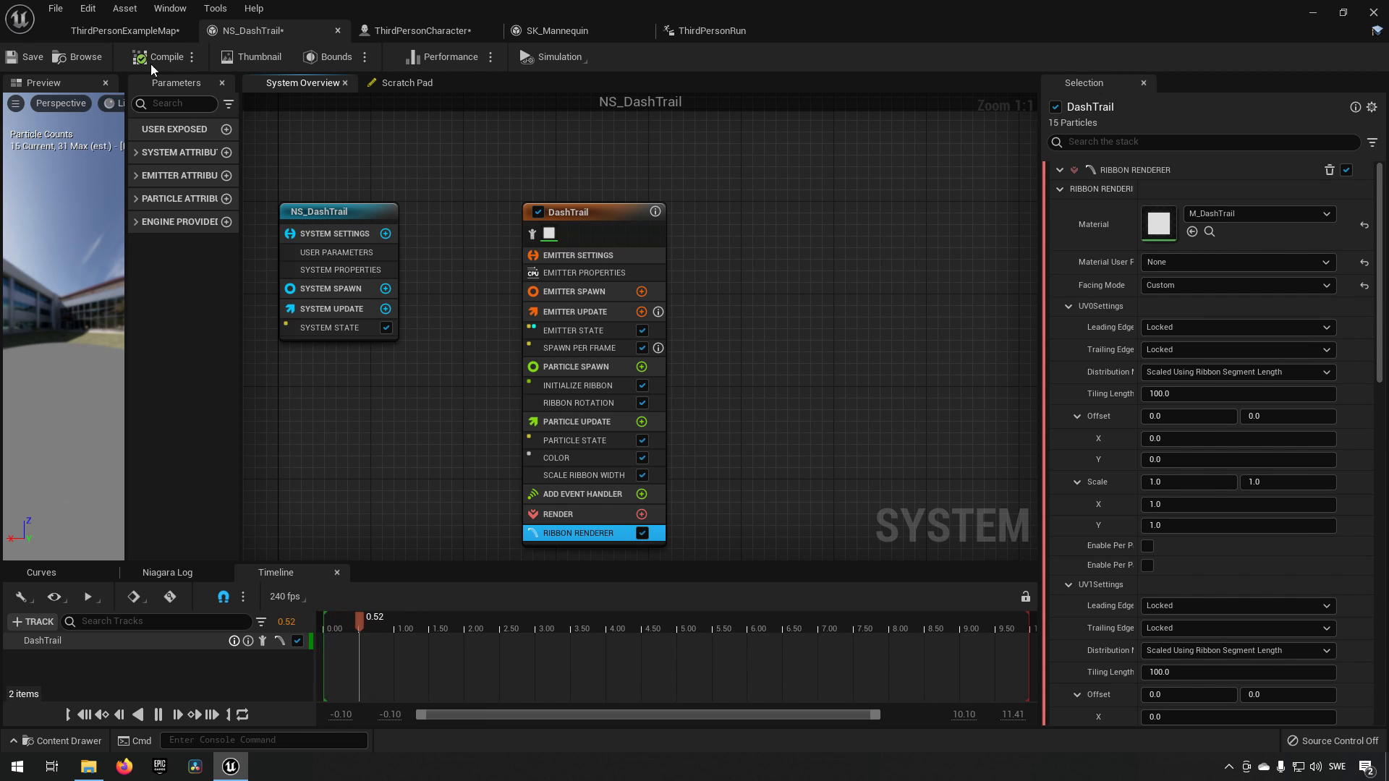
left_click(123, 31)
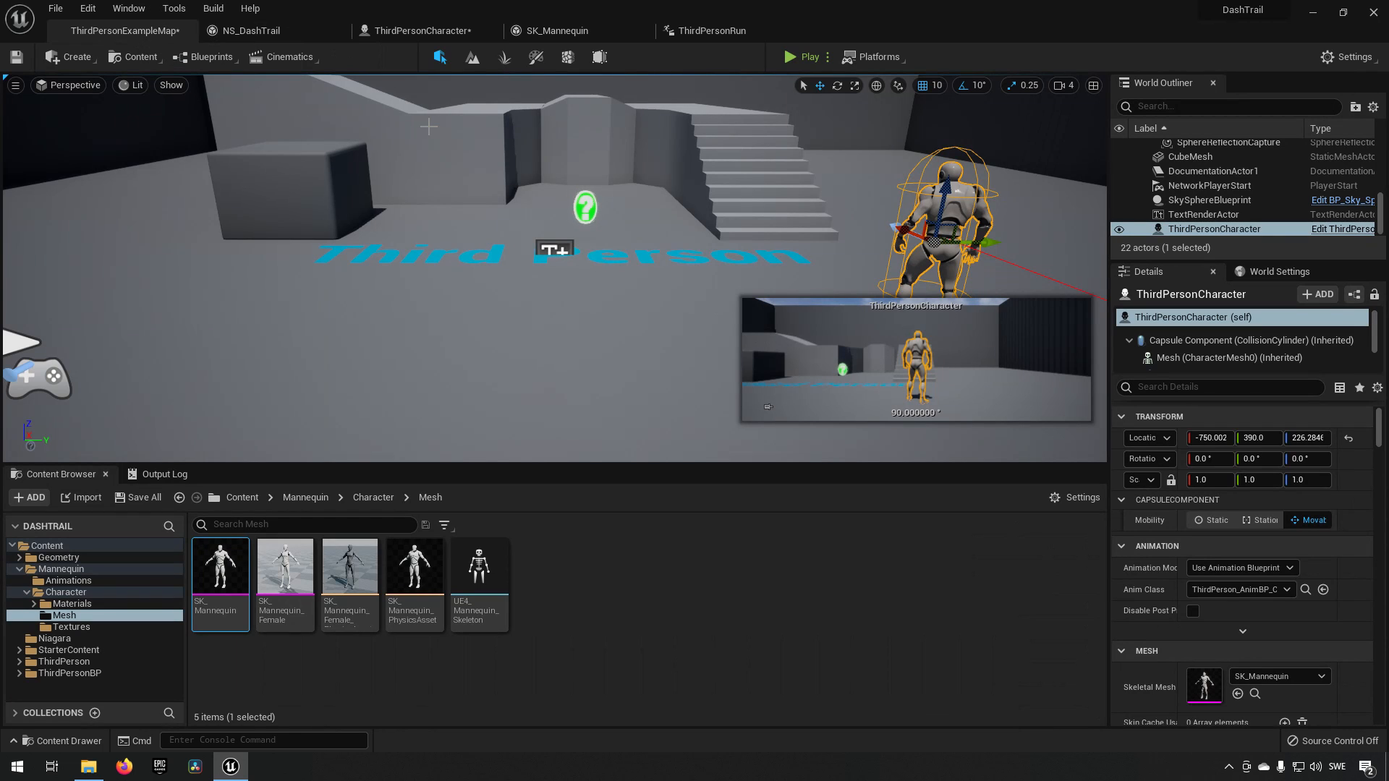
left_click(803, 56)
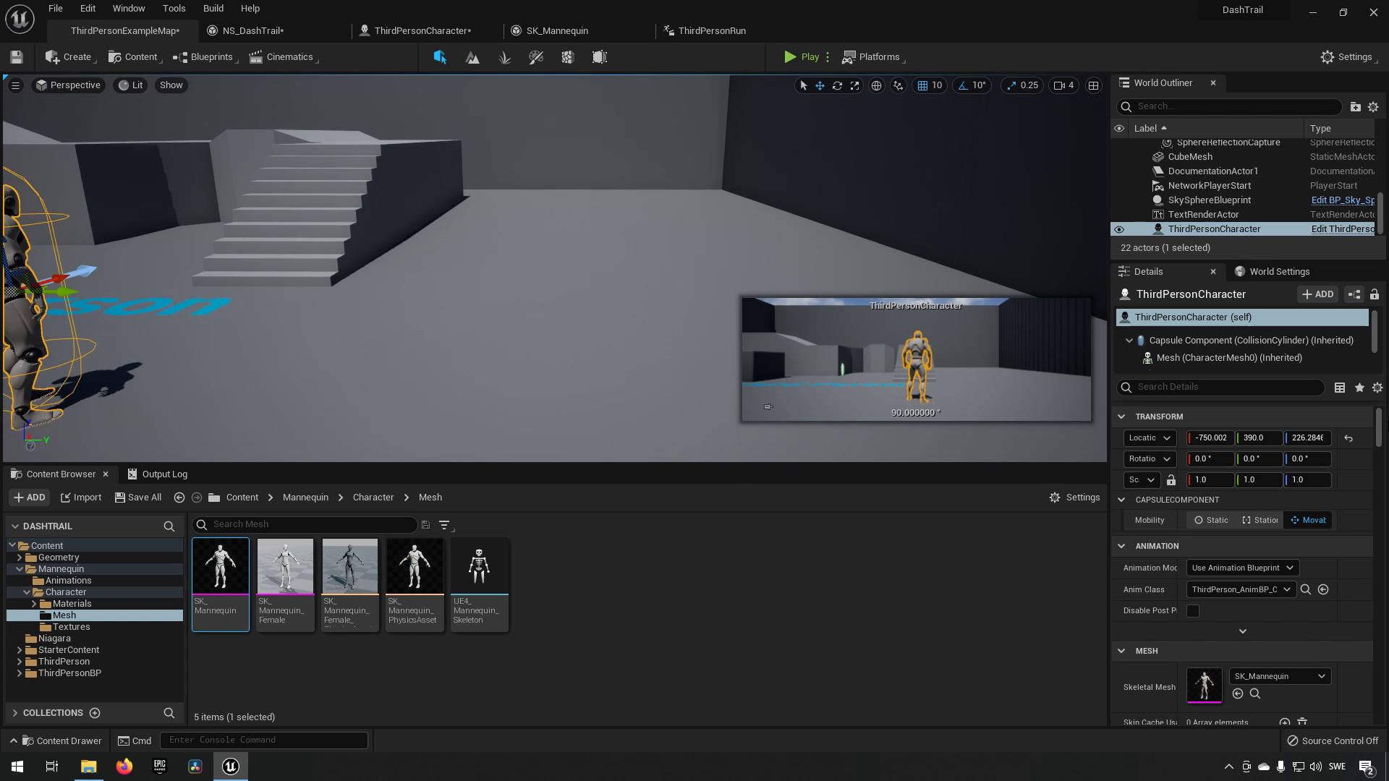
Return to NS_DashTrail and show the Ribbon Rotation module settings in the emitter overview.
left_click(250, 31)
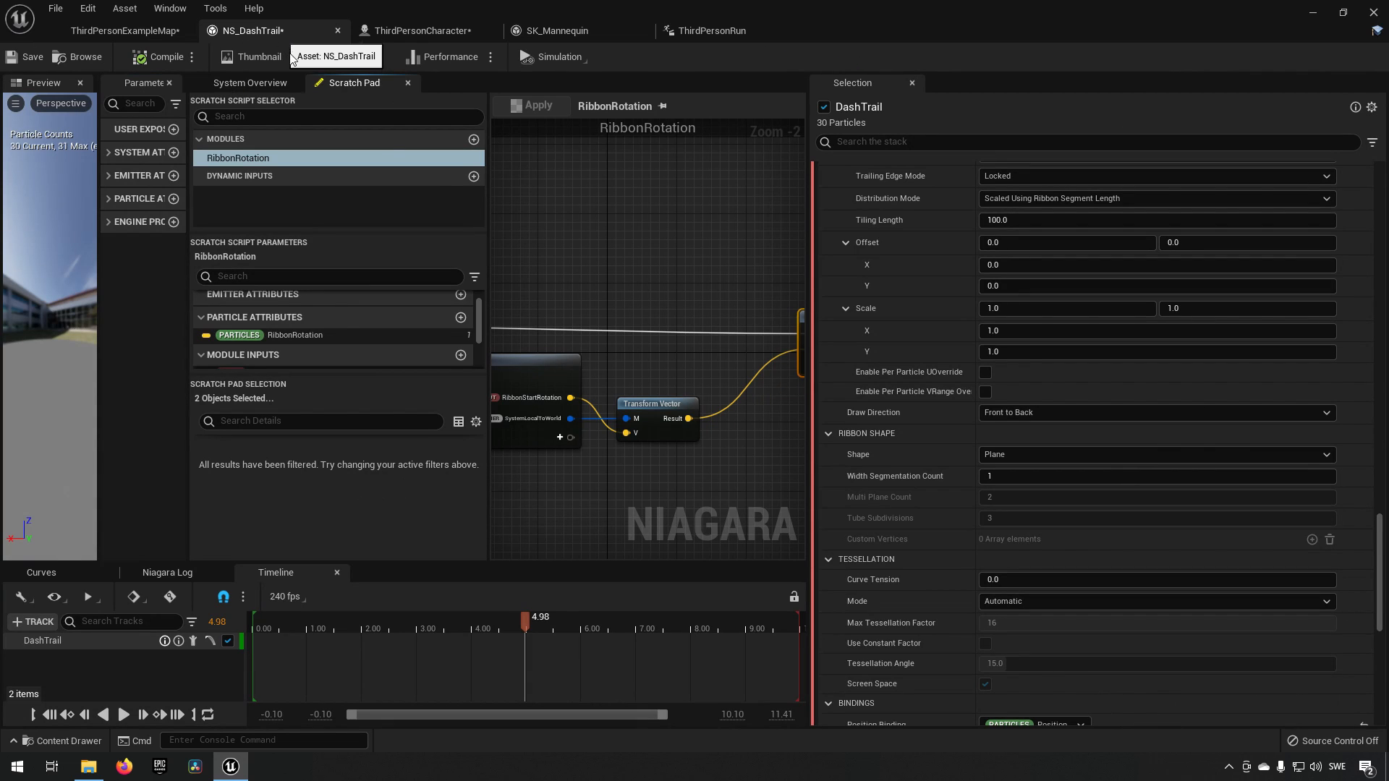
mouse_move(385, 165)
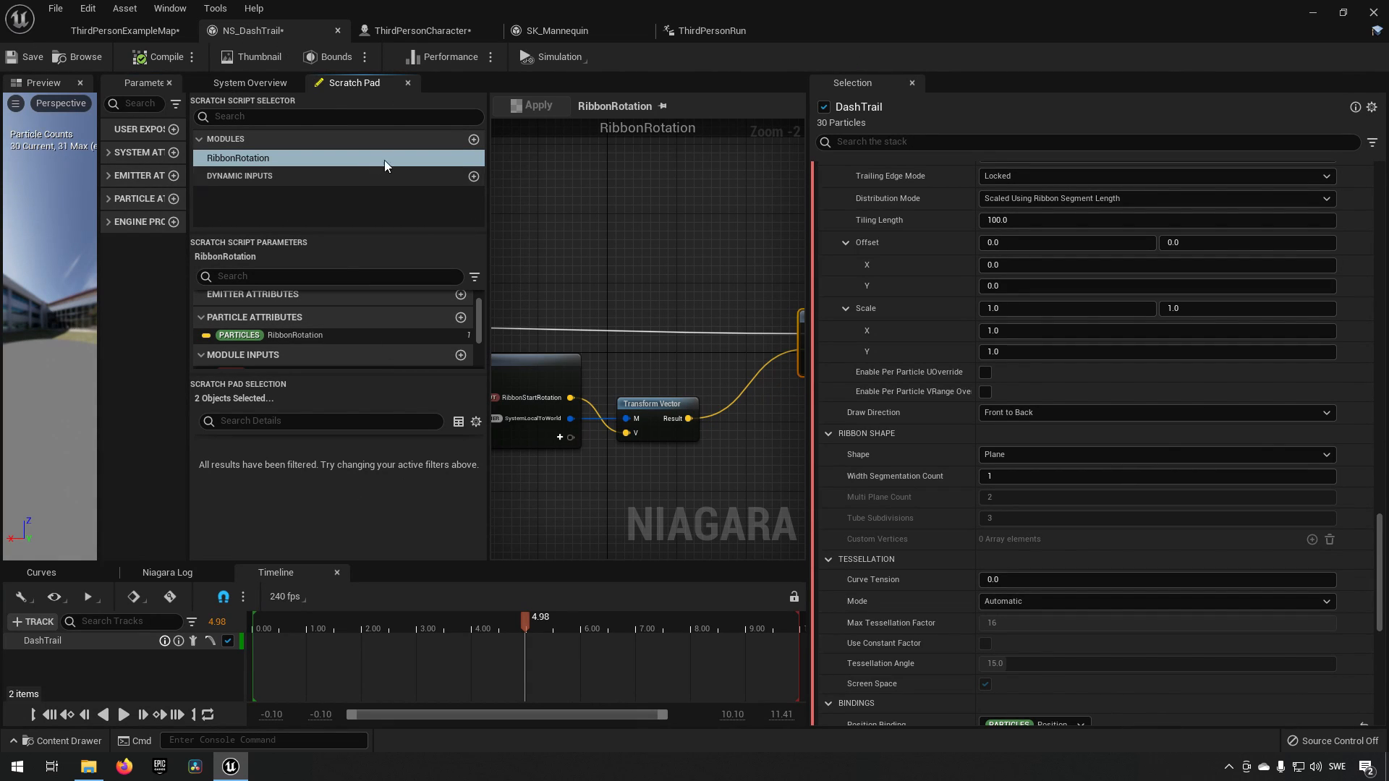
left_click(250, 83)
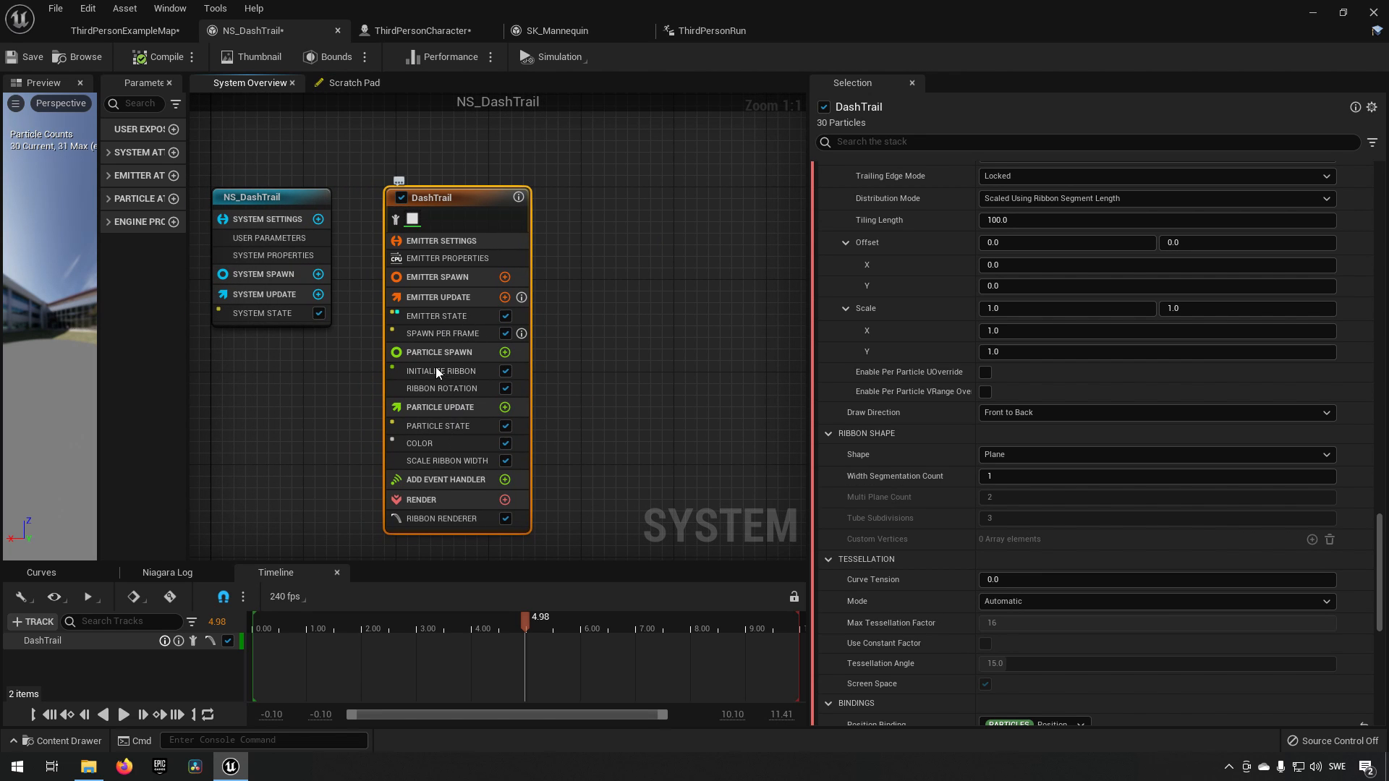
left_click(441, 388)
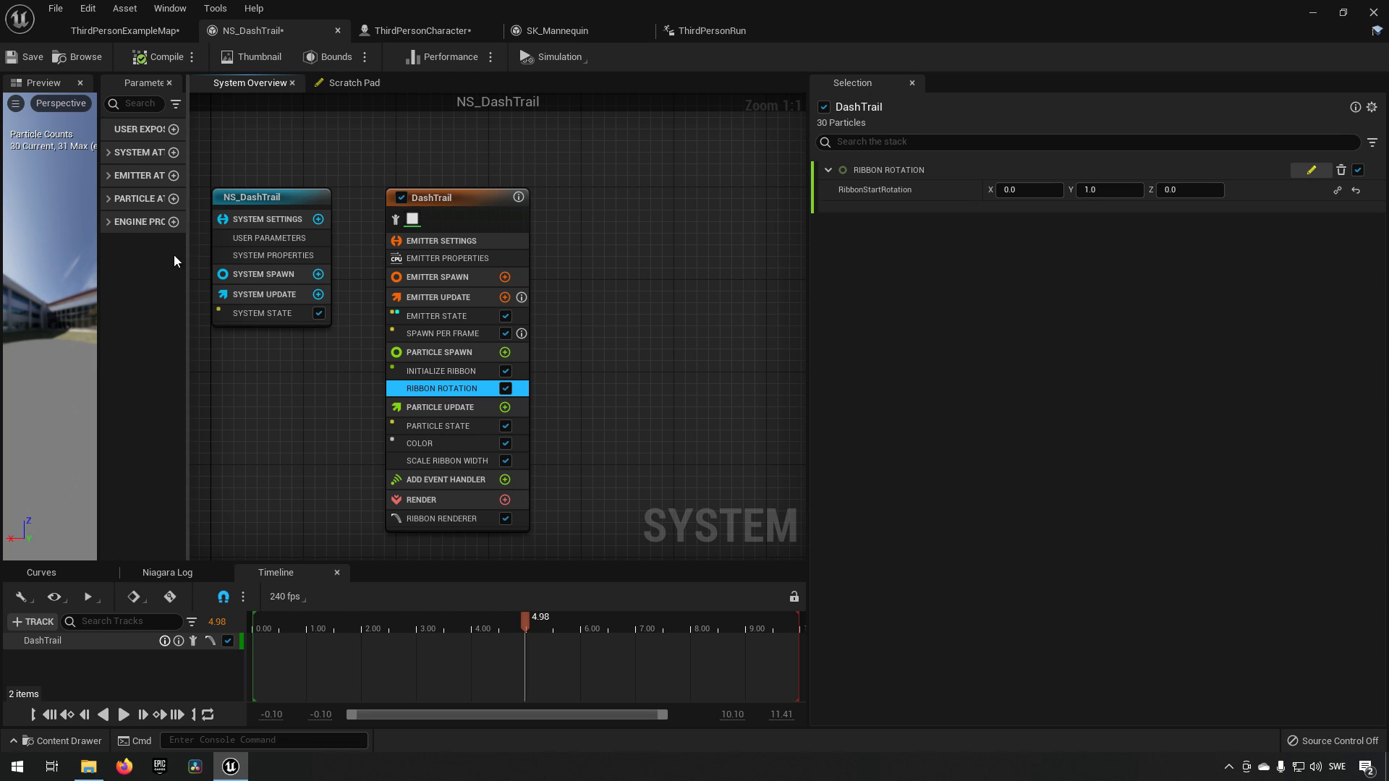
mouse_move(187, 273)
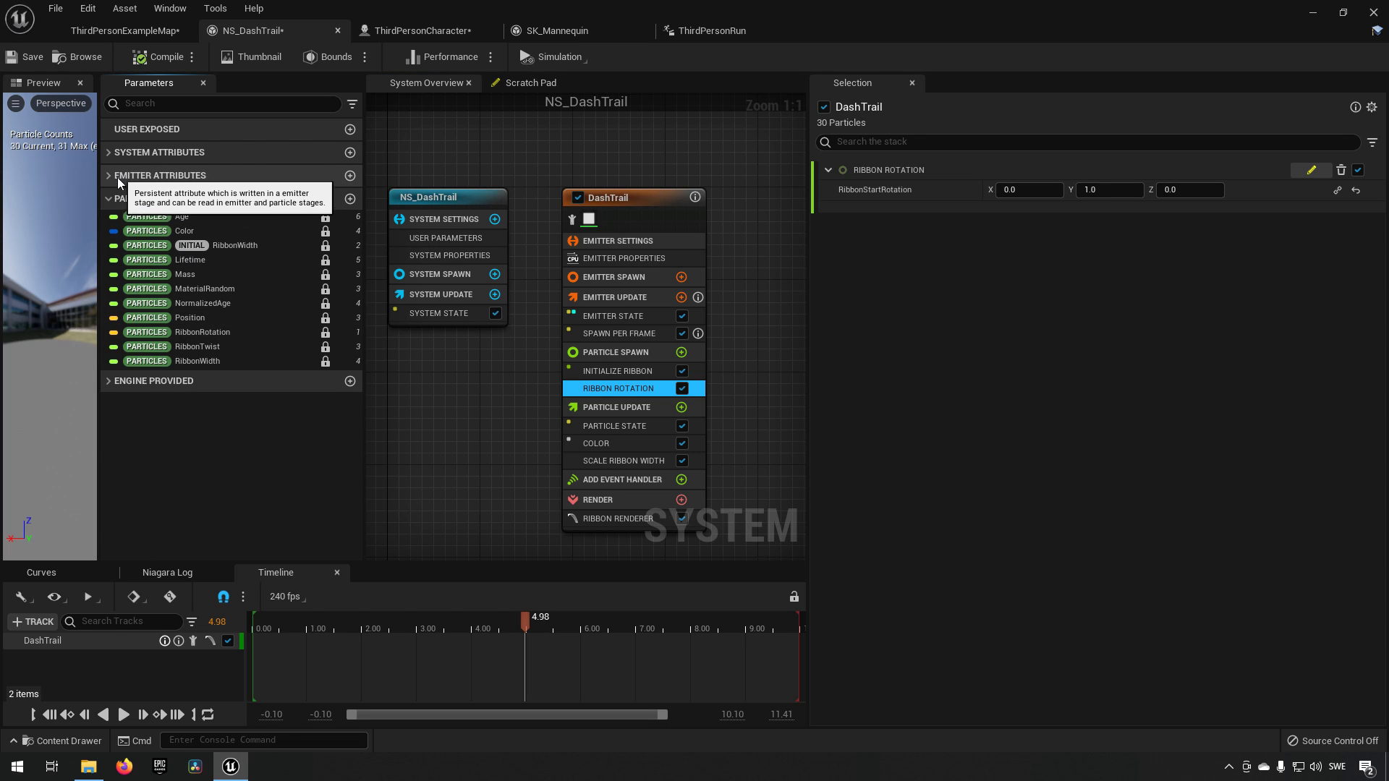
mouse_move(184, 364)
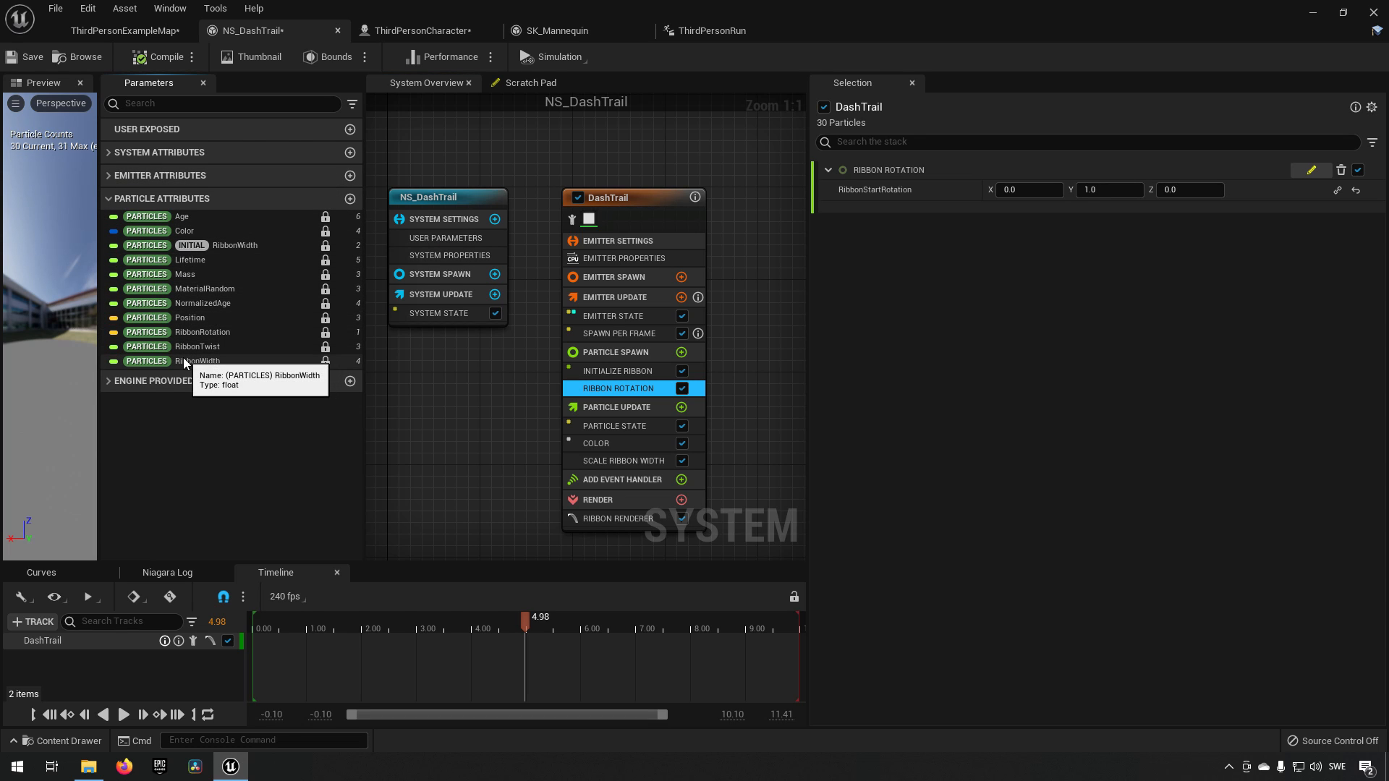
mouse_move(239, 346)
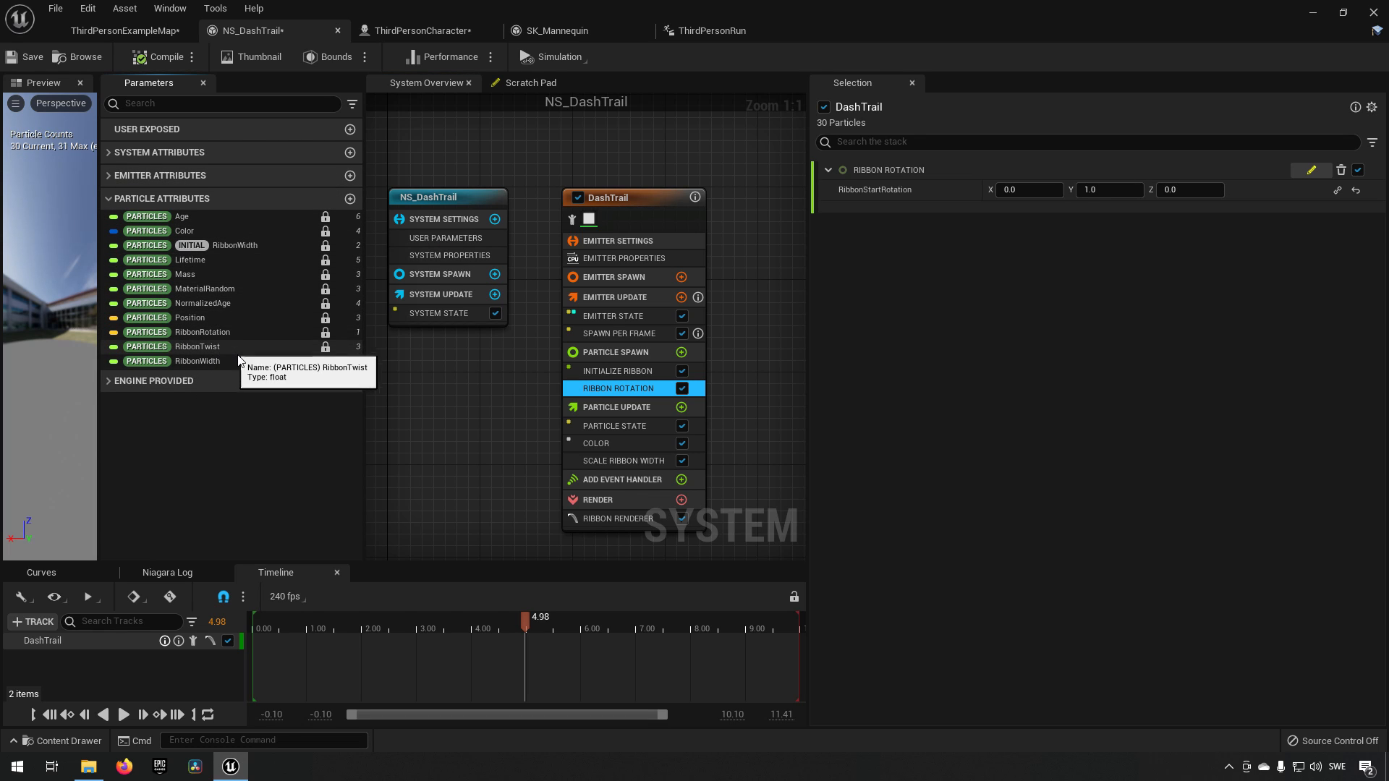
mouse_move(202, 319)
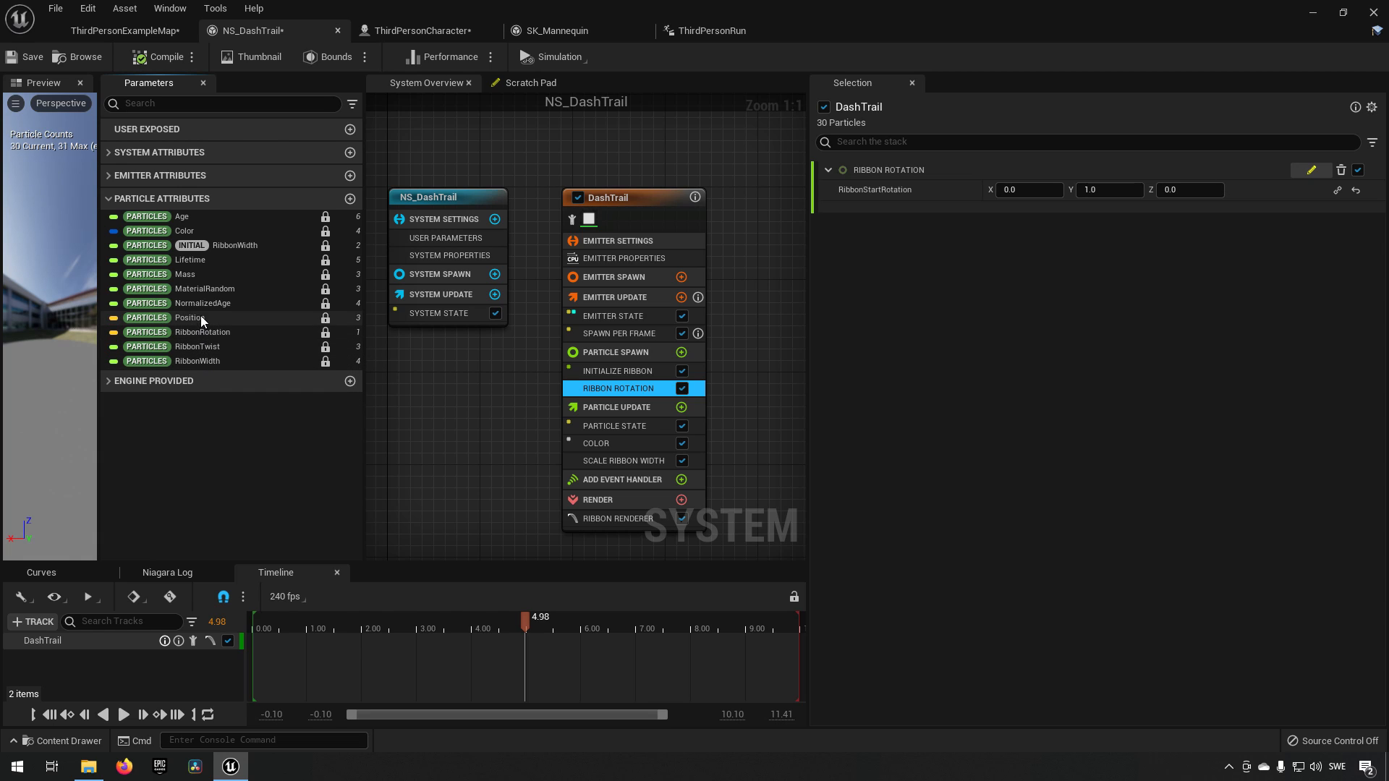
mouse_move(207, 251)
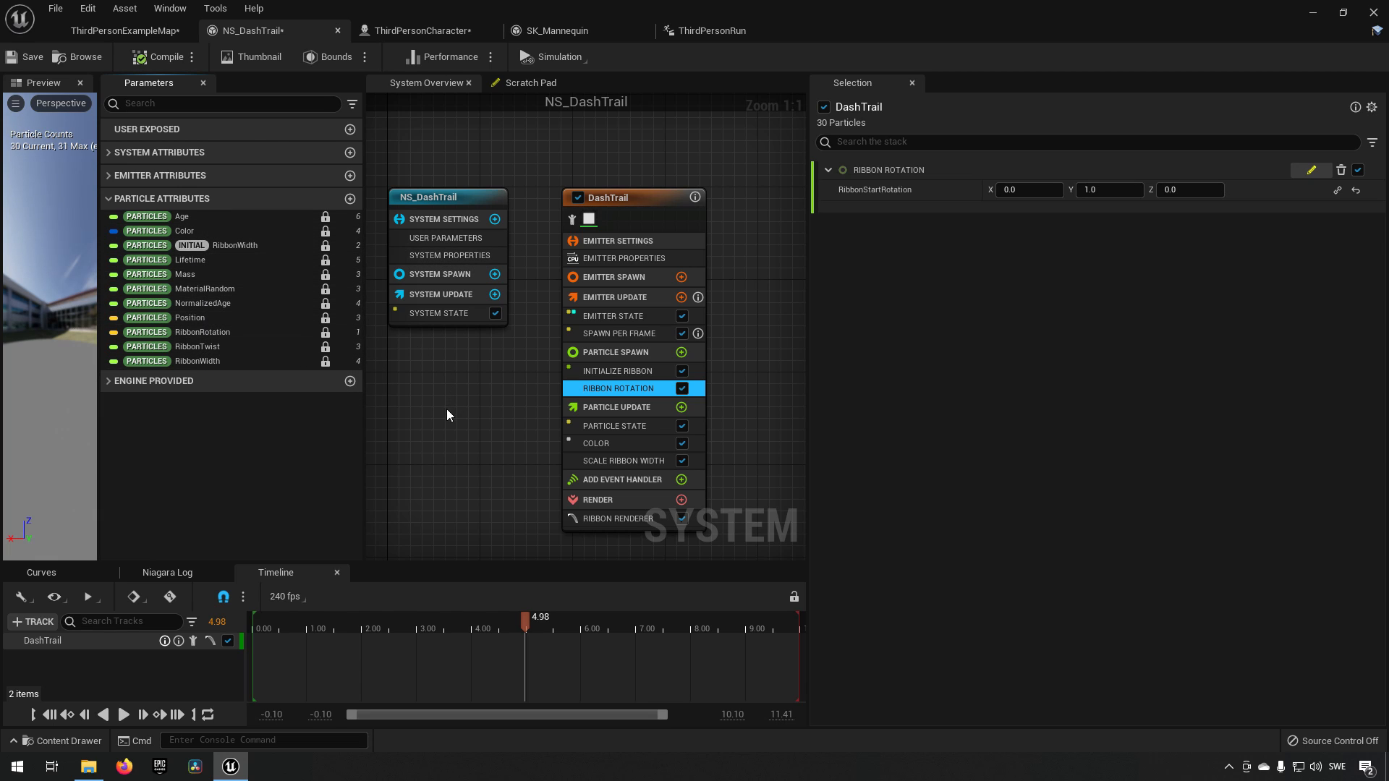
In the RibbonRotation scratch pad, search the particle attributes list for 'ribbon'.
left_click(530, 83)
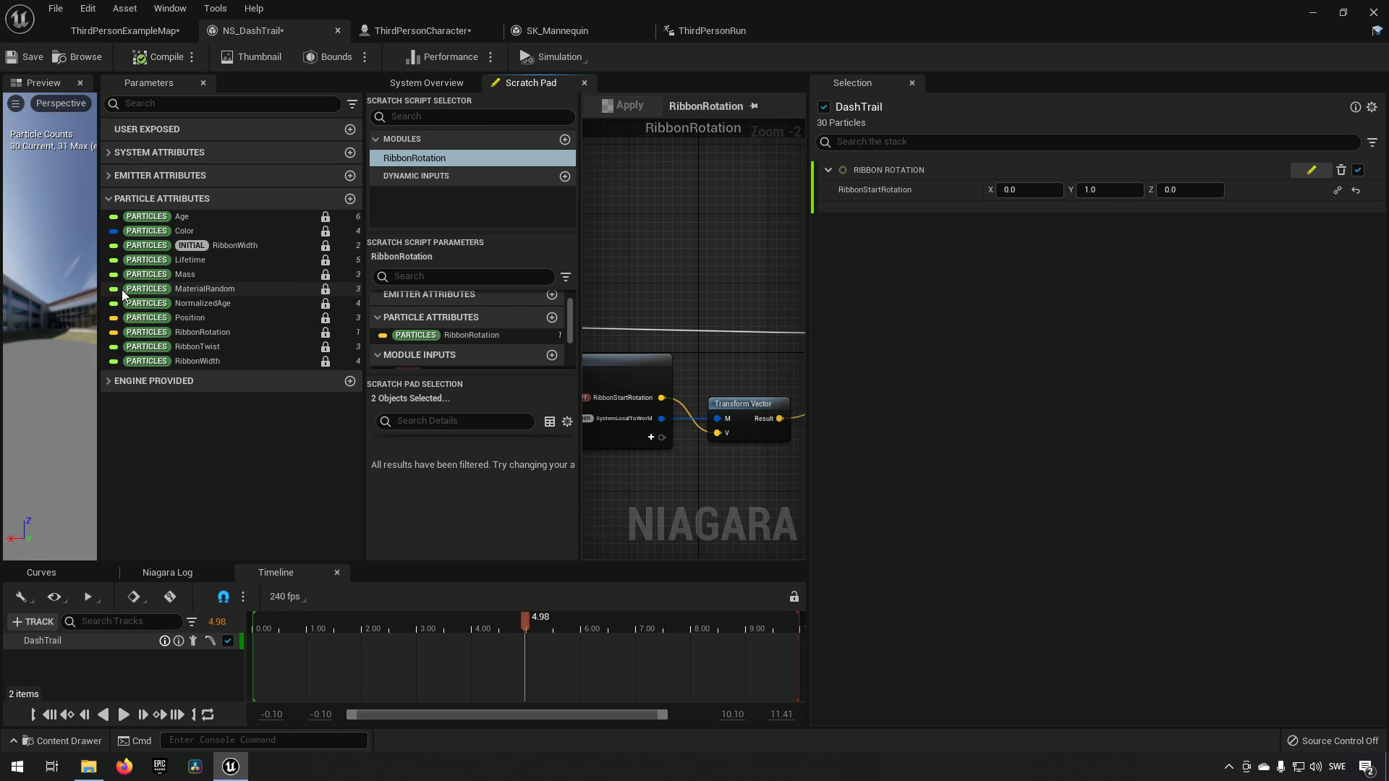
left_click(551, 317)
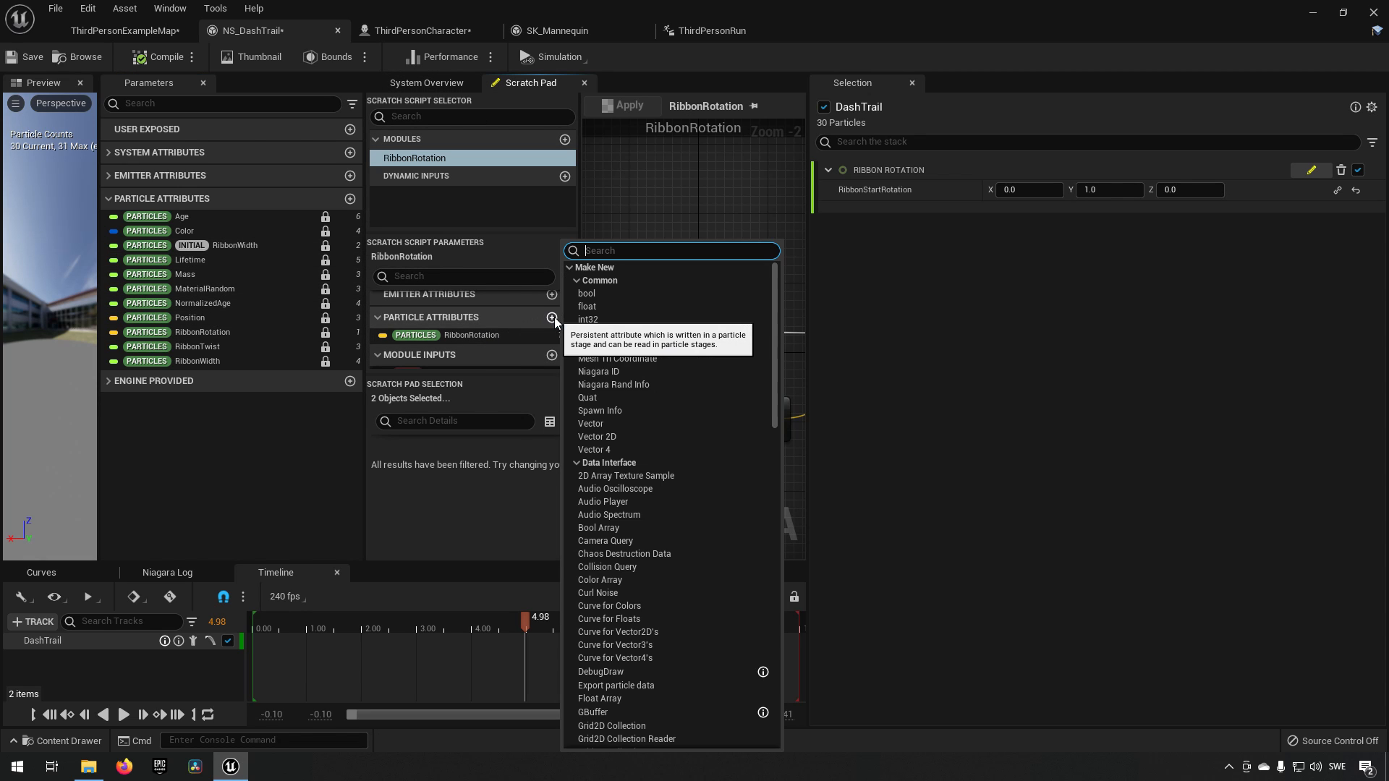
type("ribbon")
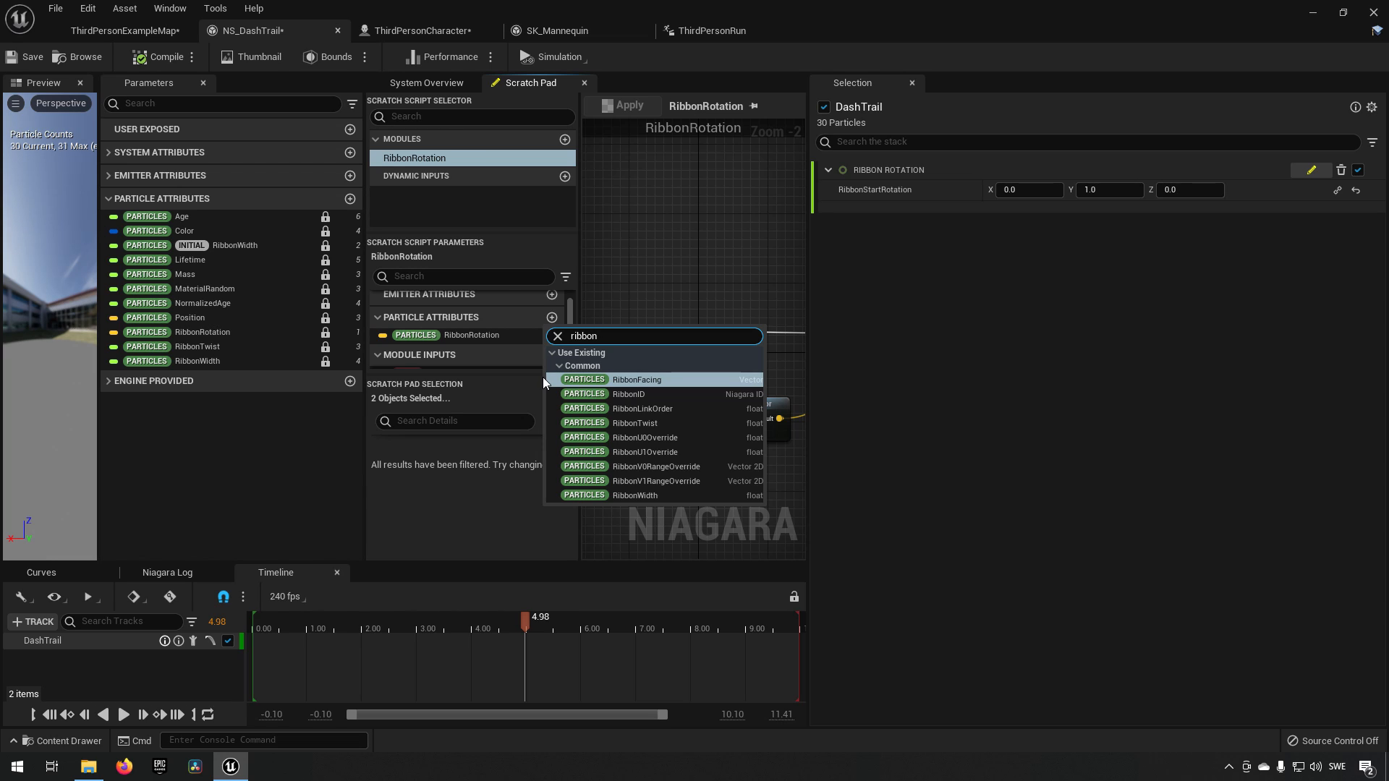
Write RibbonFacing in the Map Set, move its pin up one slot, and apply the scratch module.
left_click(637, 379)
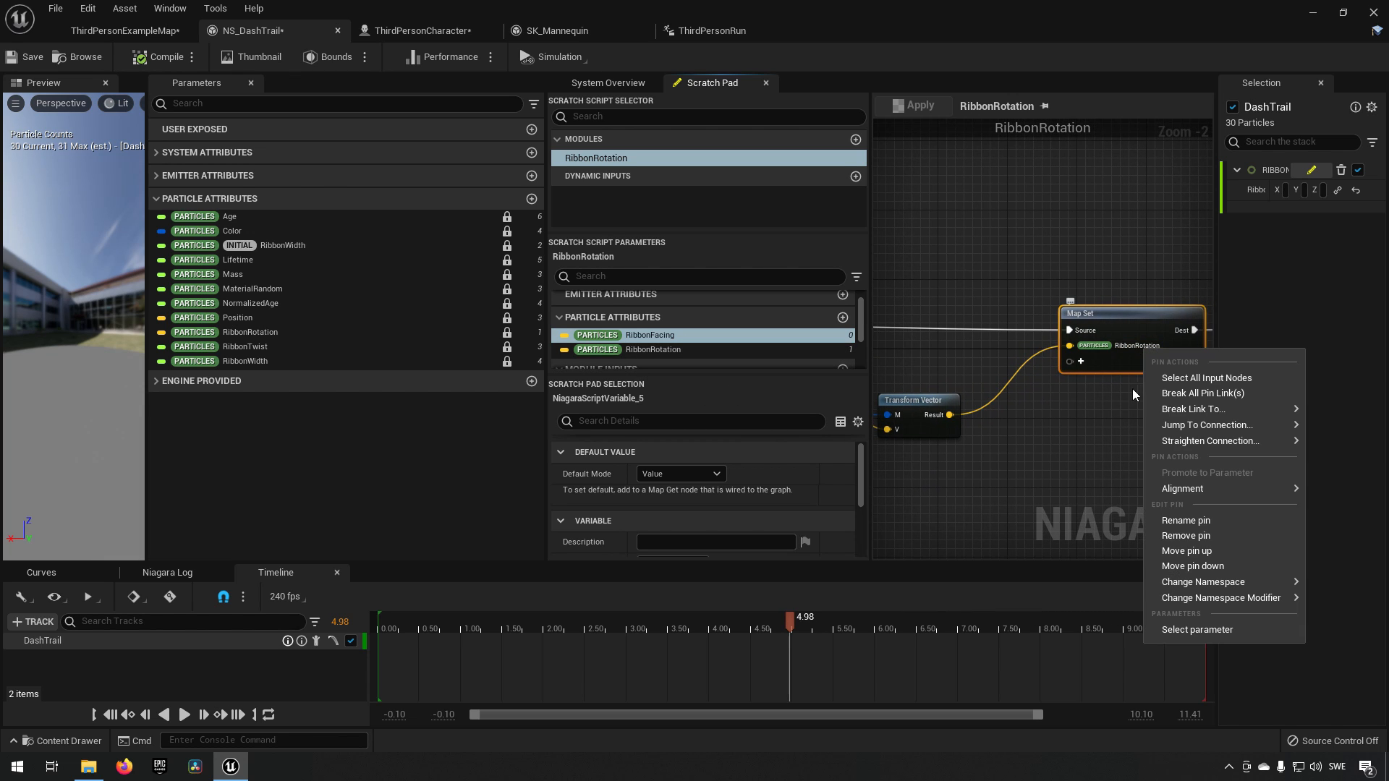
mouse_move(1187, 549)
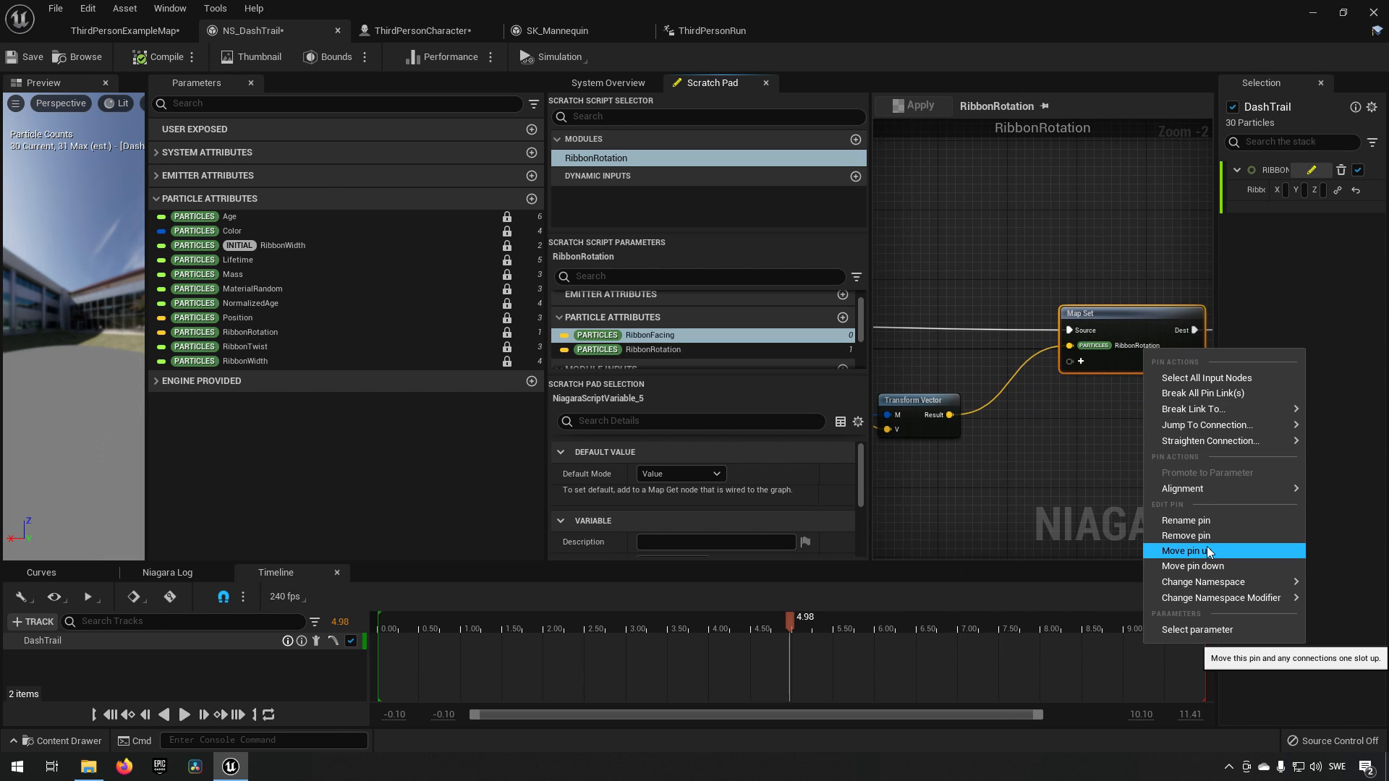
left_click(1191, 550)
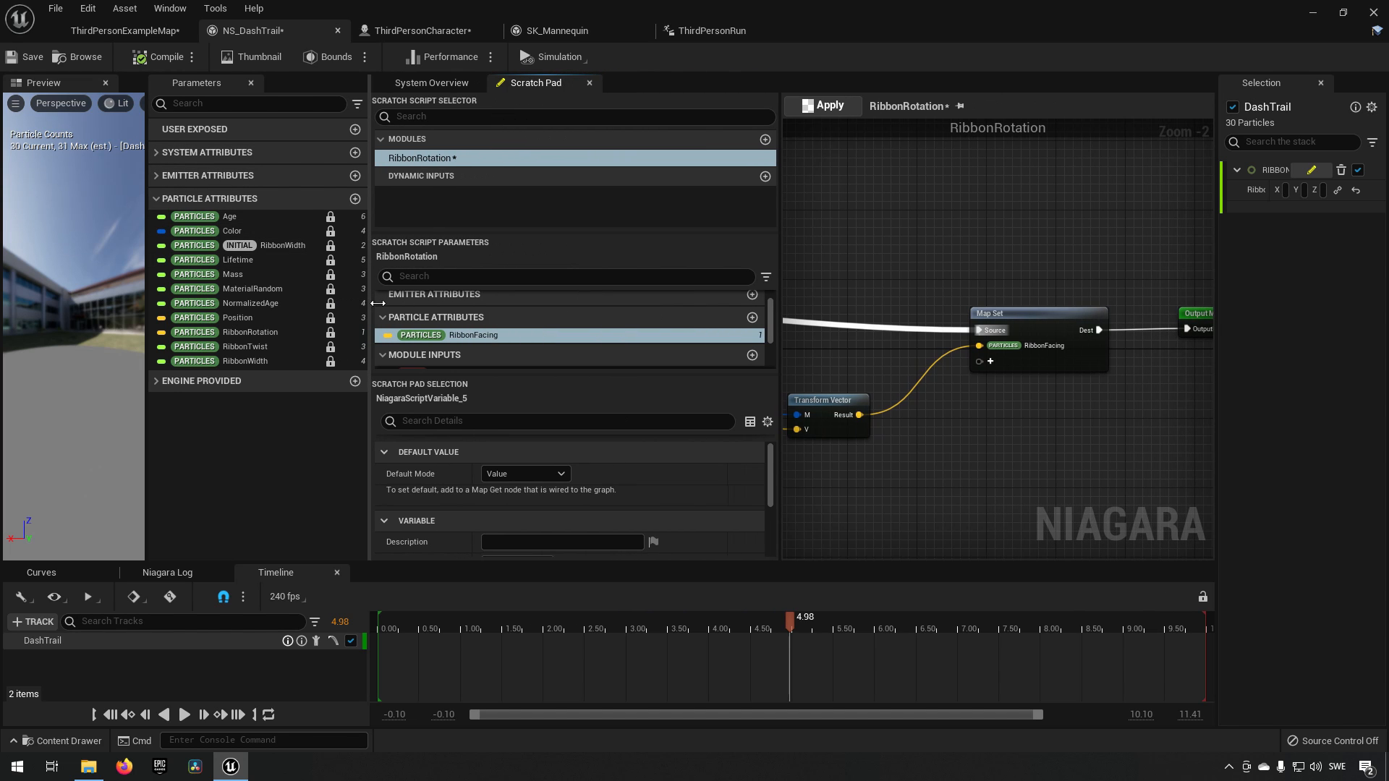
mouse_move(31, 56)
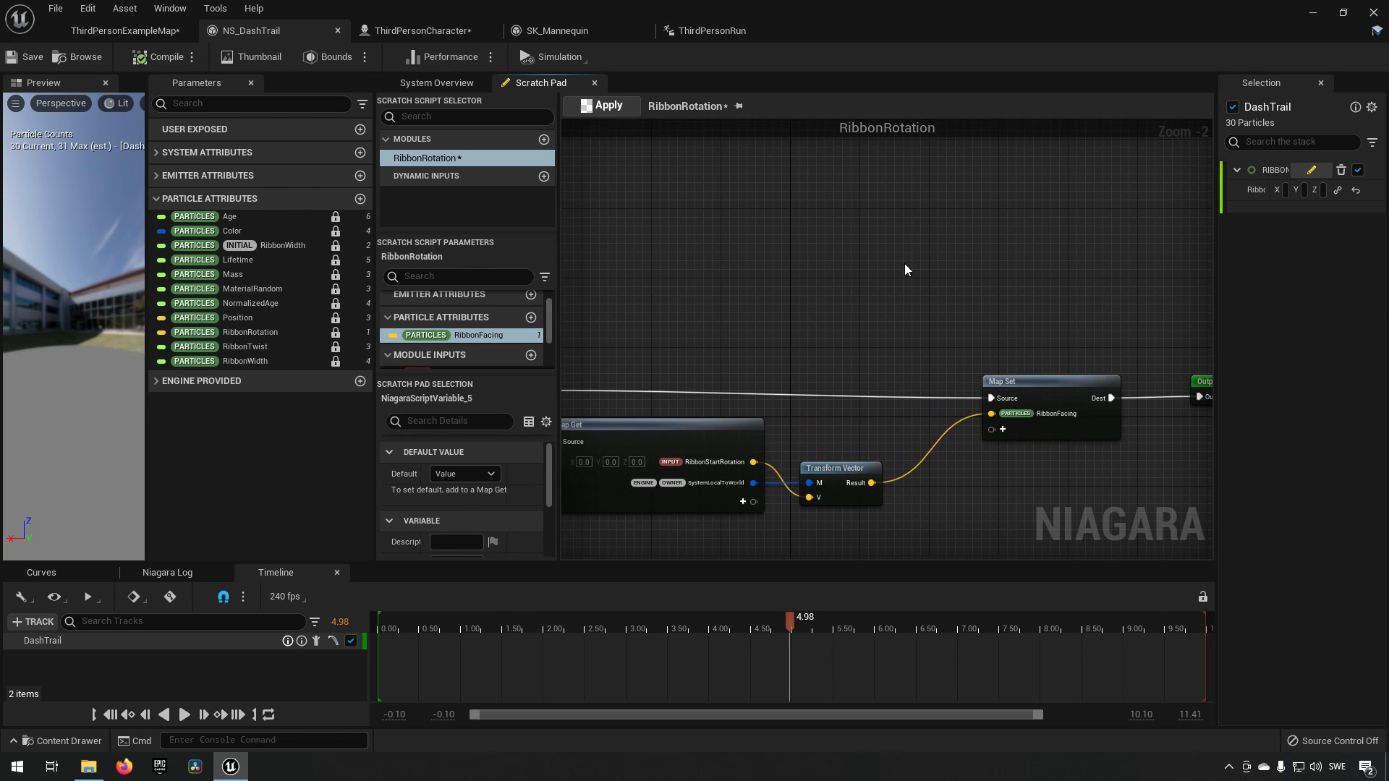
left_click(608, 105)
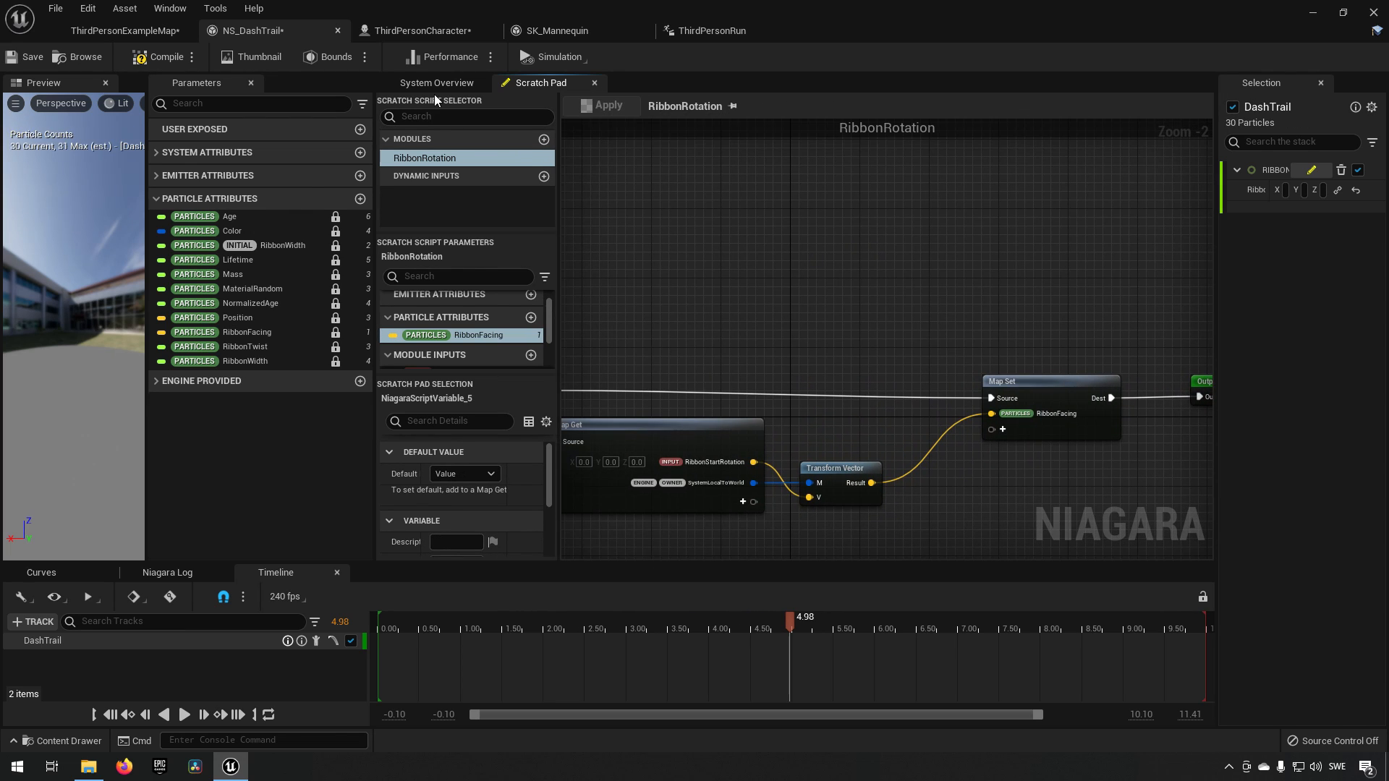
Set the Ribbon Renderer's Facing Mode to Custom Side Vector and return to the example map.
left_click(436, 83)
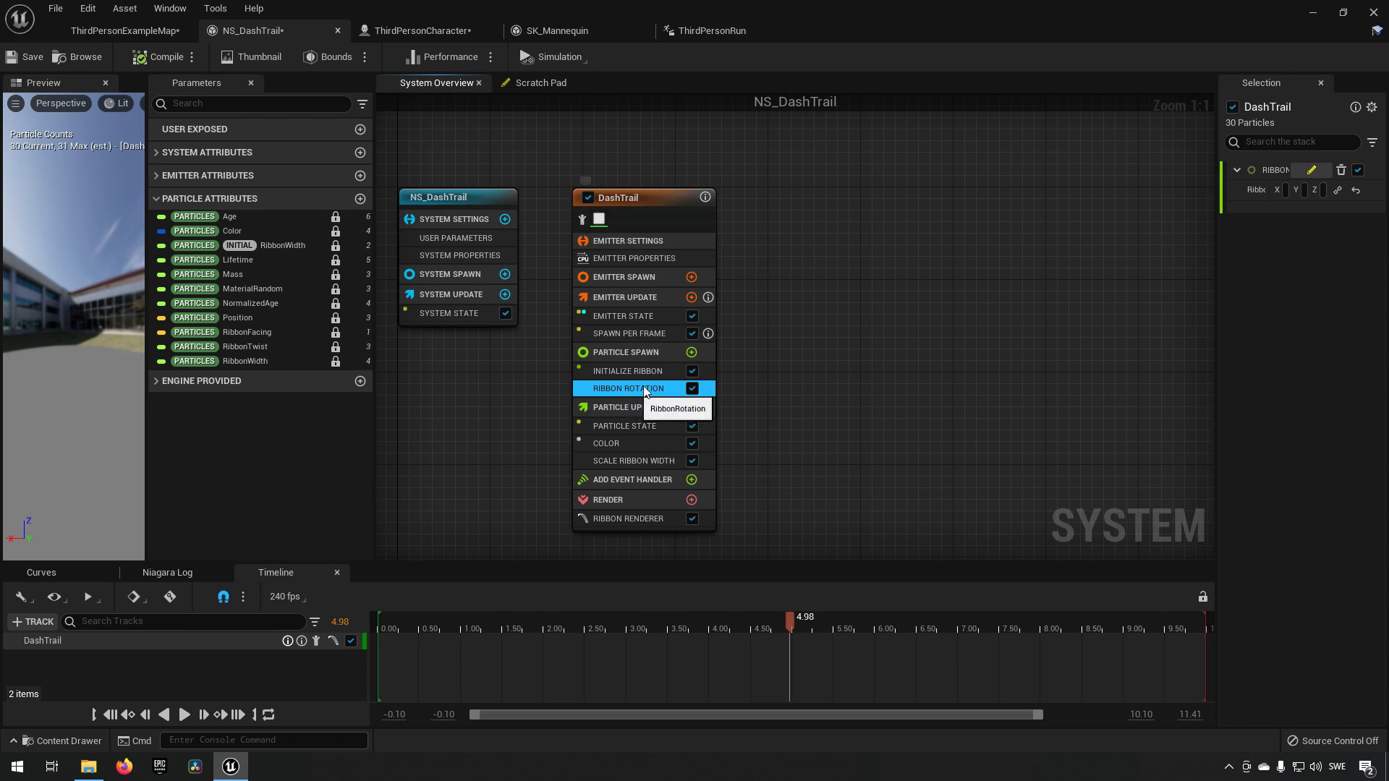
left_click(627, 518)
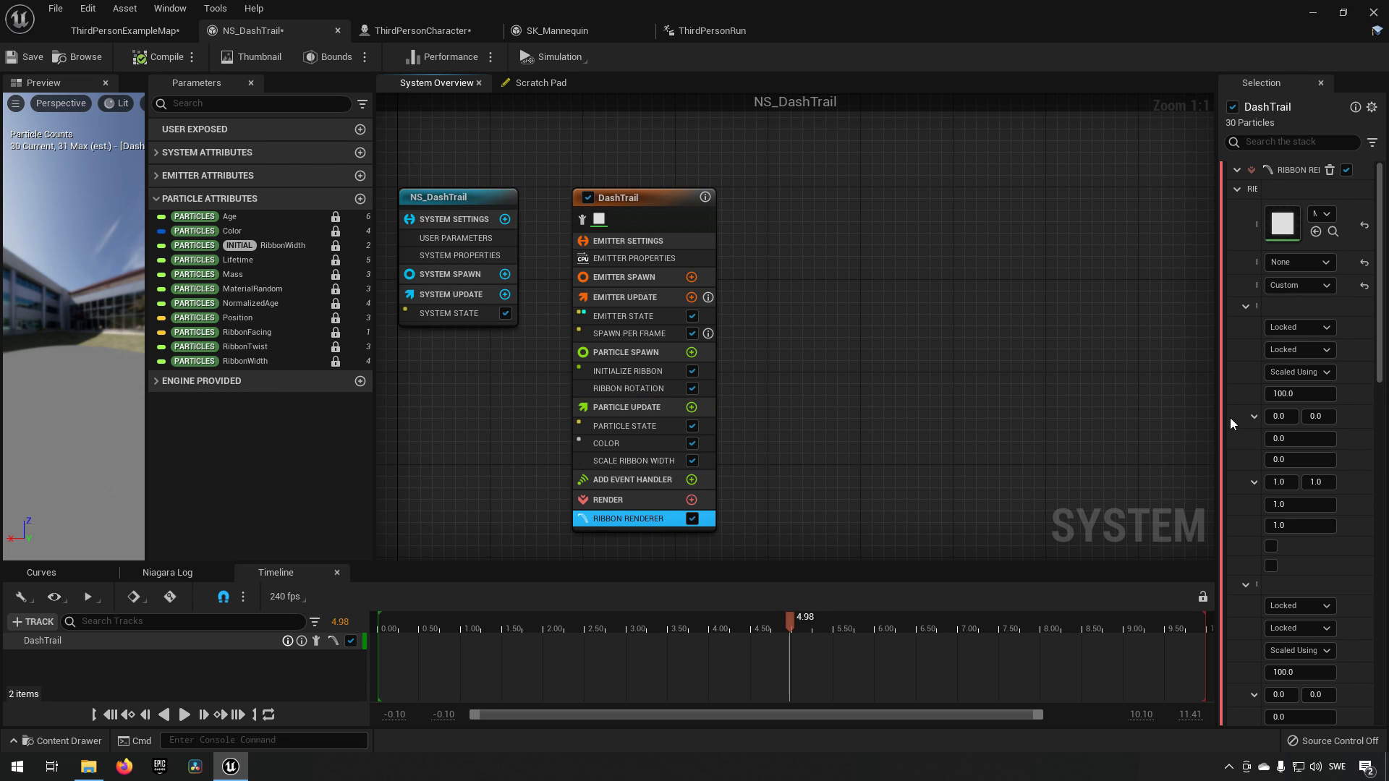
mouse_move(1226, 417)
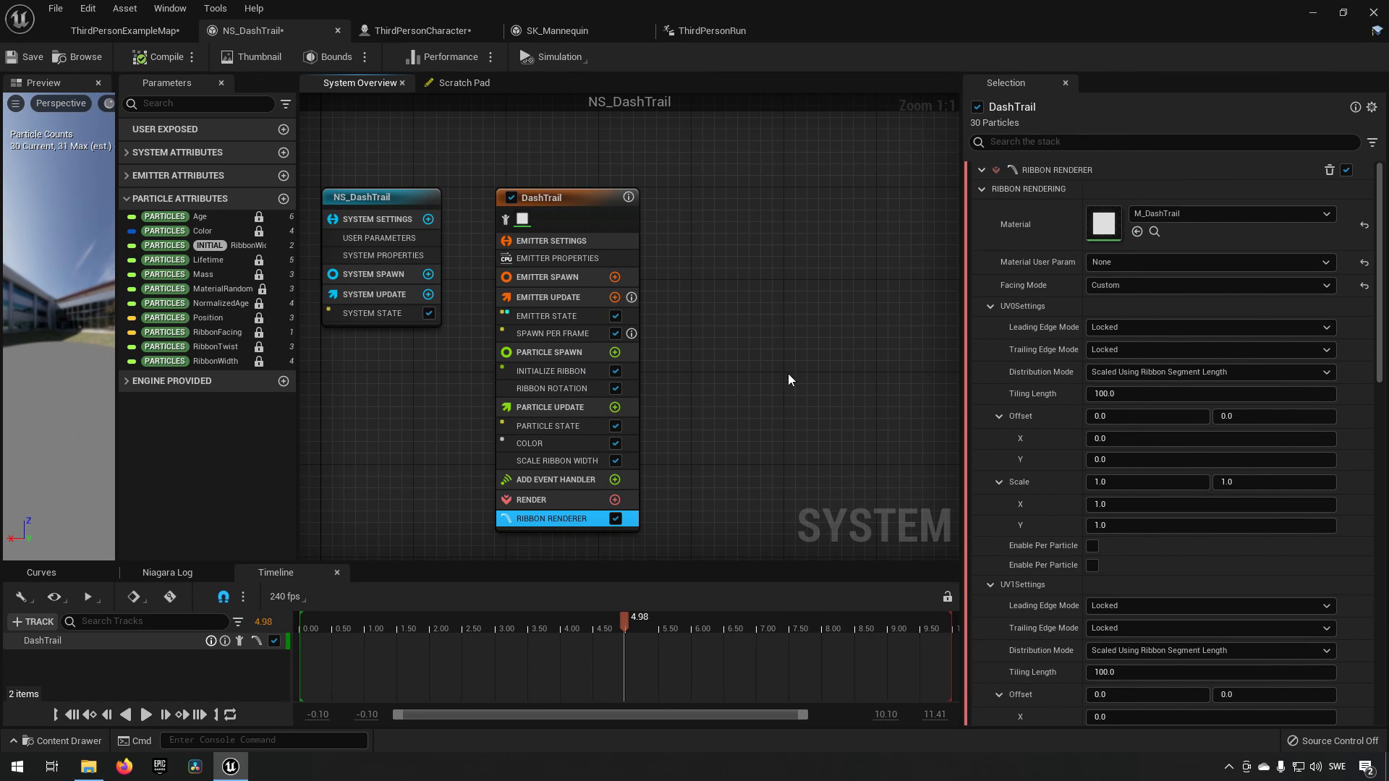
left_click(1207, 285)
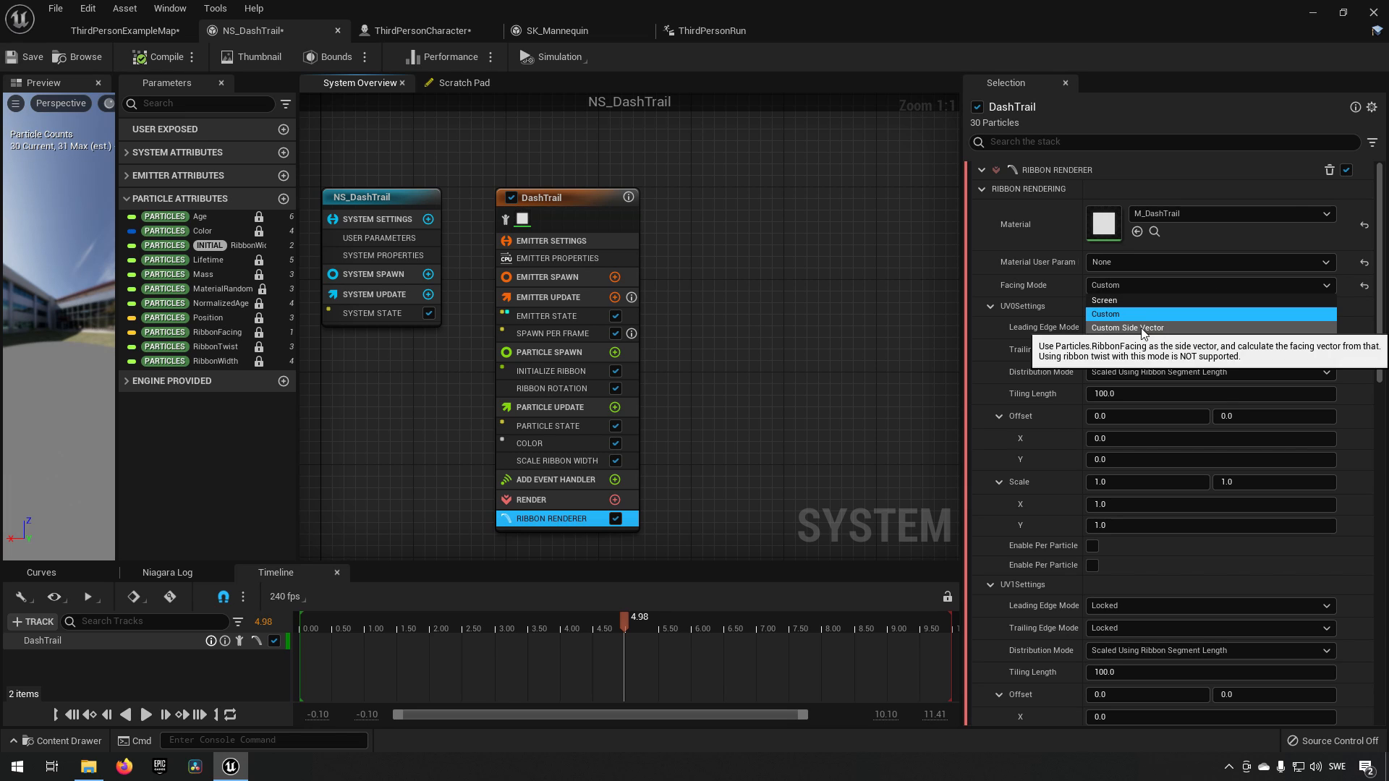
left_click(1127, 328)
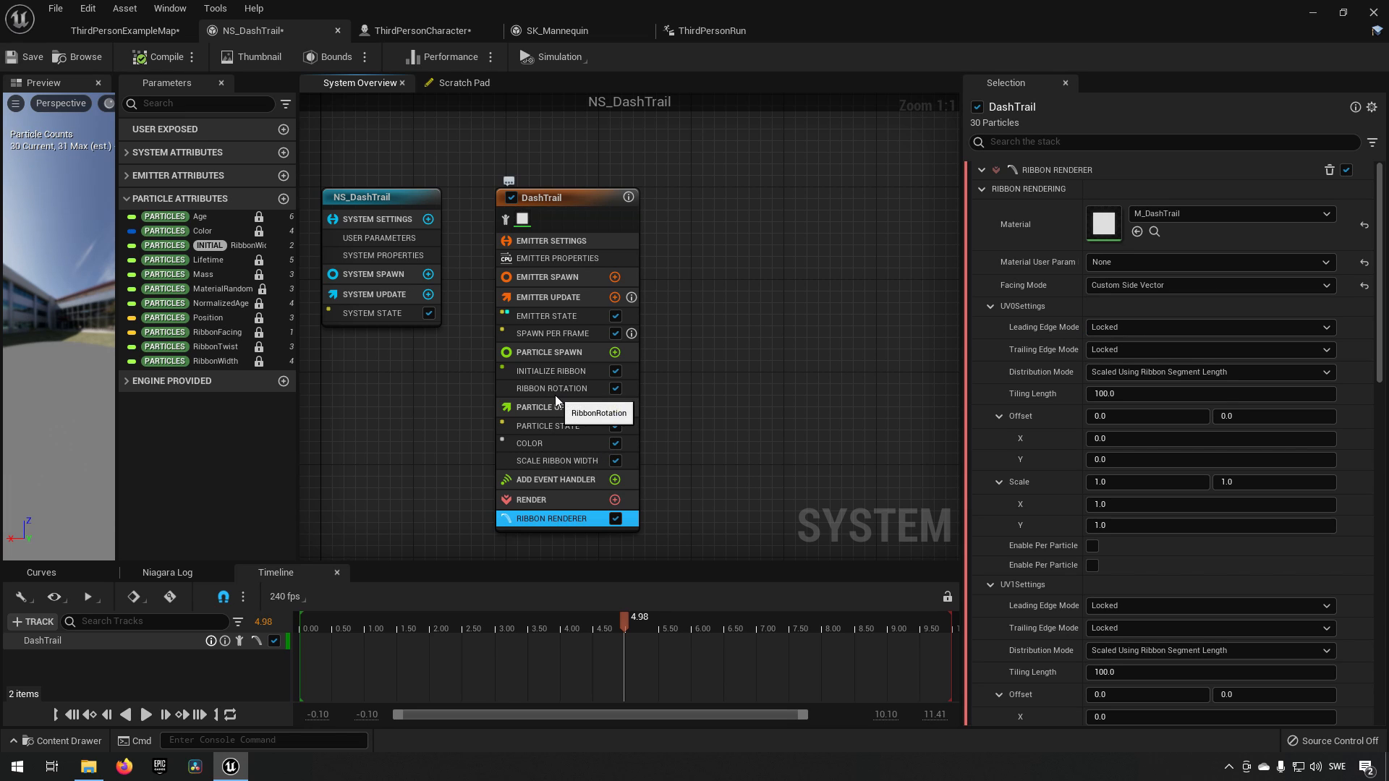
left_click(552, 387)
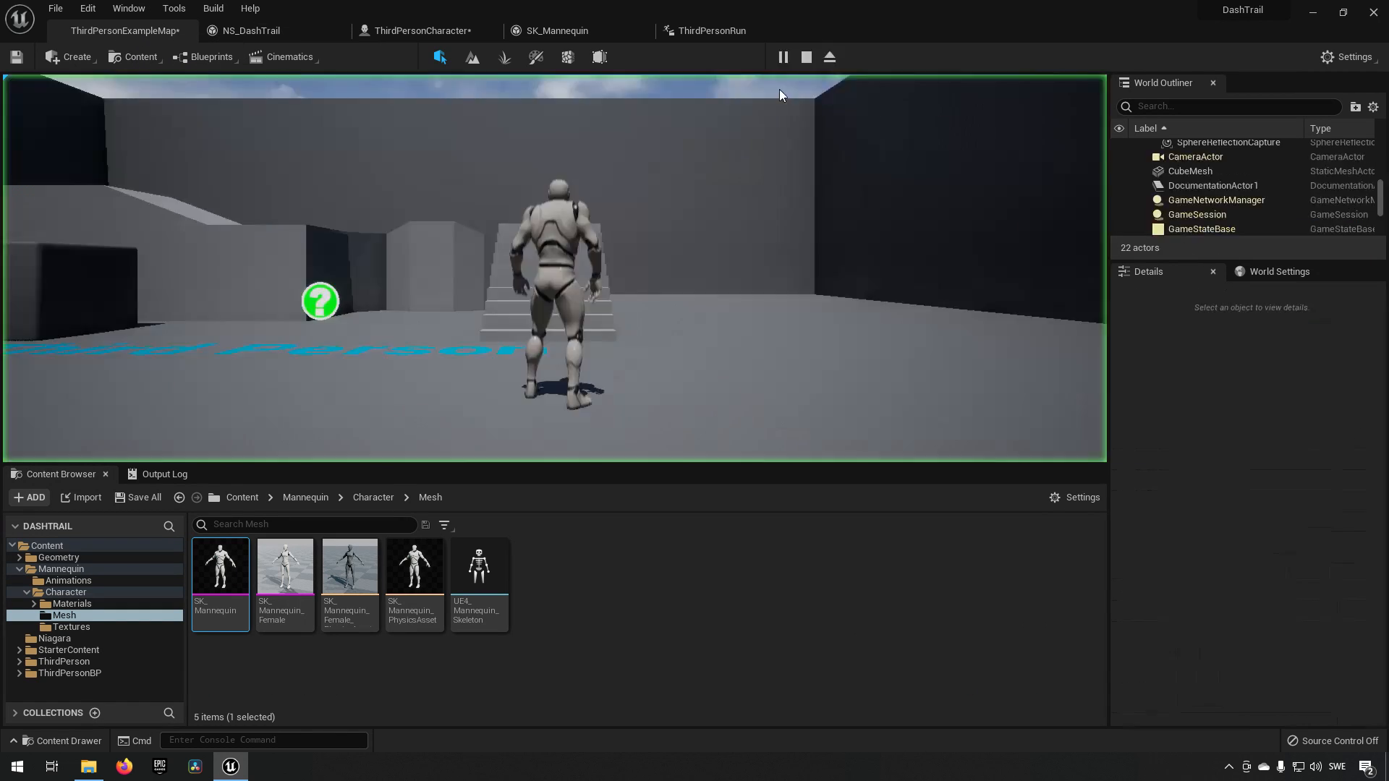
Check the trail notify in ThirdPersonRun, then bring up the ThirdPersonCharacter blueprint.
left_click(780, 57)
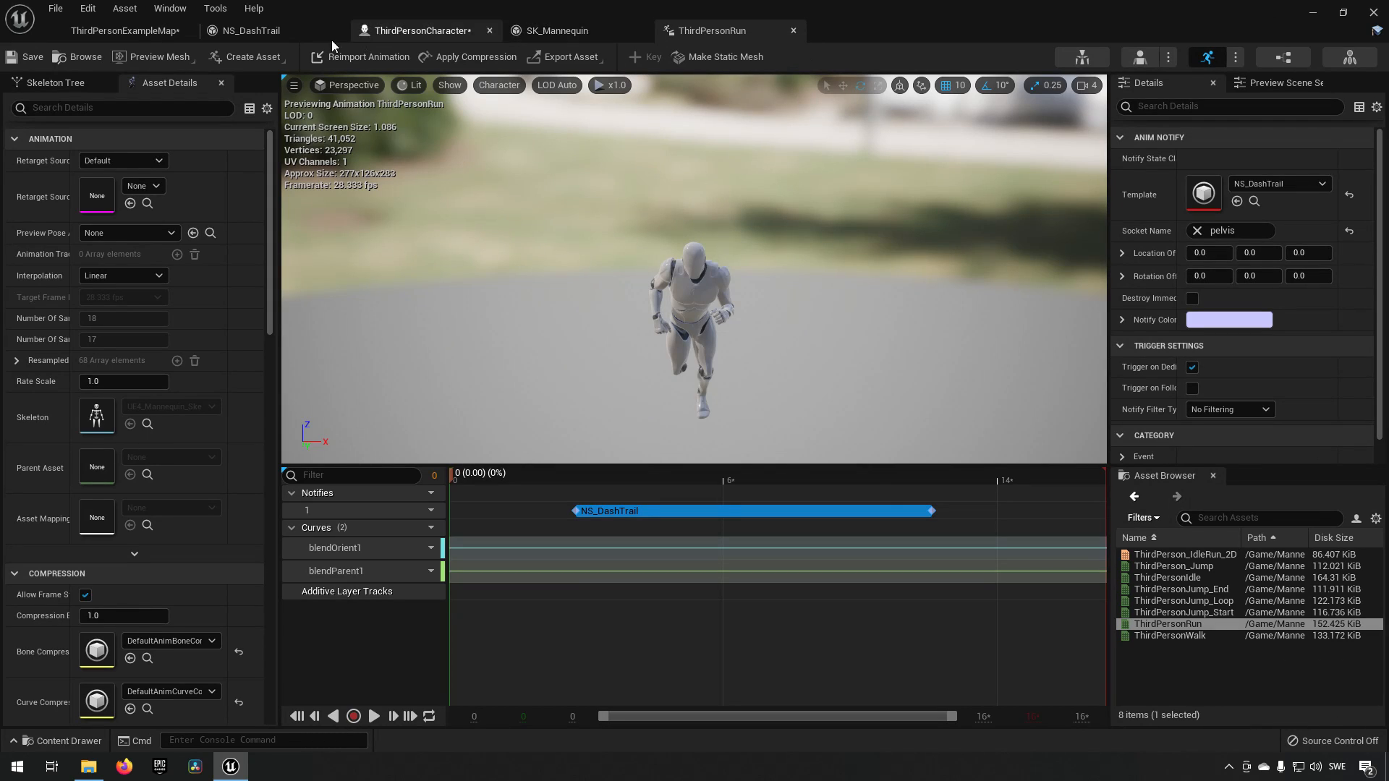
left_click(250, 31)
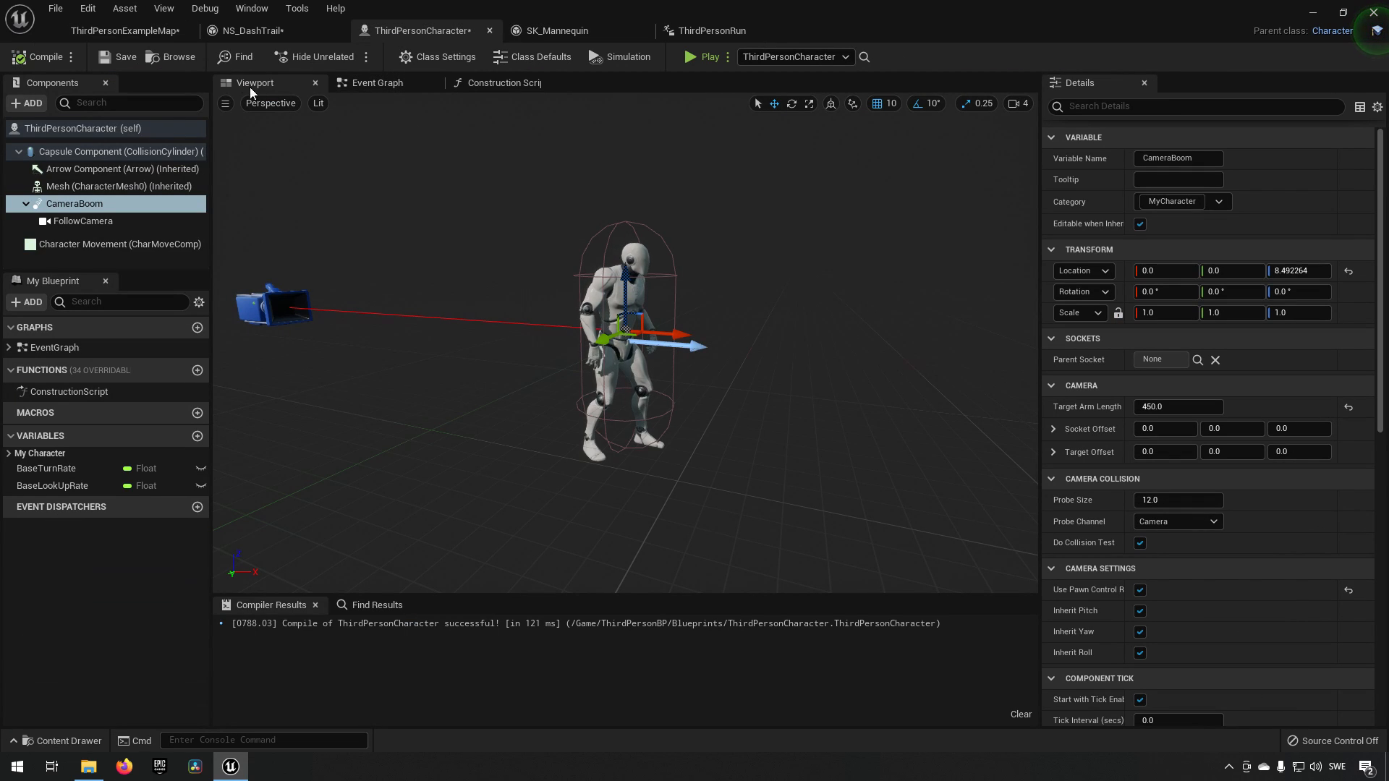
Review NS_DashTrail's Ribbon Renderer still on Custom Side Vector and go back to the level map.
left_click(251, 31)
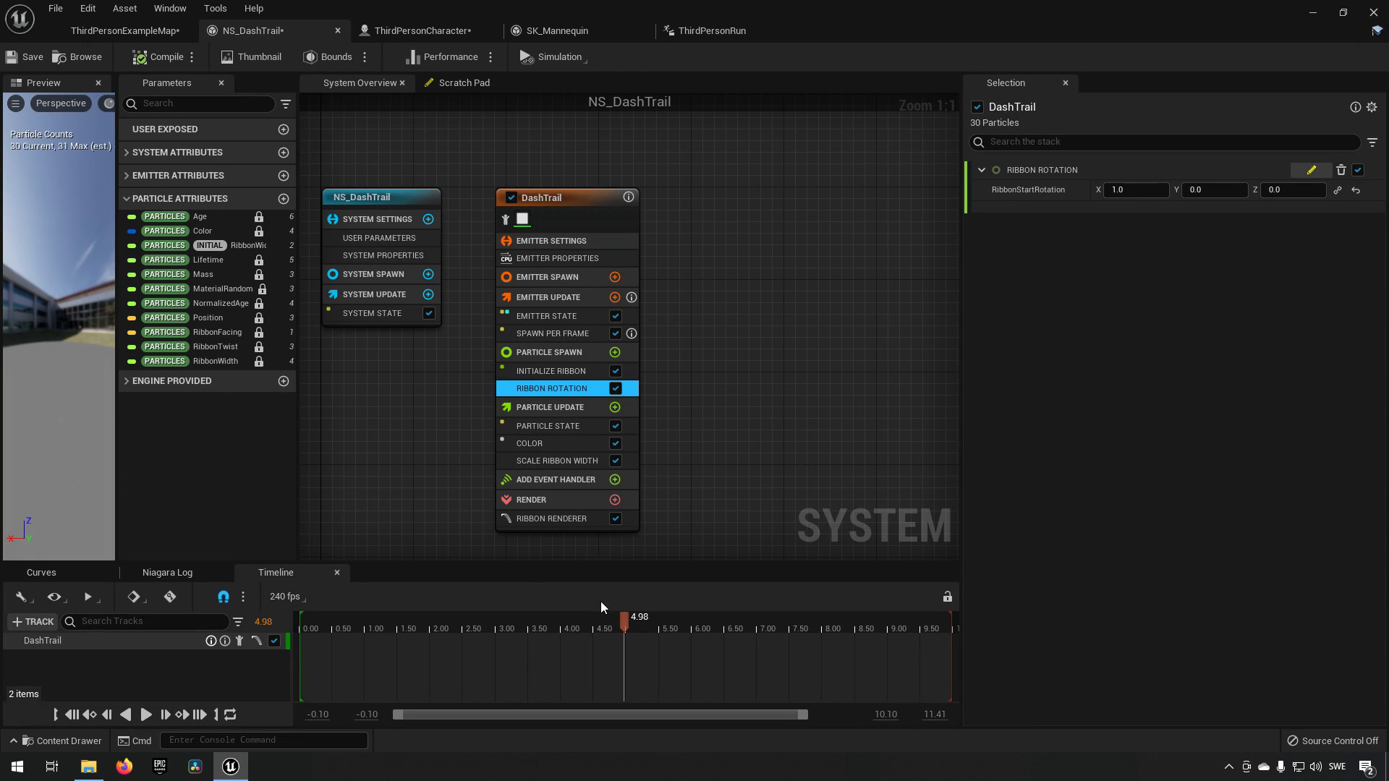
left_click(550, 518)
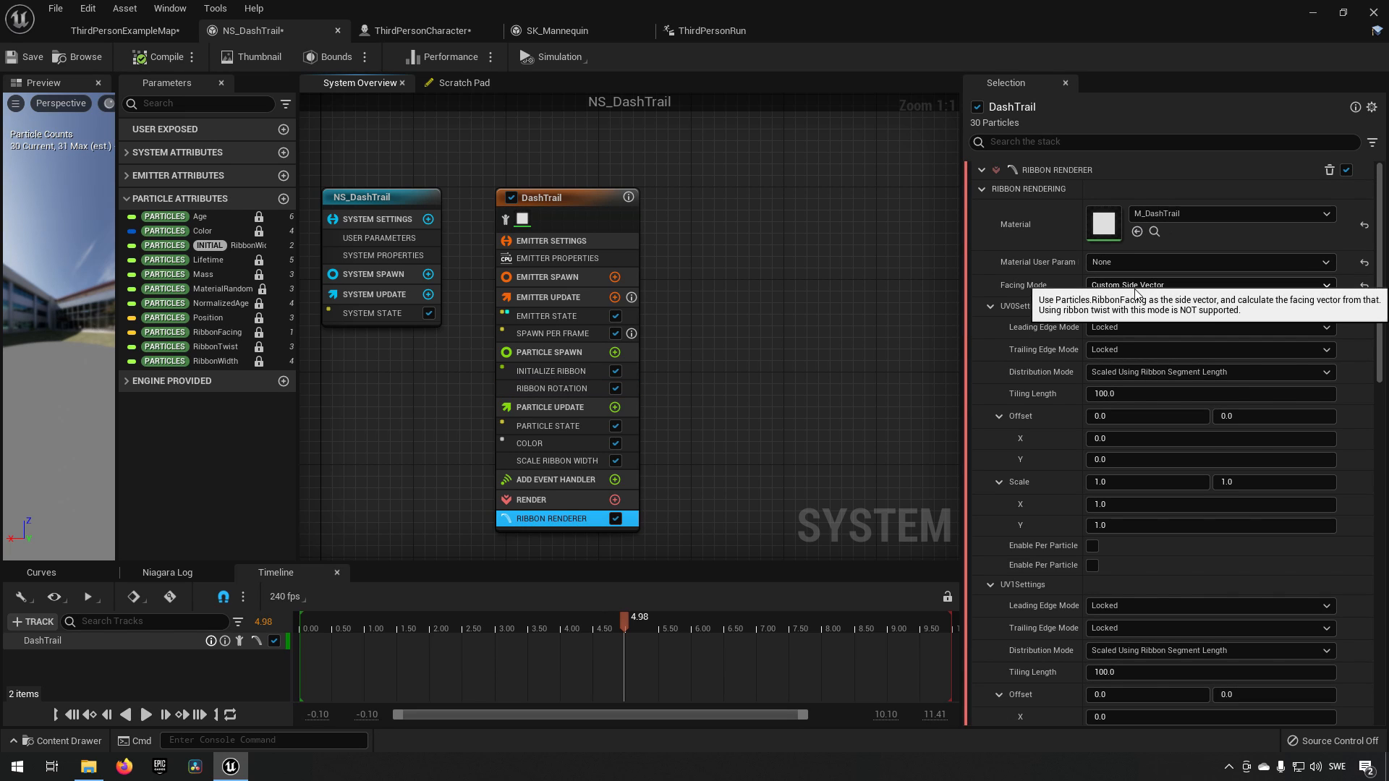
left_click(1210, 286)
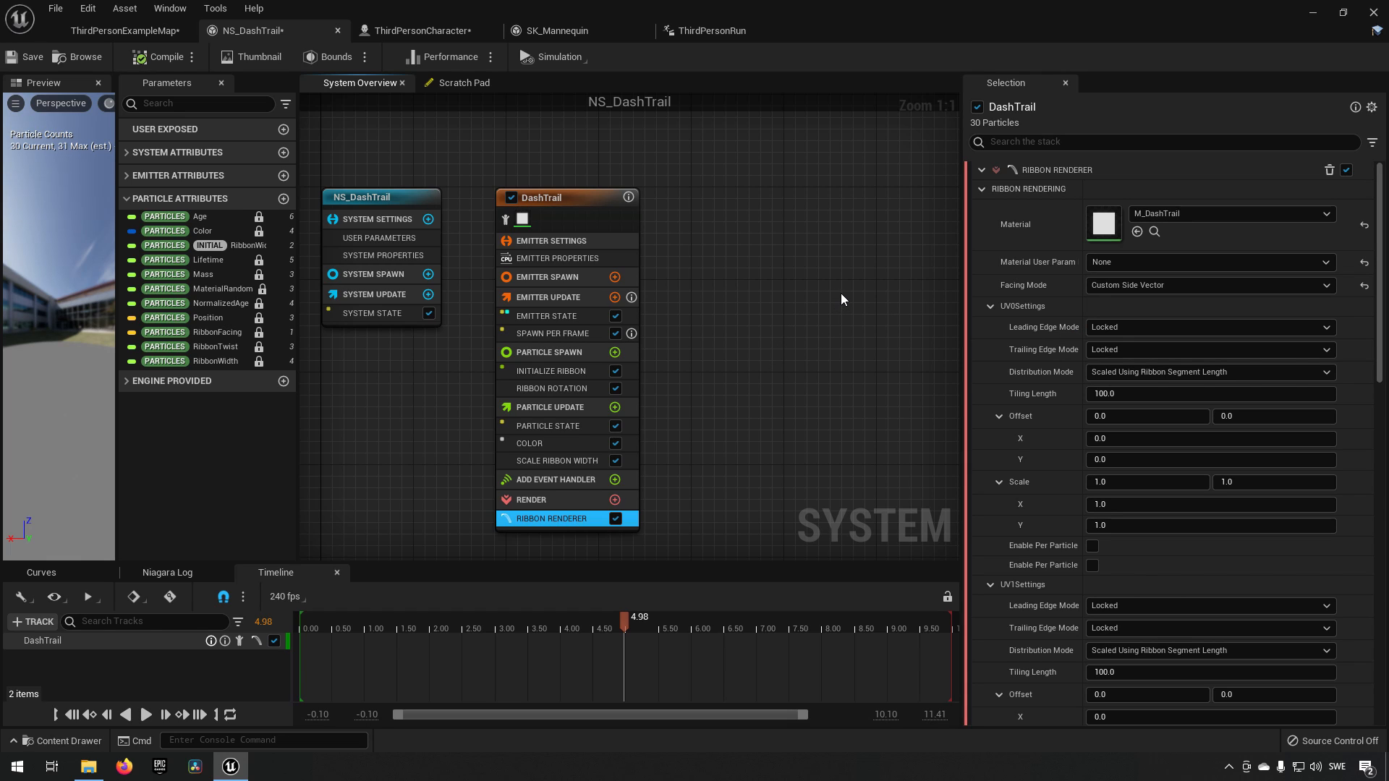
mouse_move(838, 309)
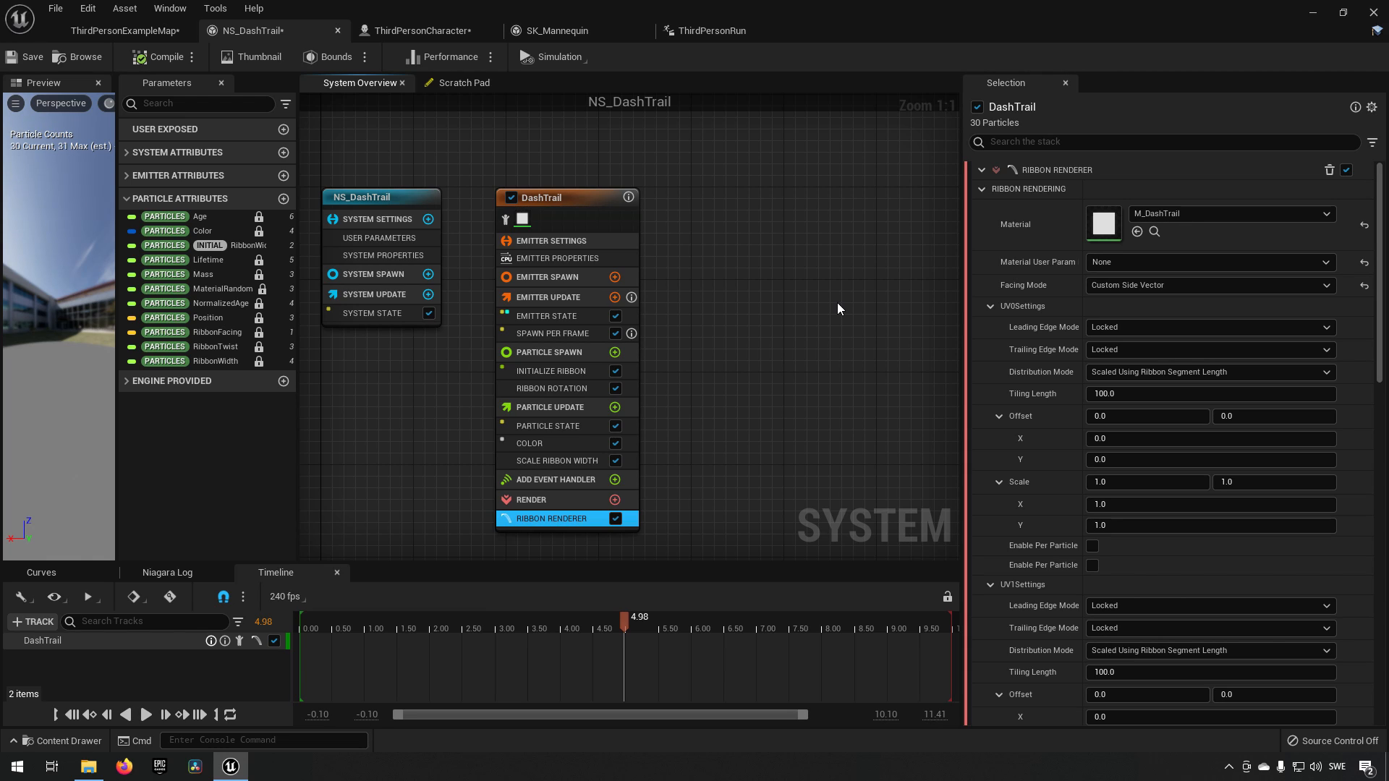
left_click(124, 30)
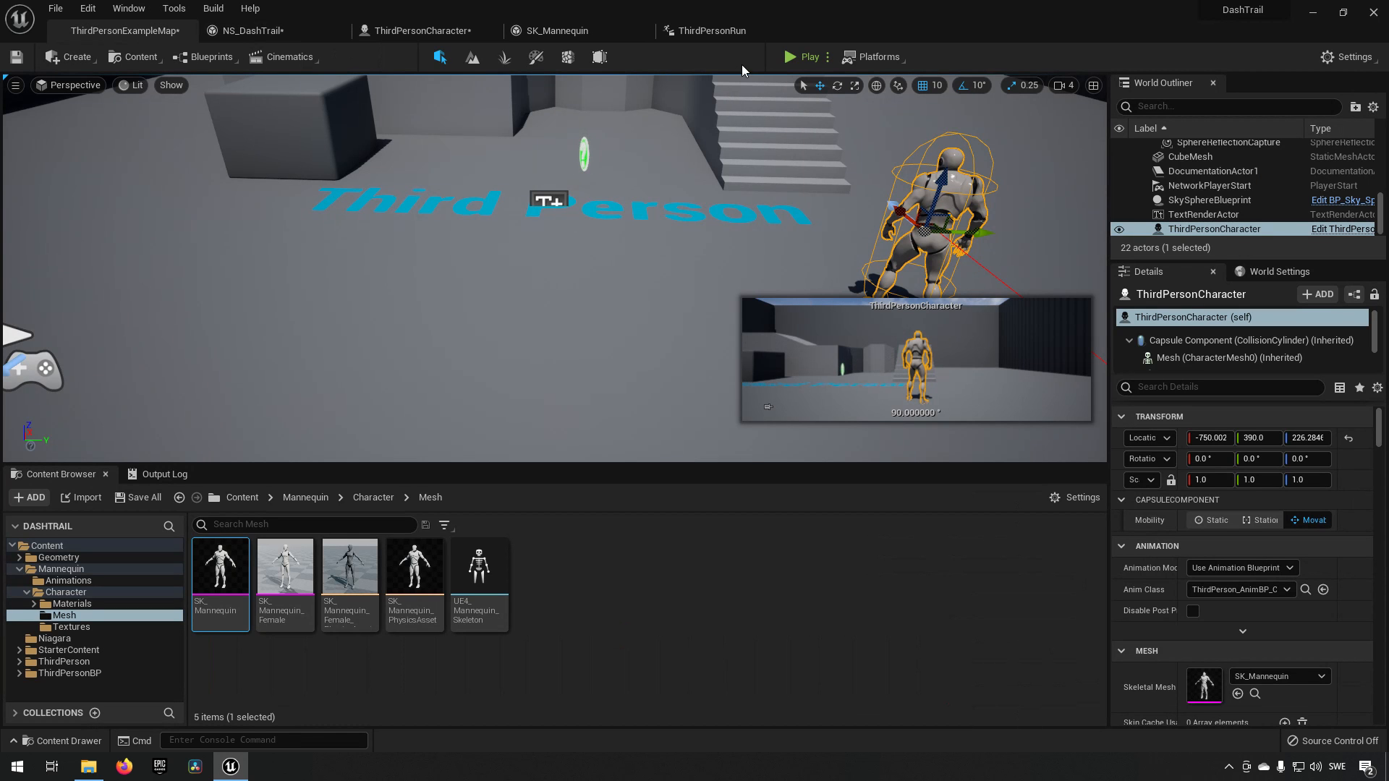
Play the level to see the yellow ribbon trail, then bring up ThirdPersonCharacter.
left_click(803, 57)
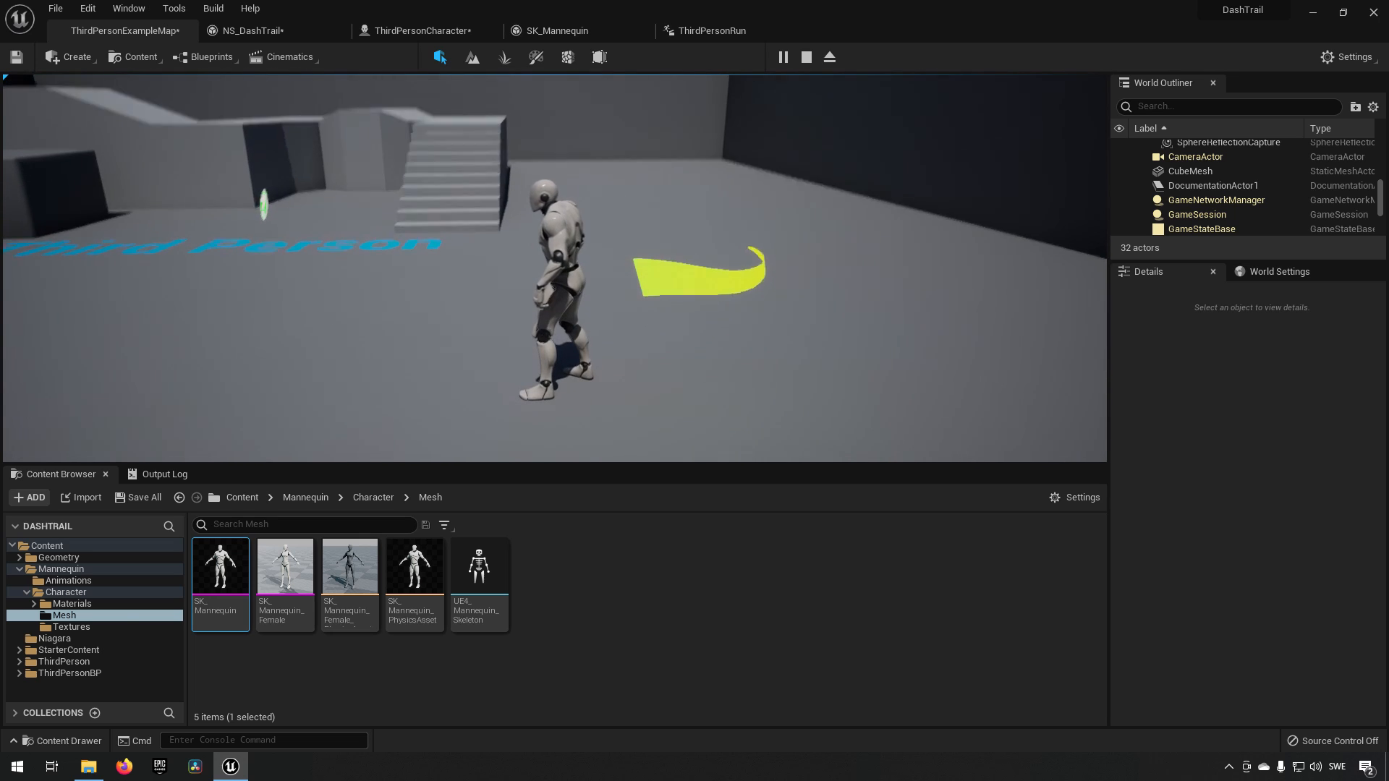
left_click(423, 31)
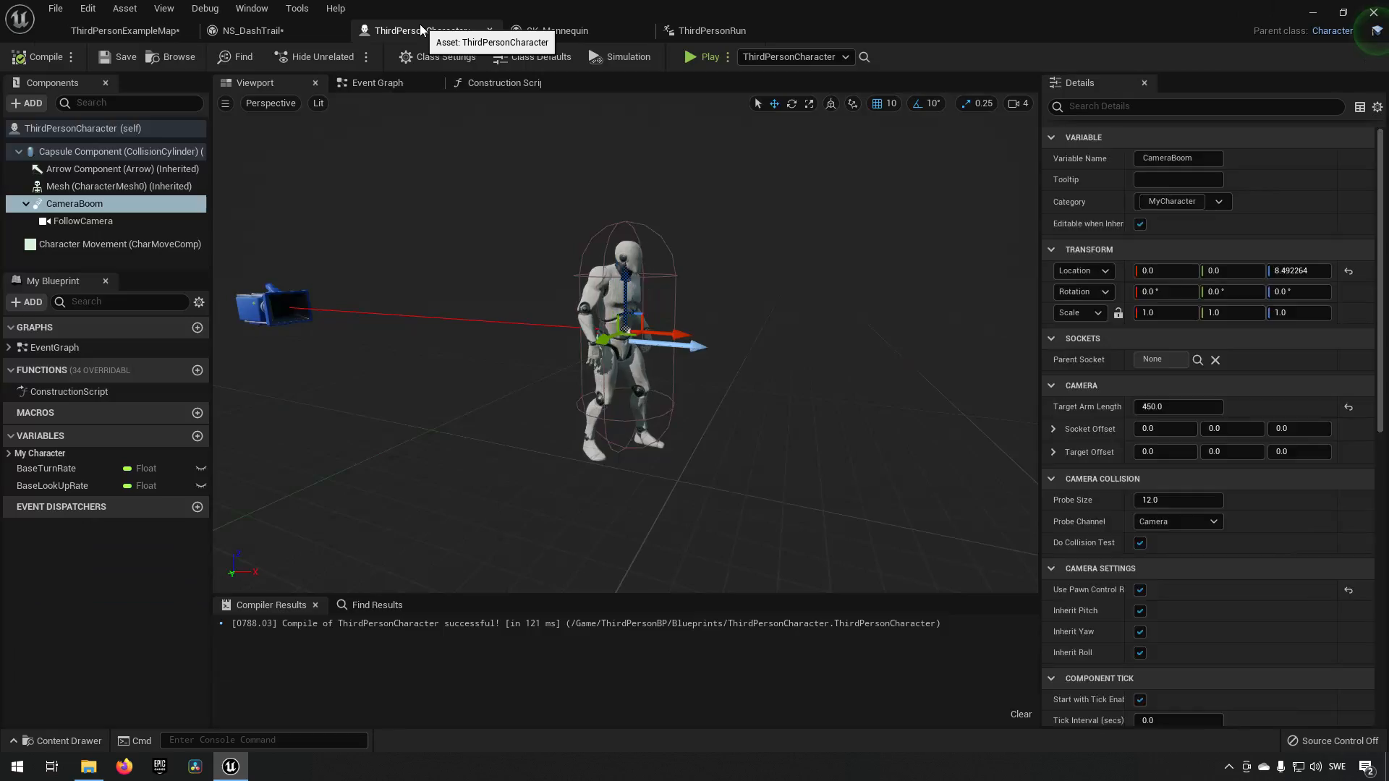
Set NS_DashTrail's Initialize Ribbon width to 50.0 after reviewing width scaling and spawn settings.
left_click(255, 30)
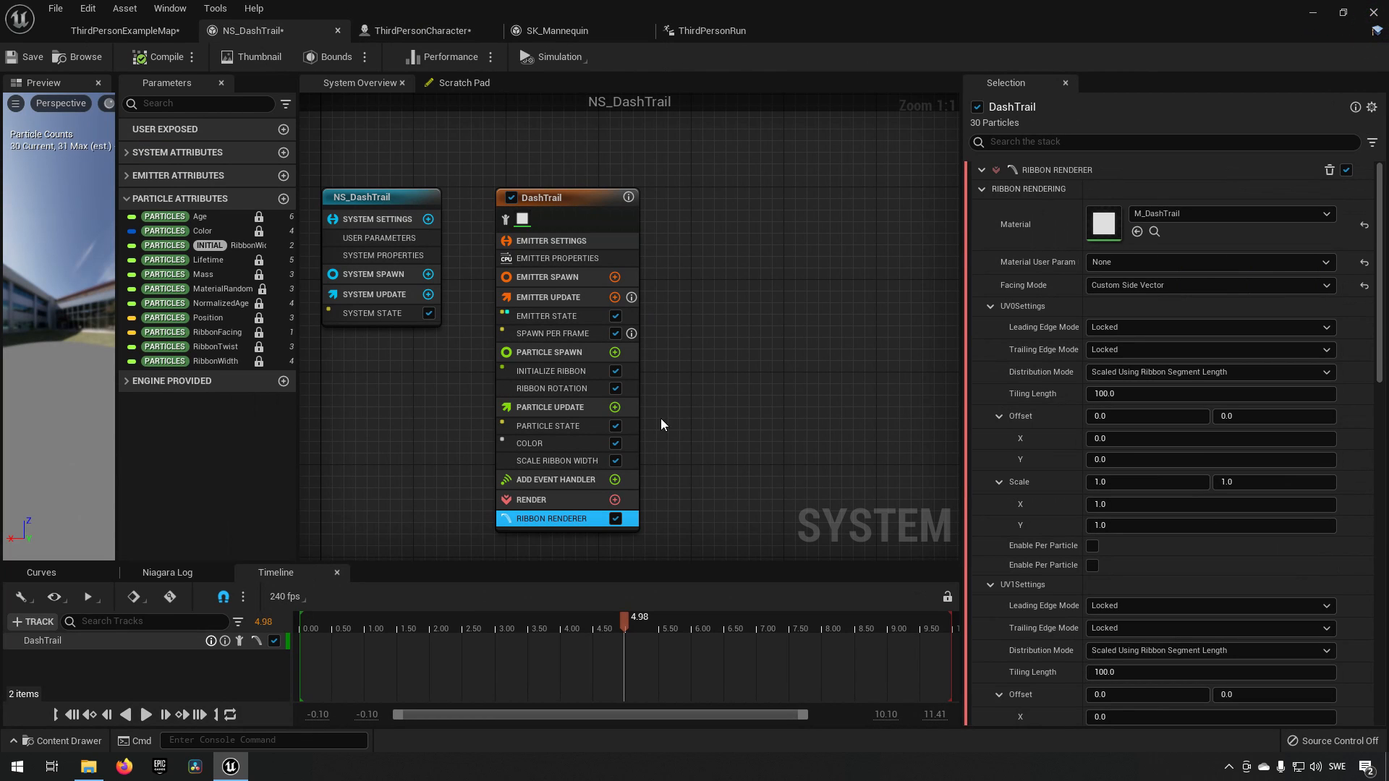
left_click(556, 461)
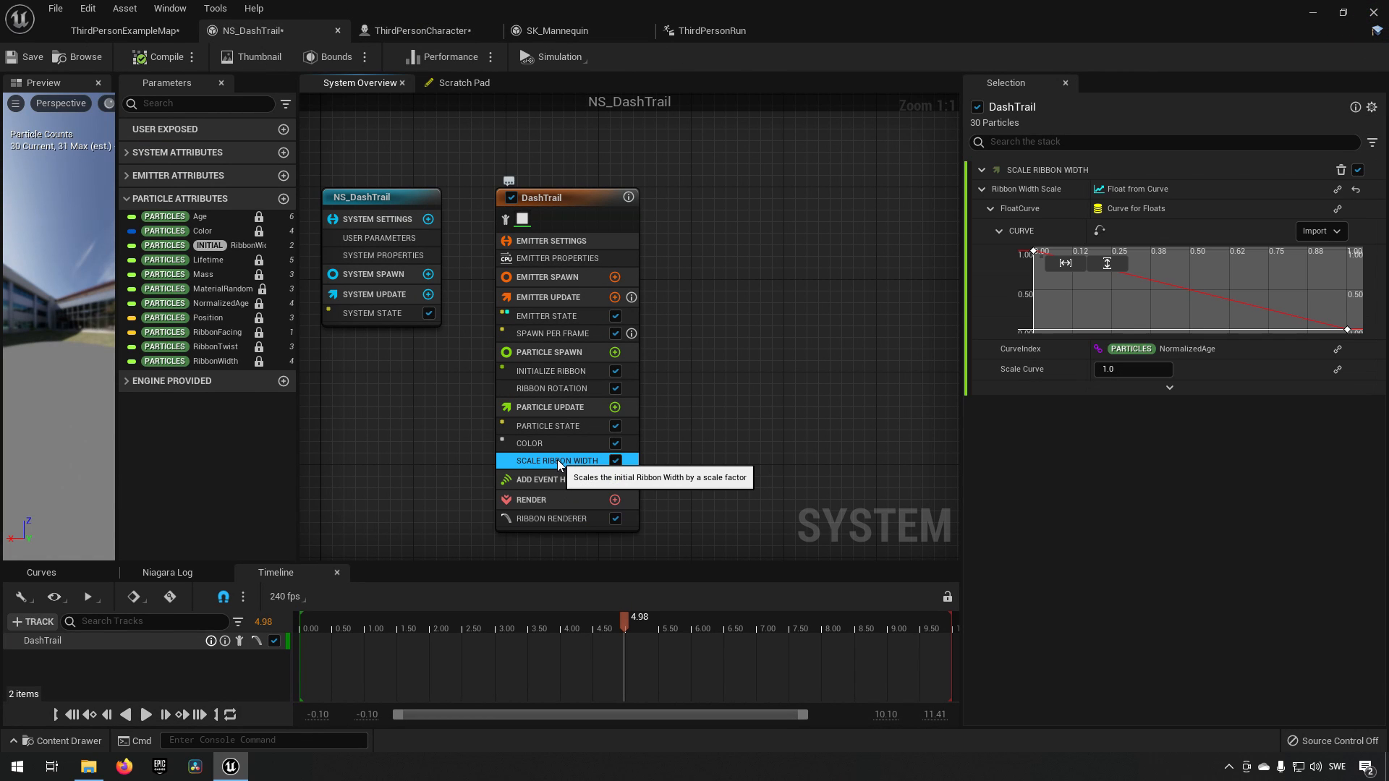
mouse_move(561, 383)
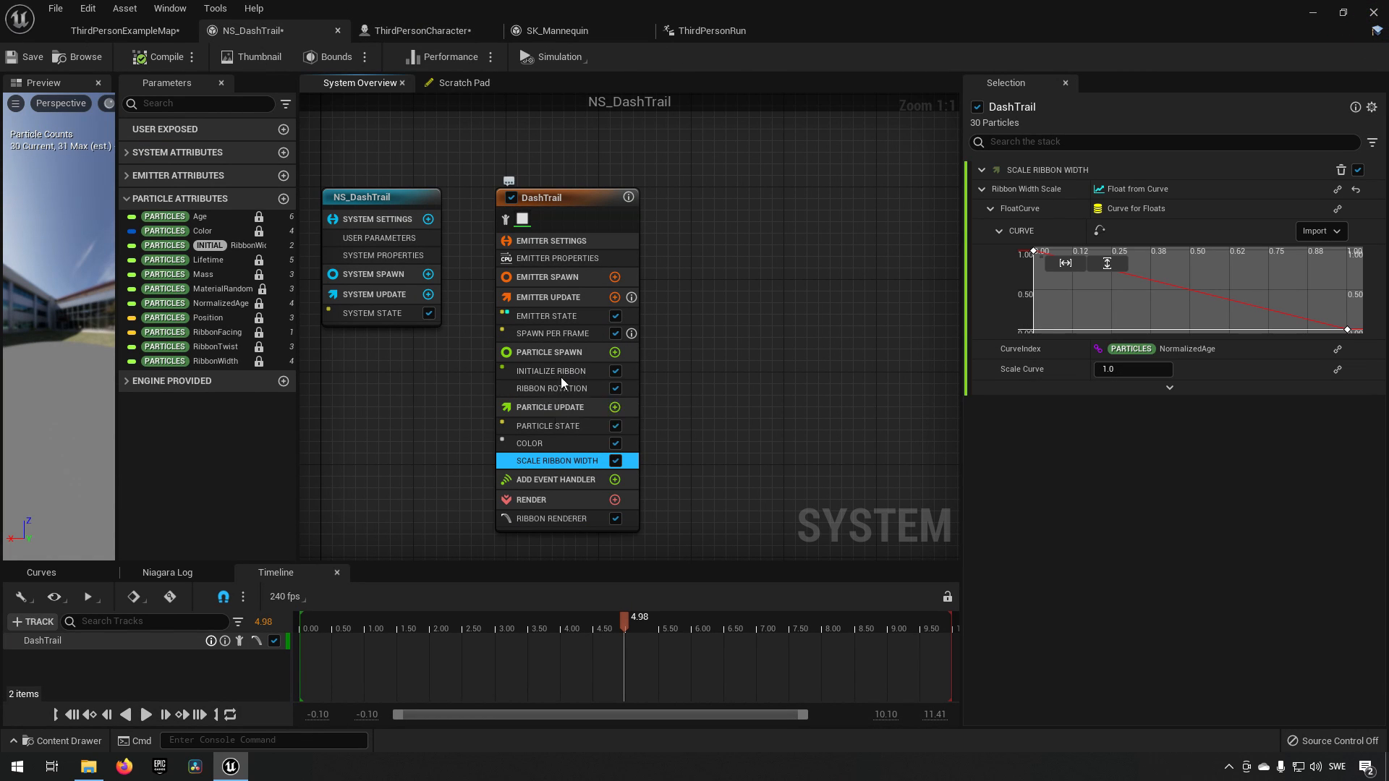
left_click(551, 333)
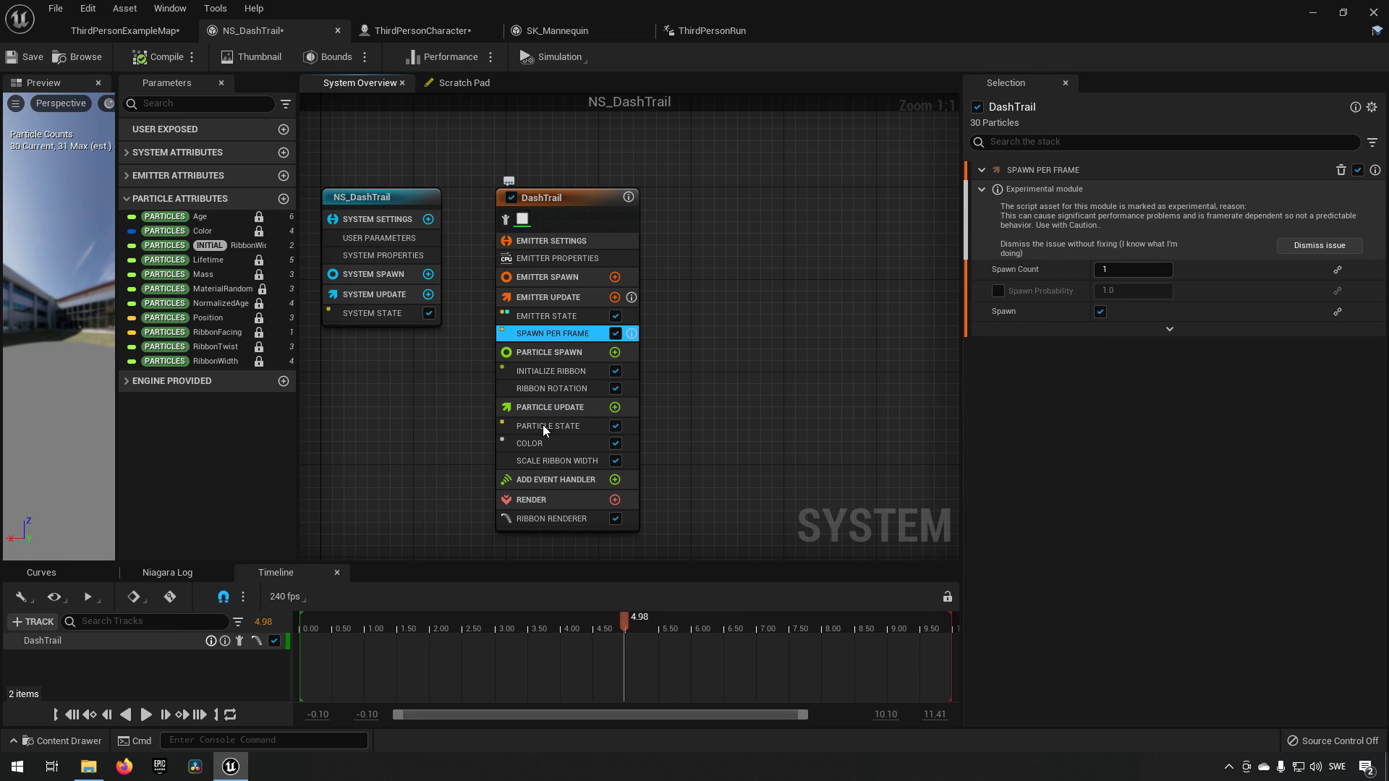
left_click(552, 371)
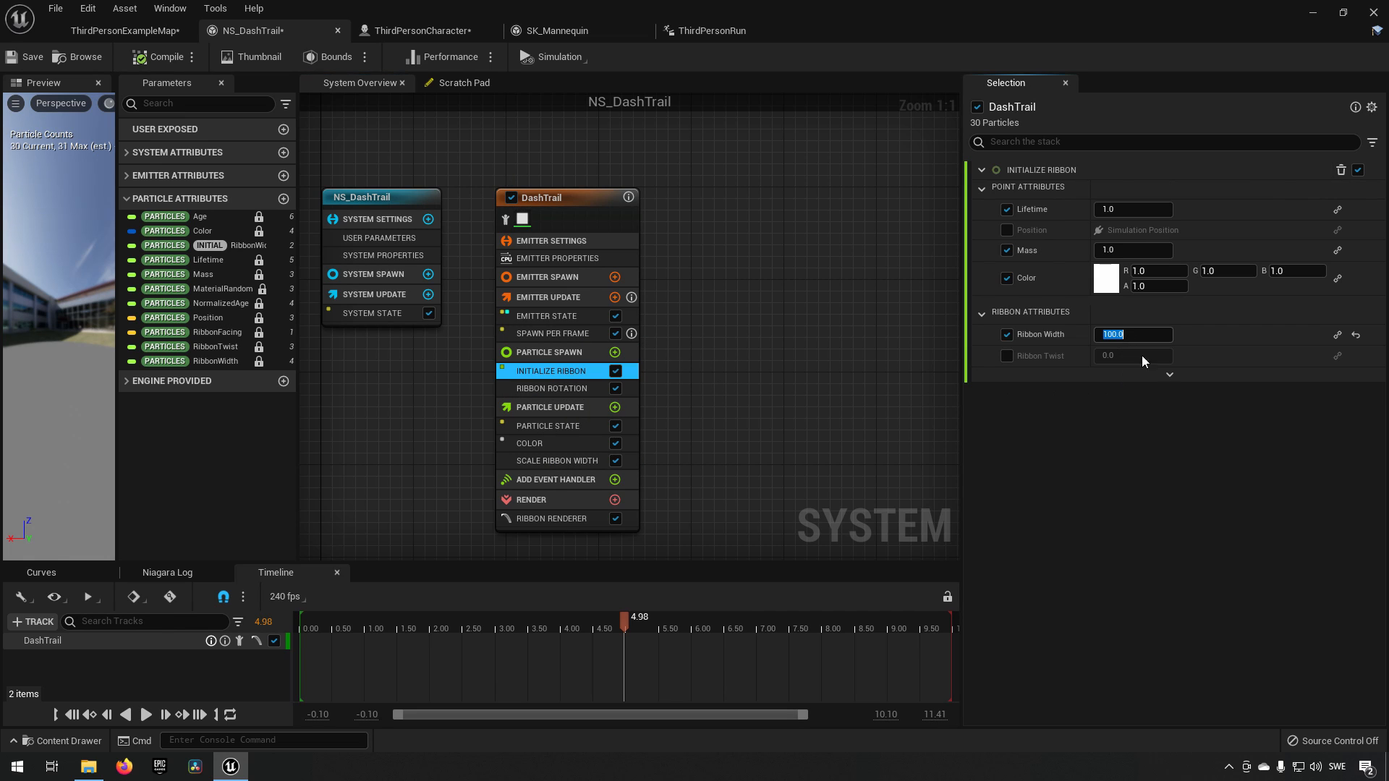
type("50.0")
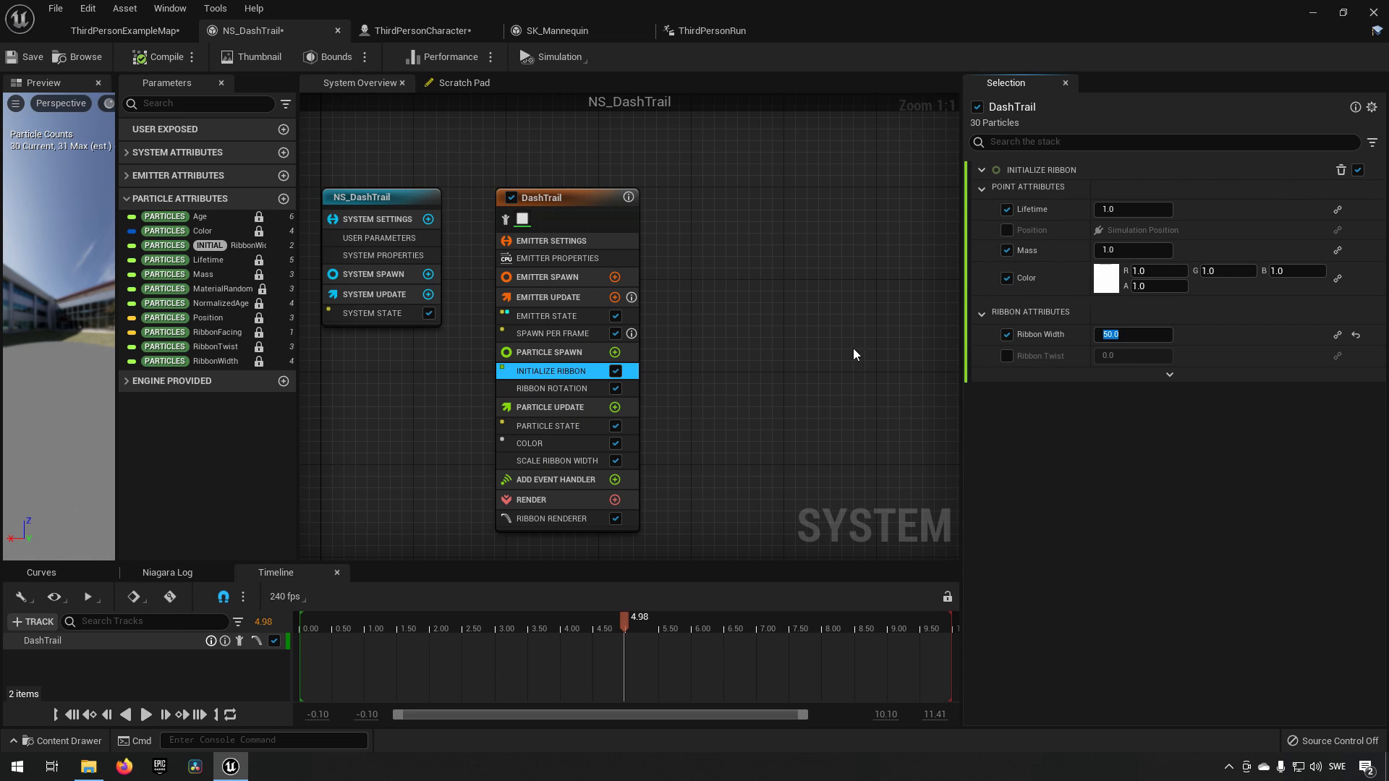
Play-test the narrower trail in the level, then return to NS_DashTrail.
left_click(121, 30)
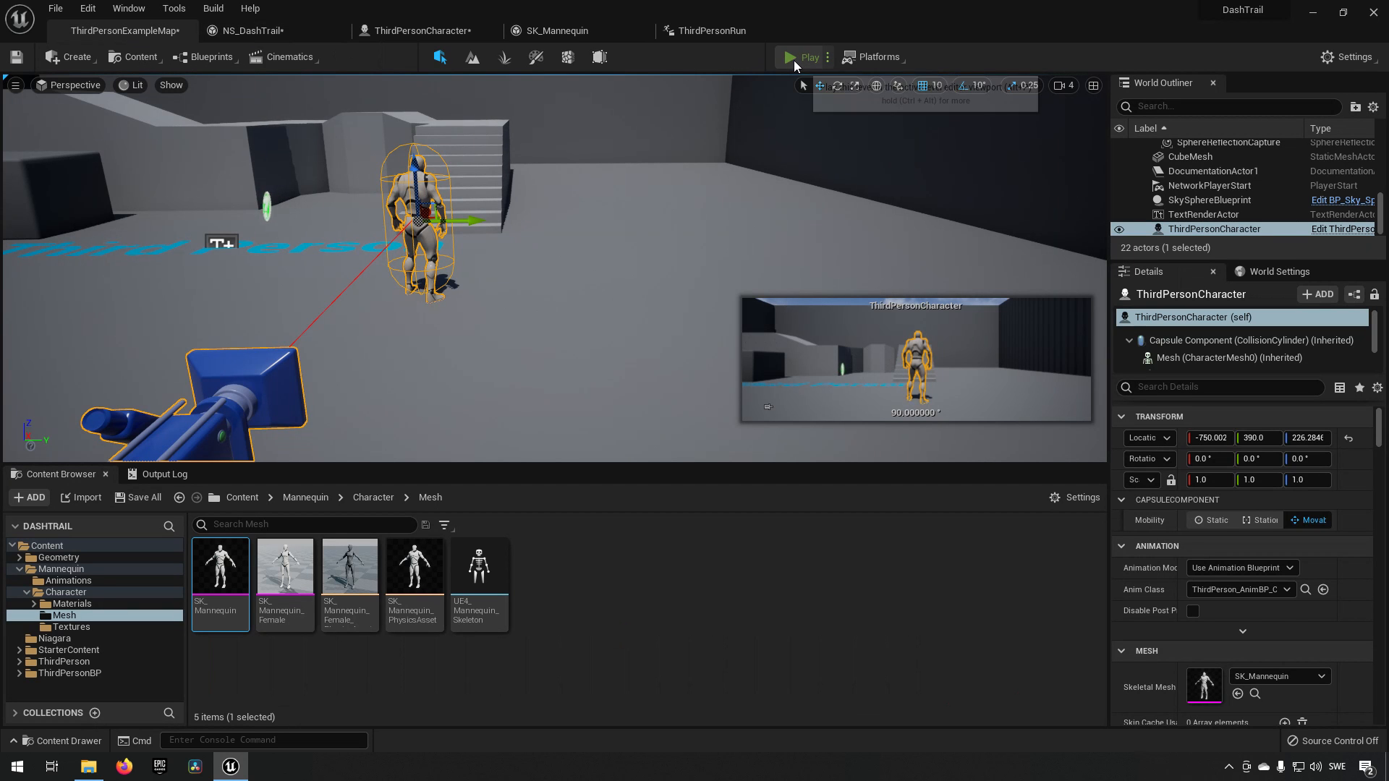
left_click(797, 56)
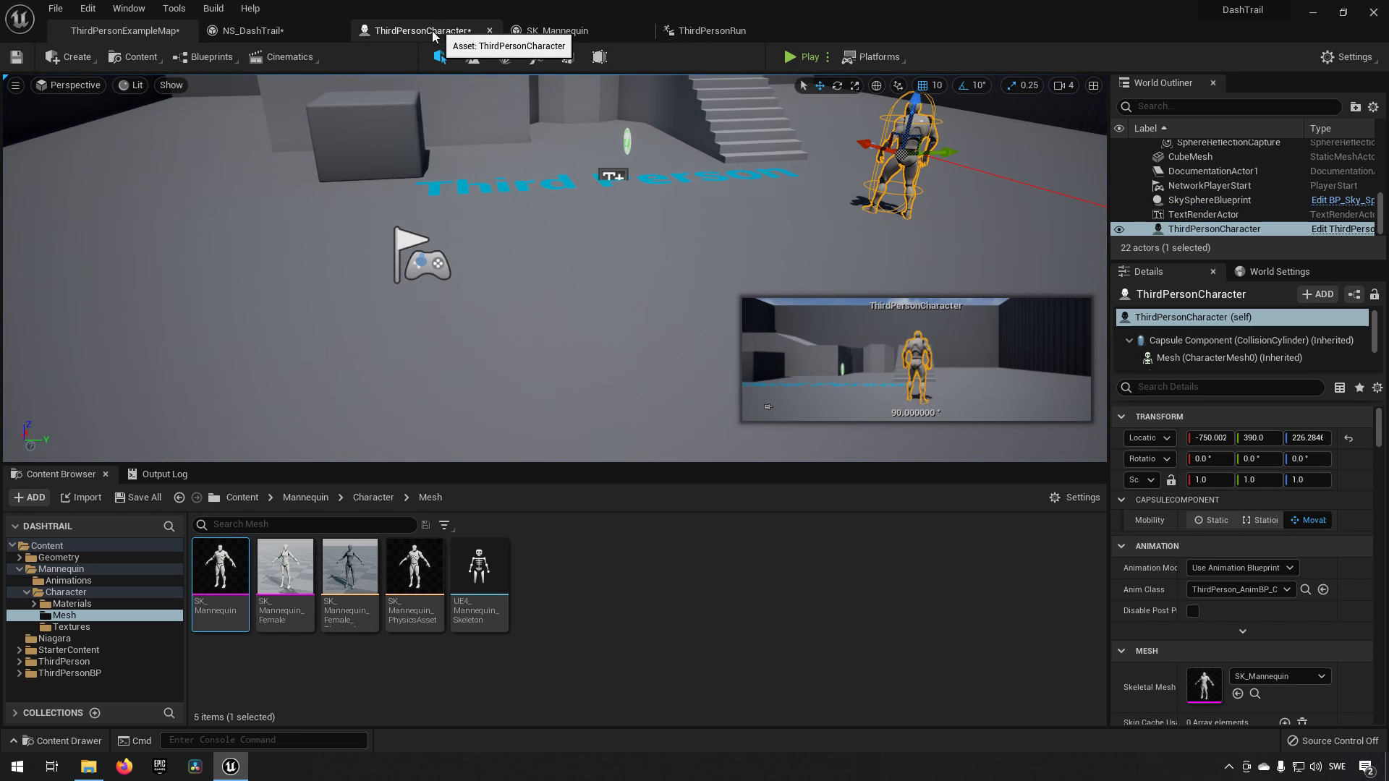
left_click(252, 31)
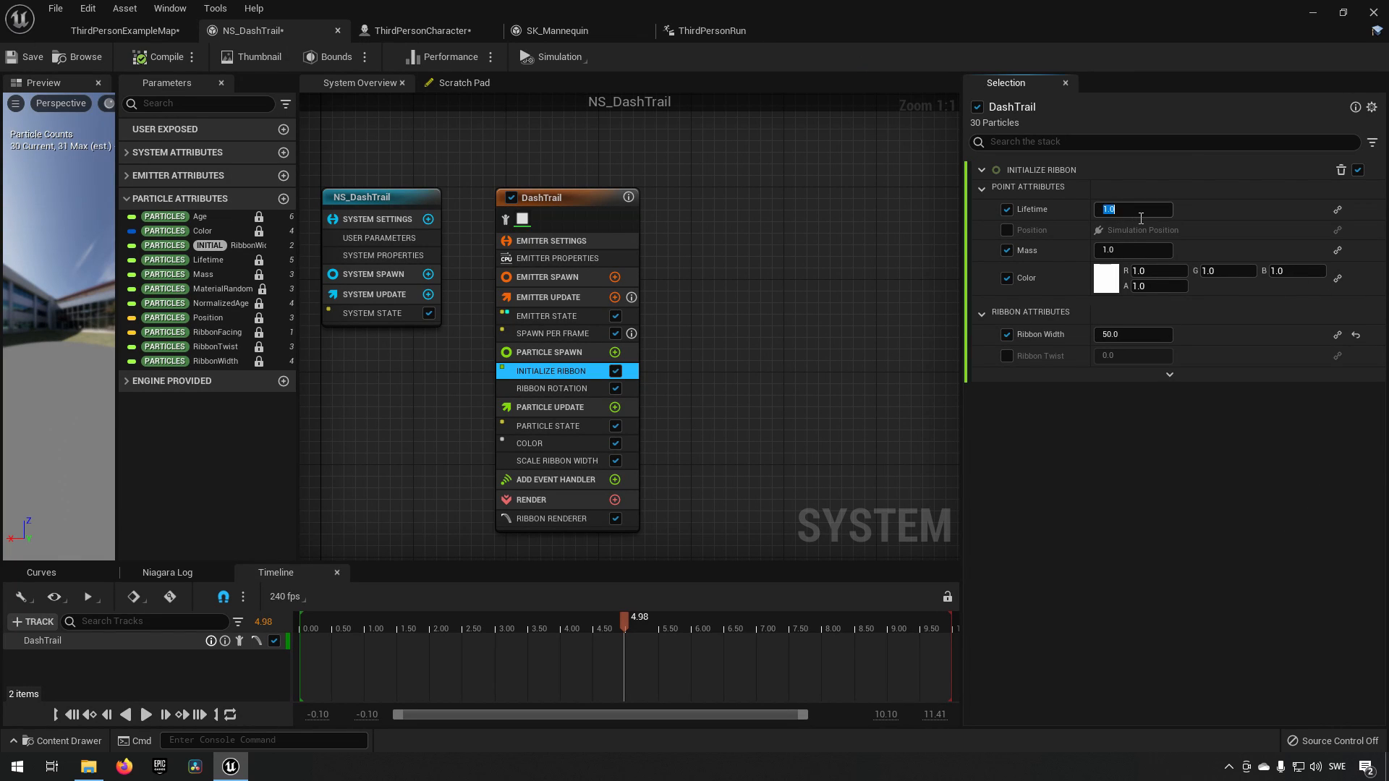
Set the ribbon lifetime to 0.5, play-test the shorter trail, then bring up ThirdPersonRun.
type("0.5")
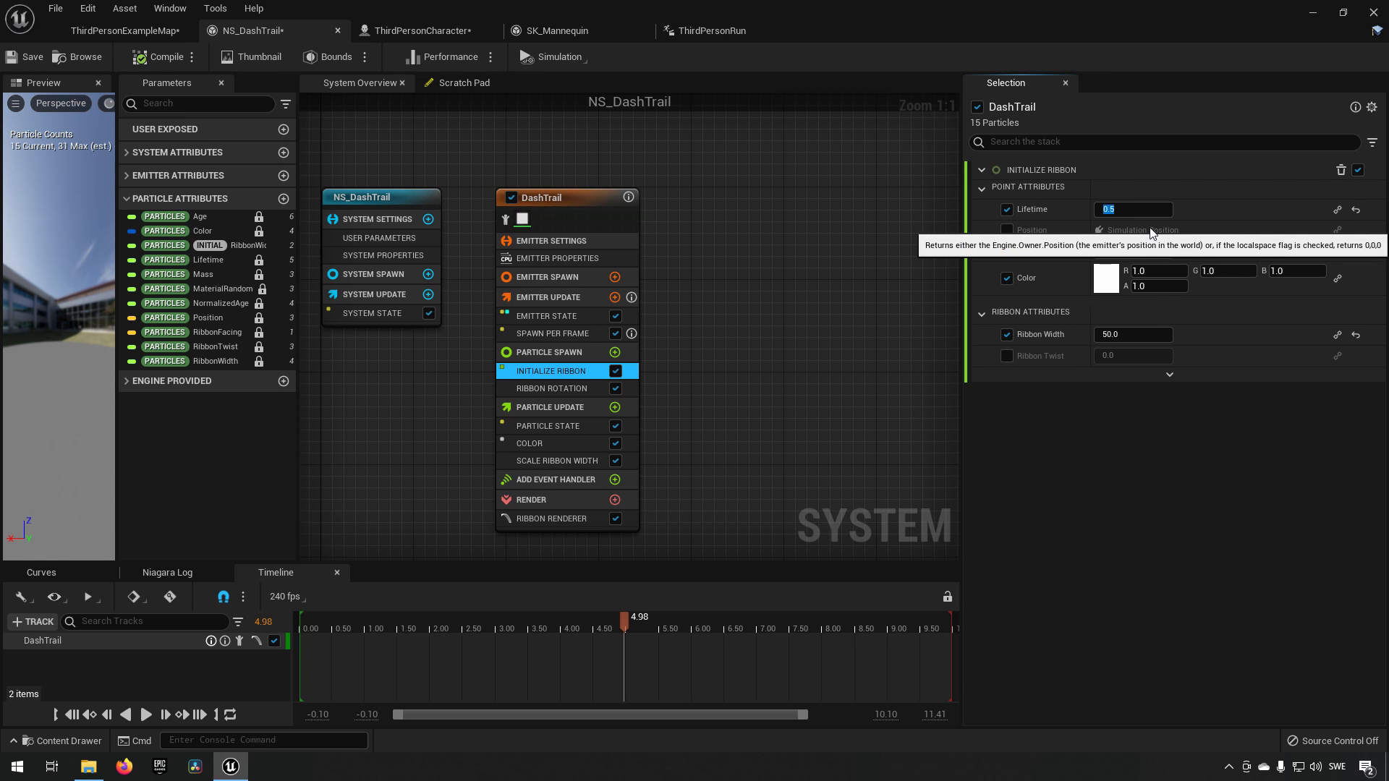
left_click(124, 31)
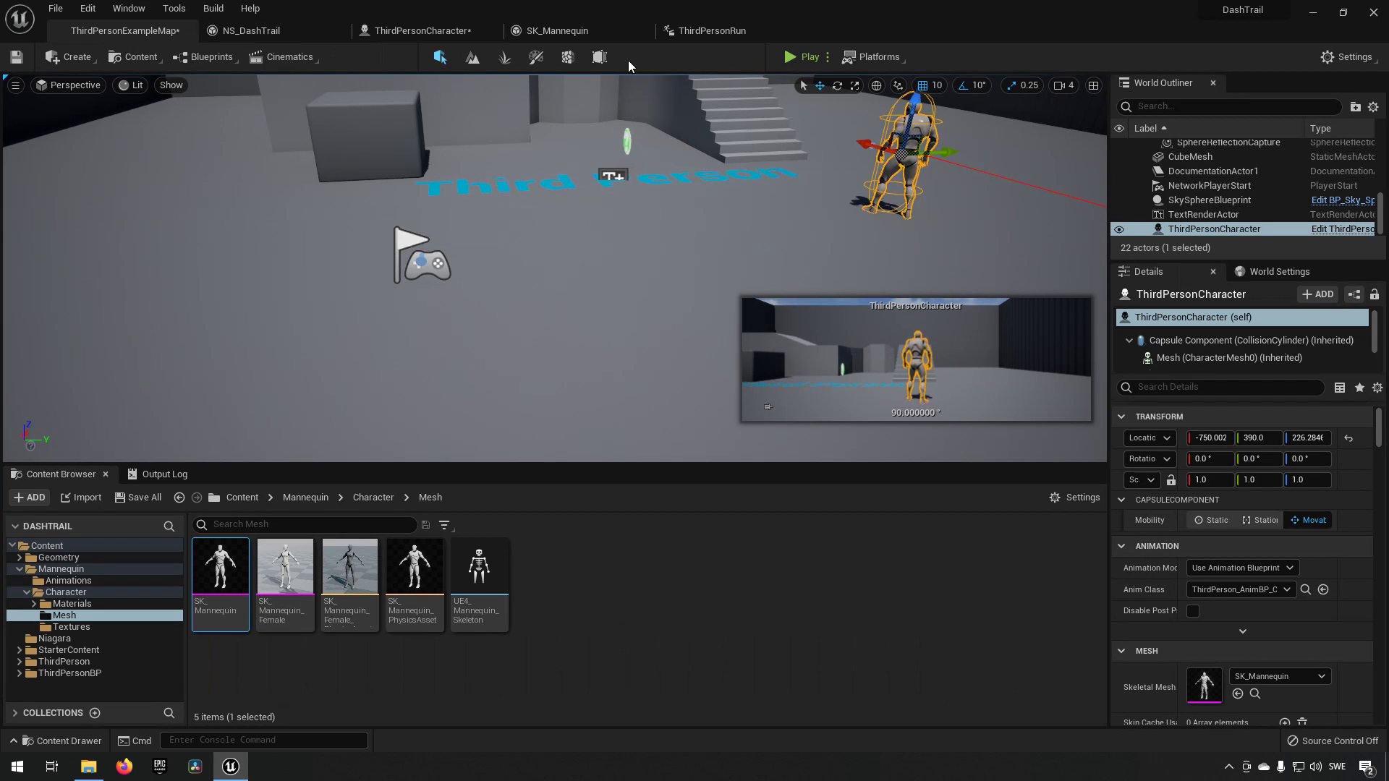
left_click(803, 57)
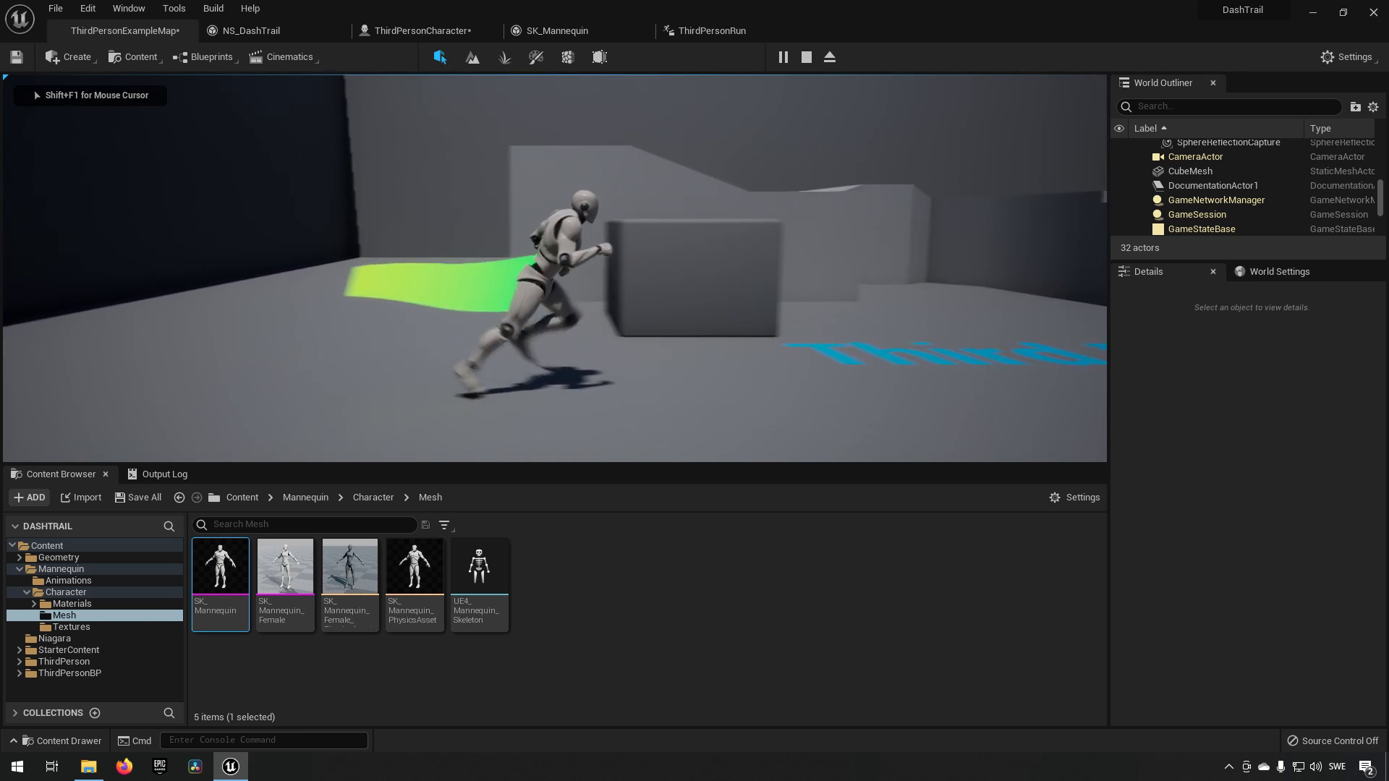
left_click(424, 31)
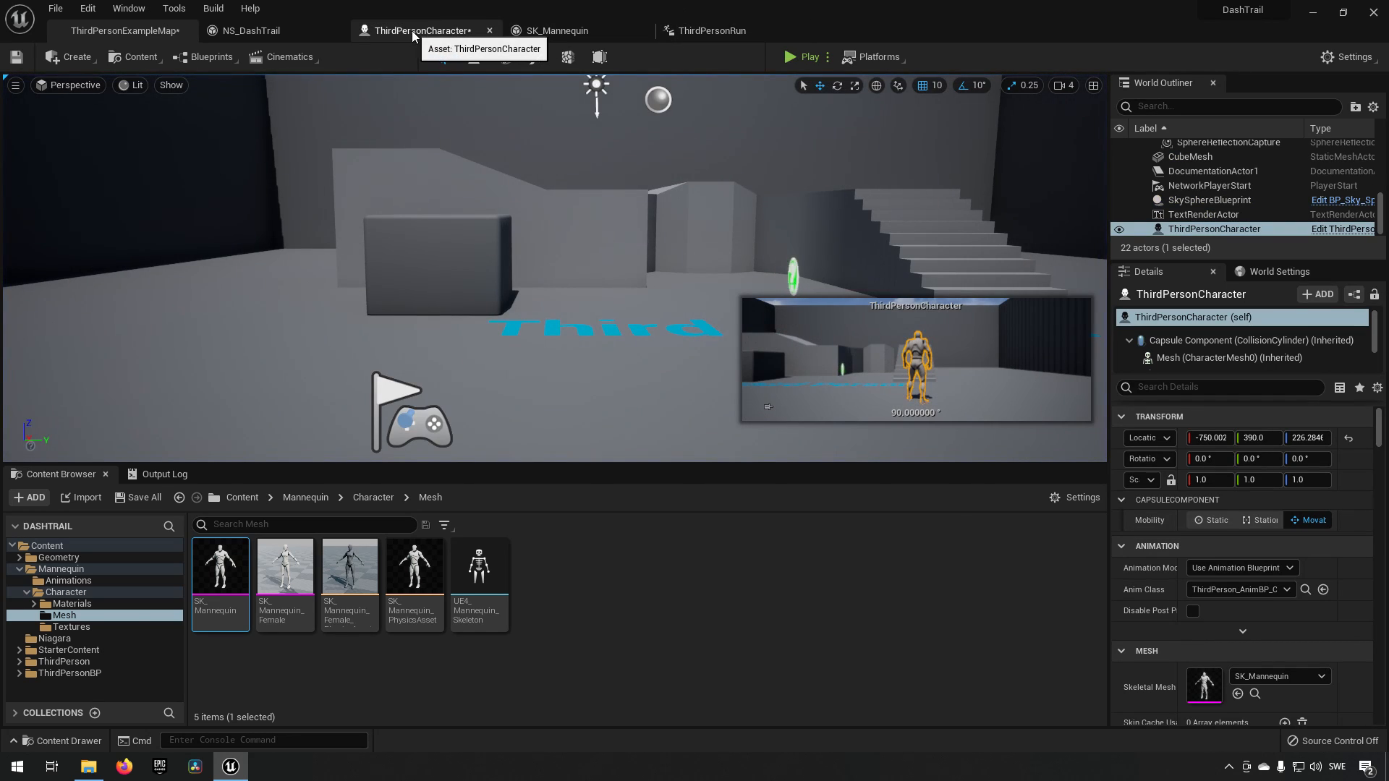
left_click(710, 31)
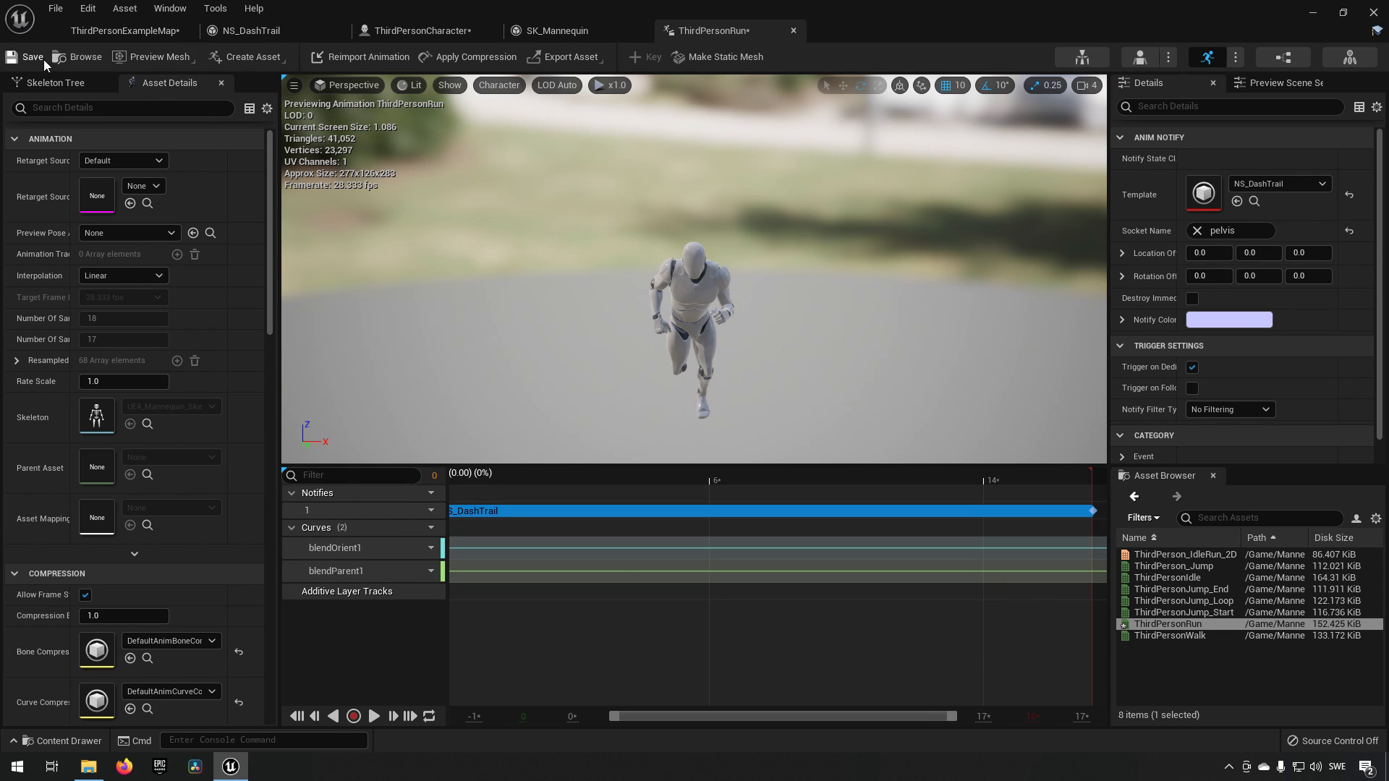
Save the ThirdPersonRun animation and play the level again.
left_click(121, 30)
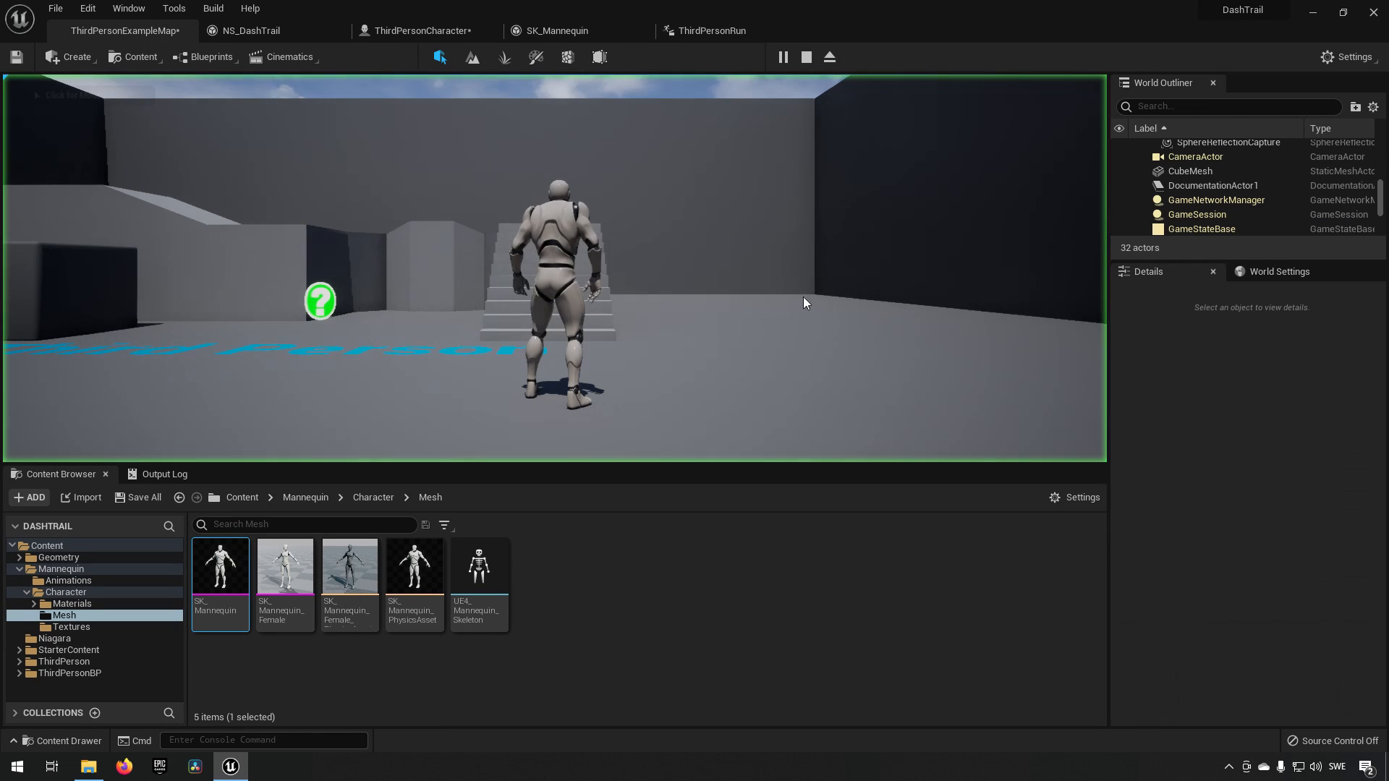
left_click(780, 57)
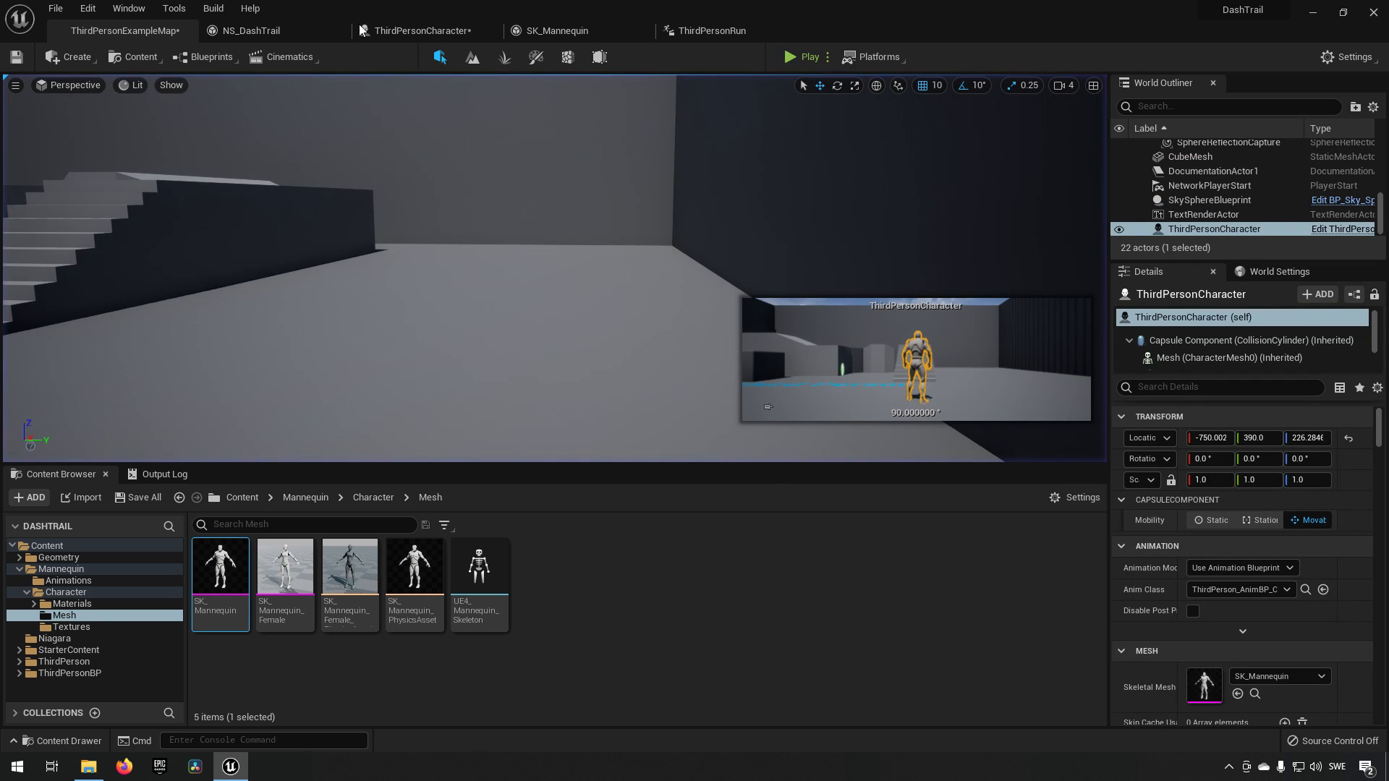
mouse_move(249, 31)
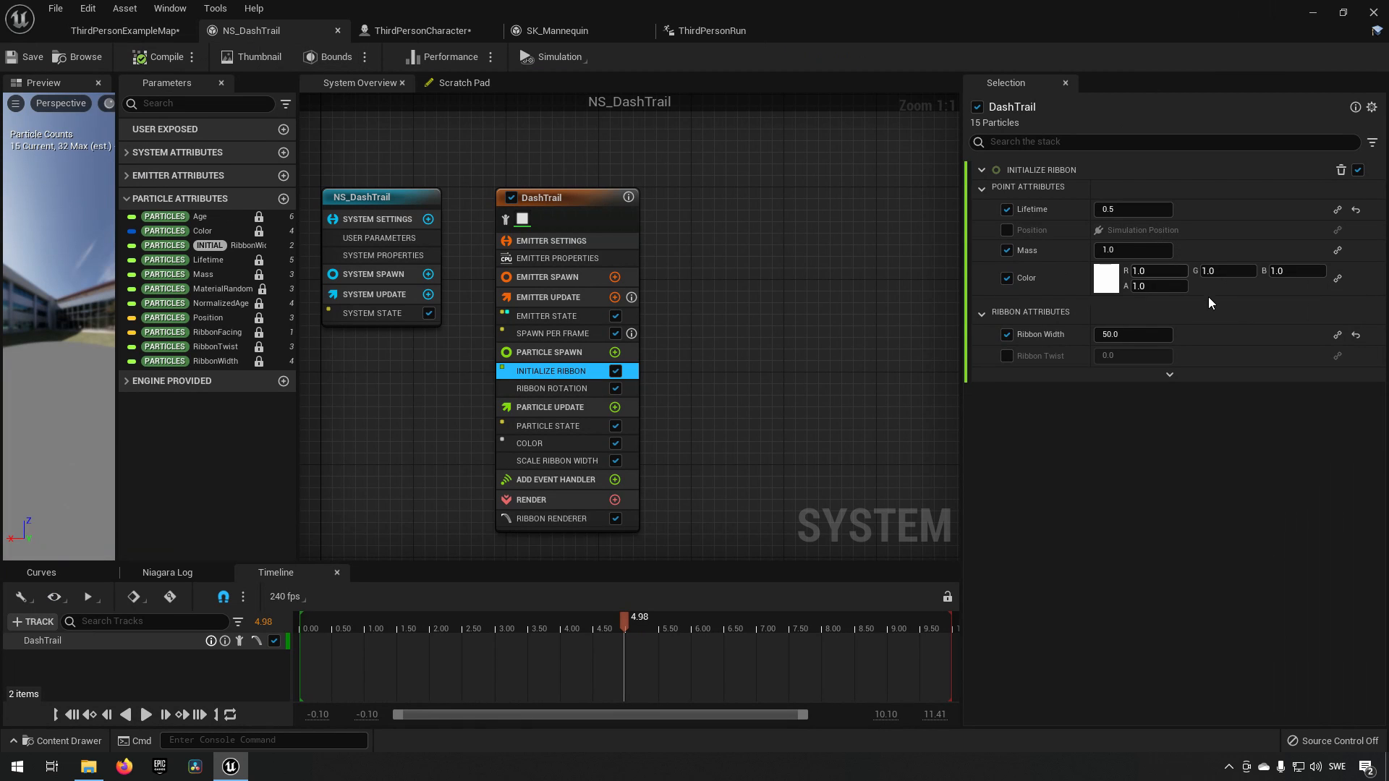
Review the Ribbon Renderer and Ribbon Rotation settings, then return to the level map.
left_click(550, 519)
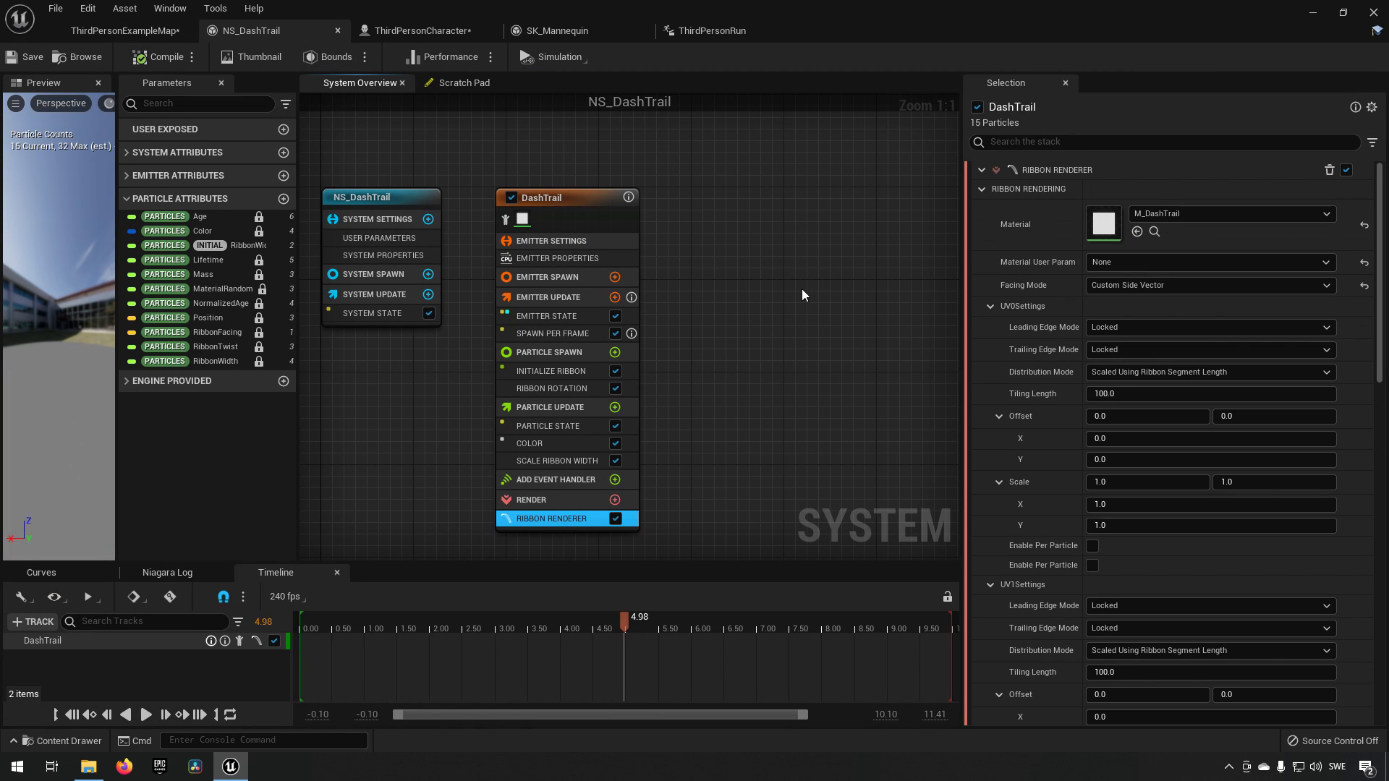
left_click(551, 388)
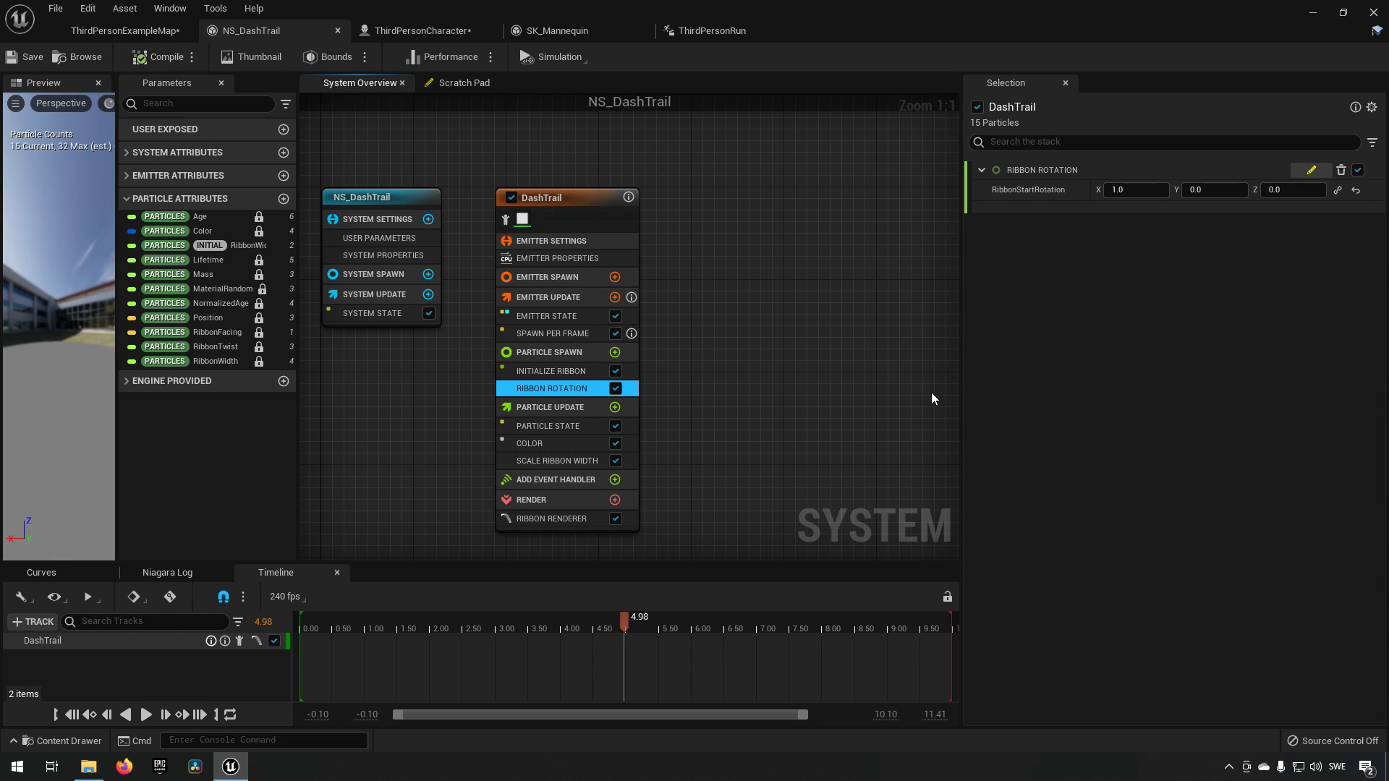
left_click(125, 30)
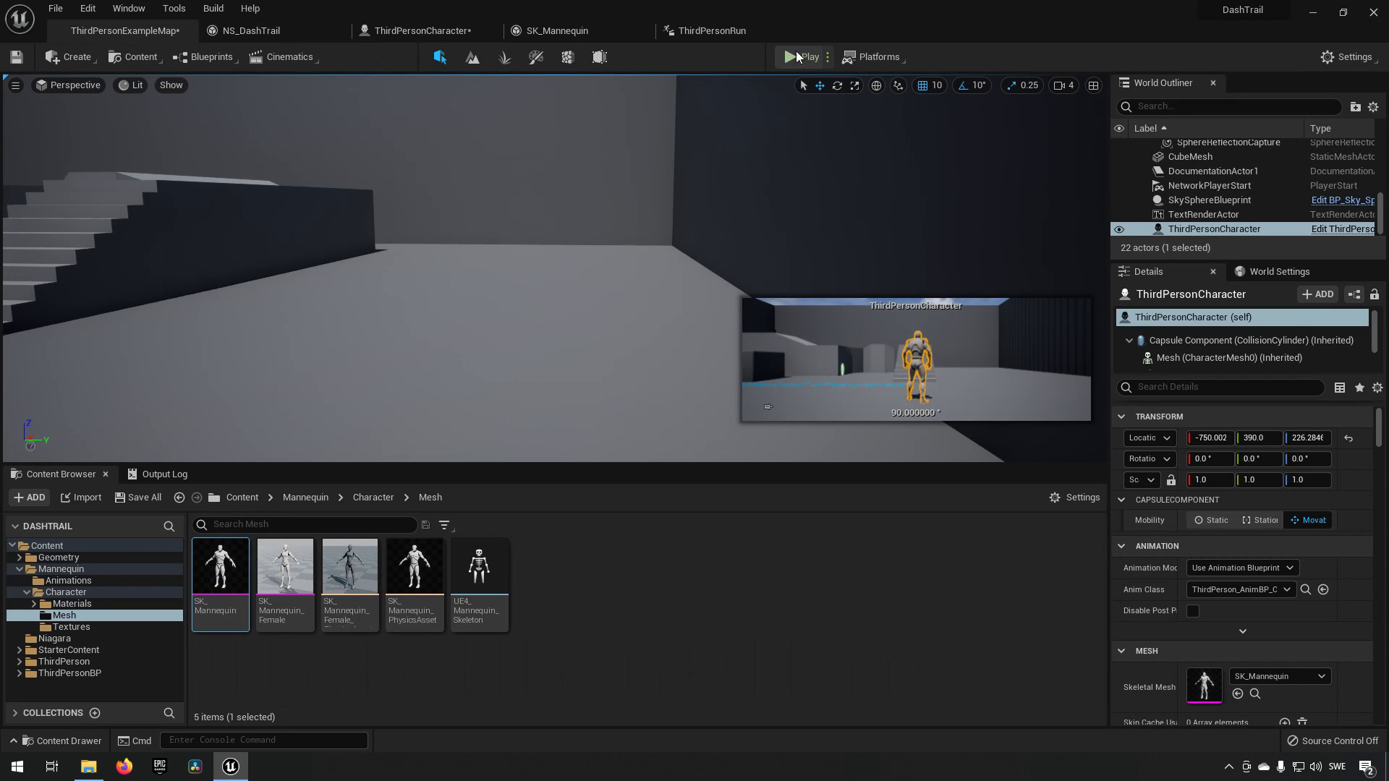
left_click(801, 56)
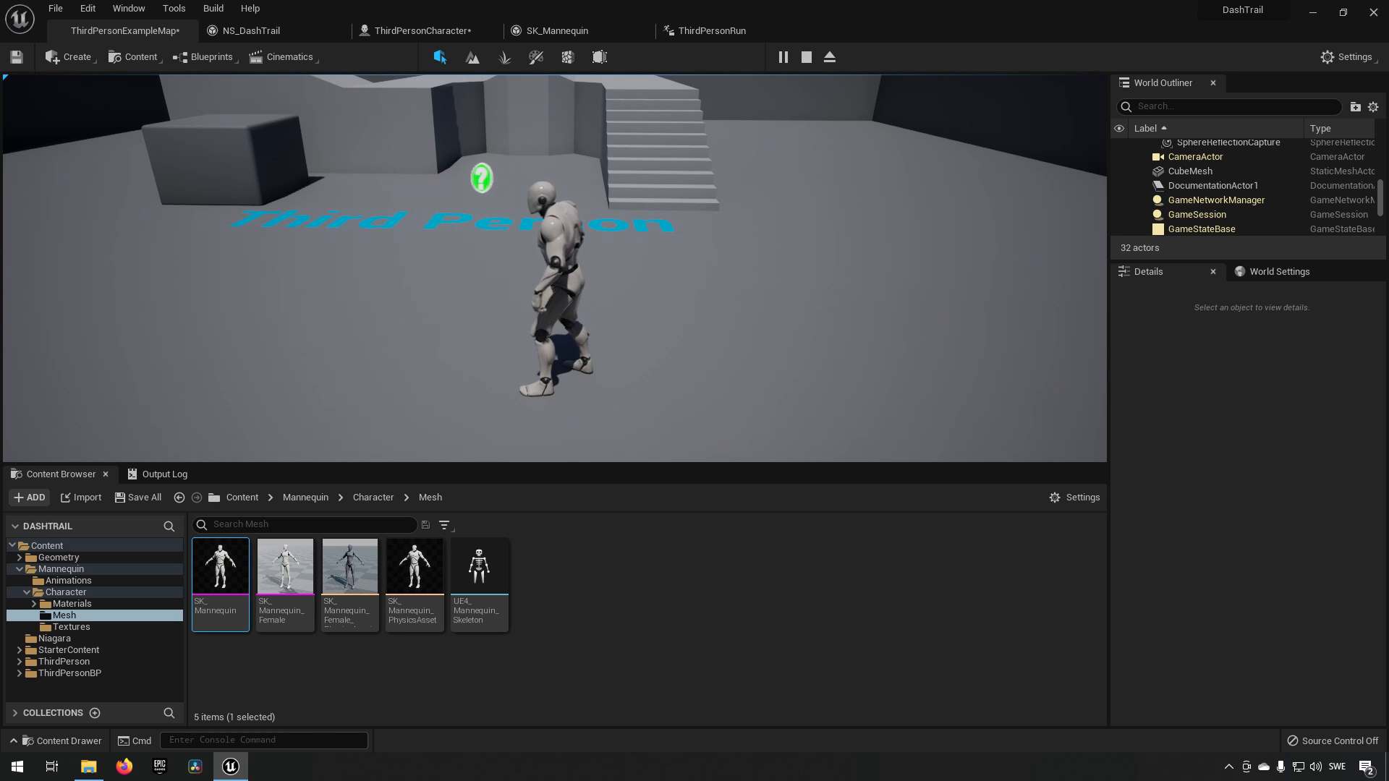
left_click(726, 204)
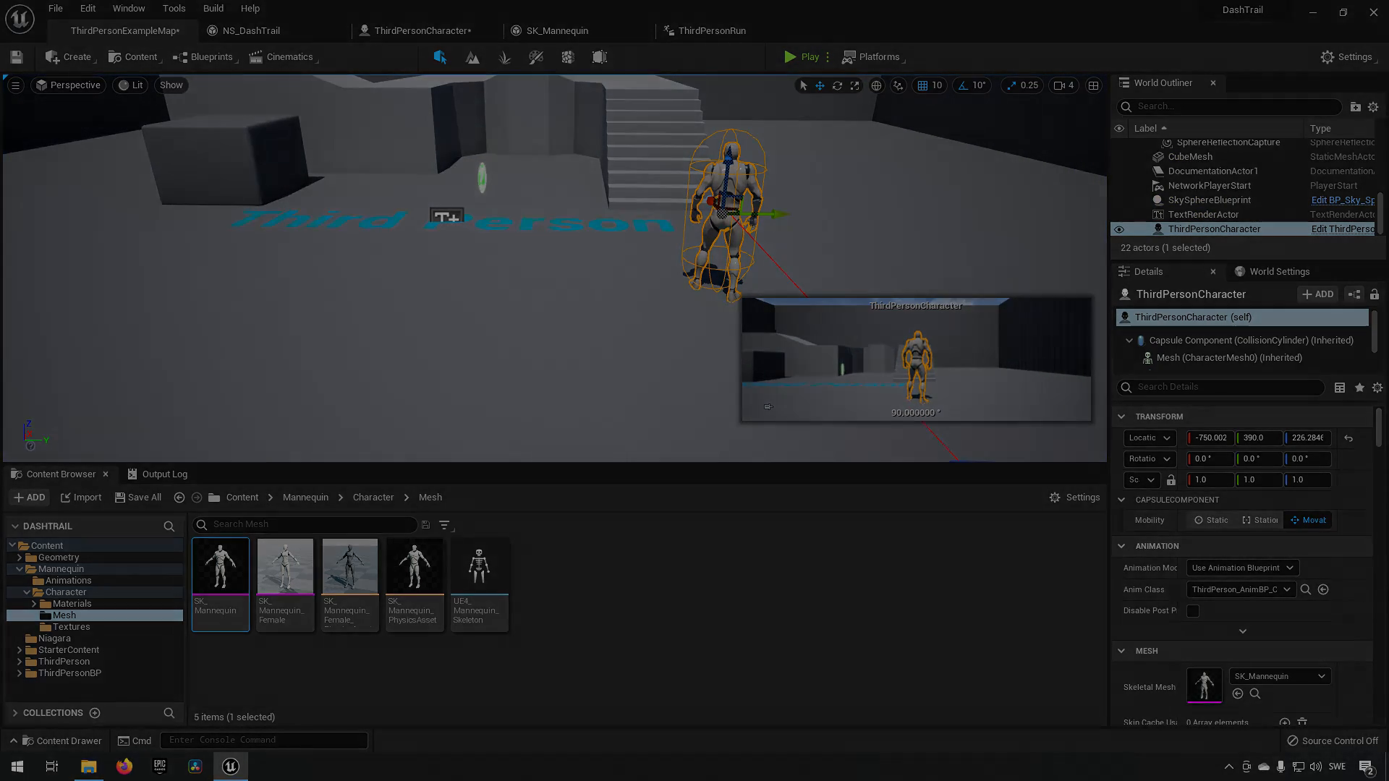